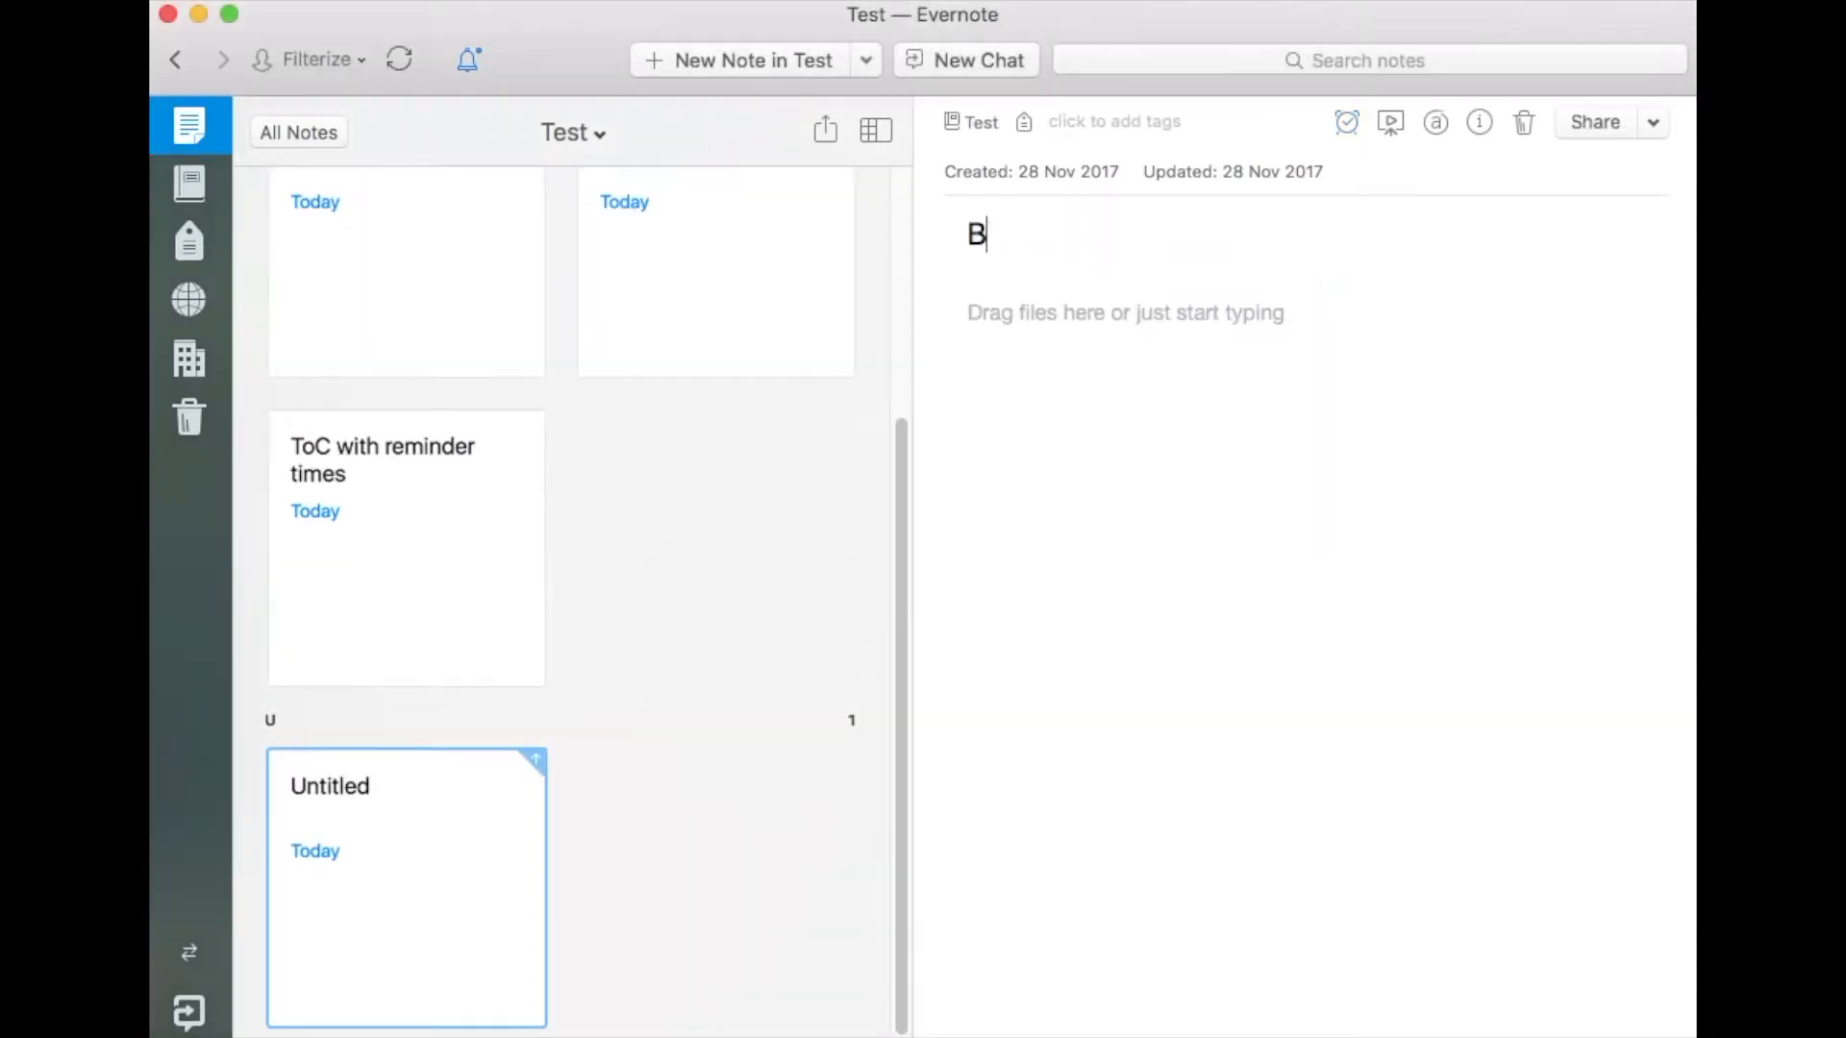
Create note 'Buy christmas gifts' with a December reminder and the 'task' tag
type("uy christmas gifts")
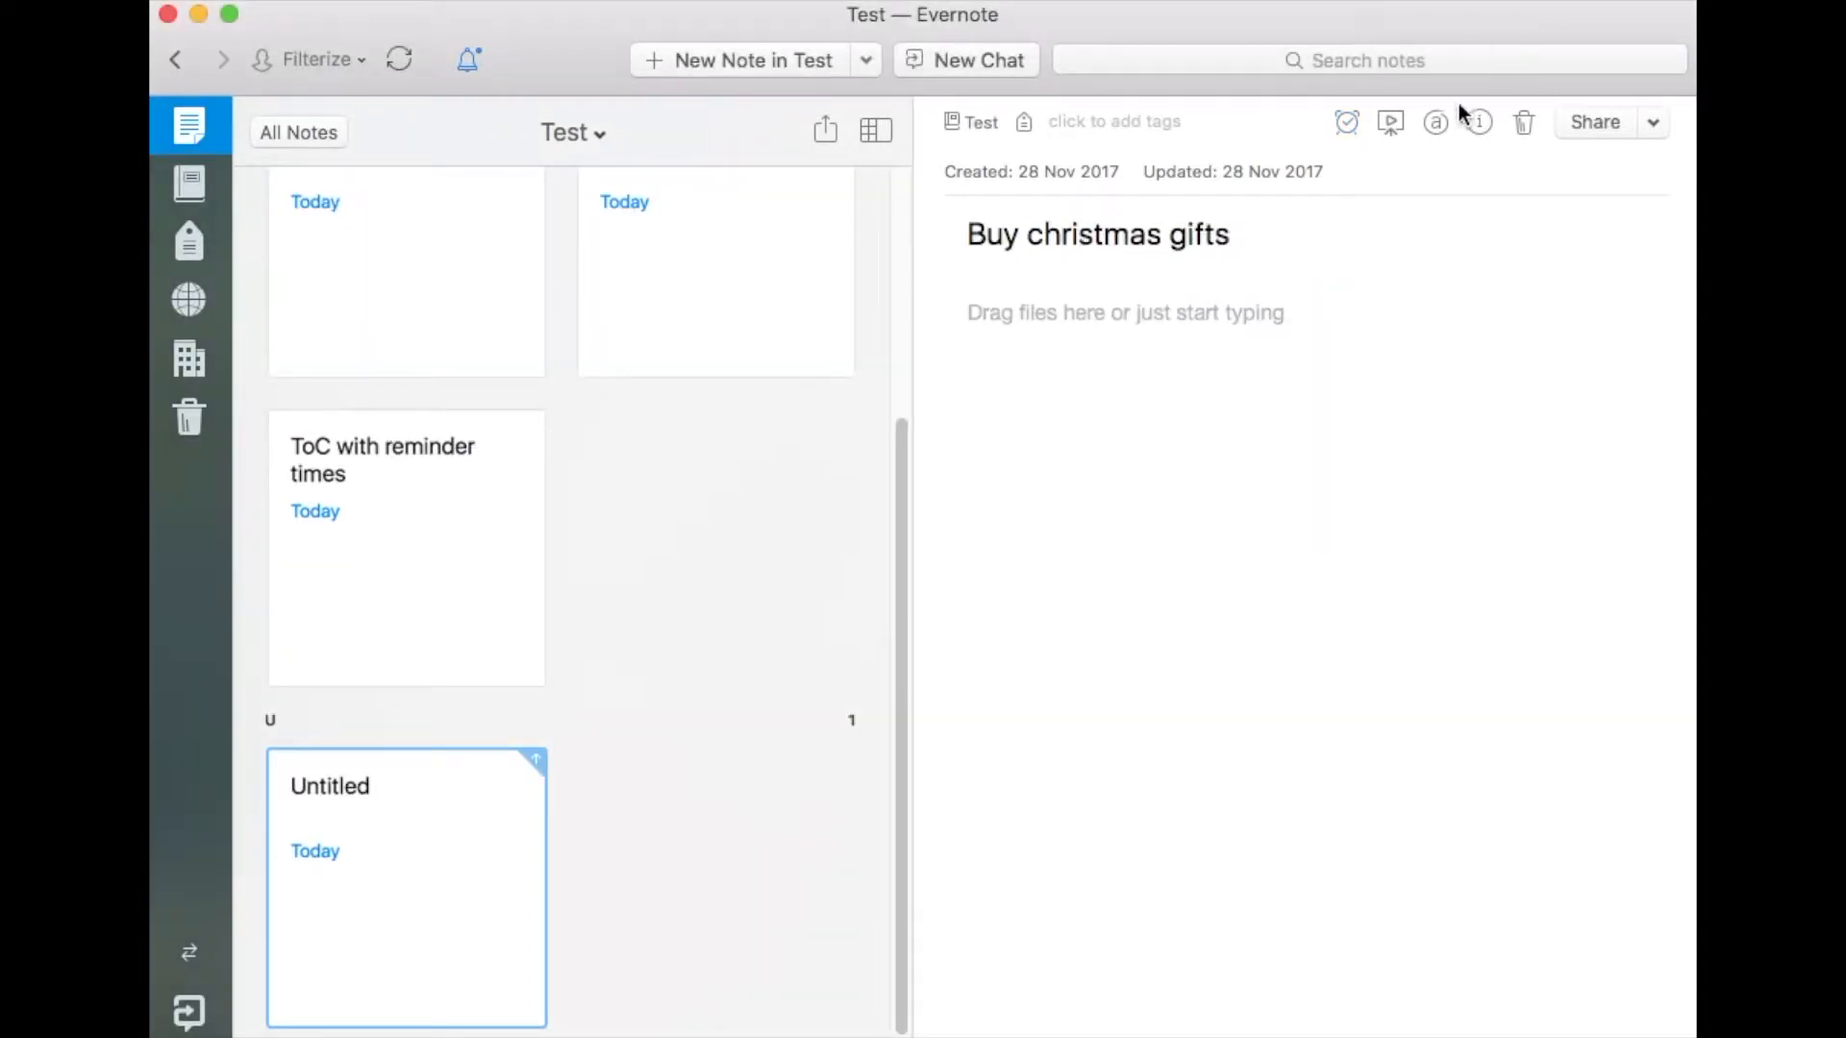
left_click(1346, 123)
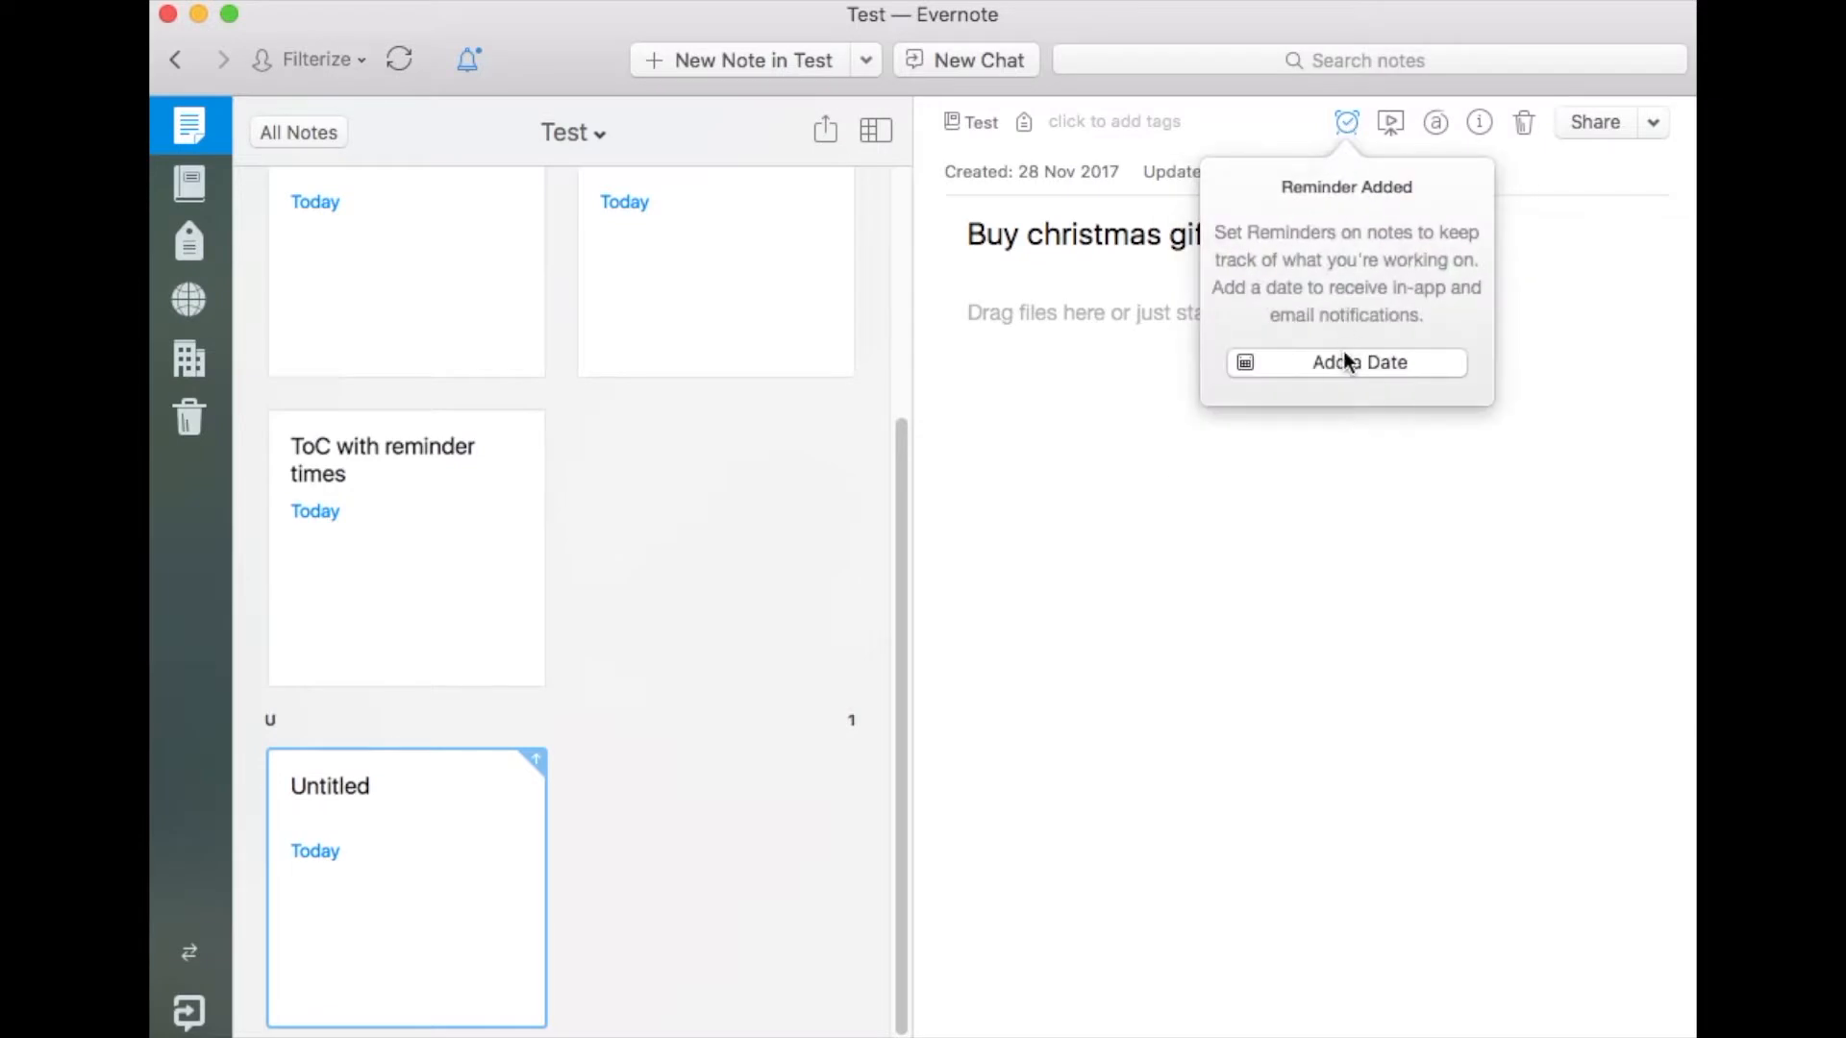
left_click(1346, 362)
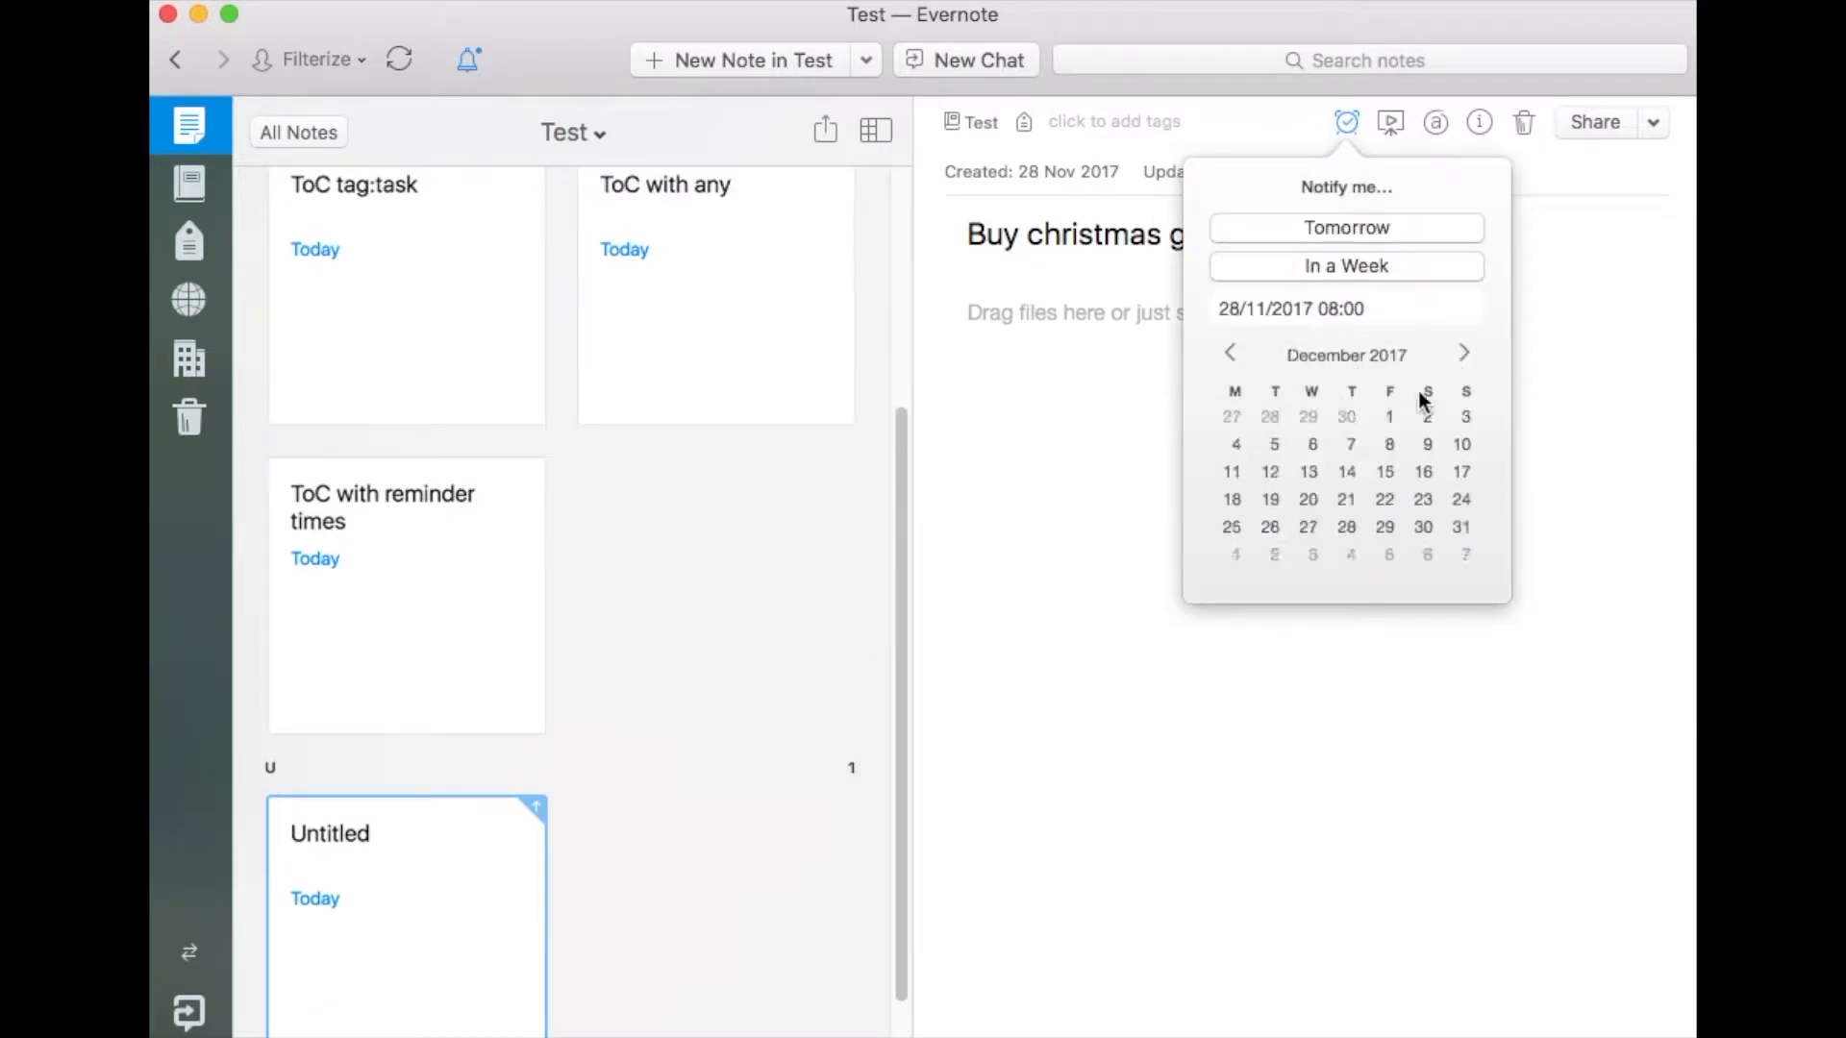
left_click(1232, 471)
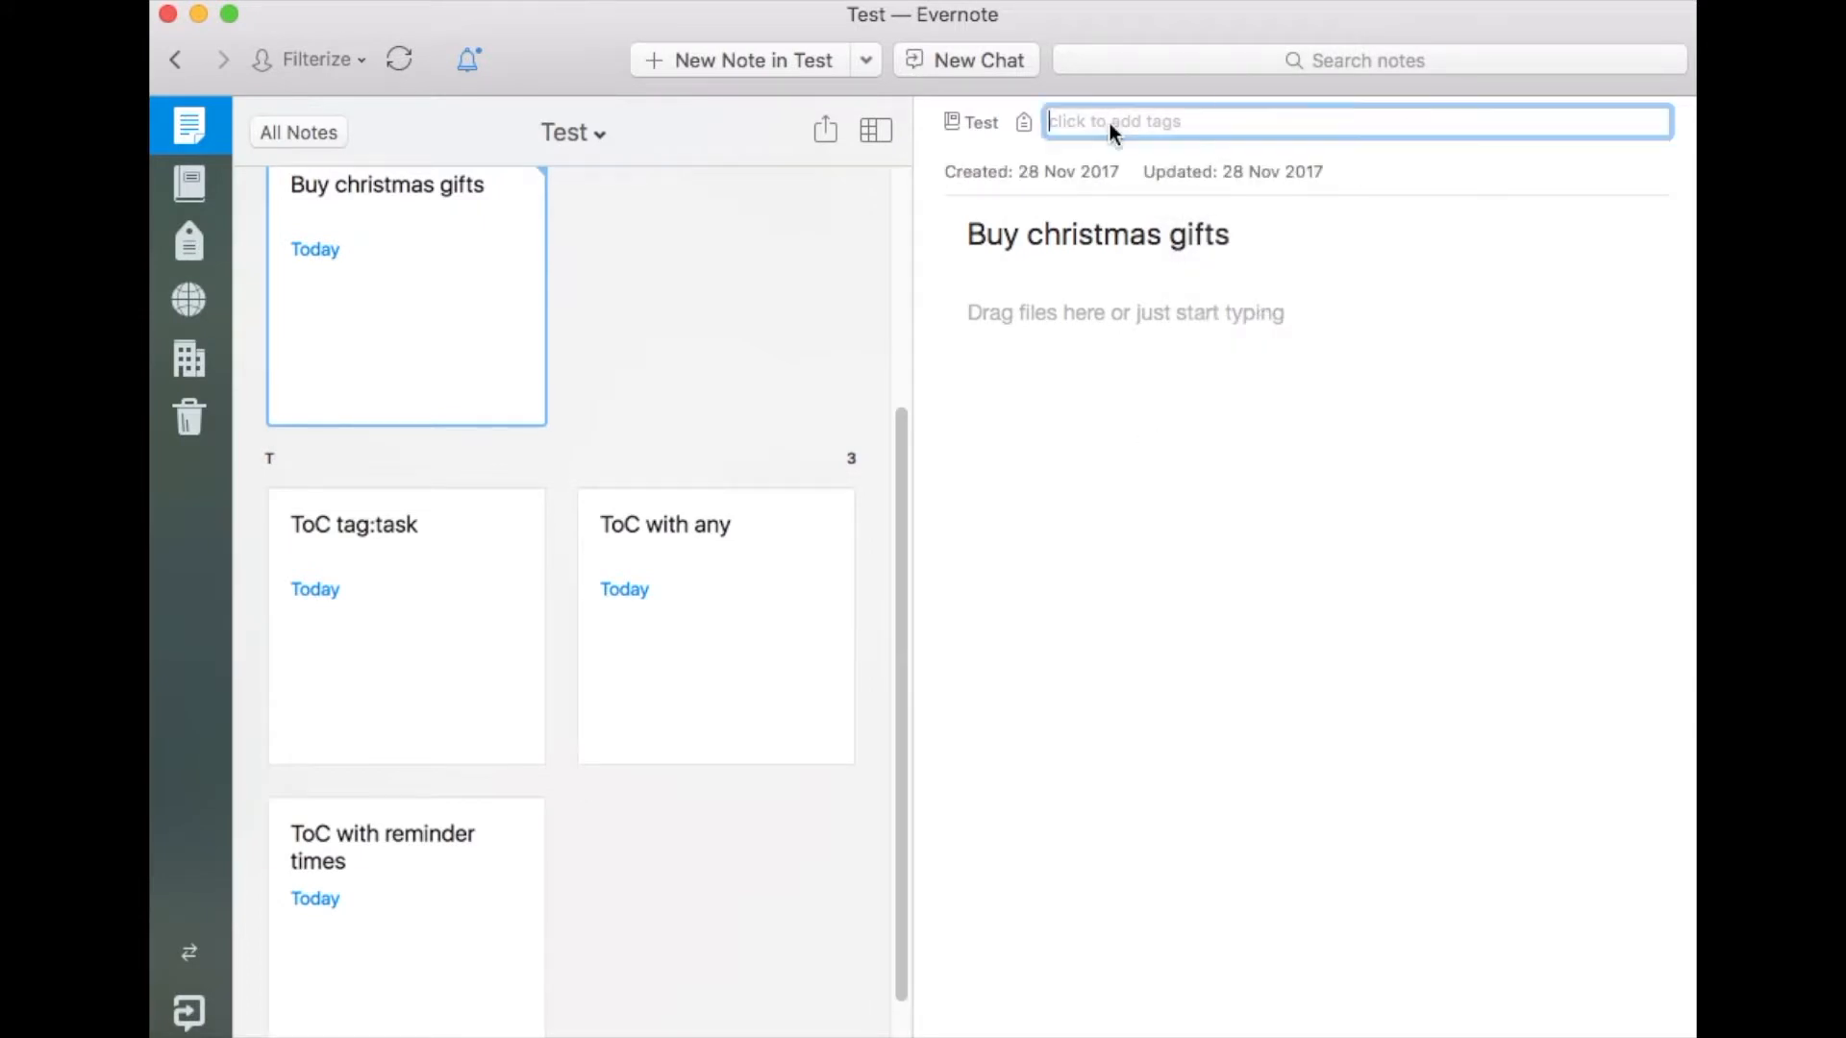
type("task")
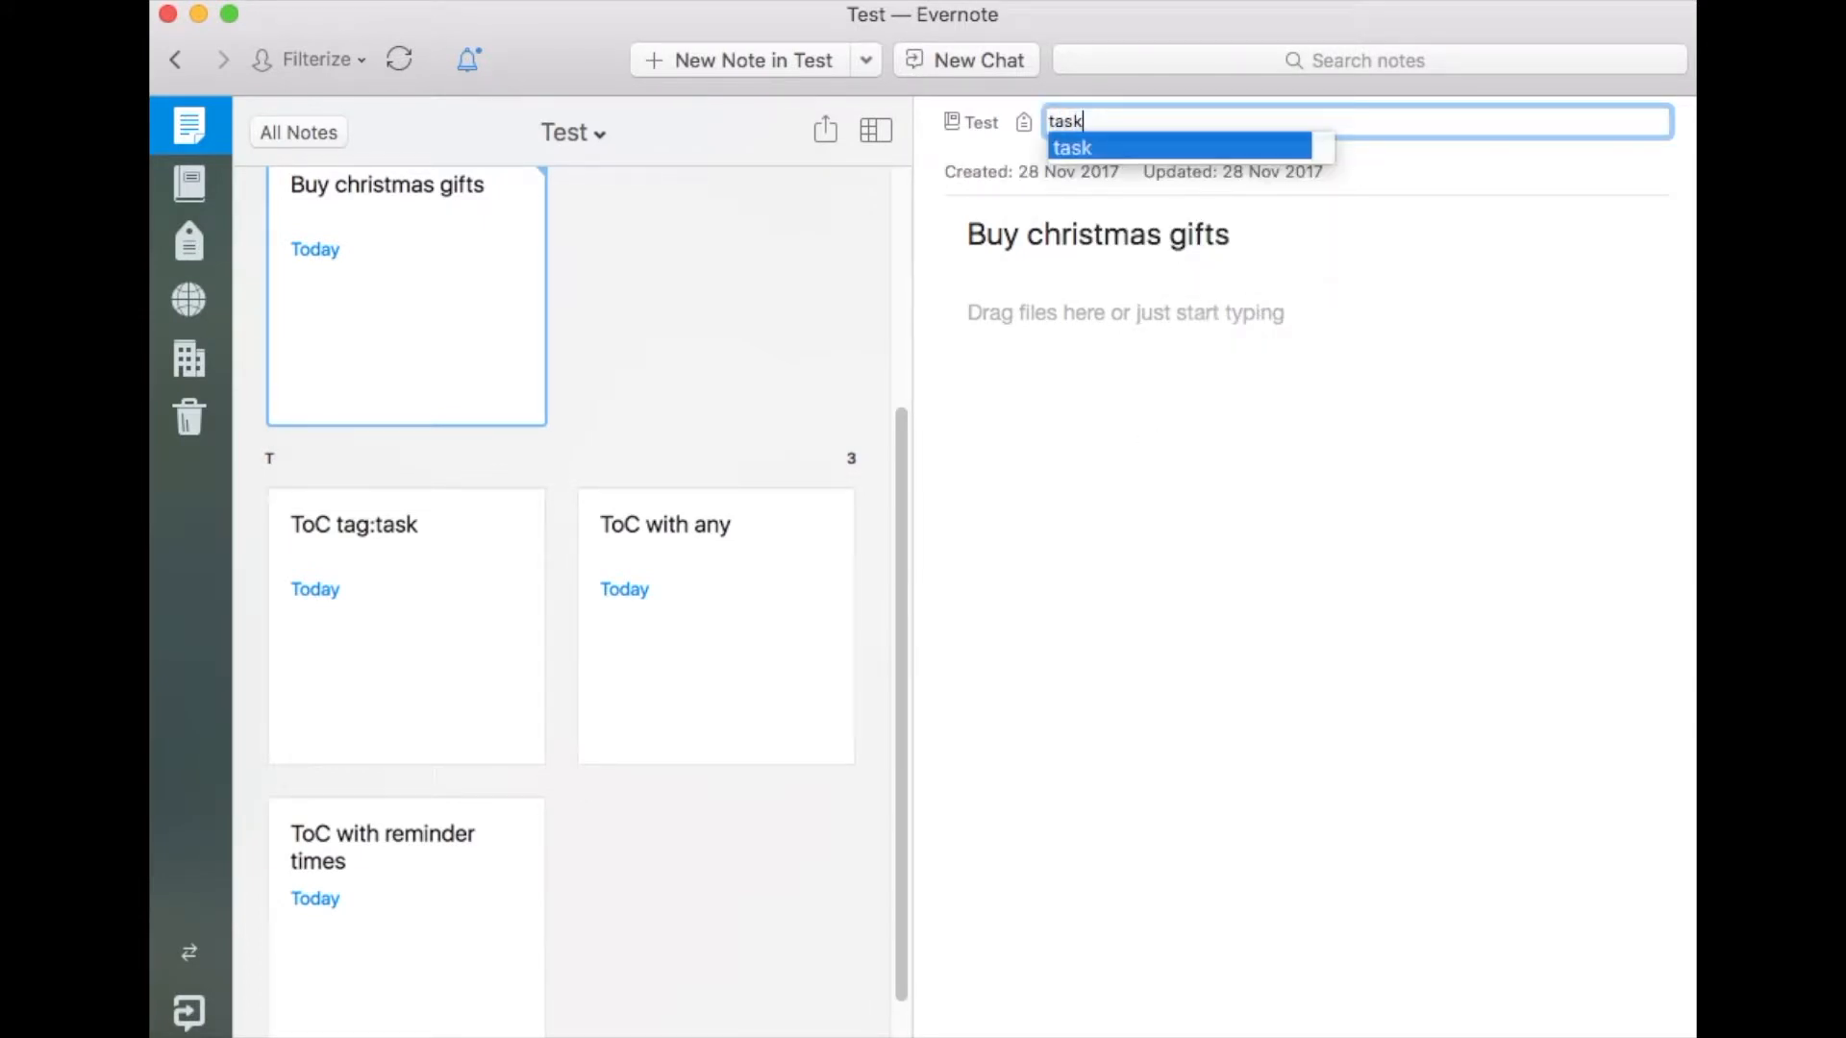
left_click(1070, 146)
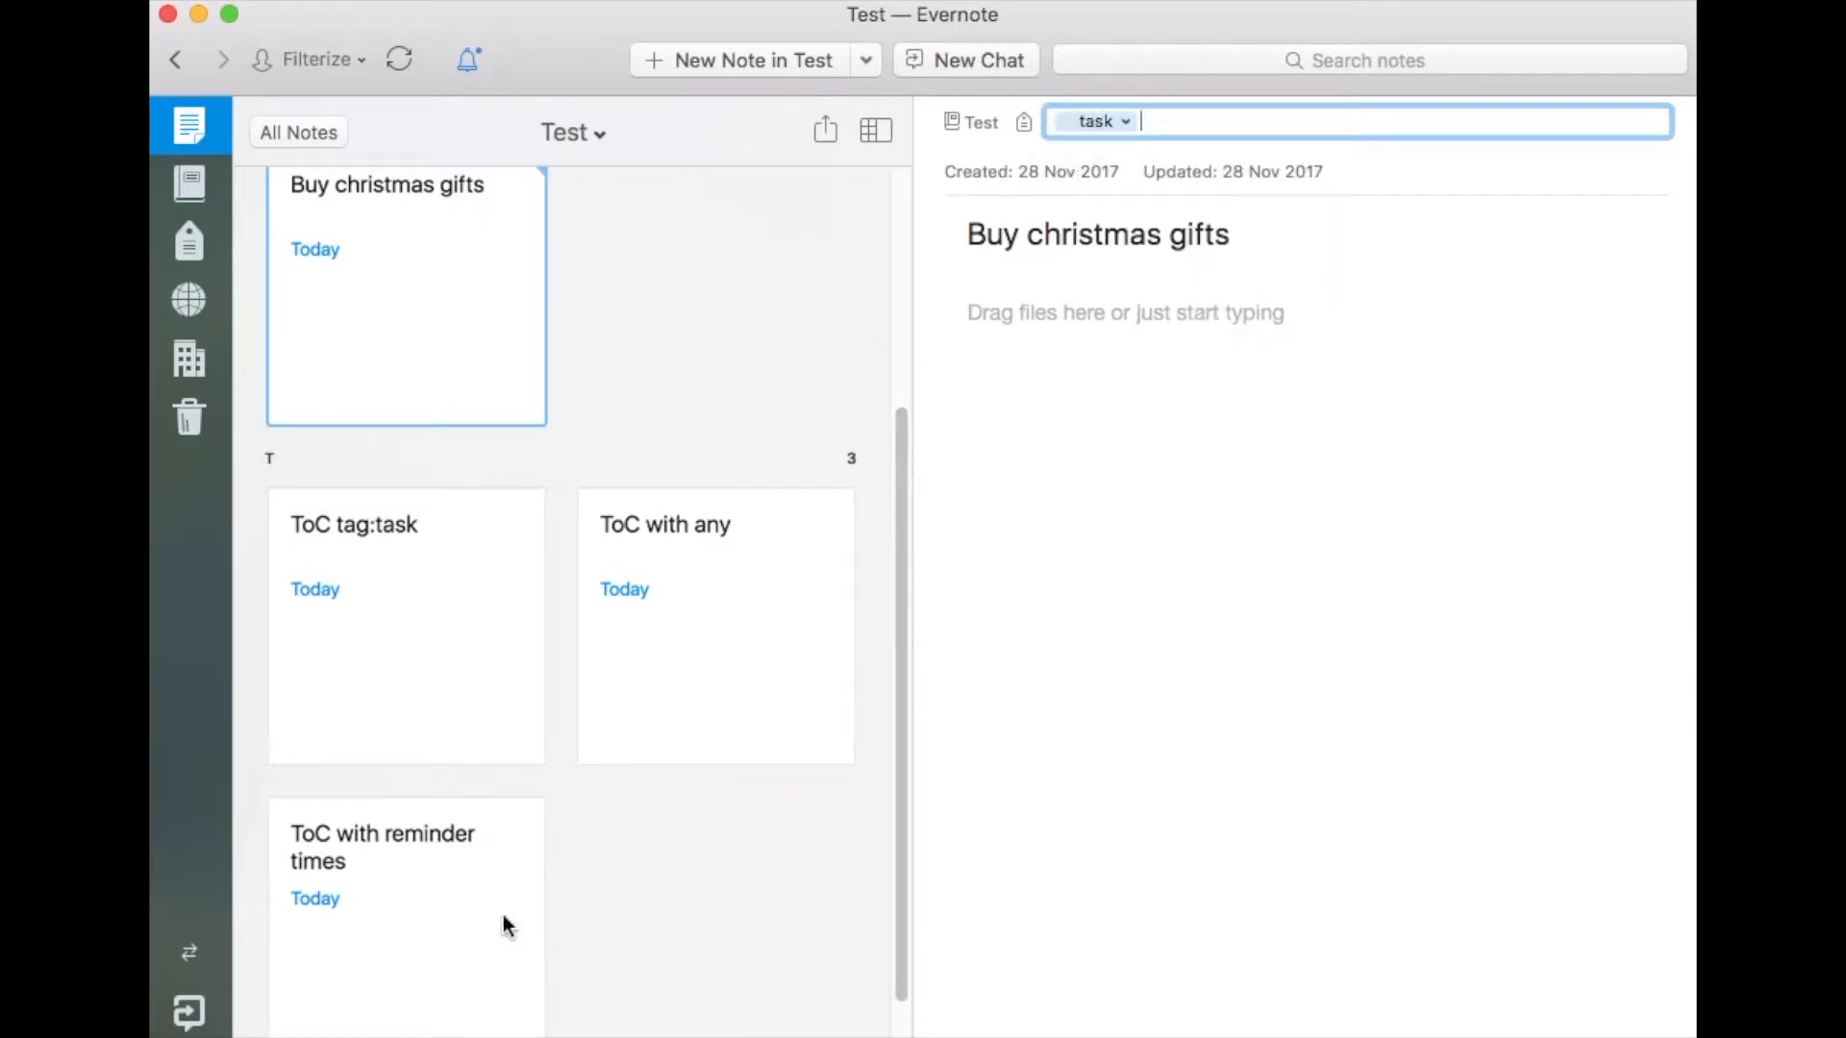
left_click(405, 848)
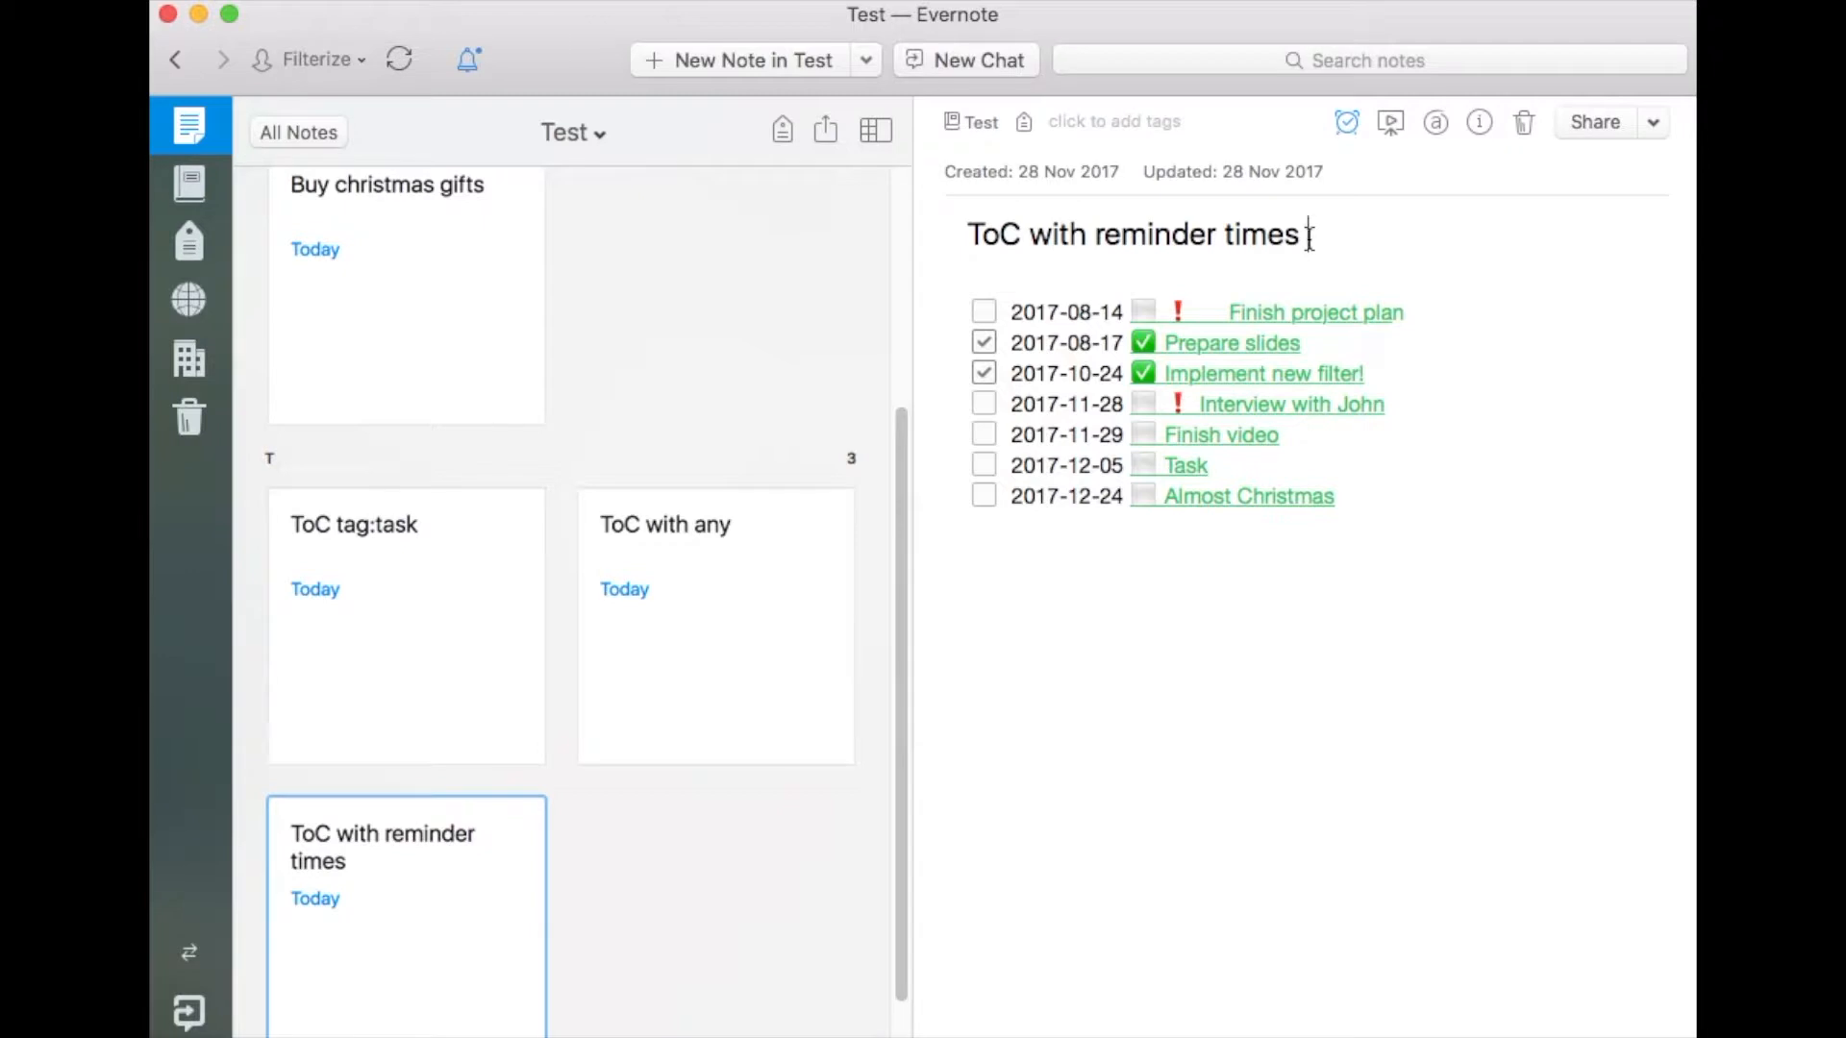
Refresh the 'ToC with reminder times' note to list Buy christmas gifts under 2017-12-11
key("Backspace")
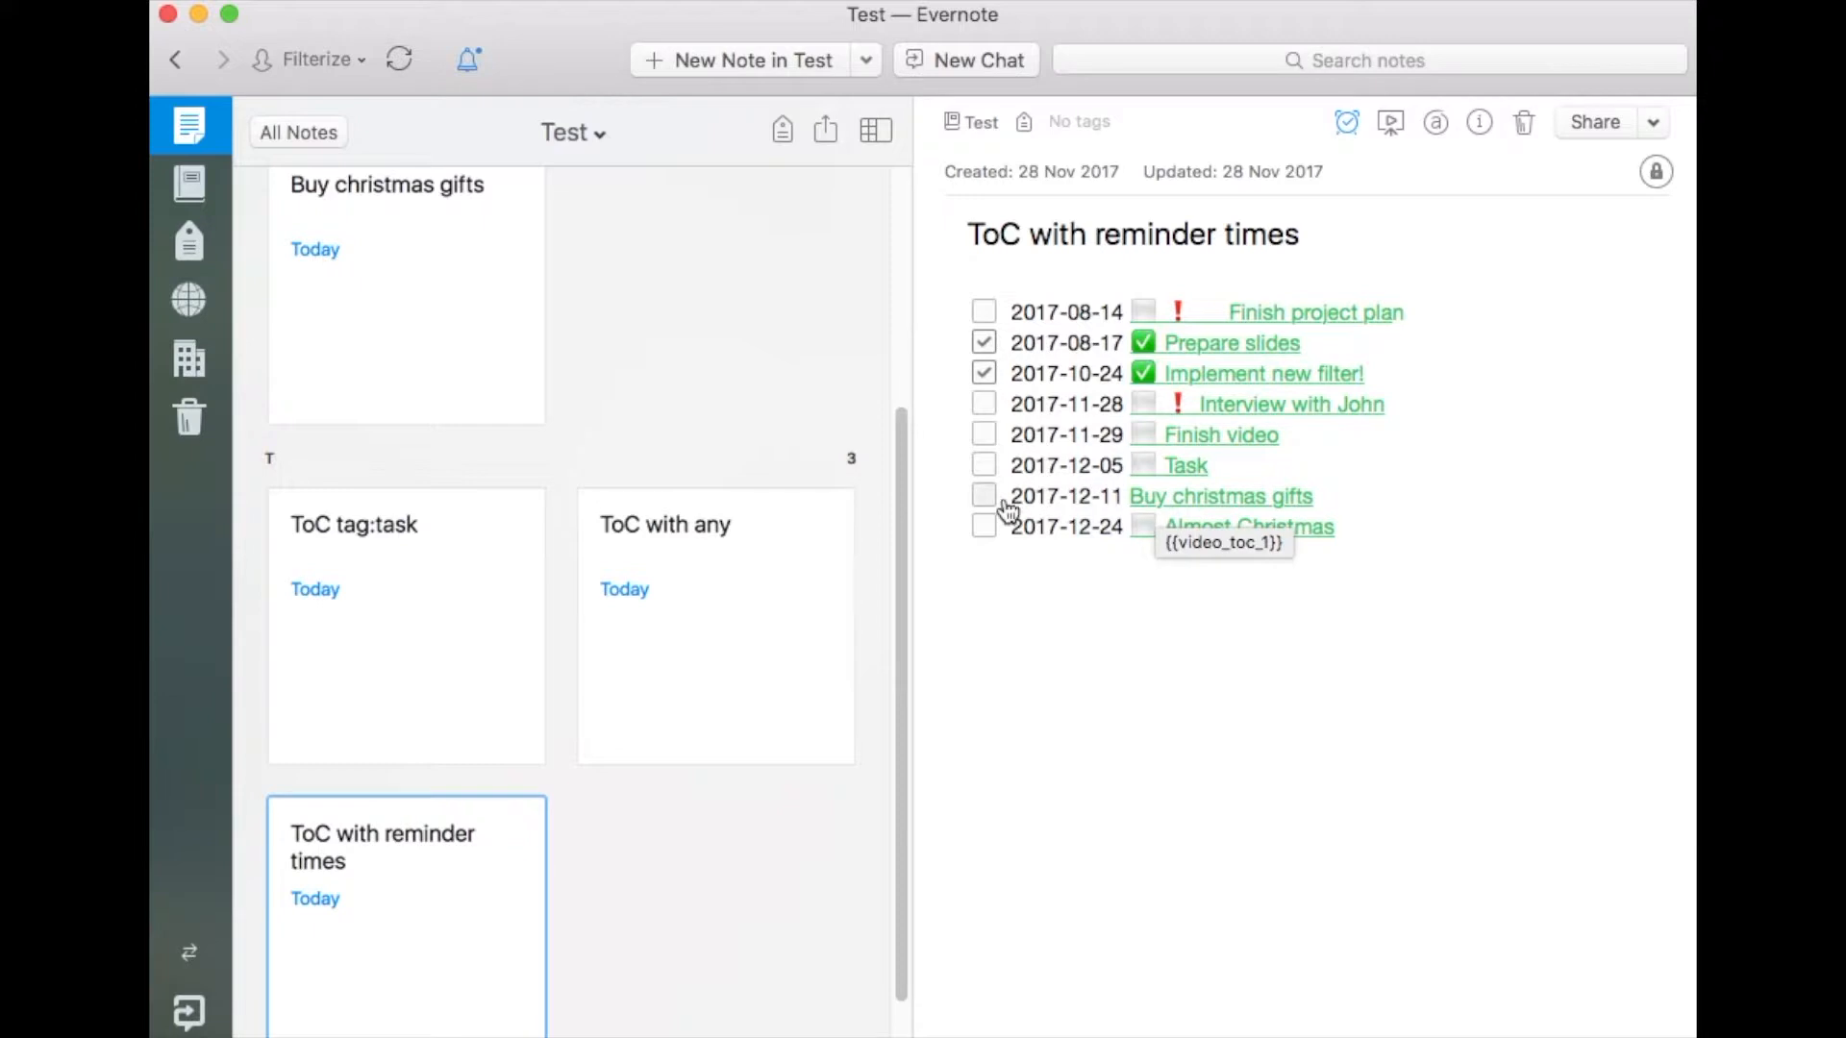
mouse_move(686, 834)
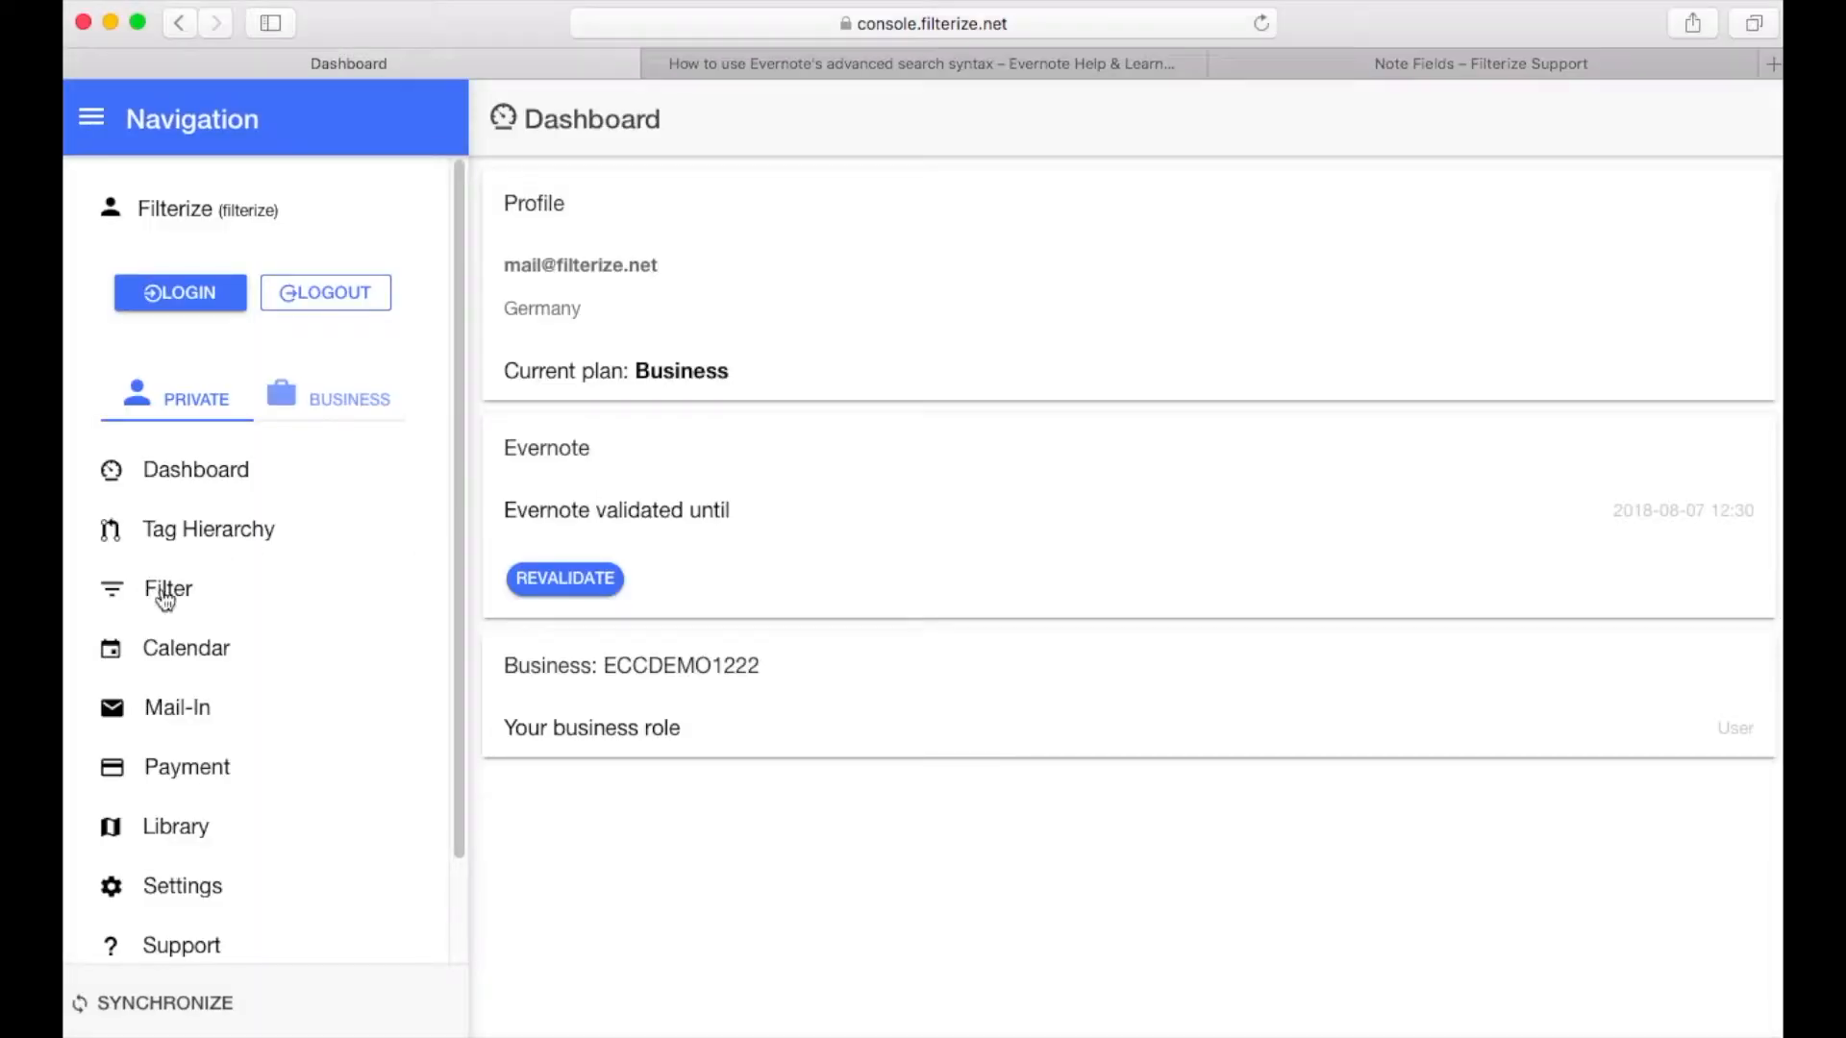
Add a new filter with name 'video_toc' and stack 'toc'
left_click(168, 589)
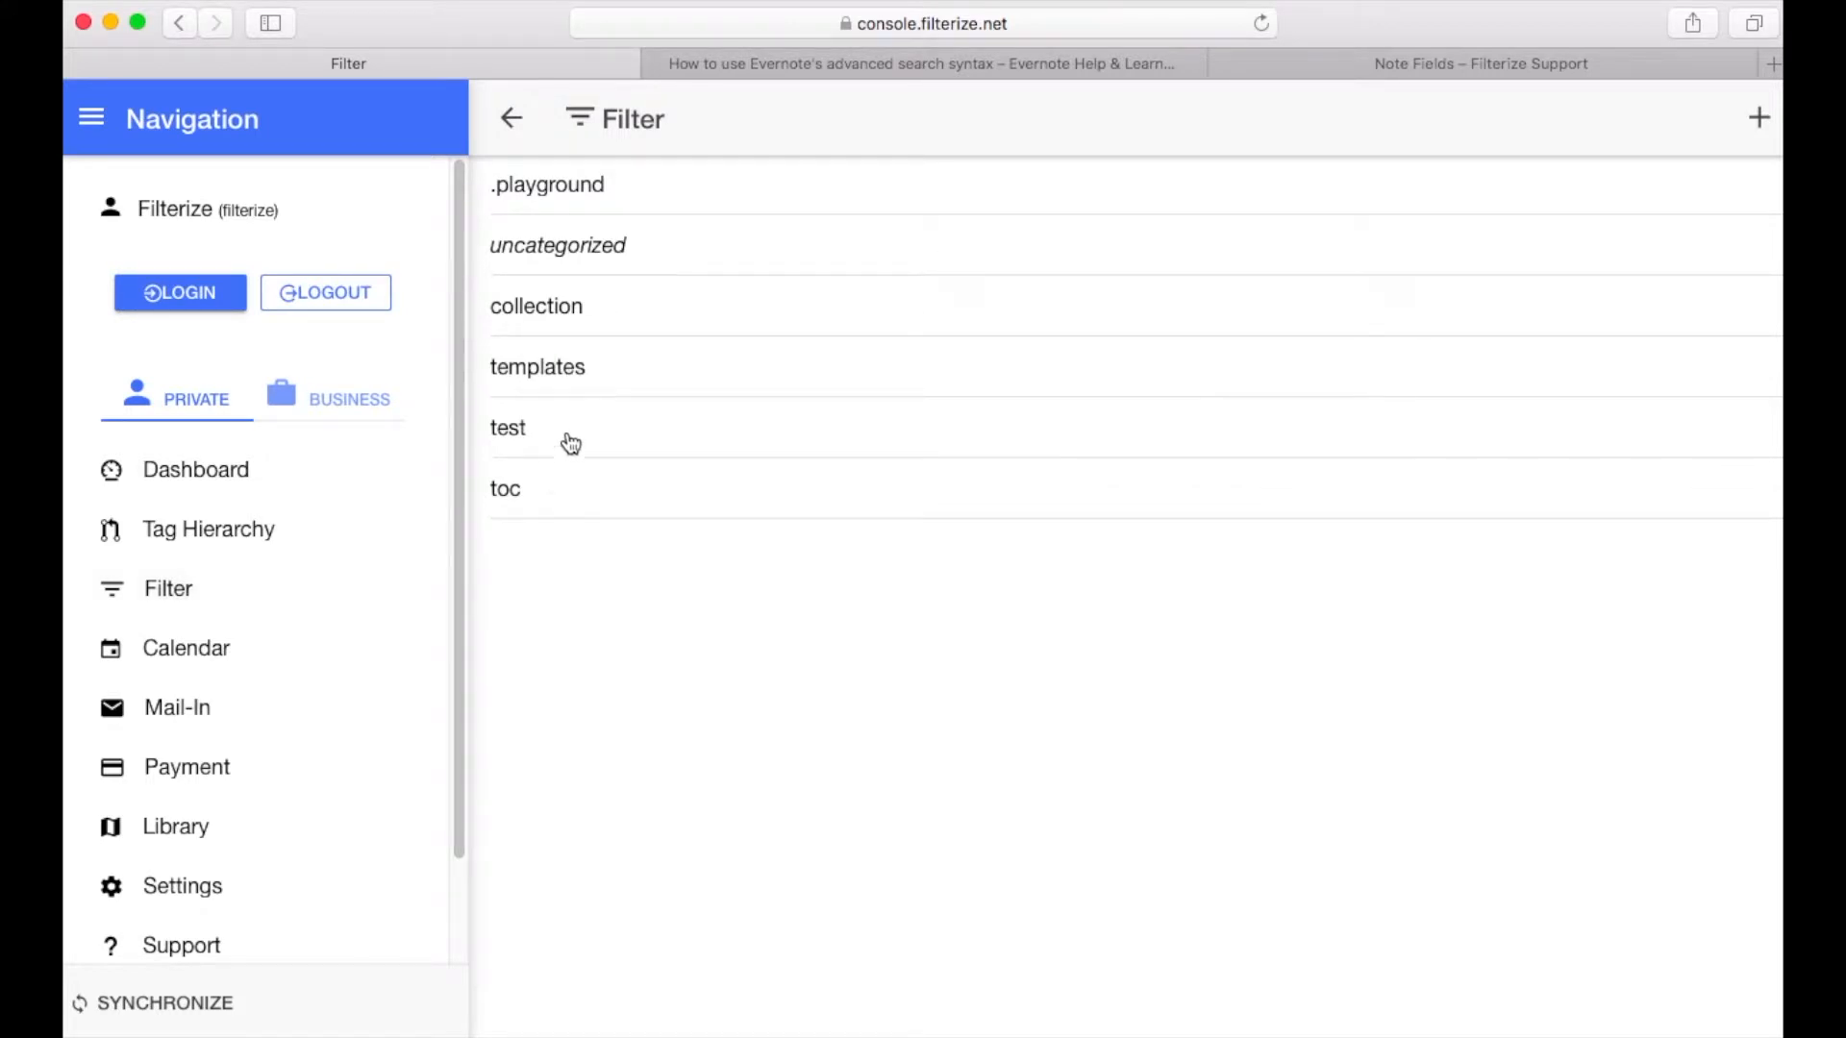
mouse_move(1762, 117)
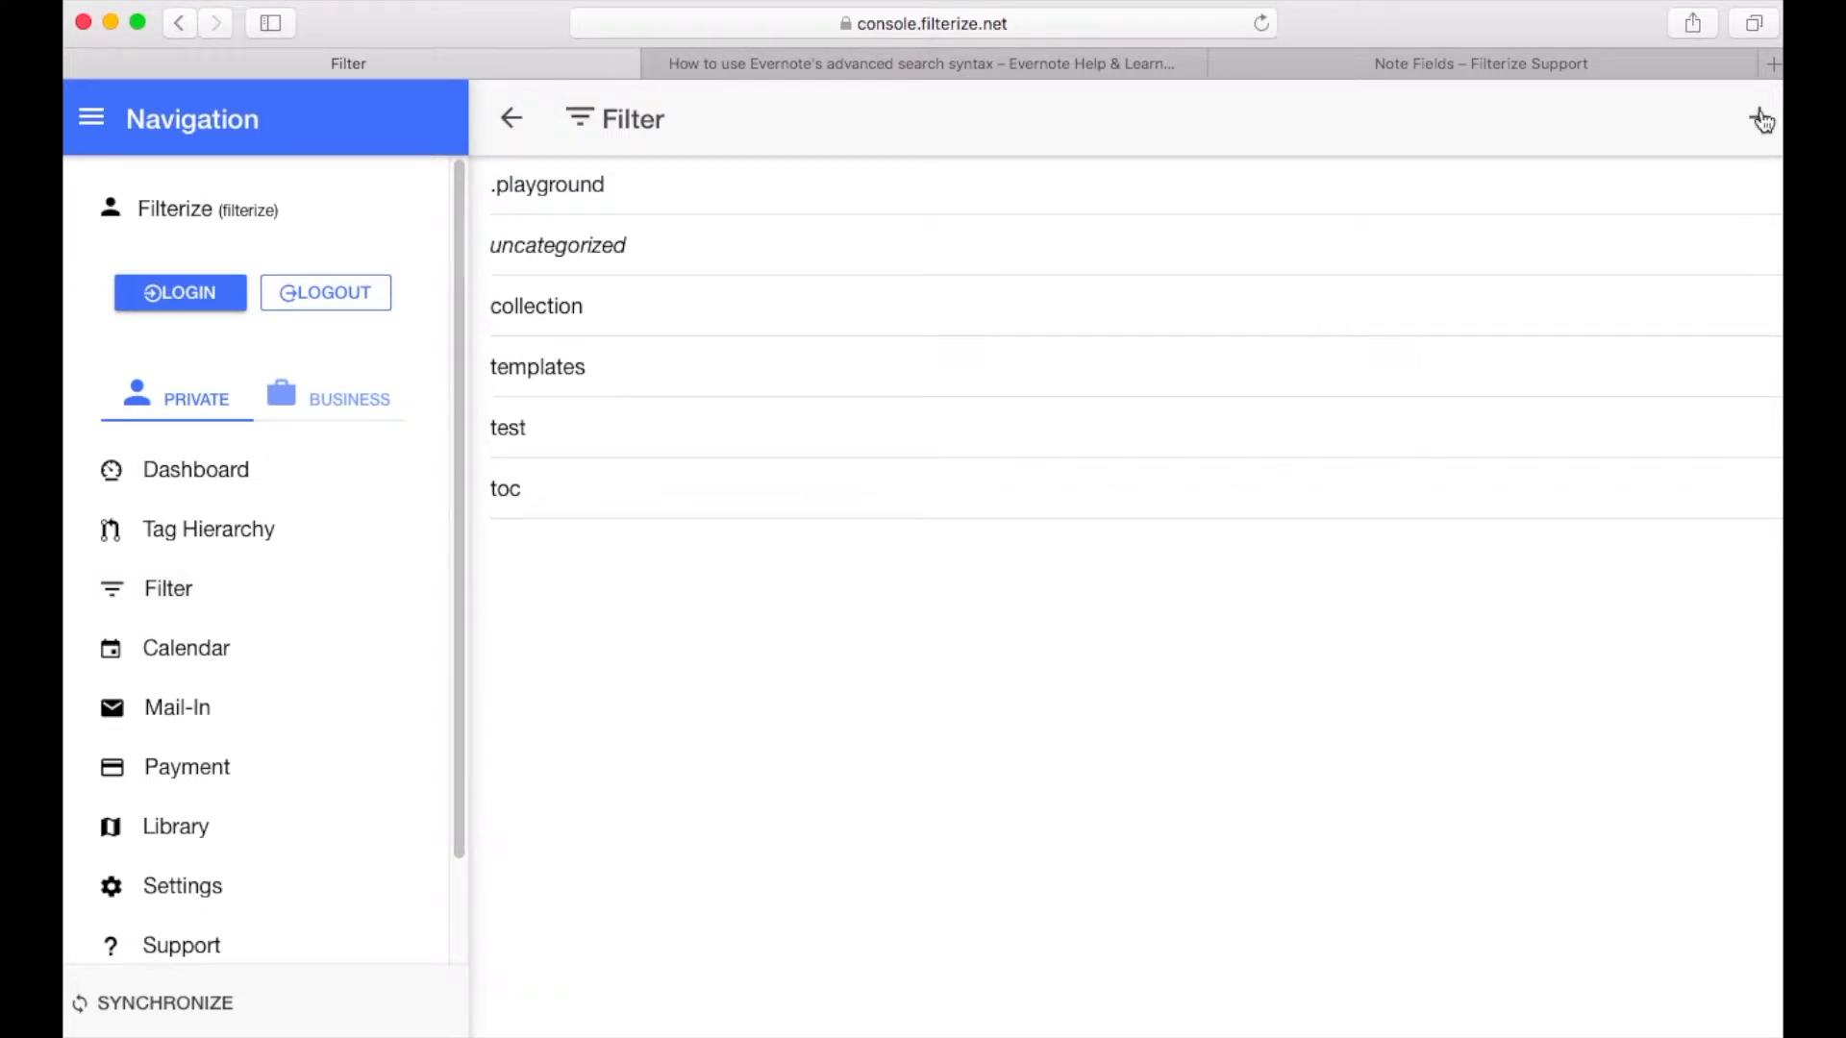
left_click(1759, 117)
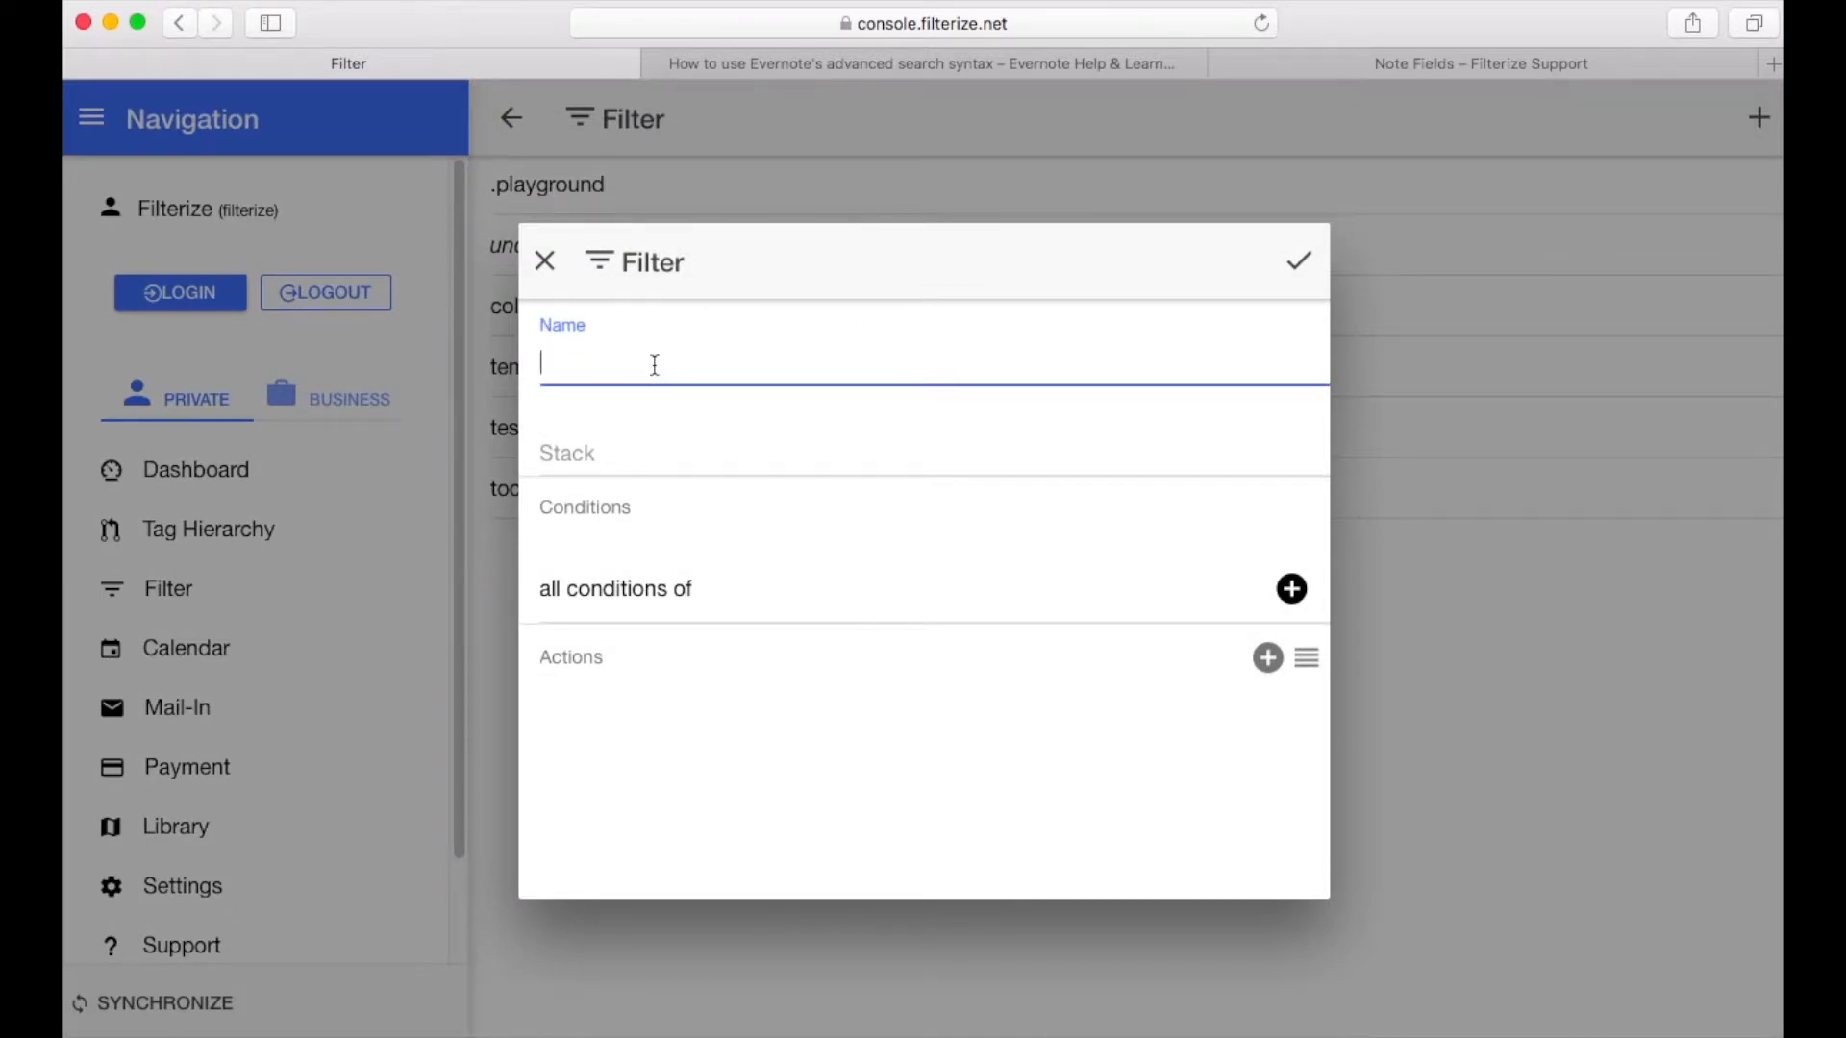
type("video_")
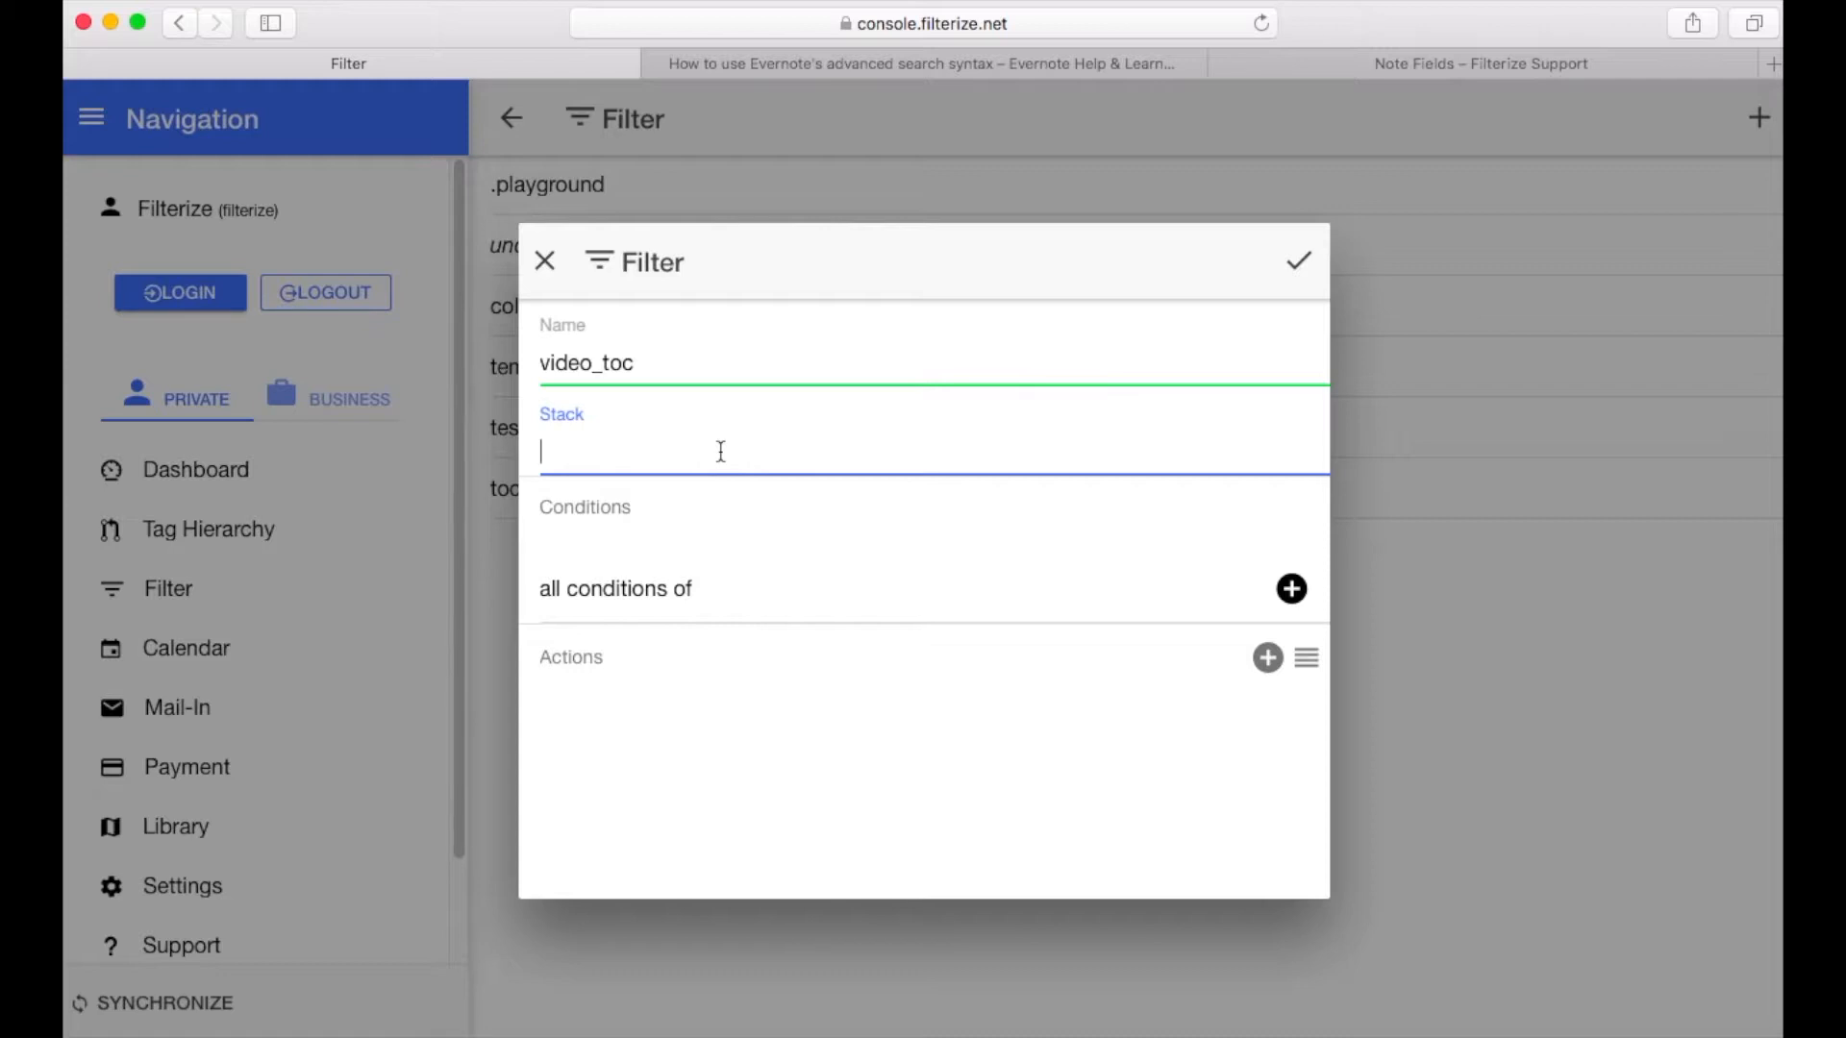
type("to")
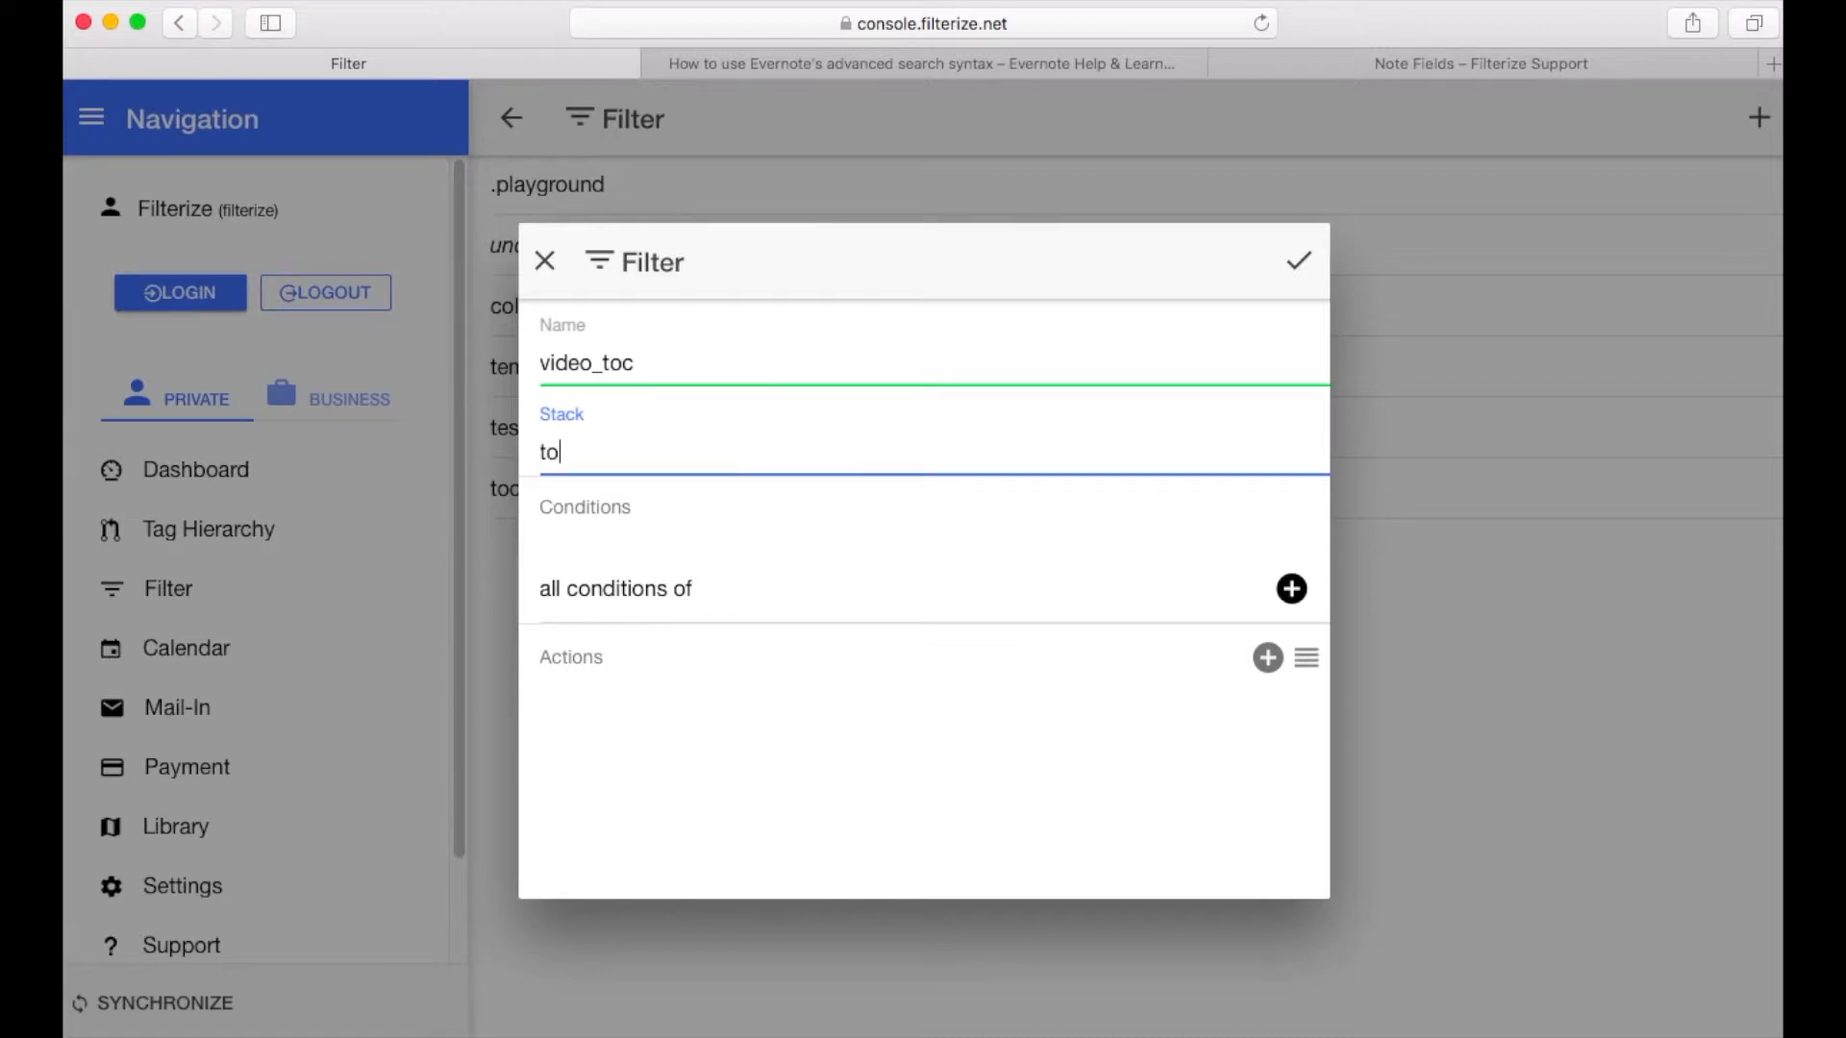
type("c")
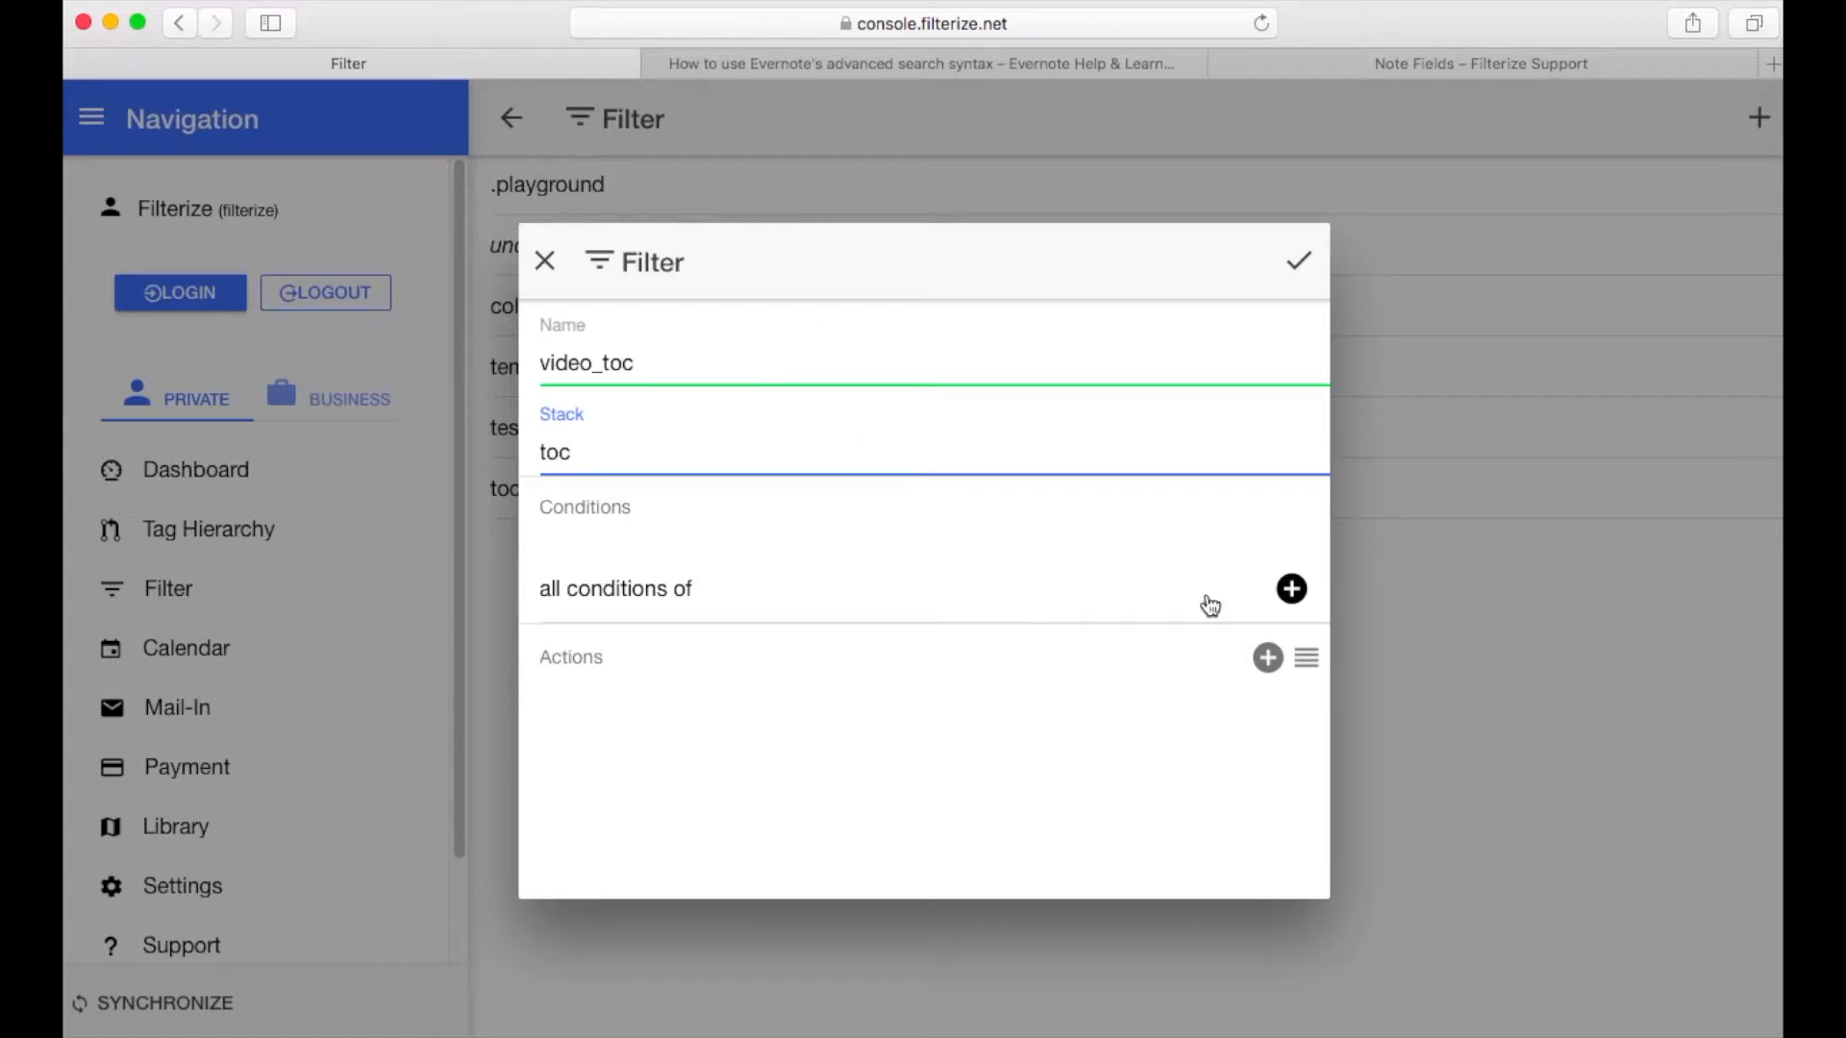
mouse_move(986, 596)
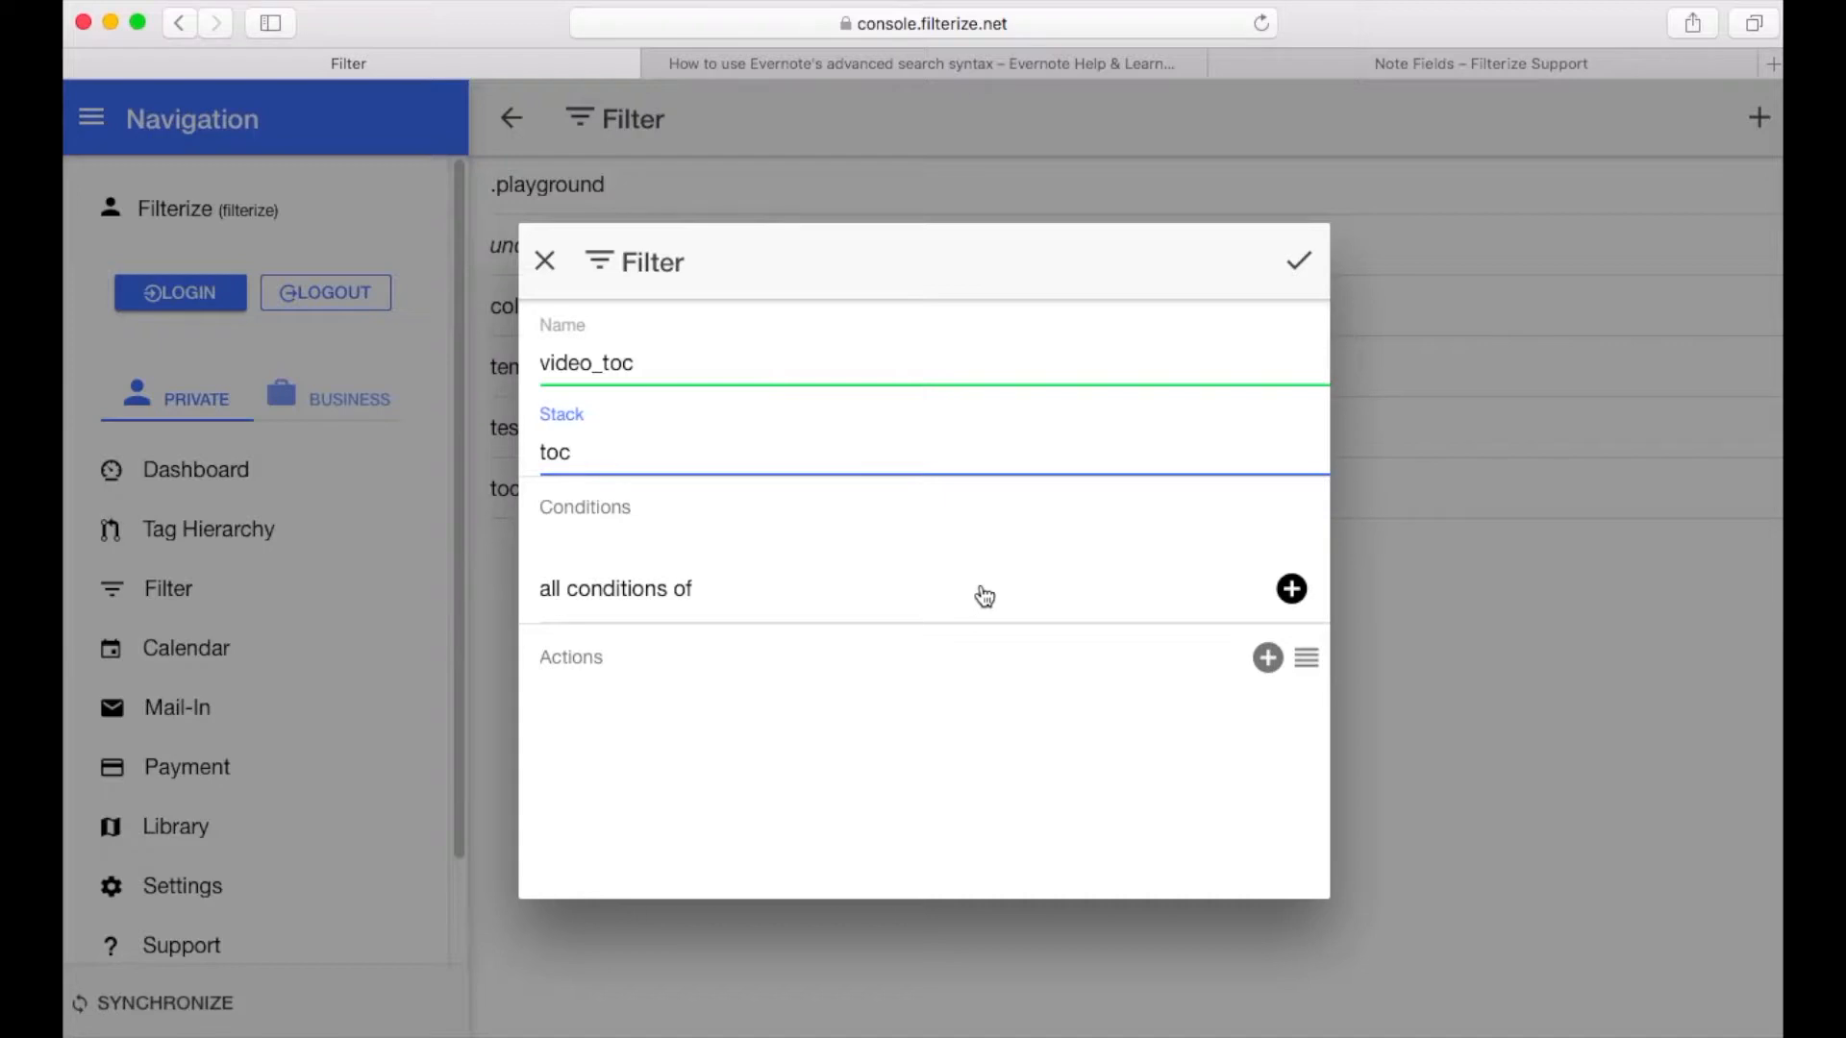
mouse_move(523, 671)
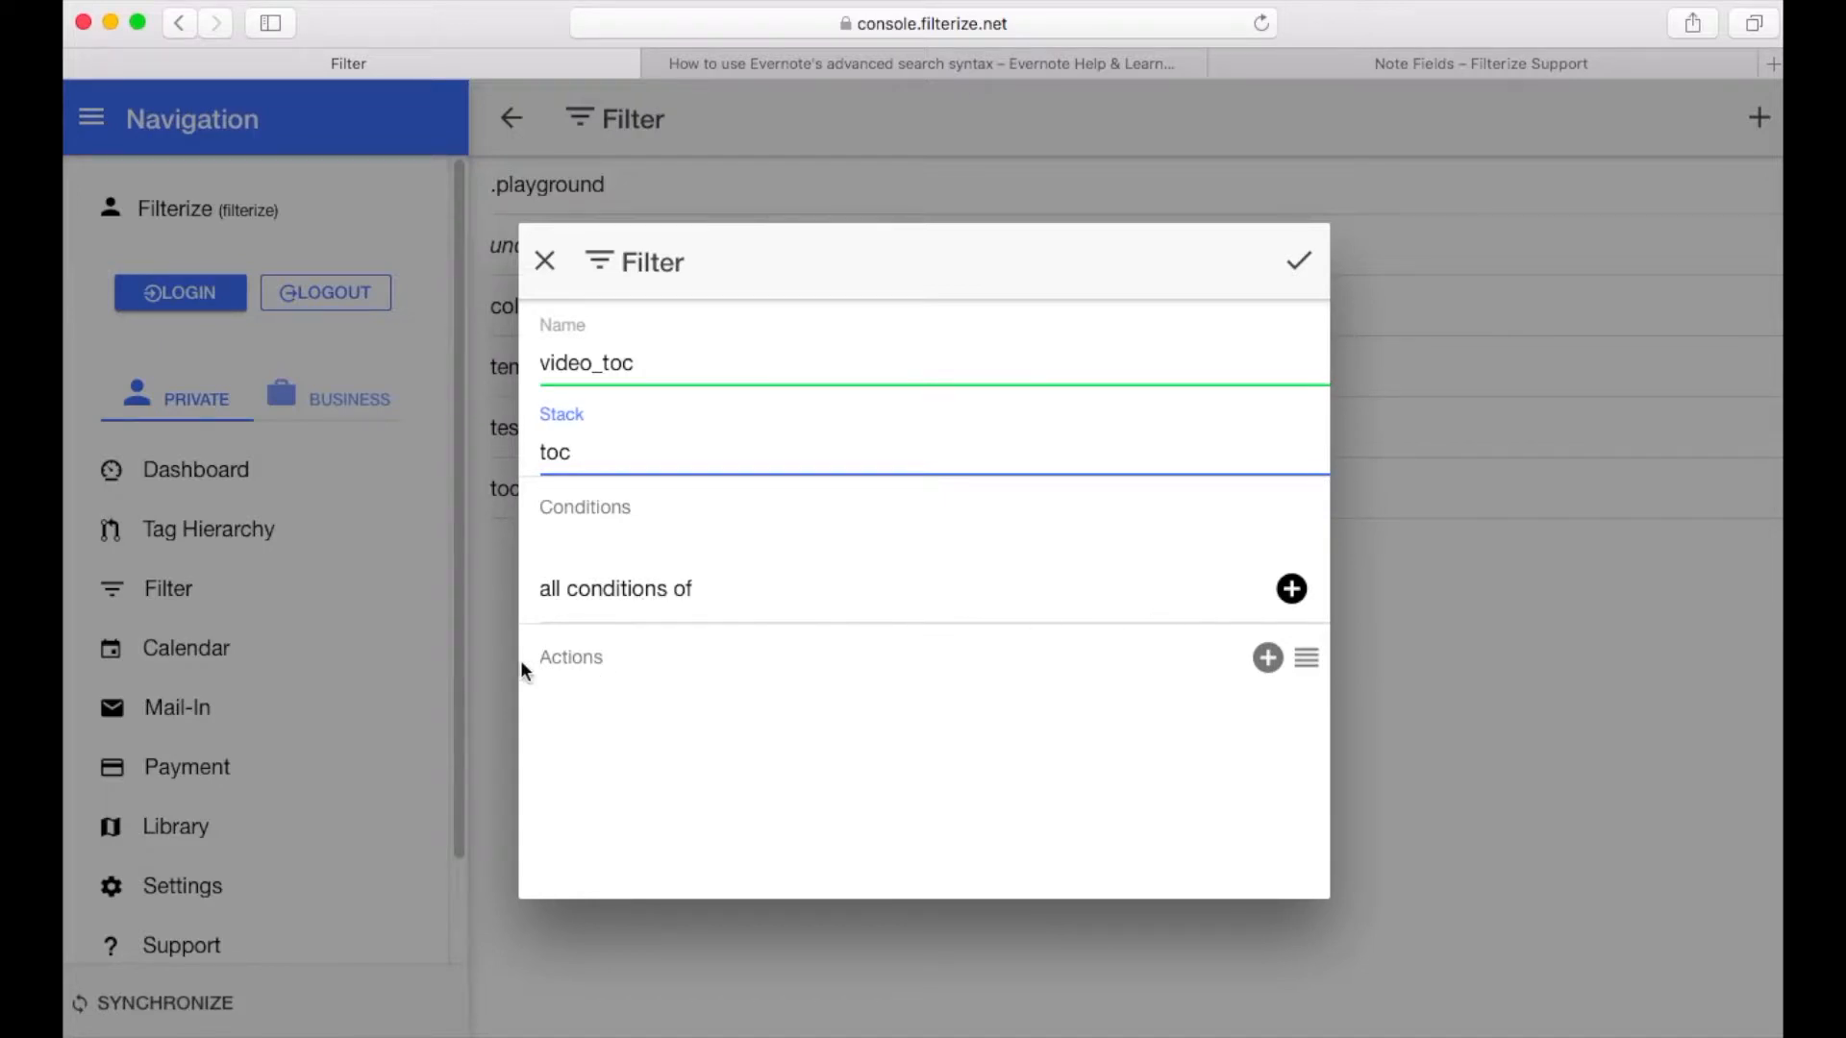
mouse_move(784, 677)
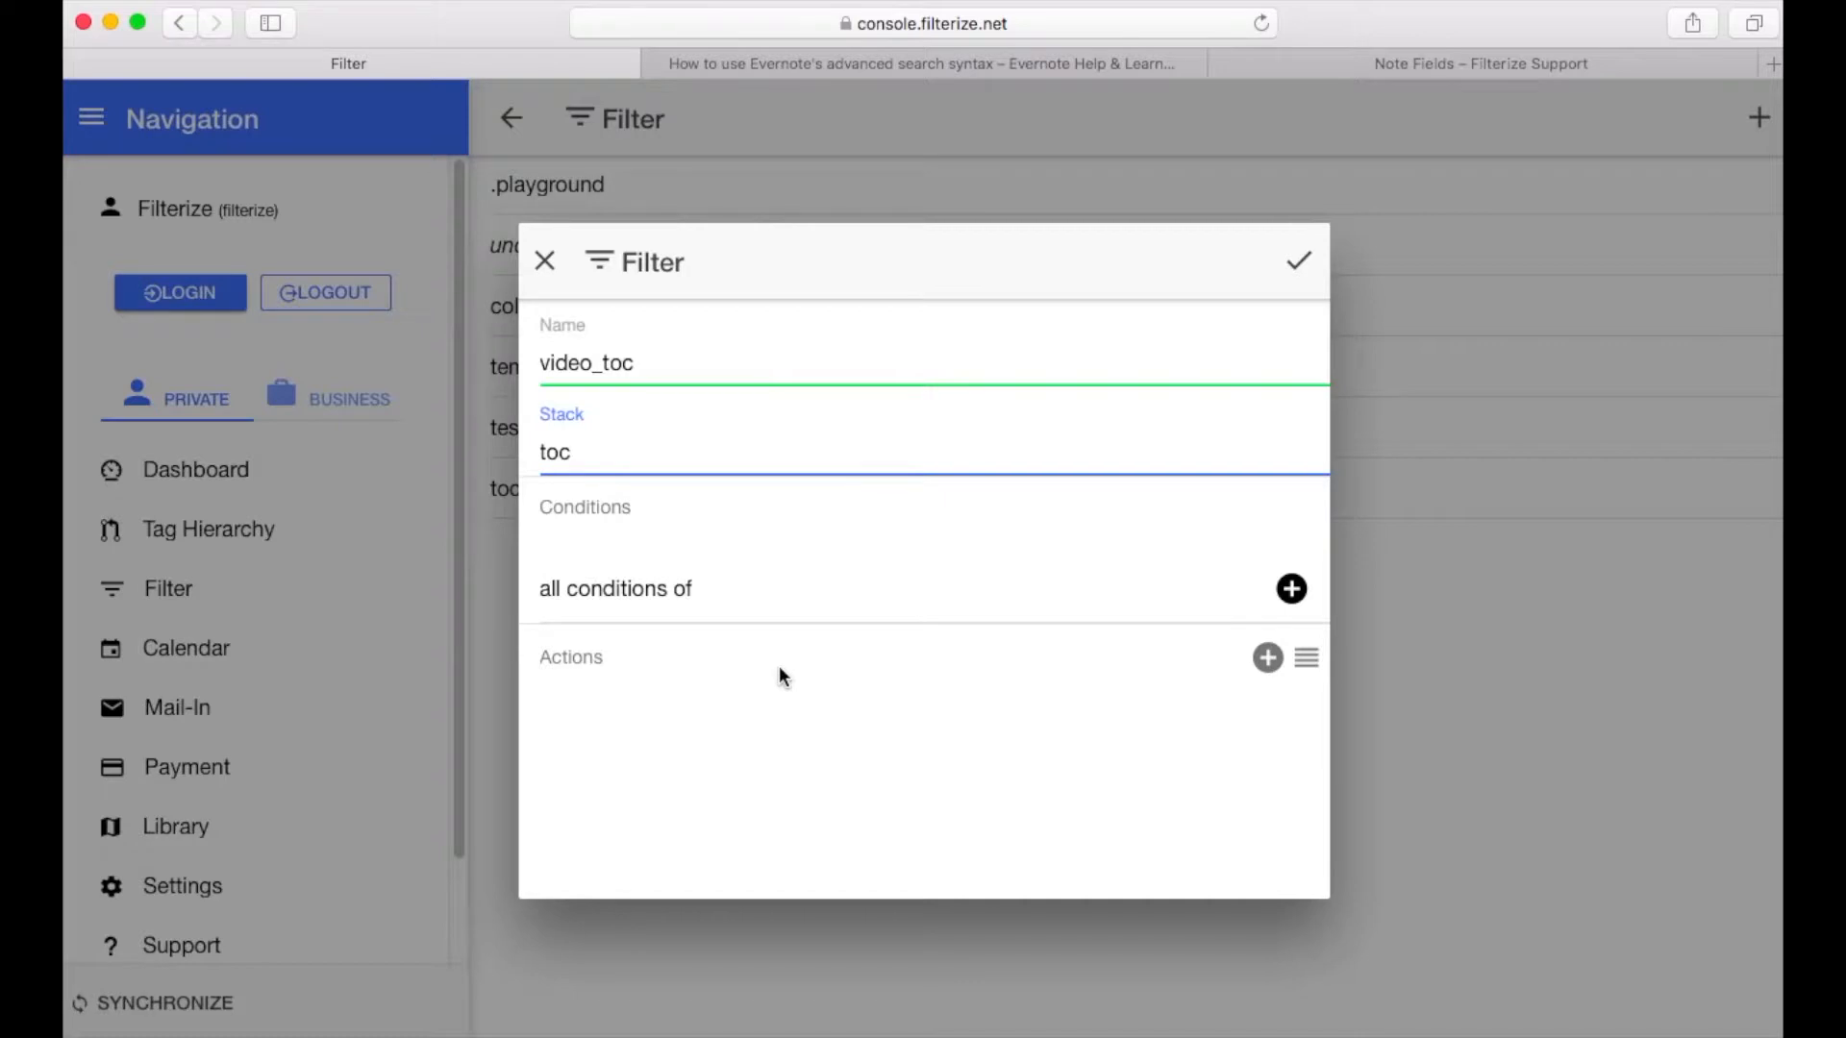
mouse_move(633, 624)
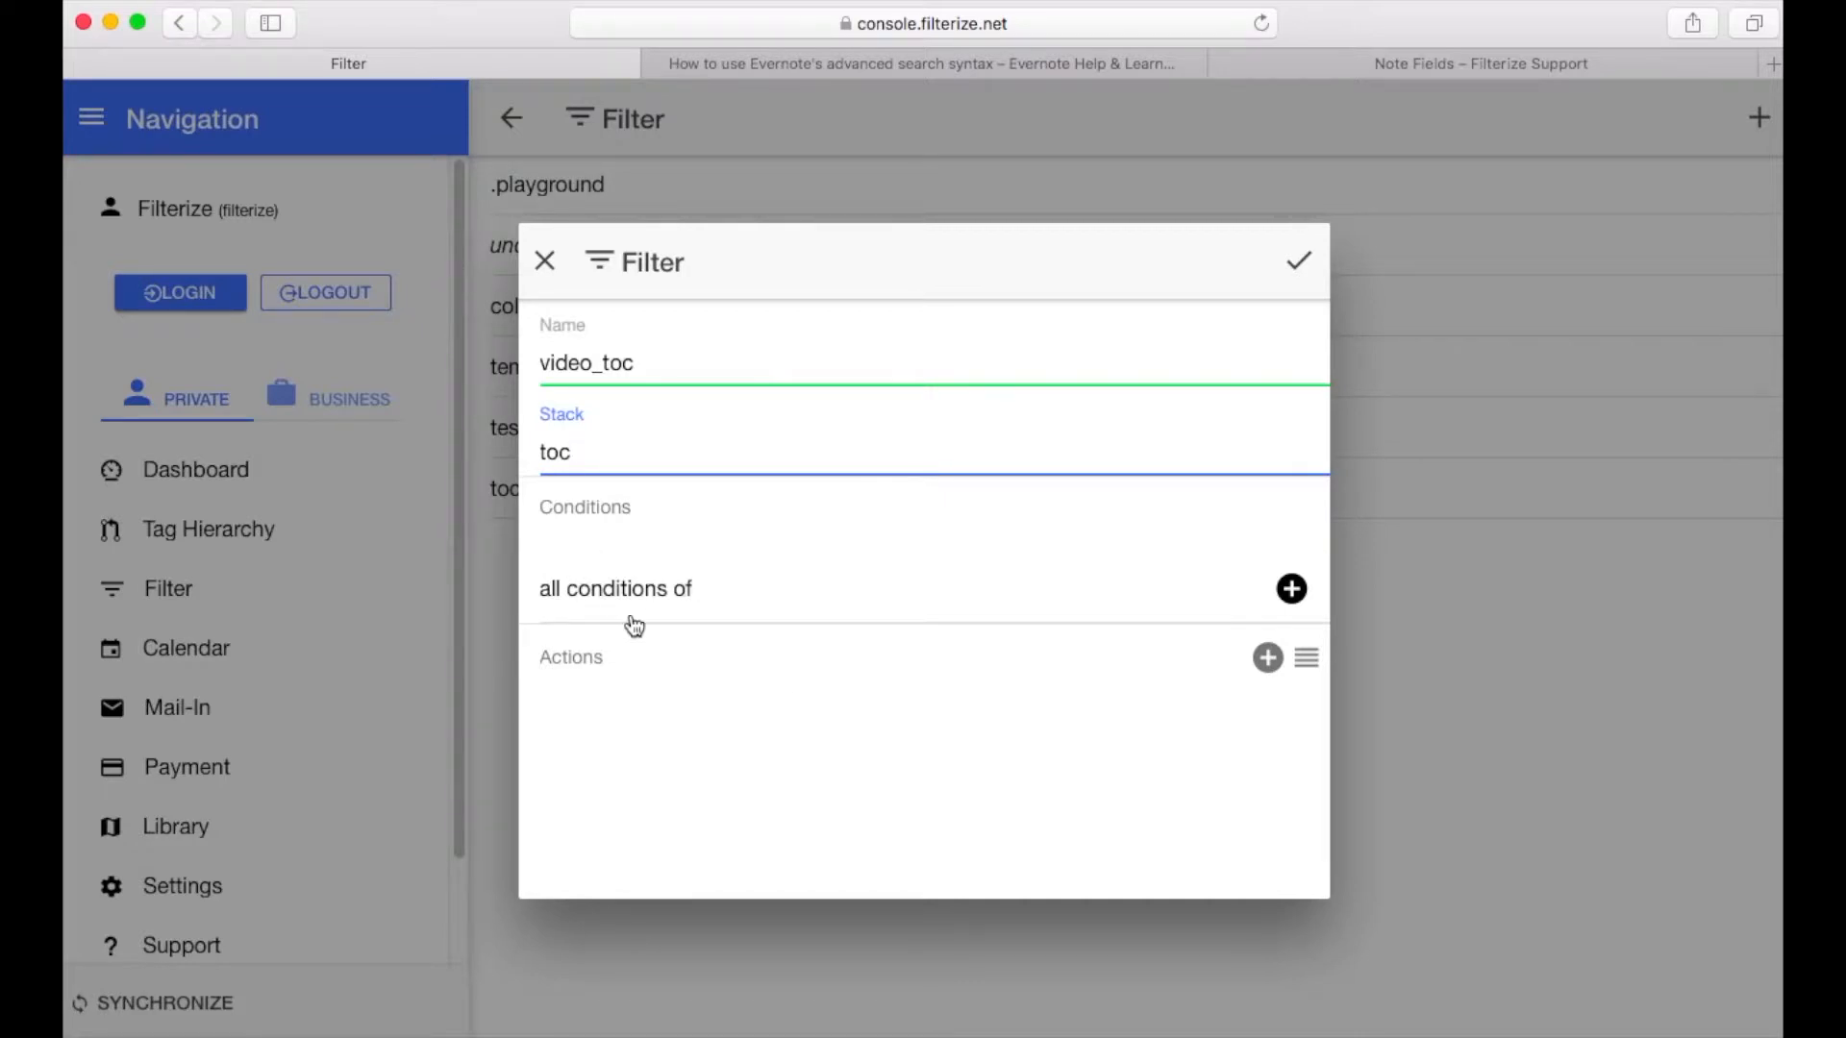
left_click(1290, 588)
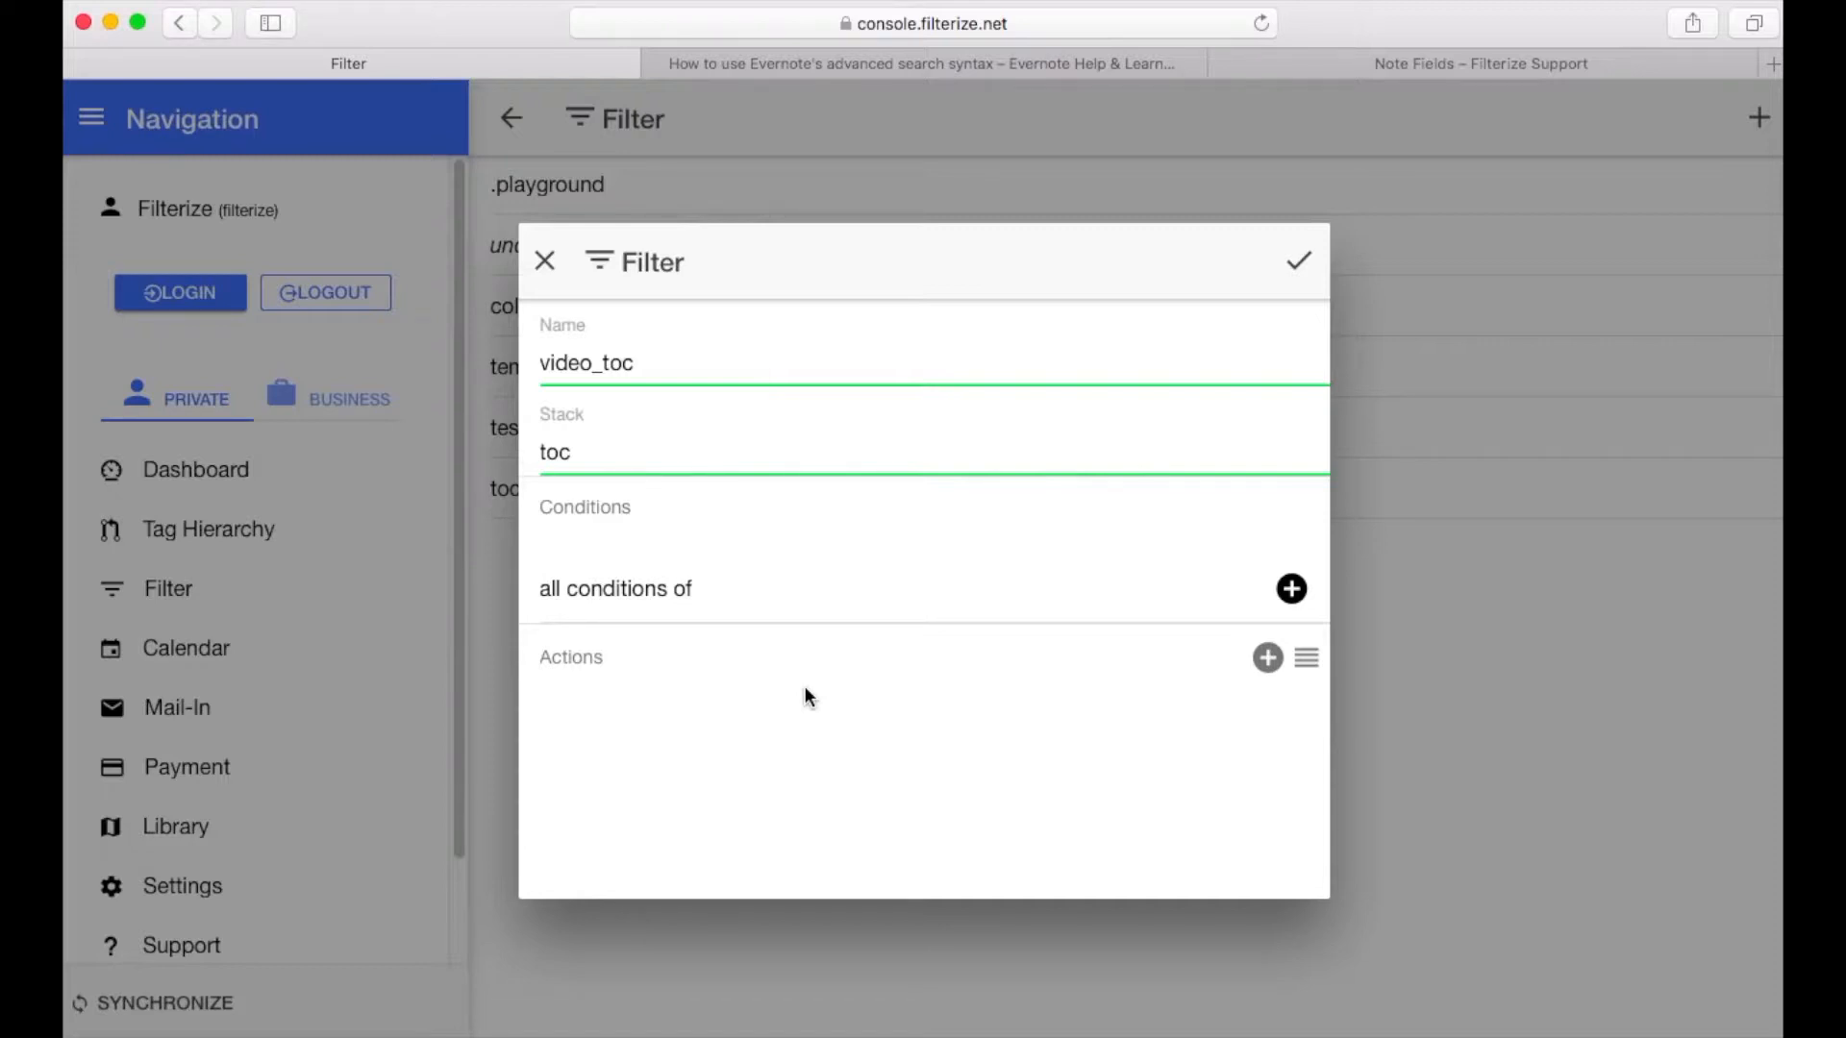
mouse_move(1215, 683)
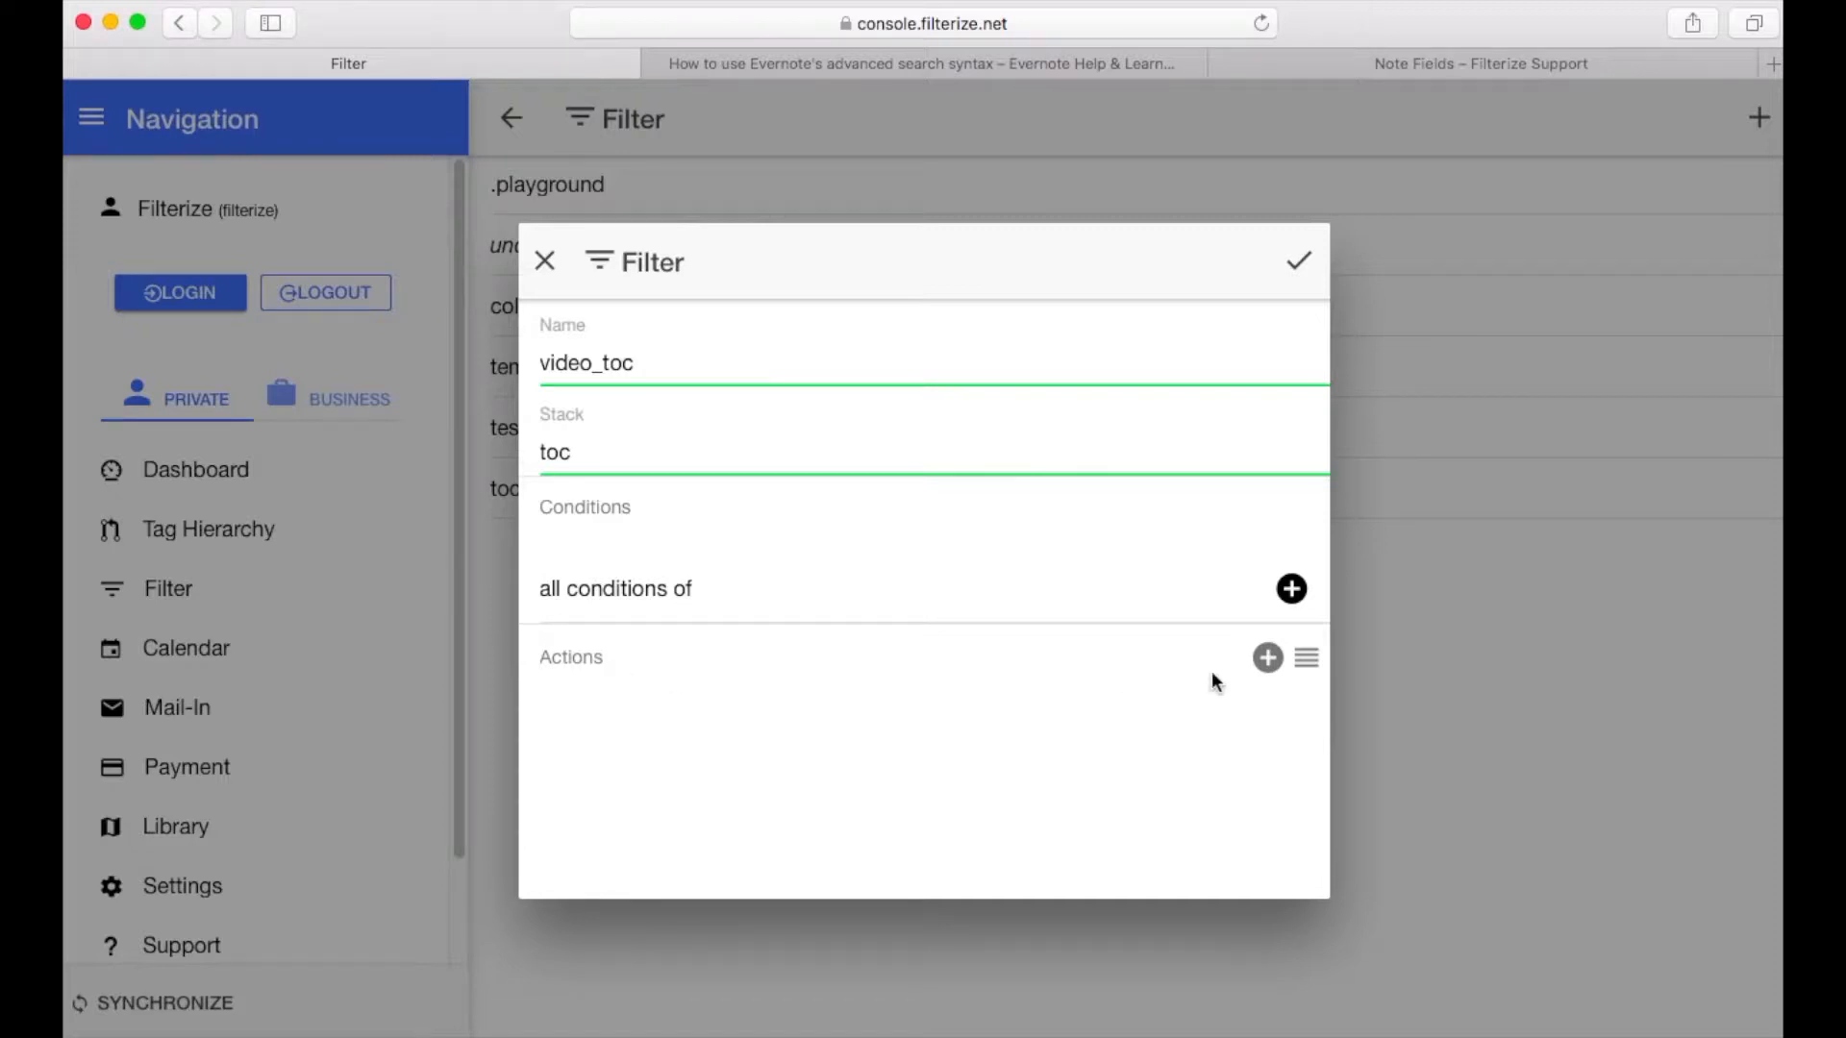
Add a 'table of content' action to the video_toc filter
left_click(1268, 656)
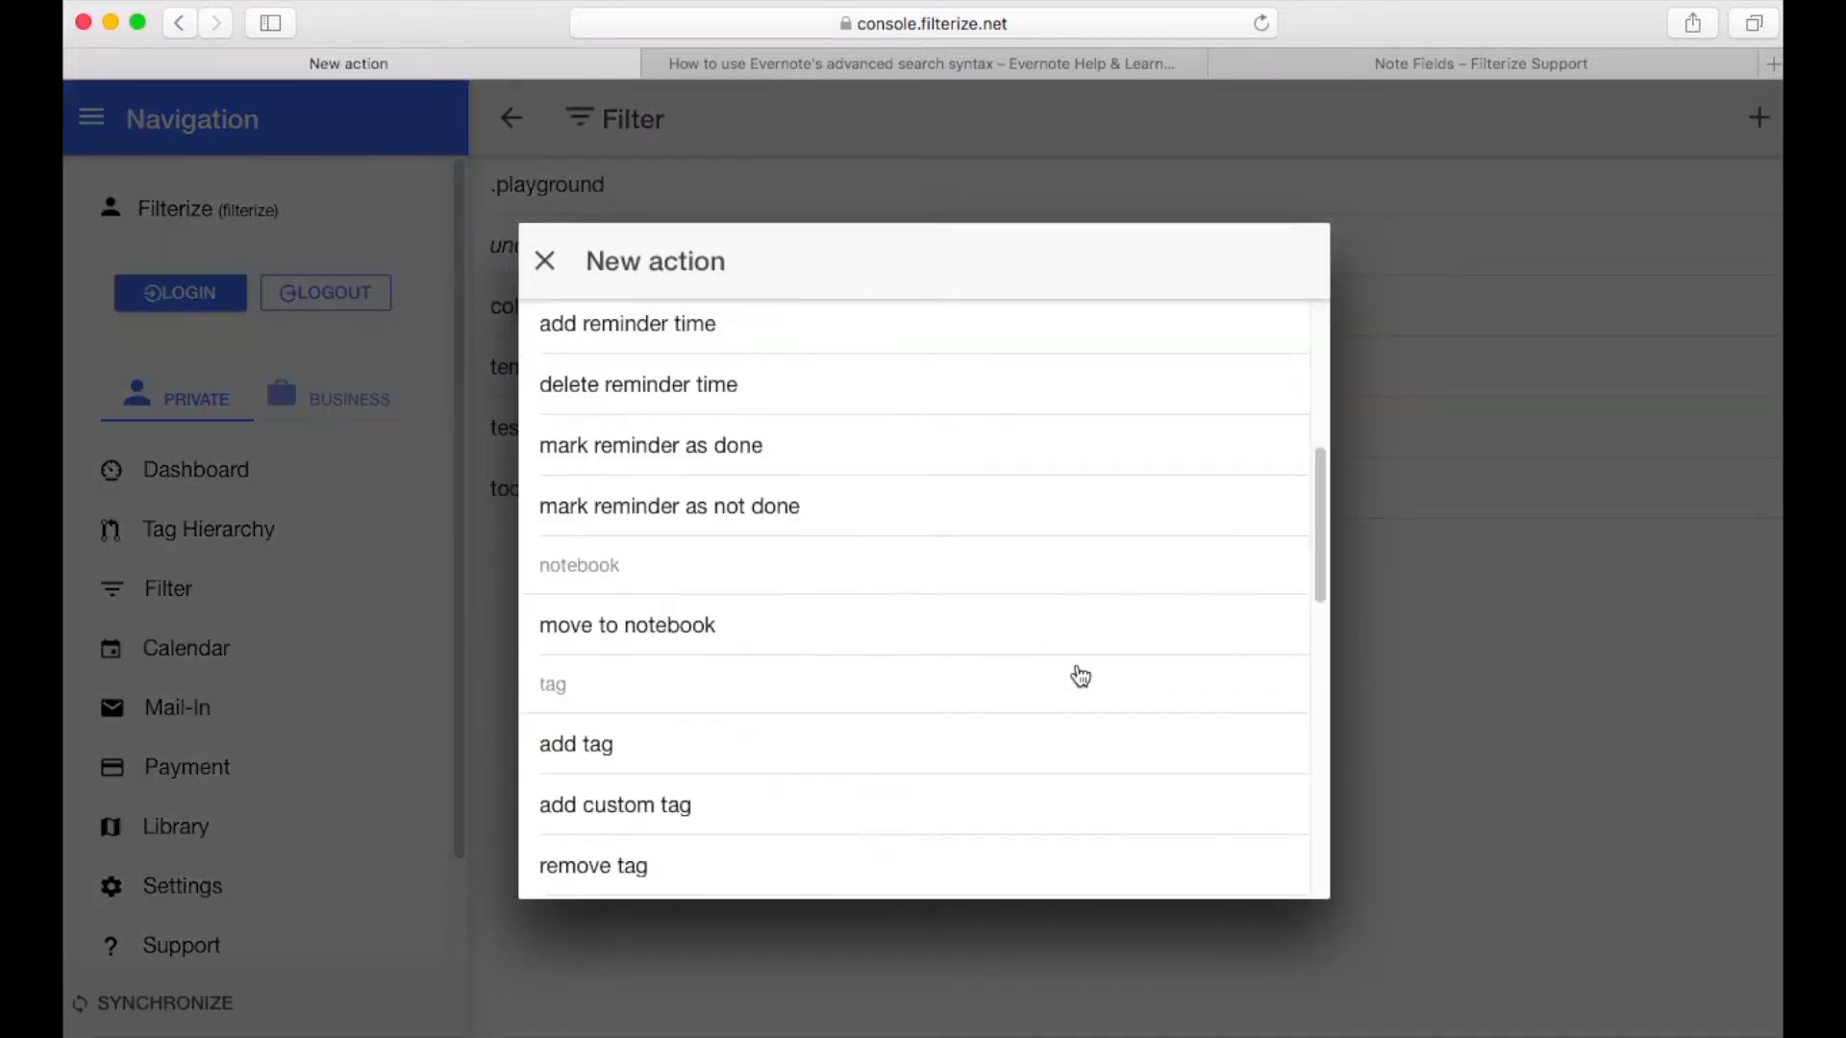
scroll("down", 3)
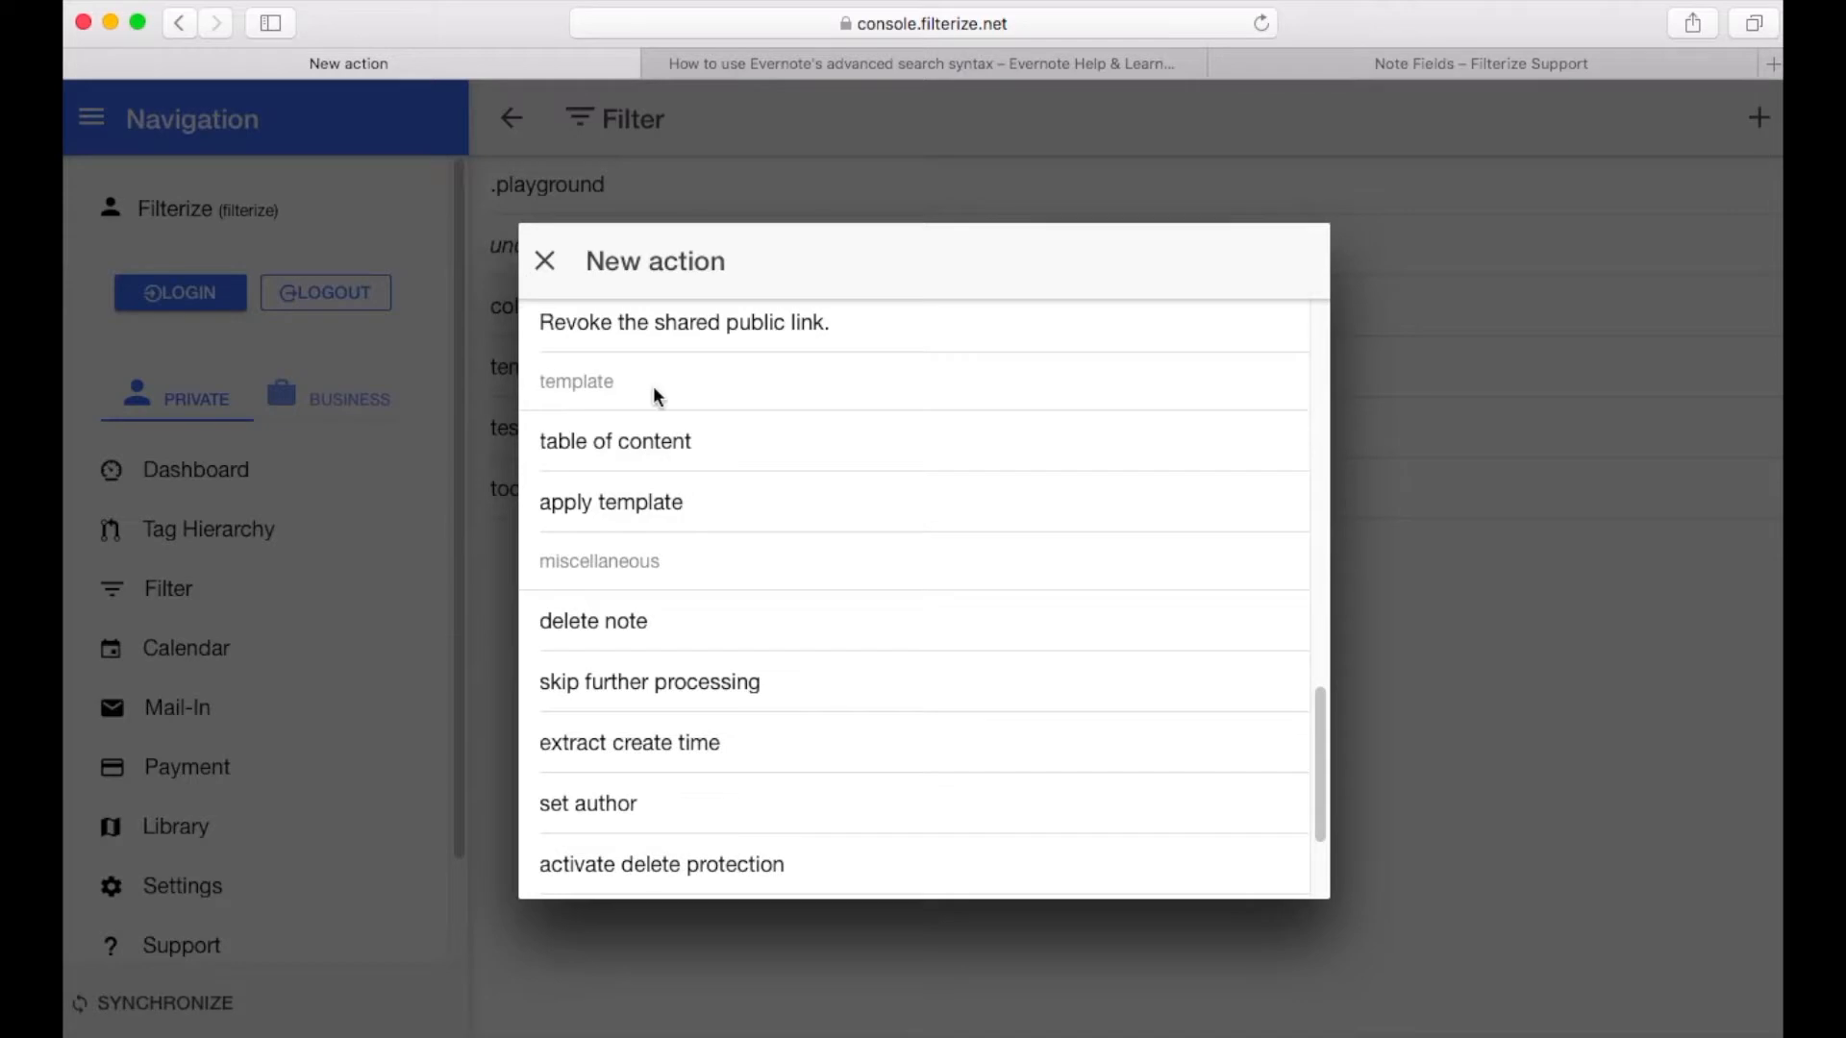
mouse_move(616, 456)
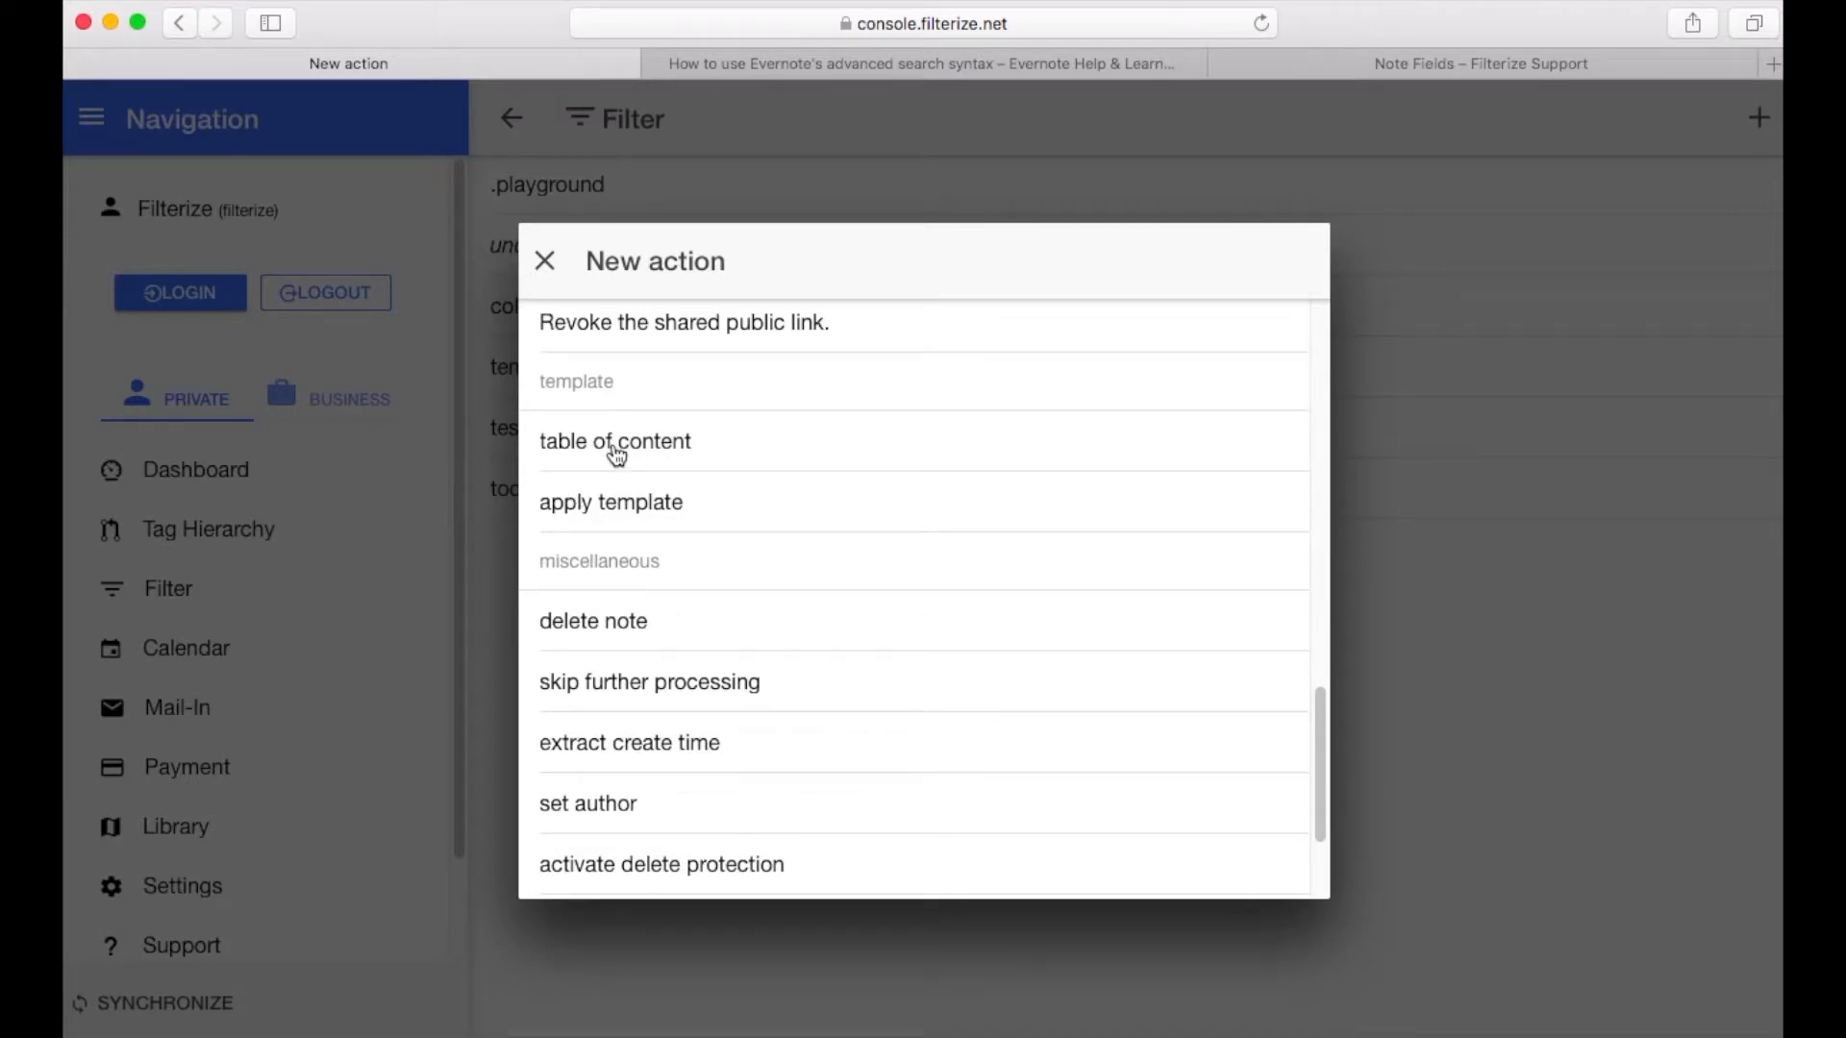
left_click(614, 440)
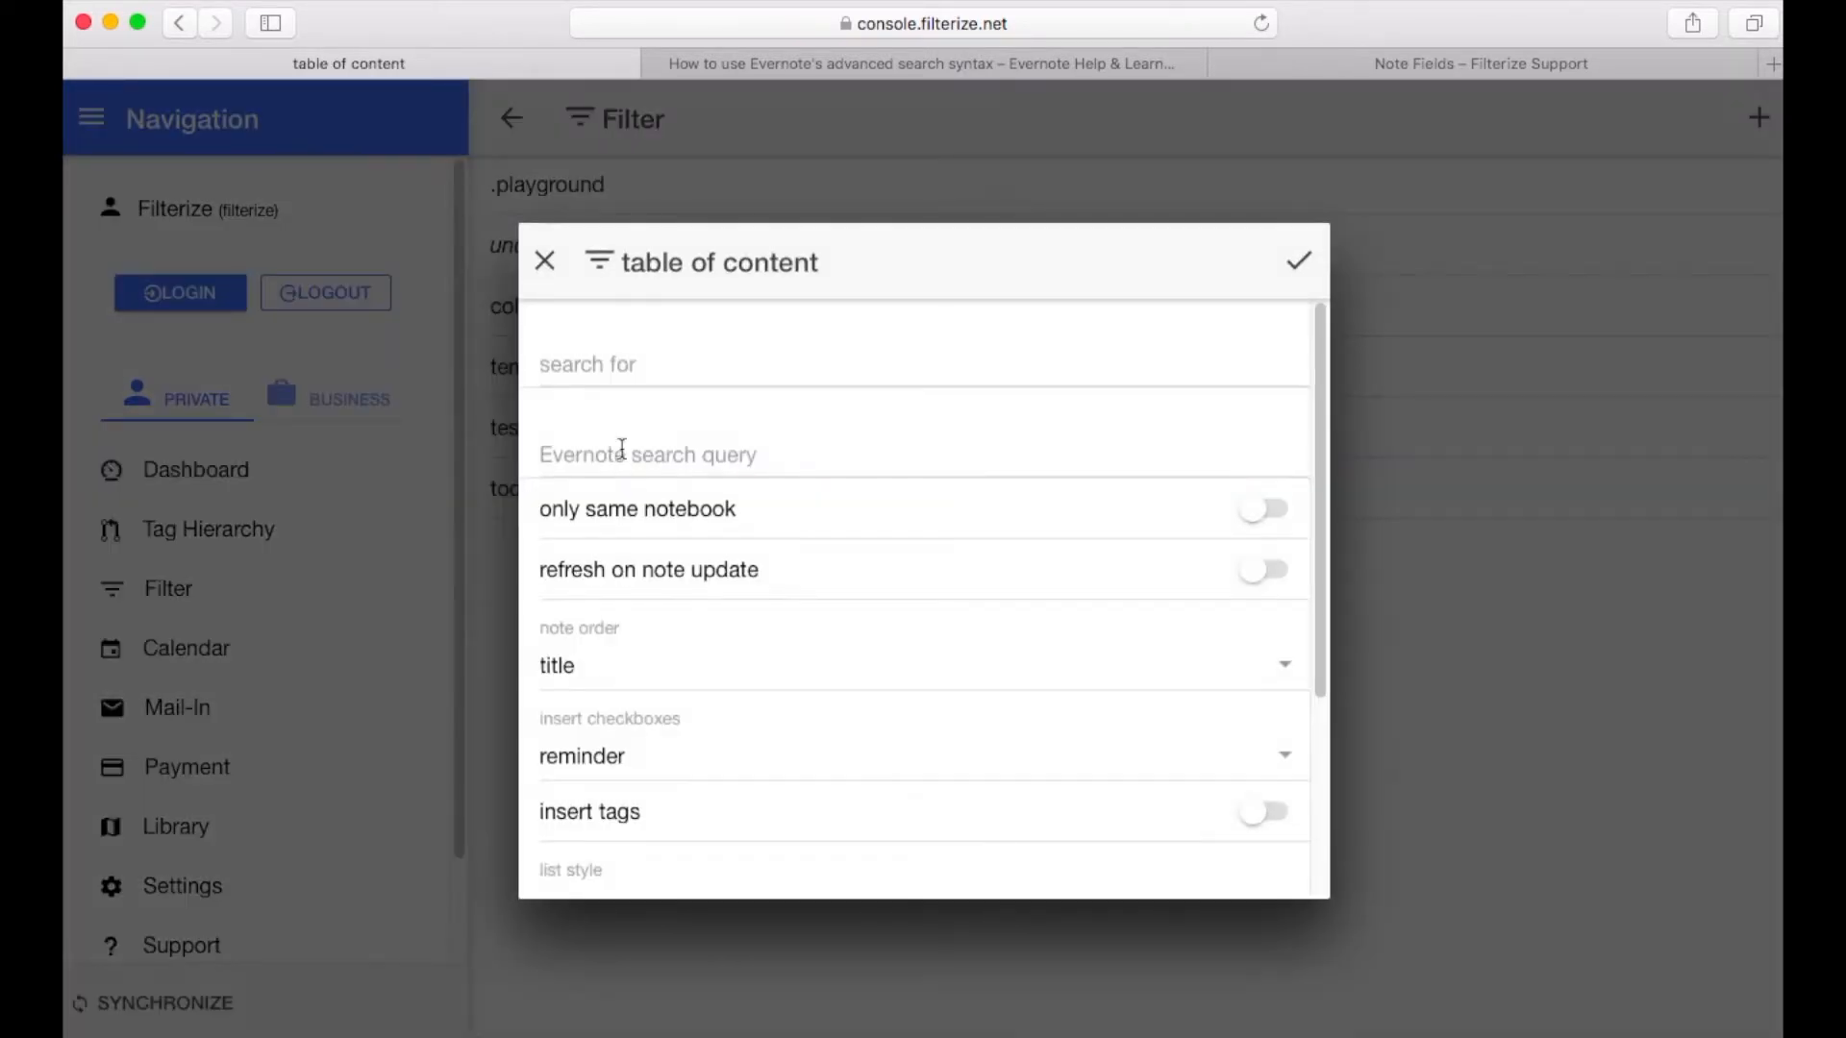
mouse_move(918, 734)
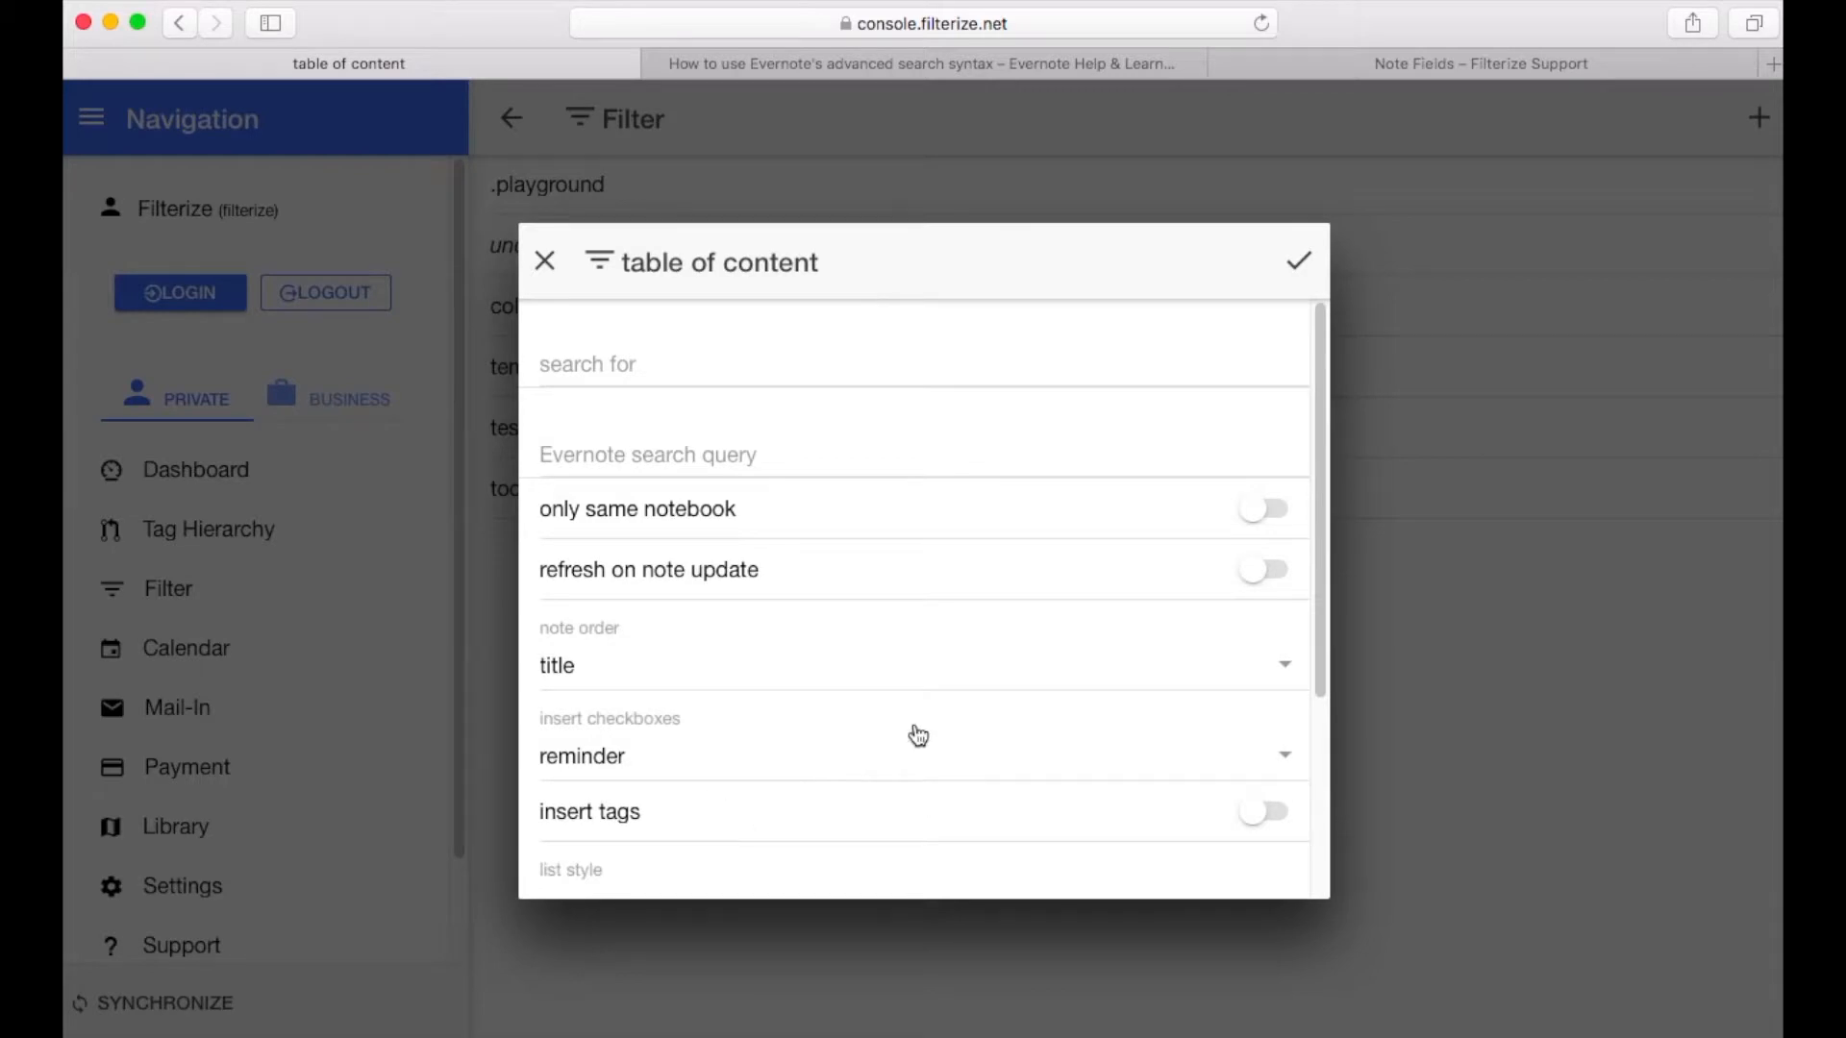
mouse_move(738, 483)
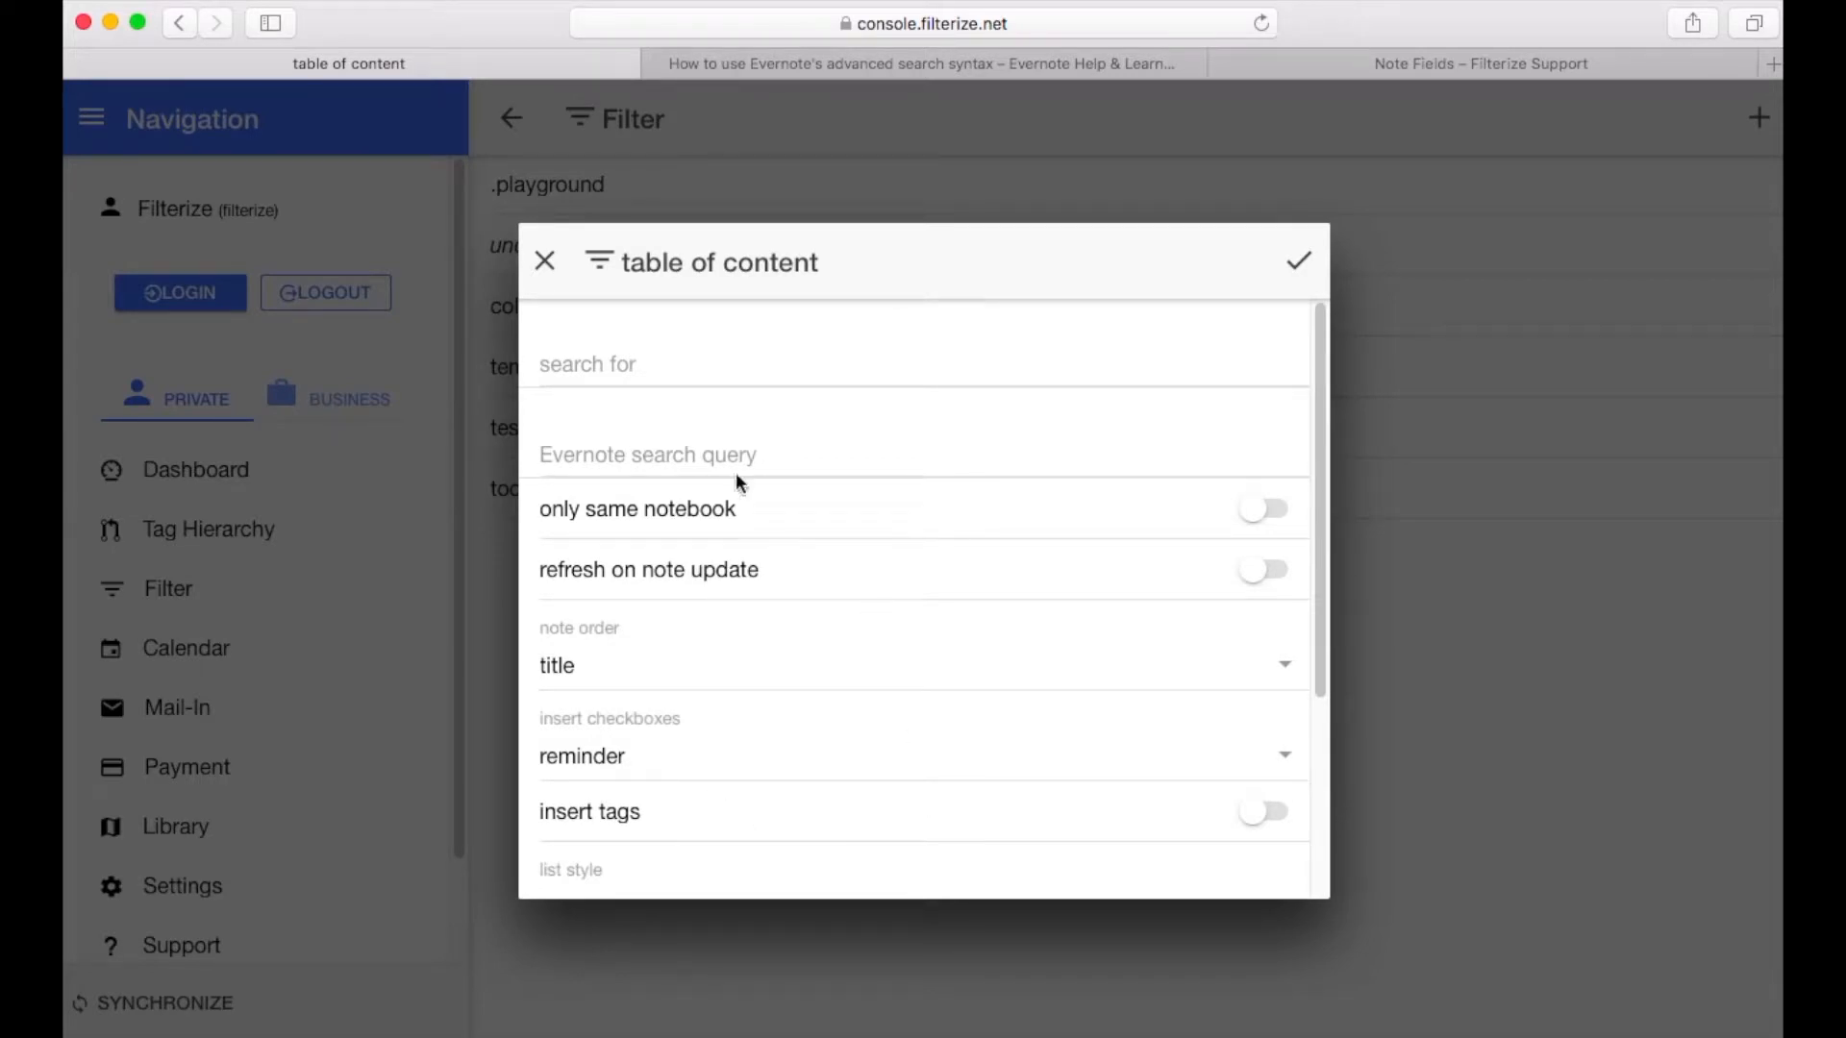
mouse_move(563, 405)
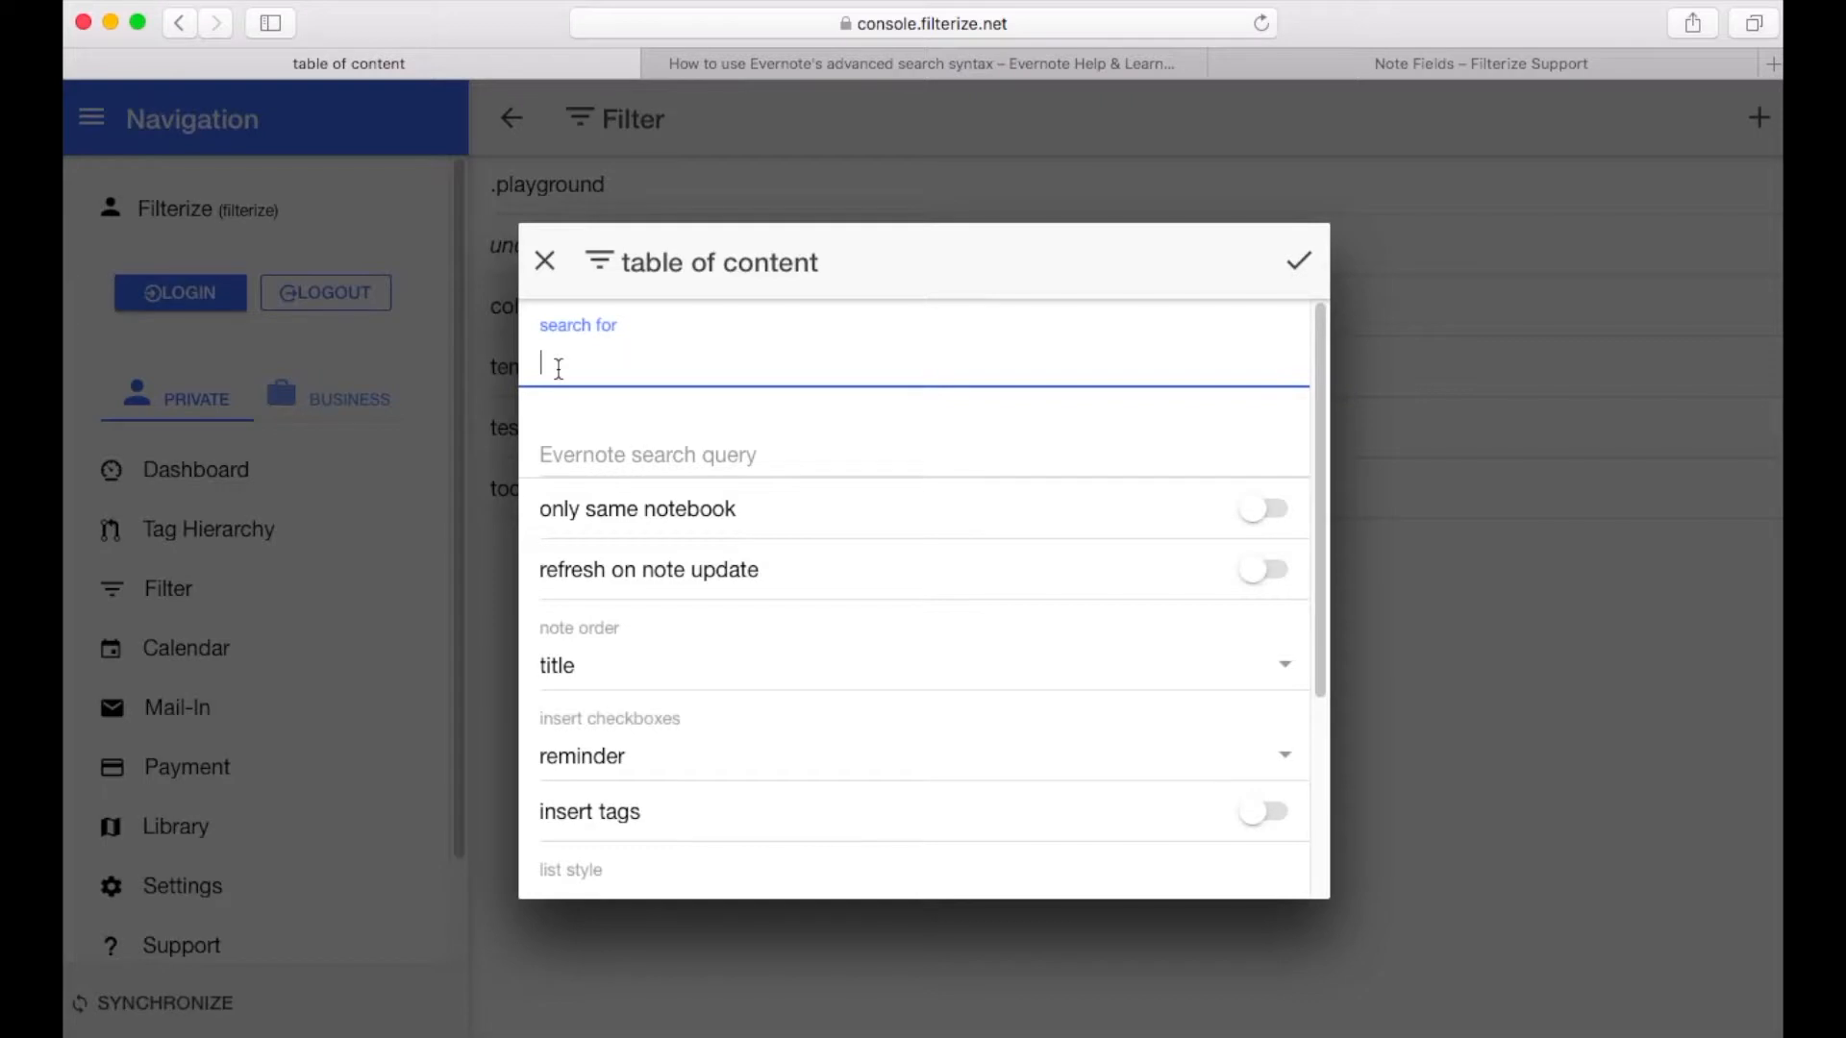
mouse_move(530, 374)
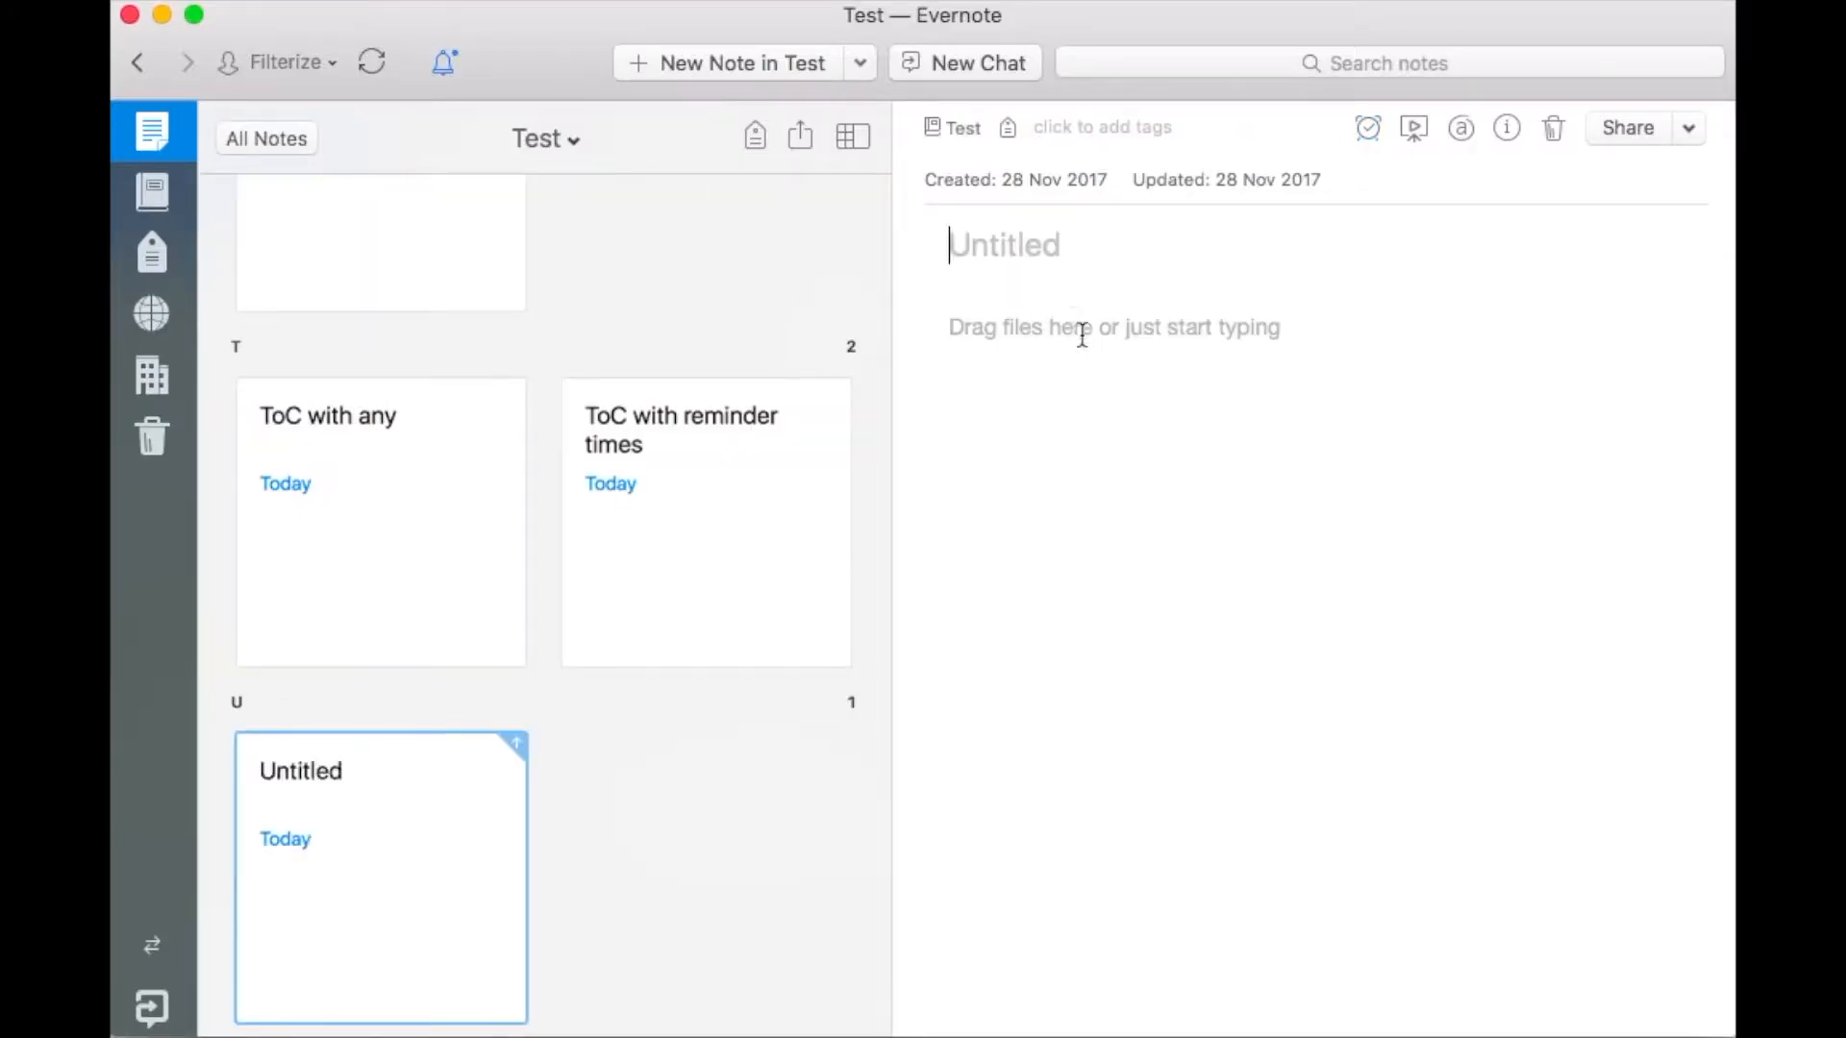
Create an Evernote note titled 'ToC' with body '{{test_toc}}'
type("ToC")
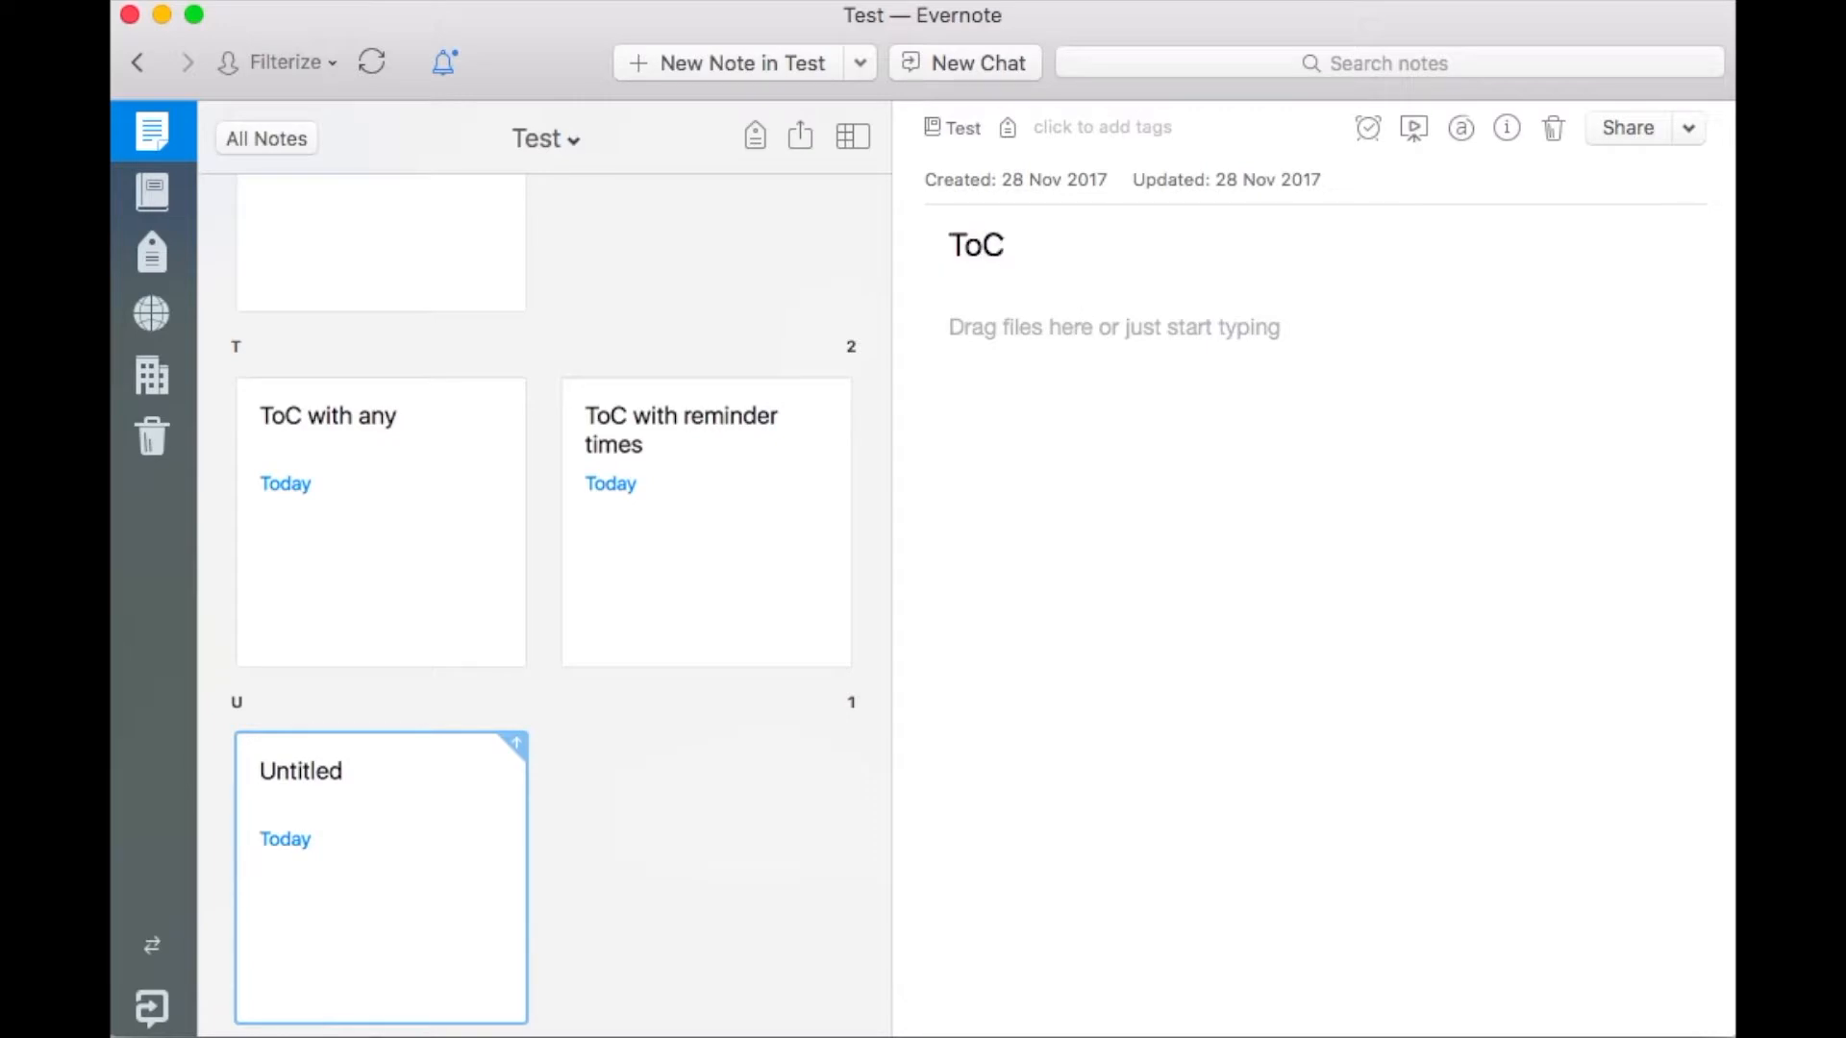
left_click(1112, 326)
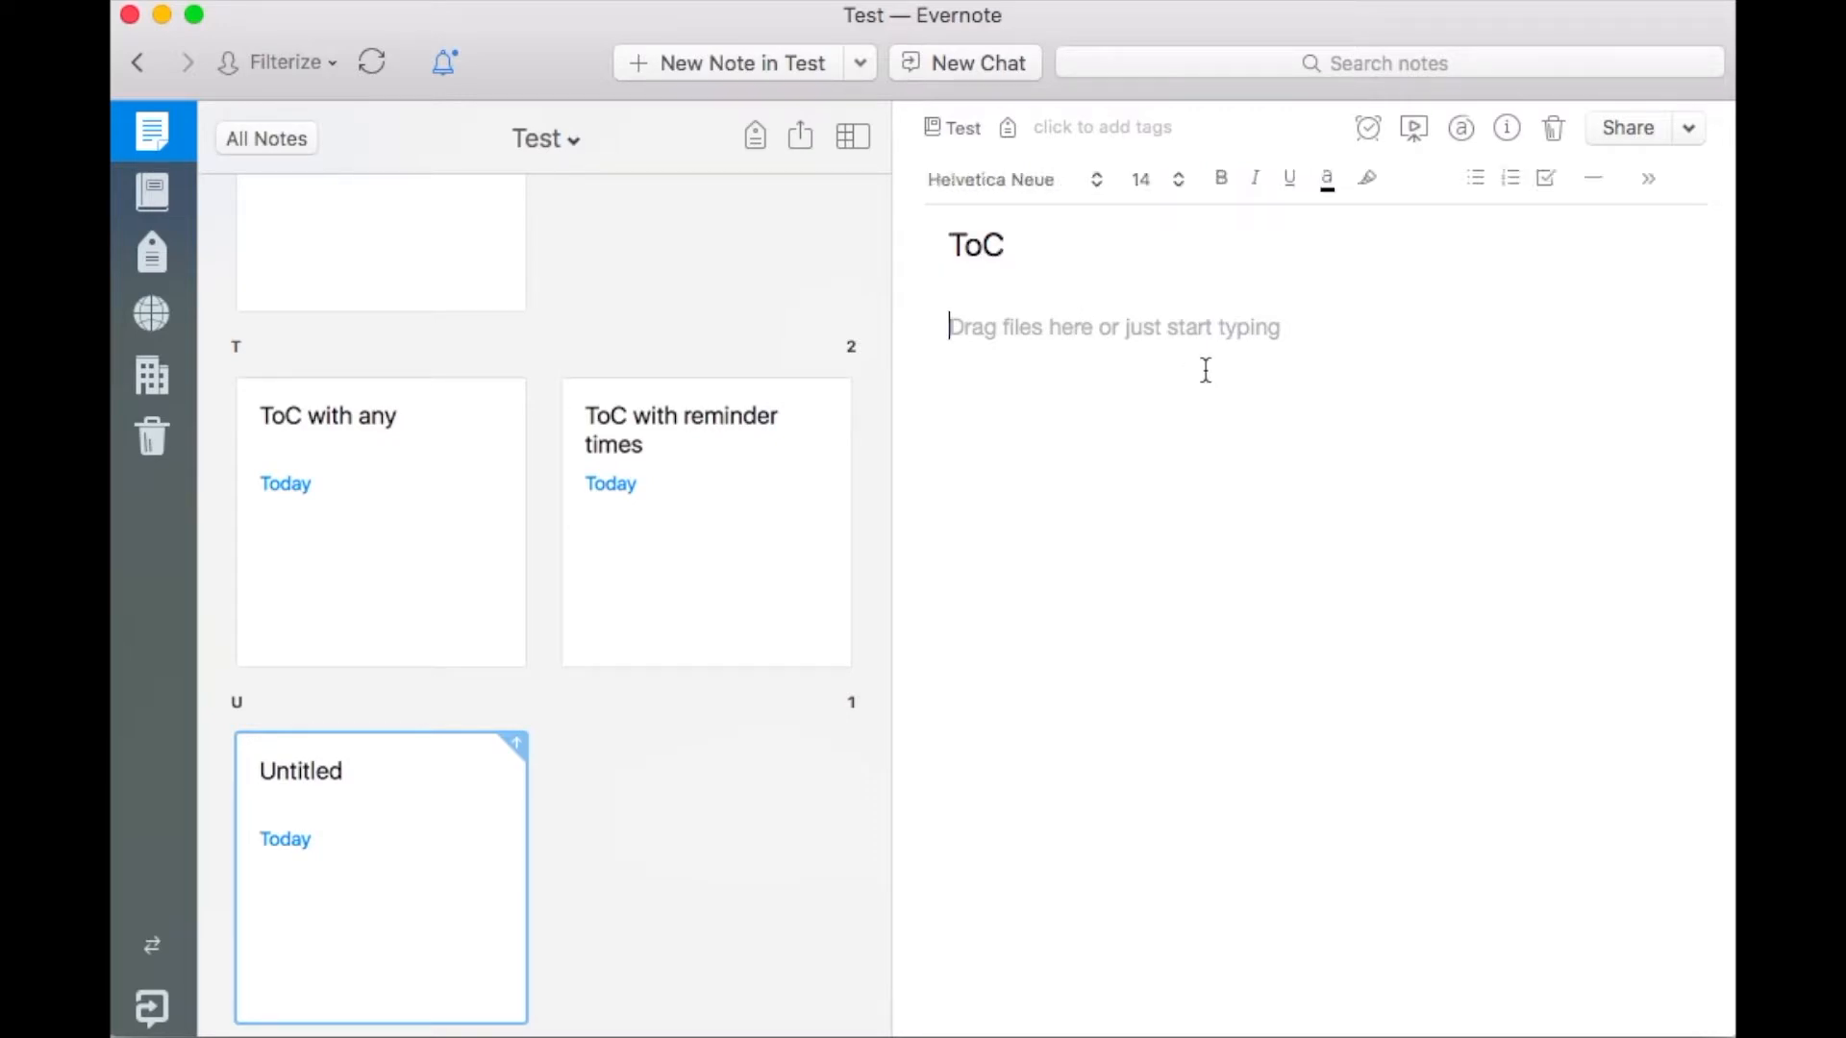
type("{{test_toc}}")
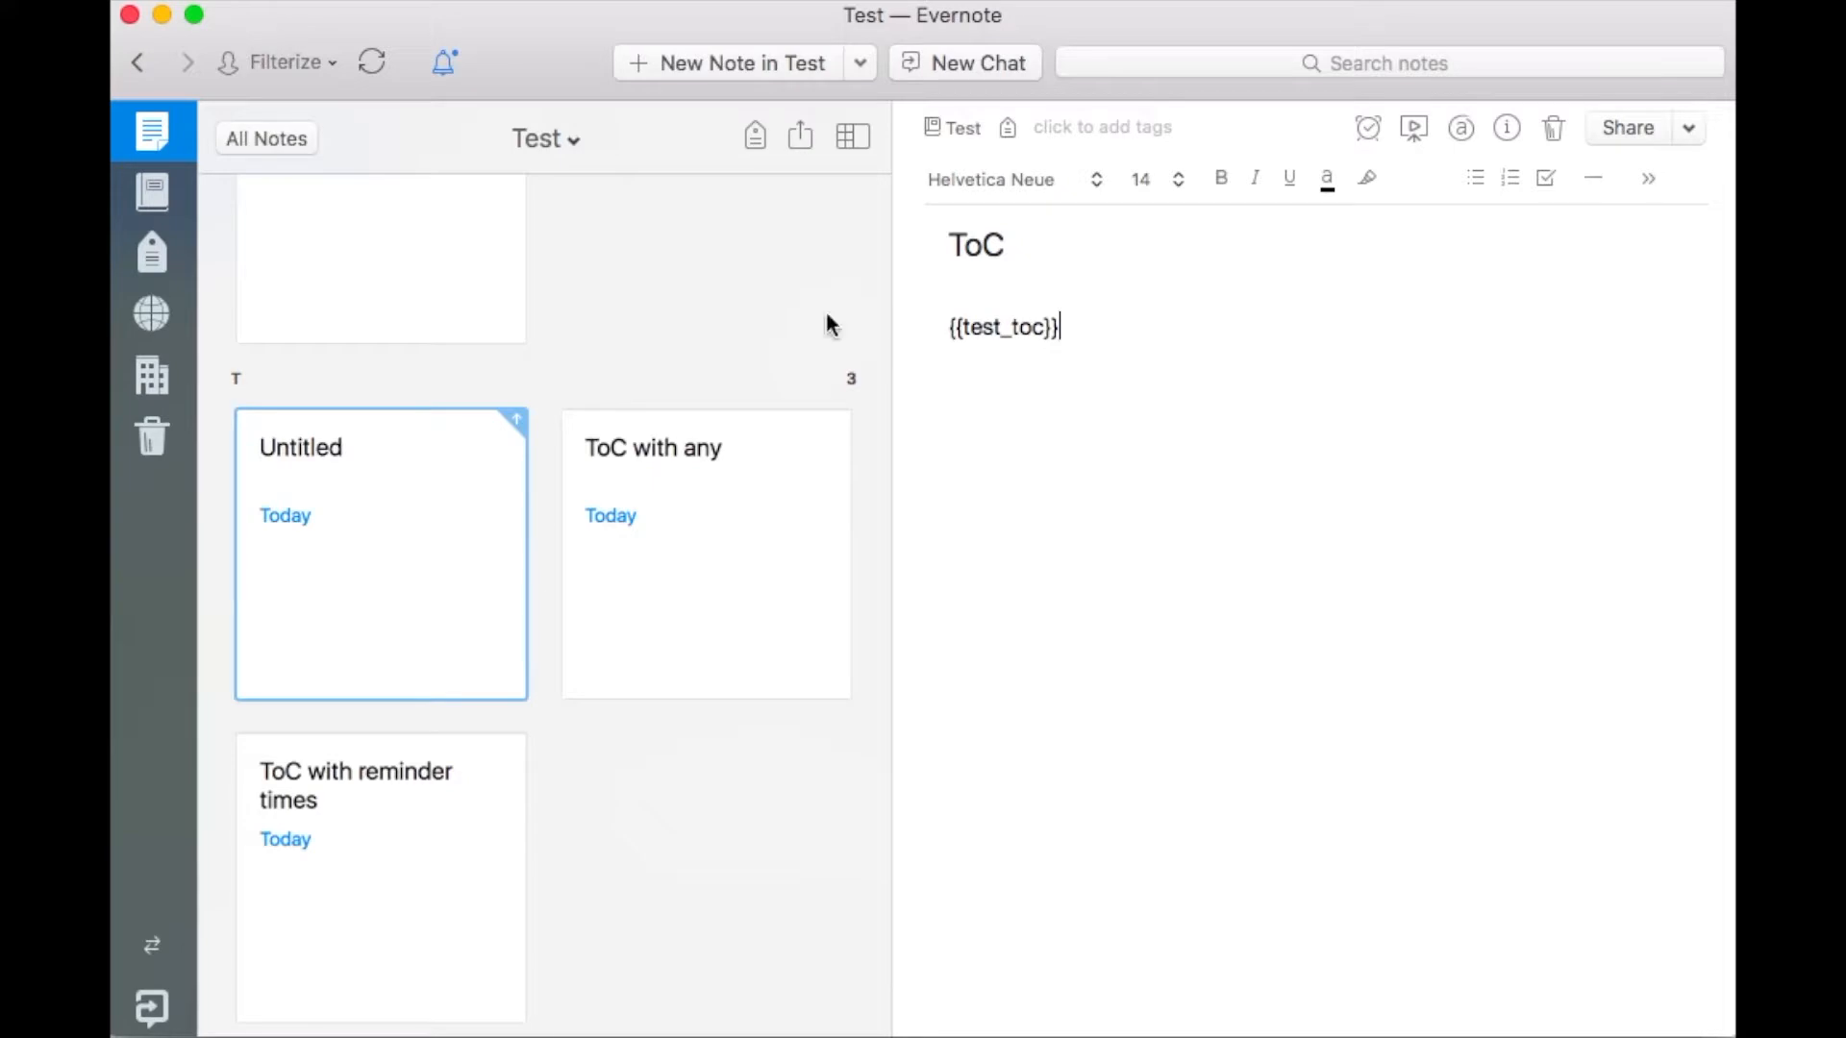
left_click(372, 61)
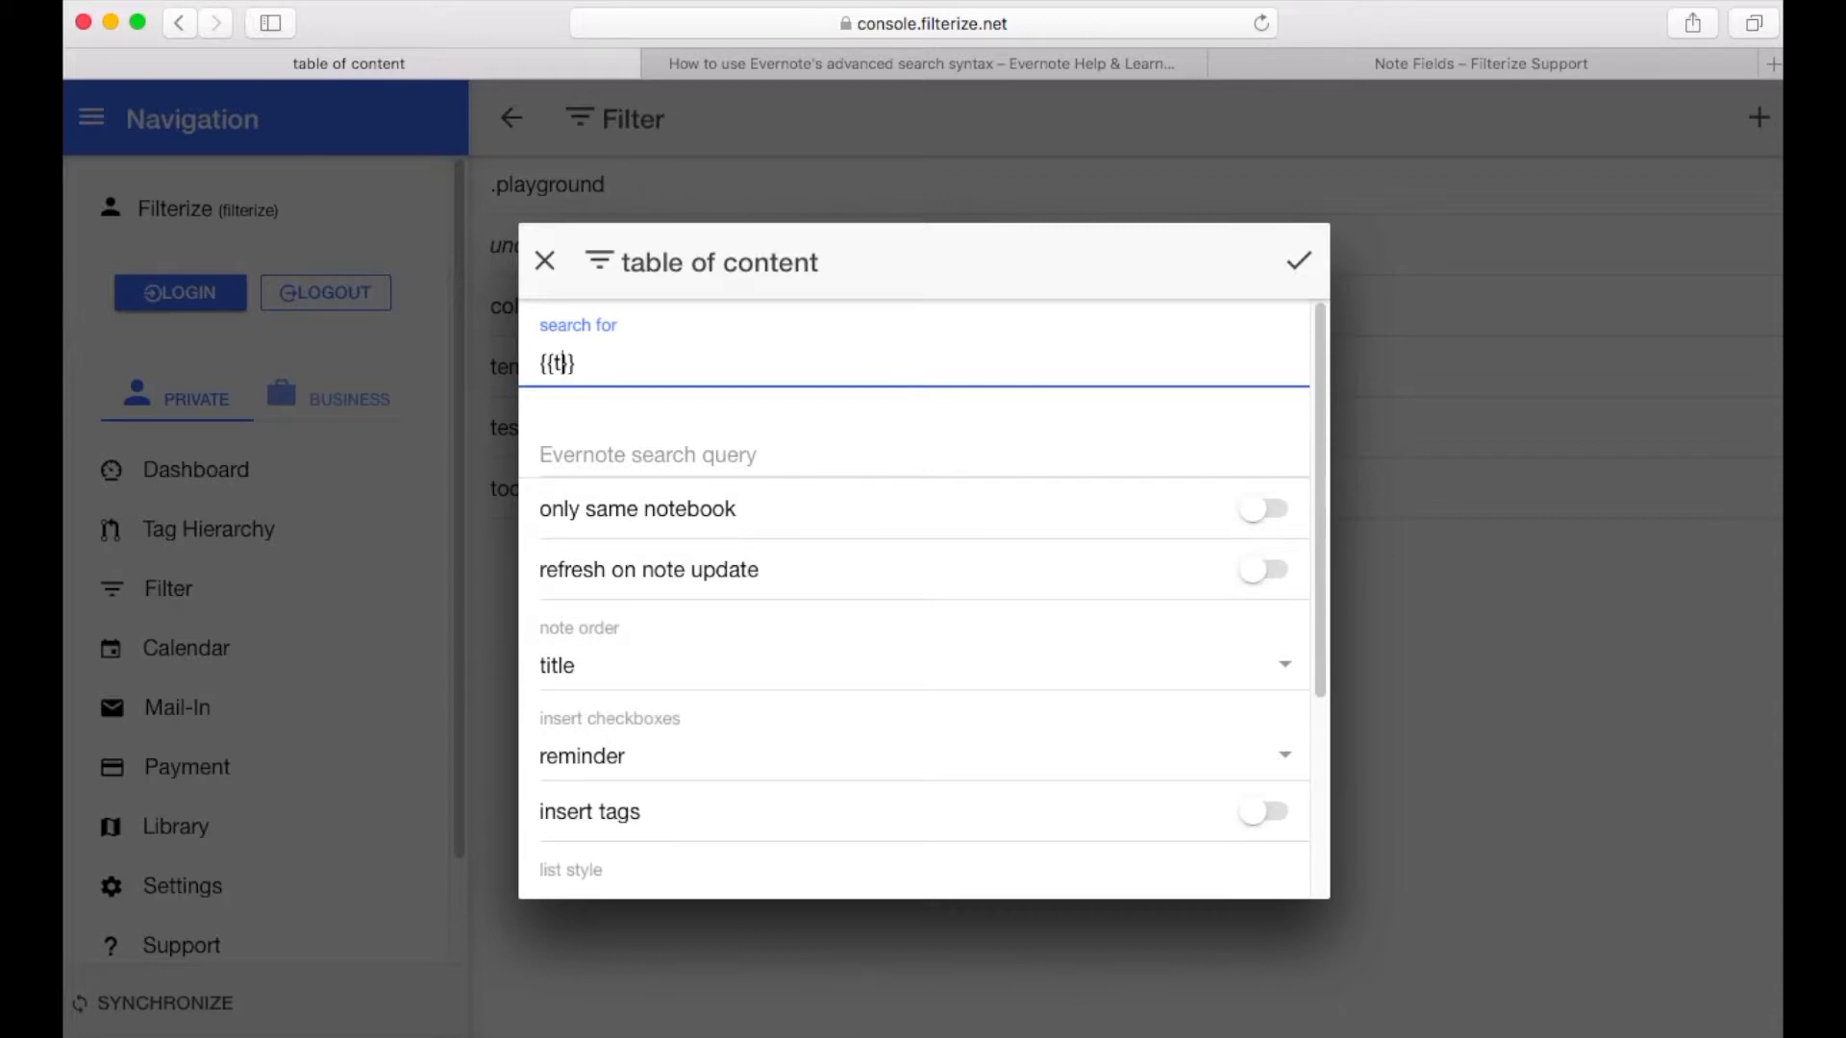
Complete the table of content search text as '{{test}}'
type("est")
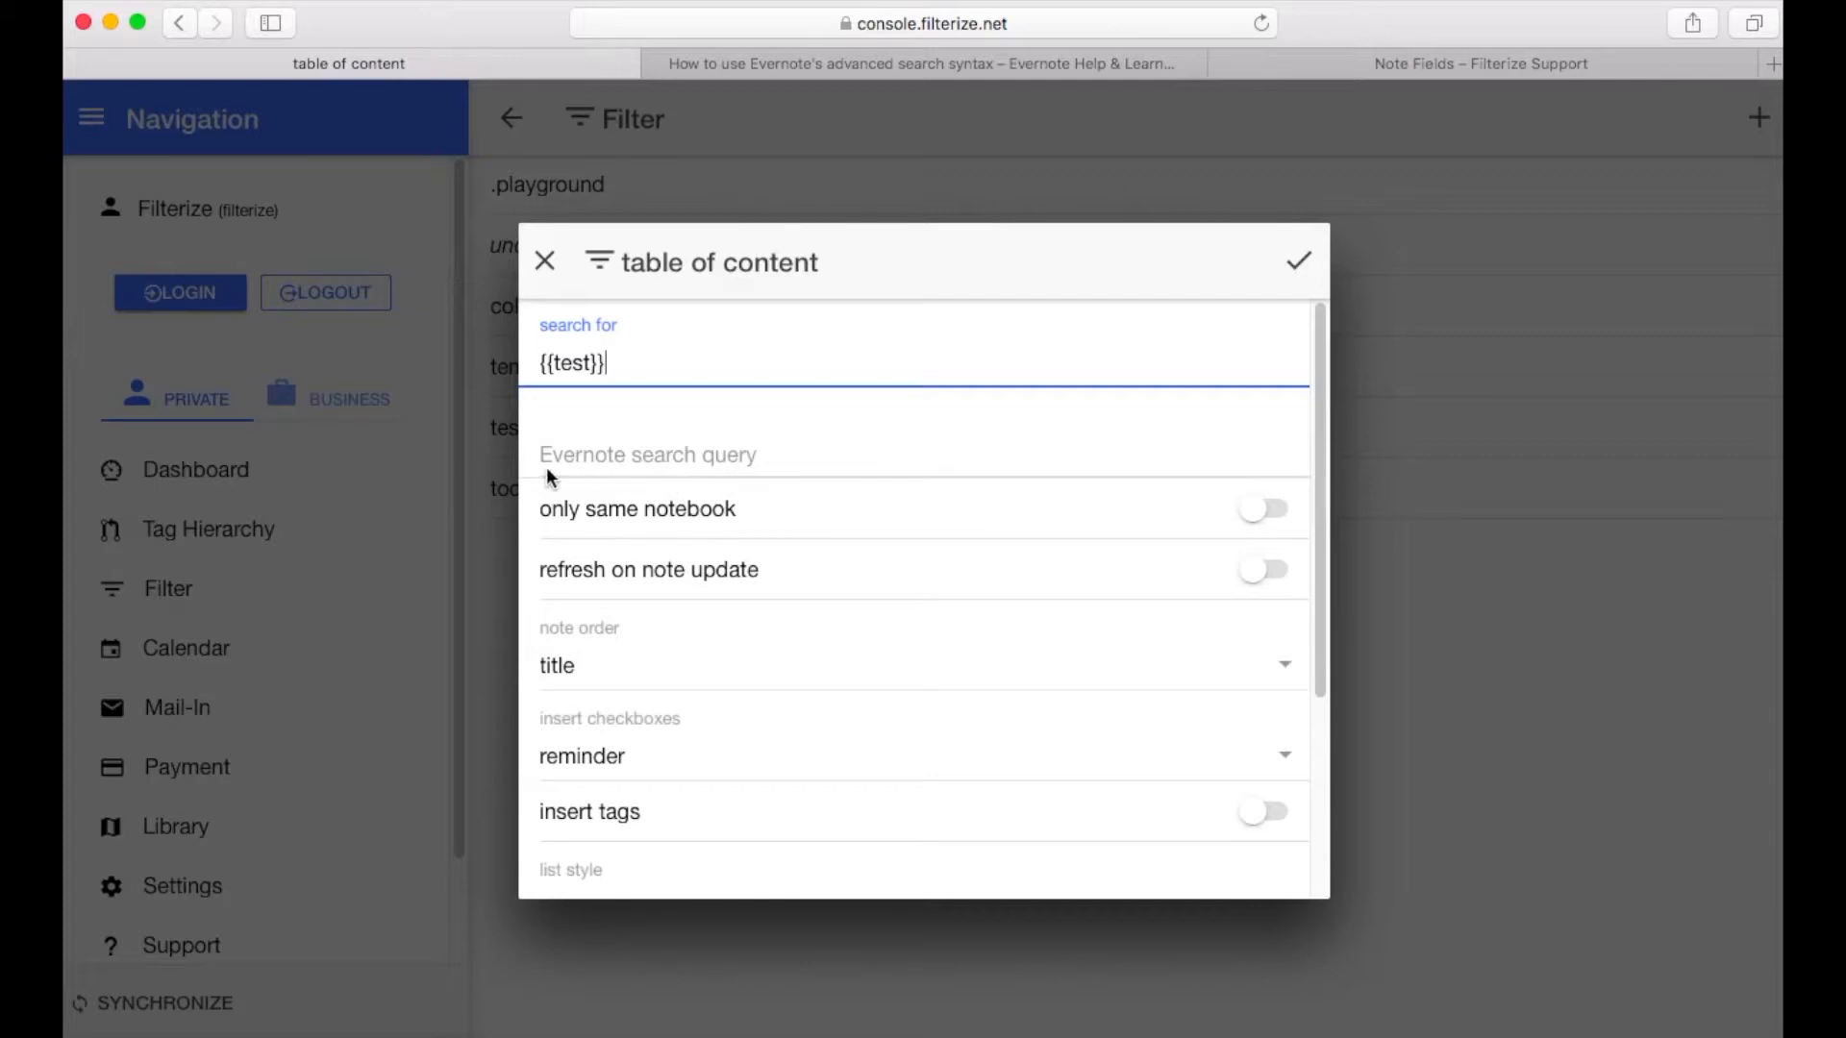
left_click(918, 456)
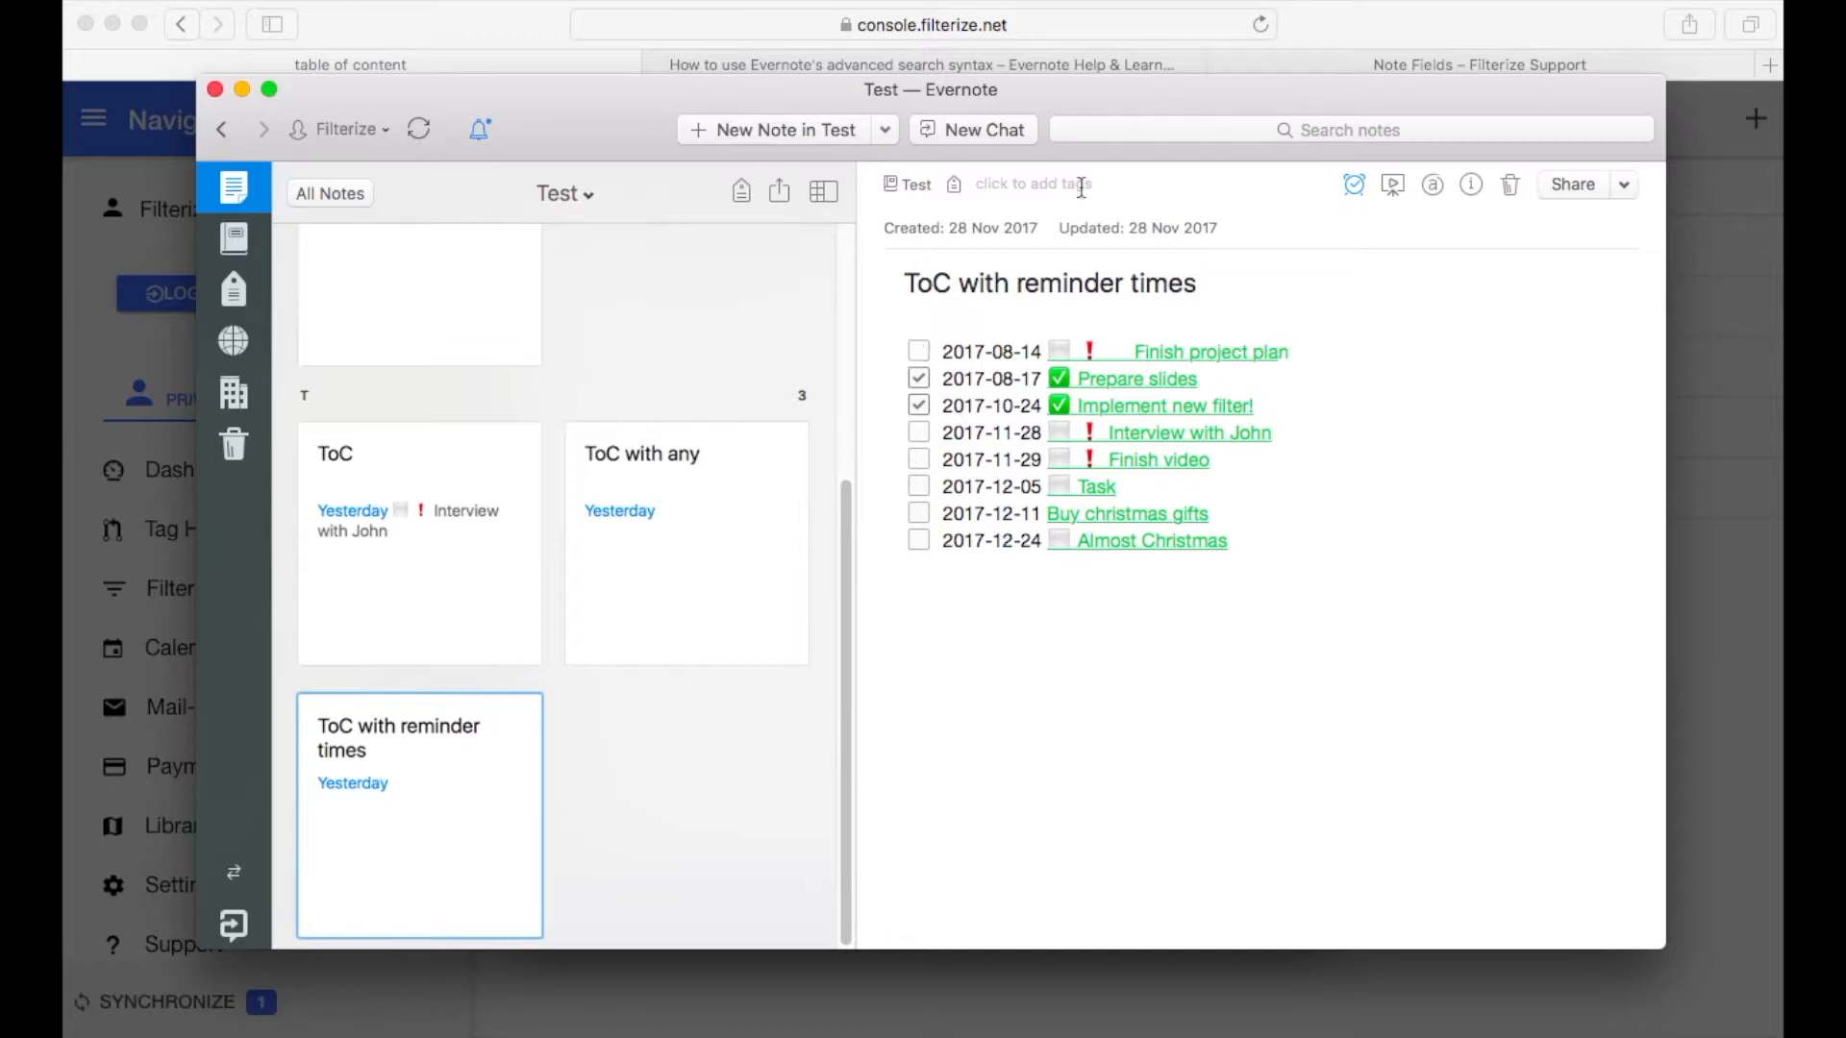
Open Evernote's note search dropdown to view recent searches and scope options
left_click(1352, 130)
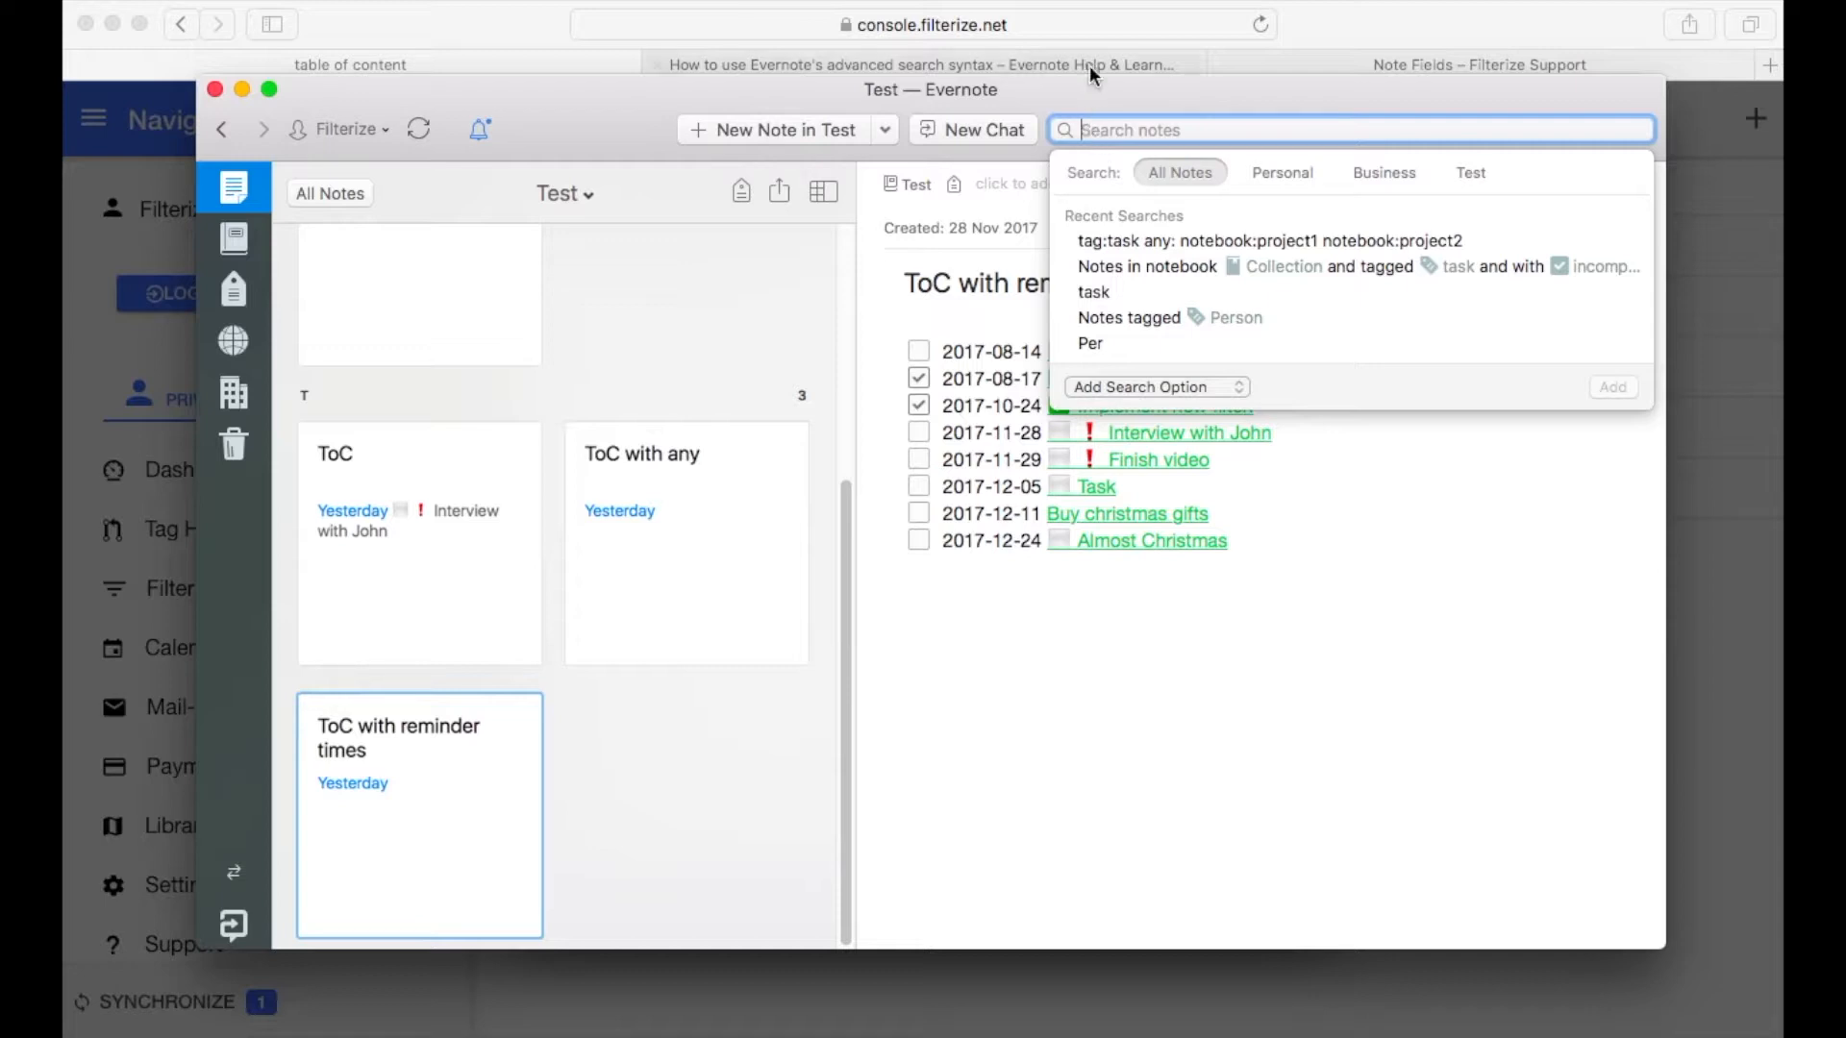
Read the advanced search syntax operator table (intitle, notebook, any, tag)
left_click(922, 65)
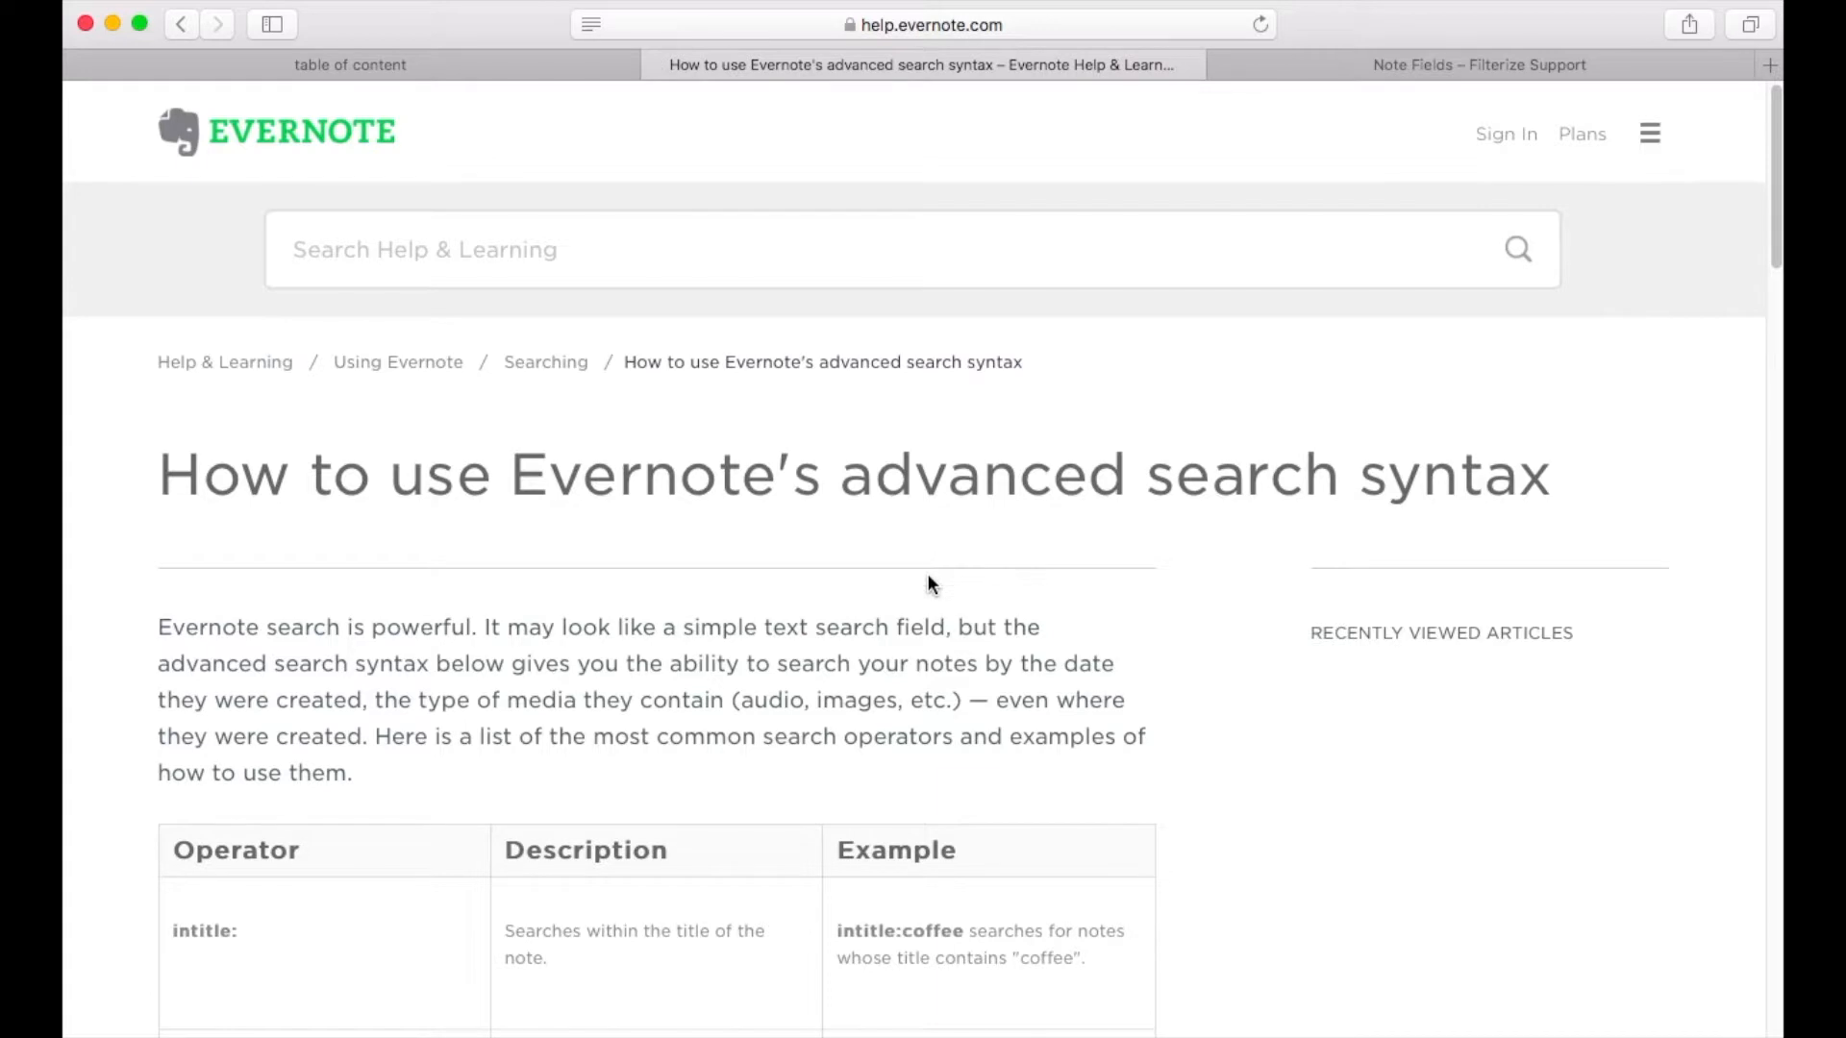
scroll("down", 3)
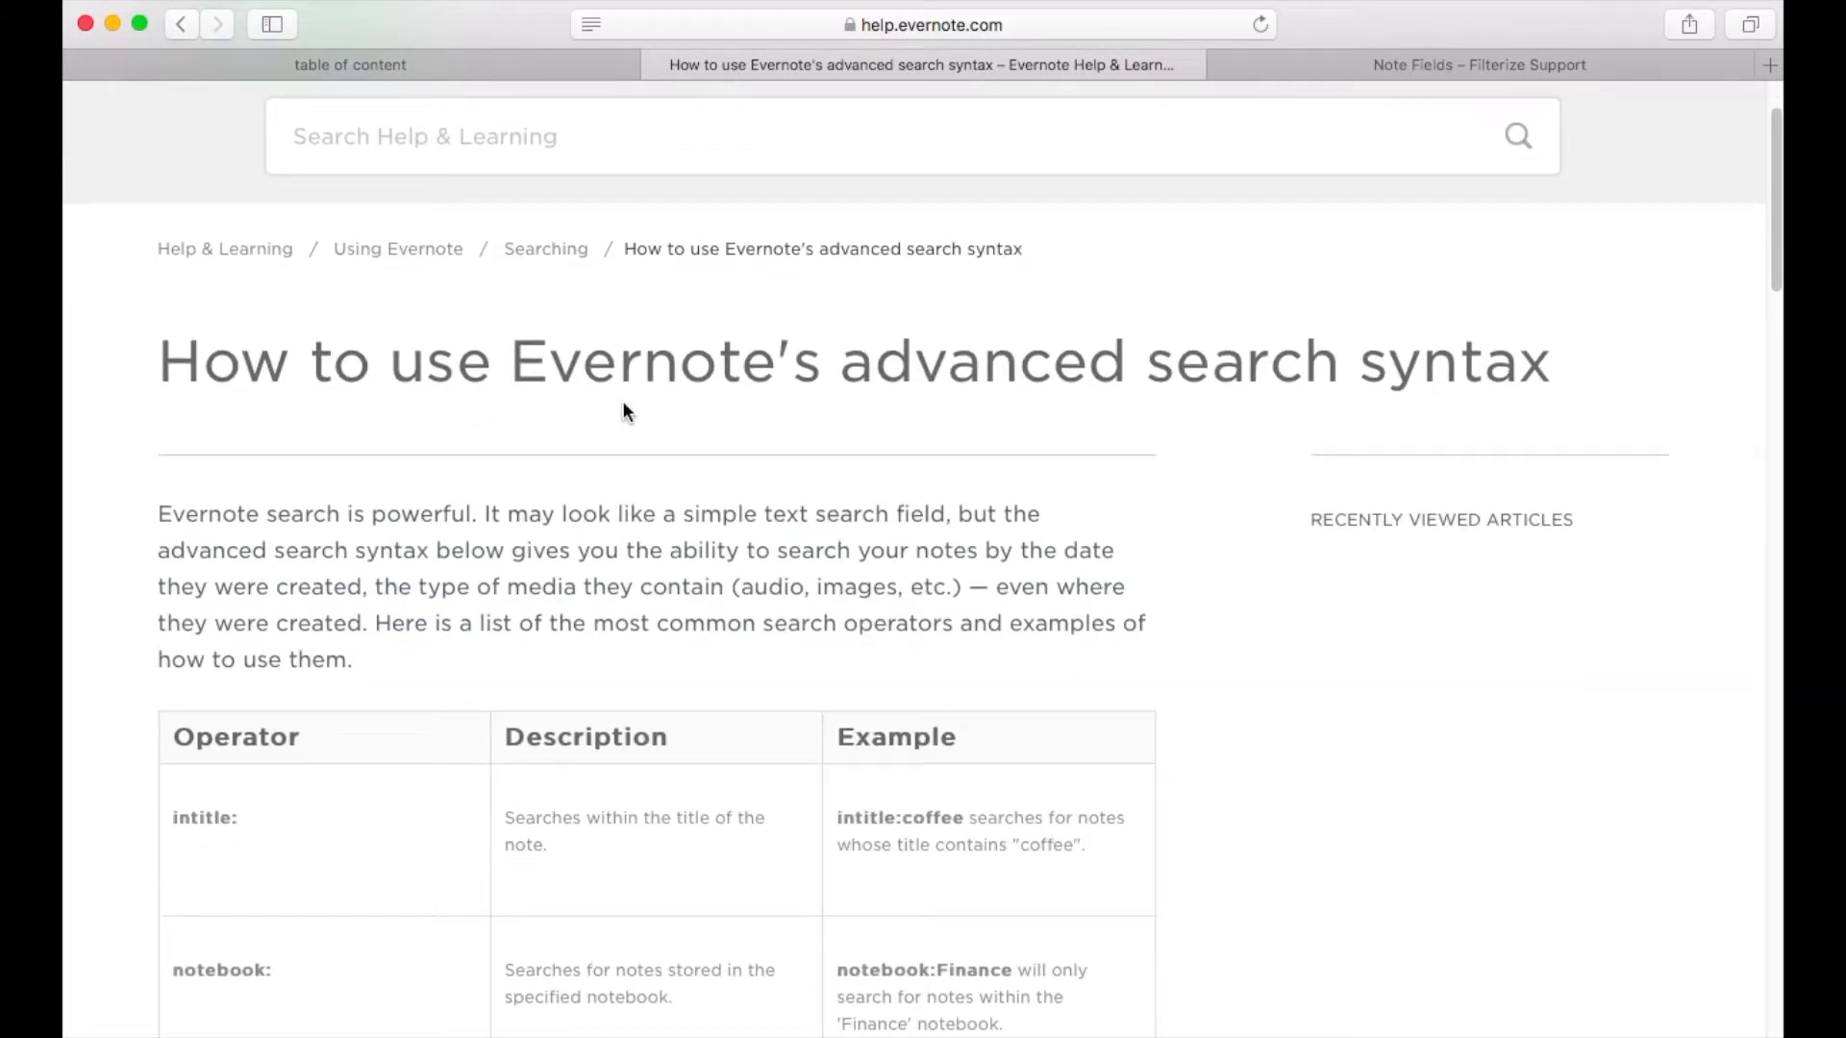
scroll("down", 3)
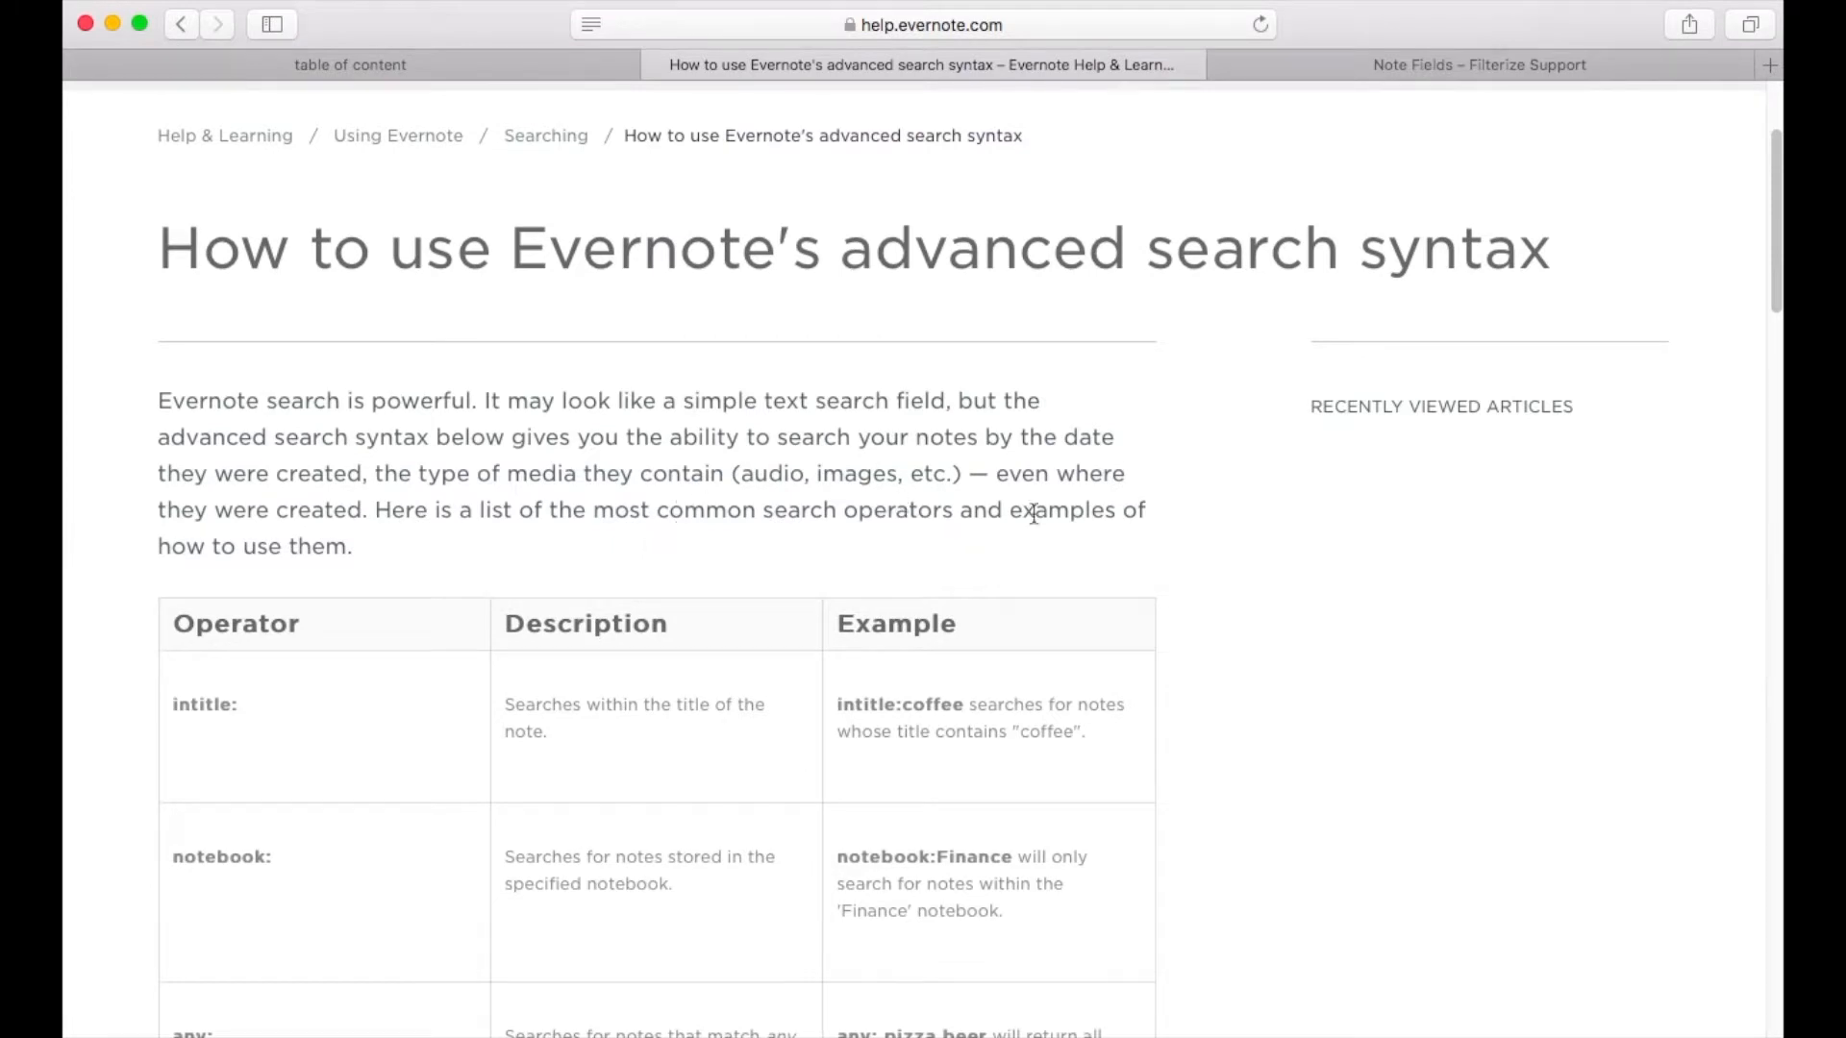
scroll("down", 3)
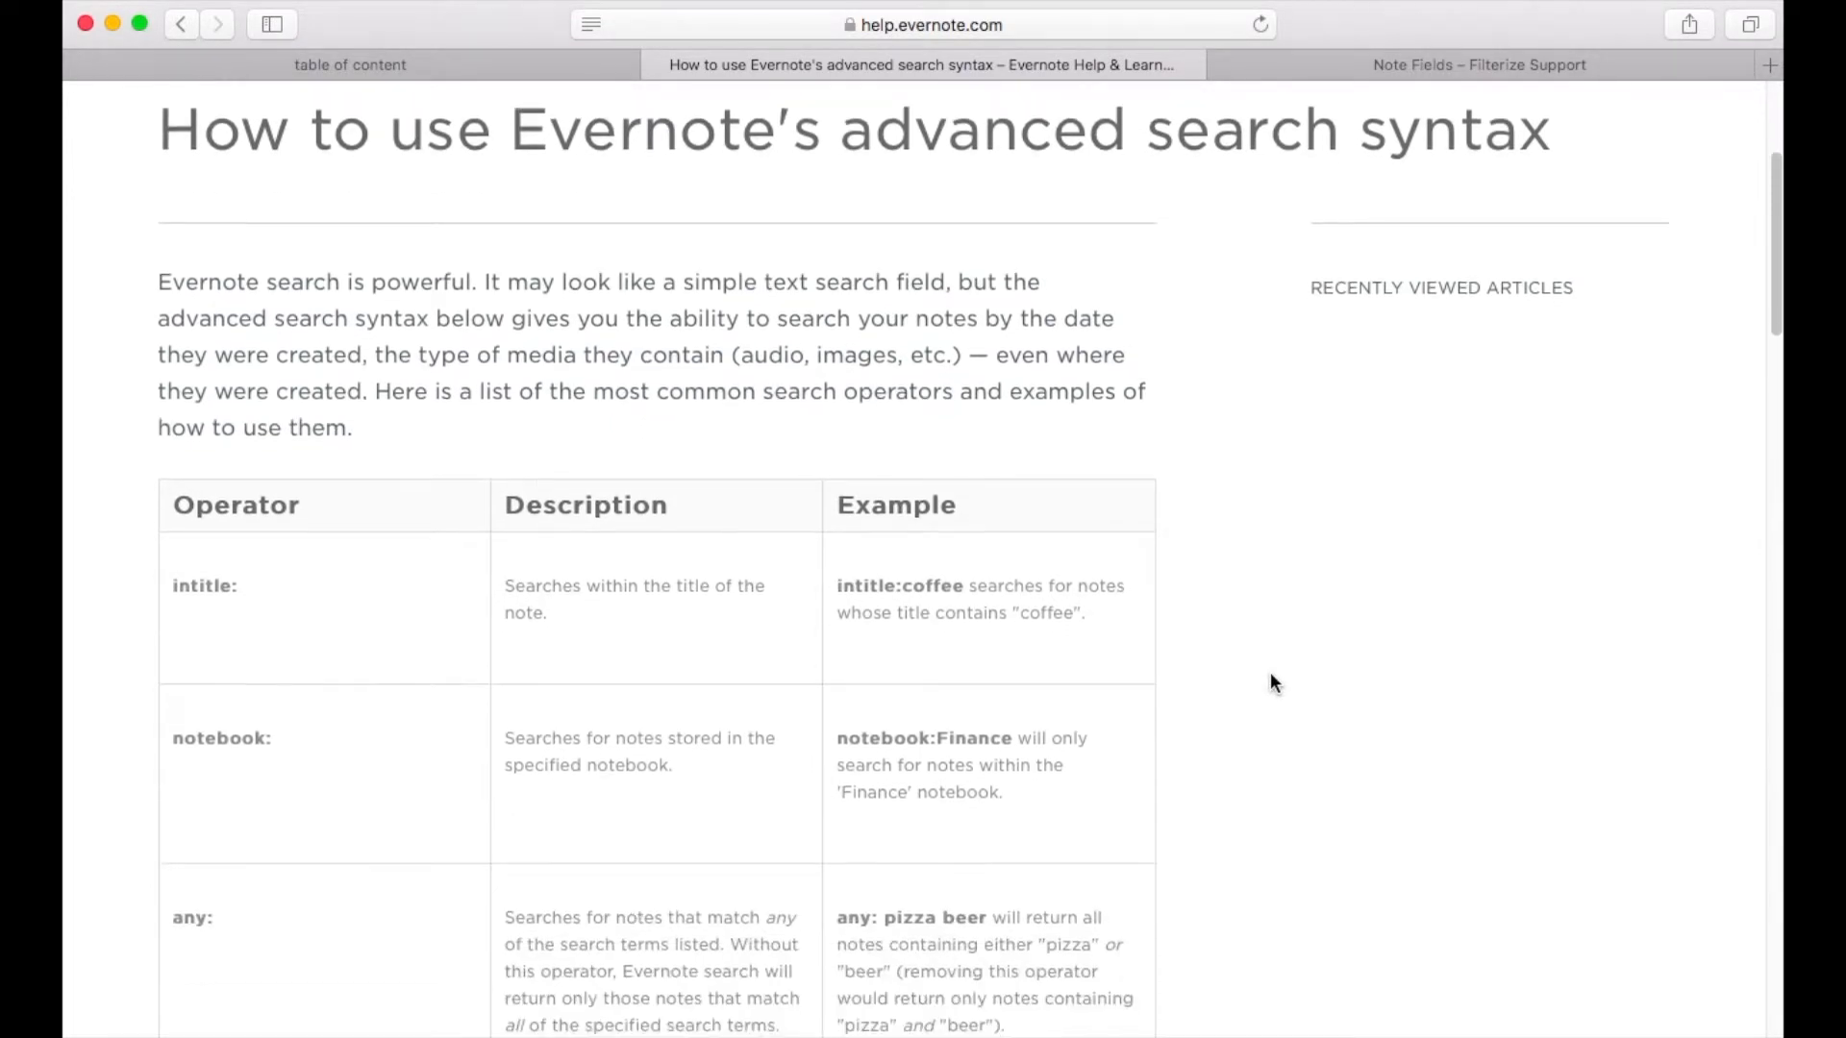
scroll("down", 3)
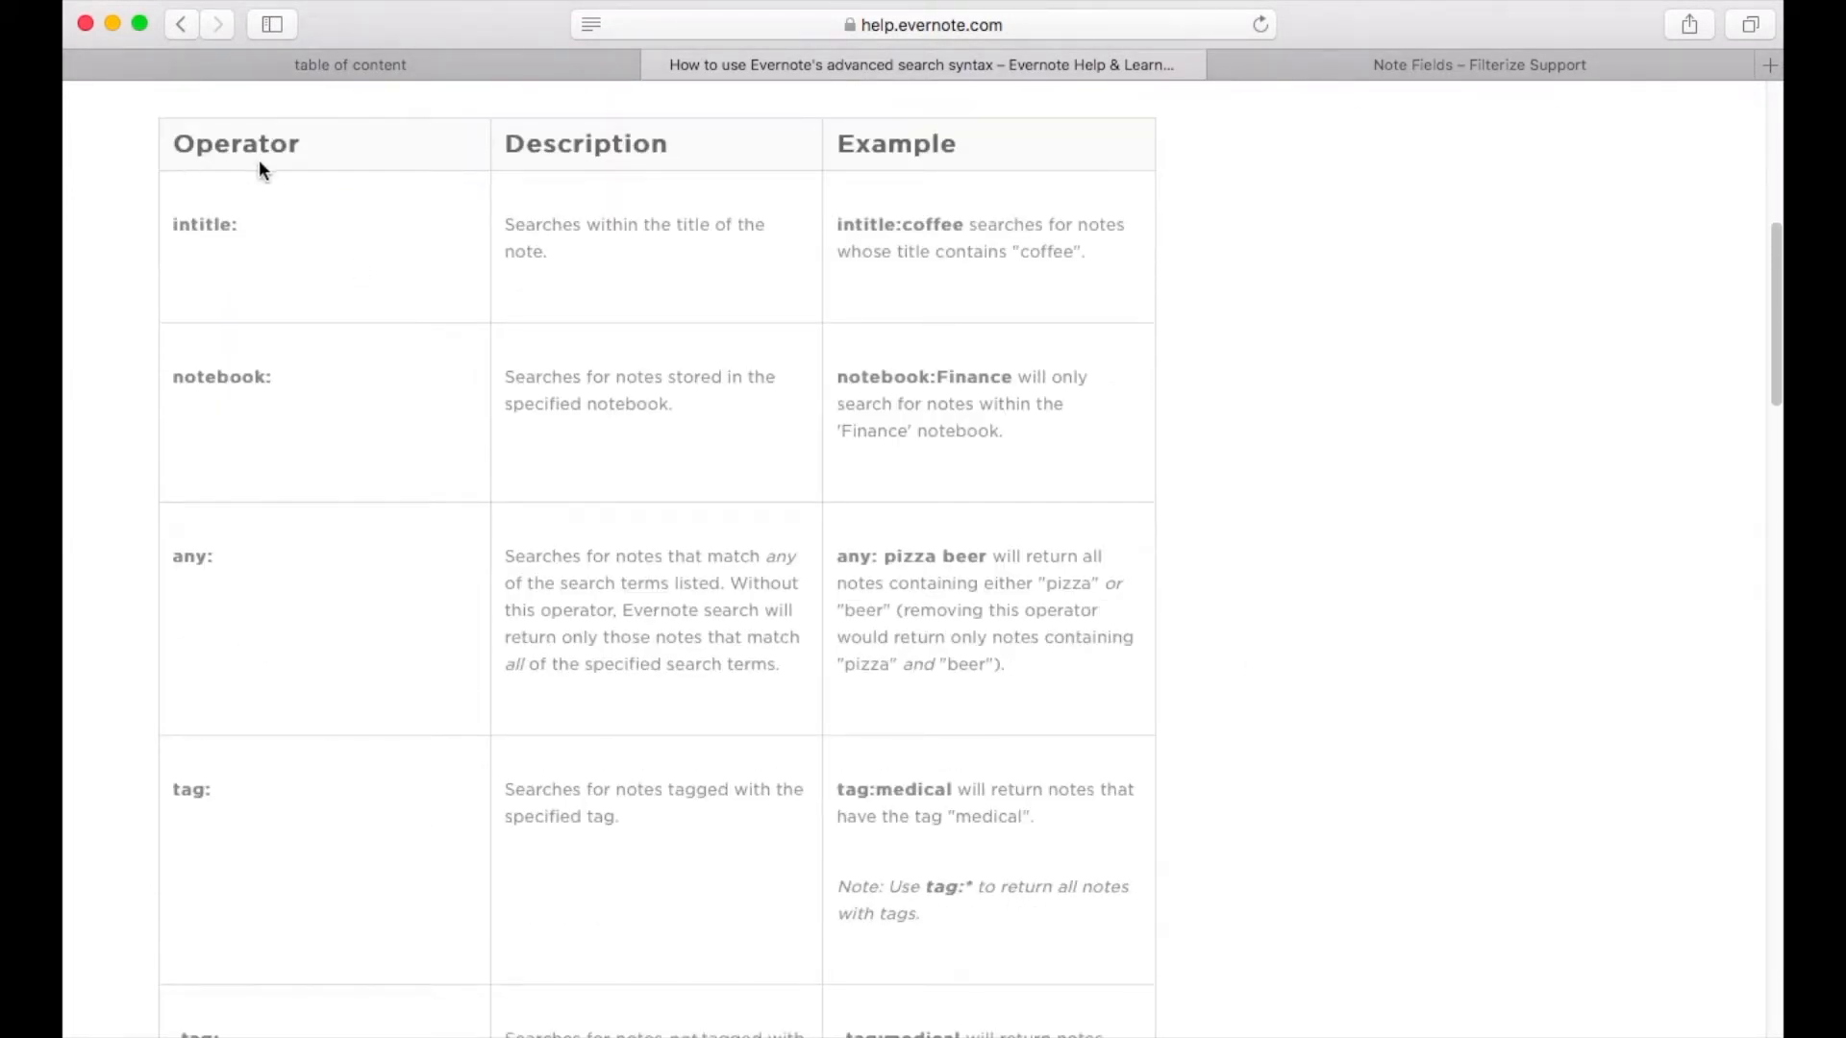
mouse_move(726, 174)
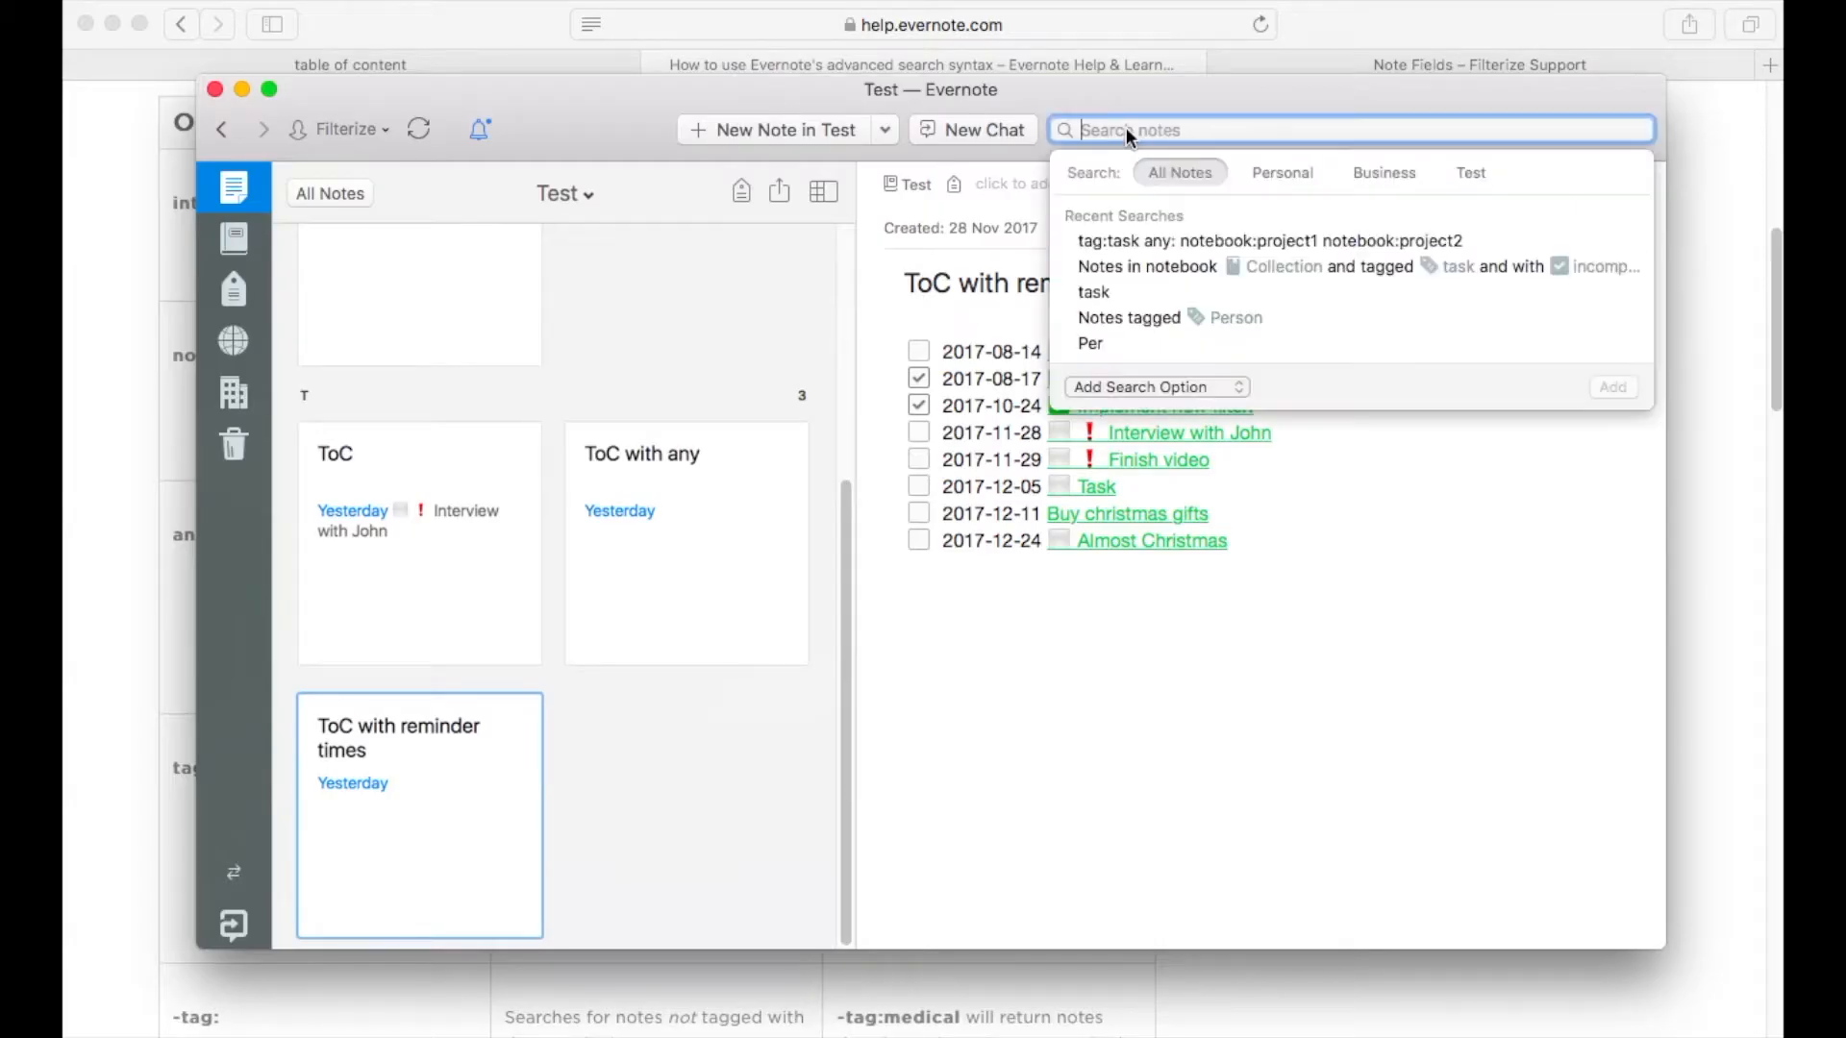
Search Evernote for tag:task and review the 8 matching notes
type("tag:task")
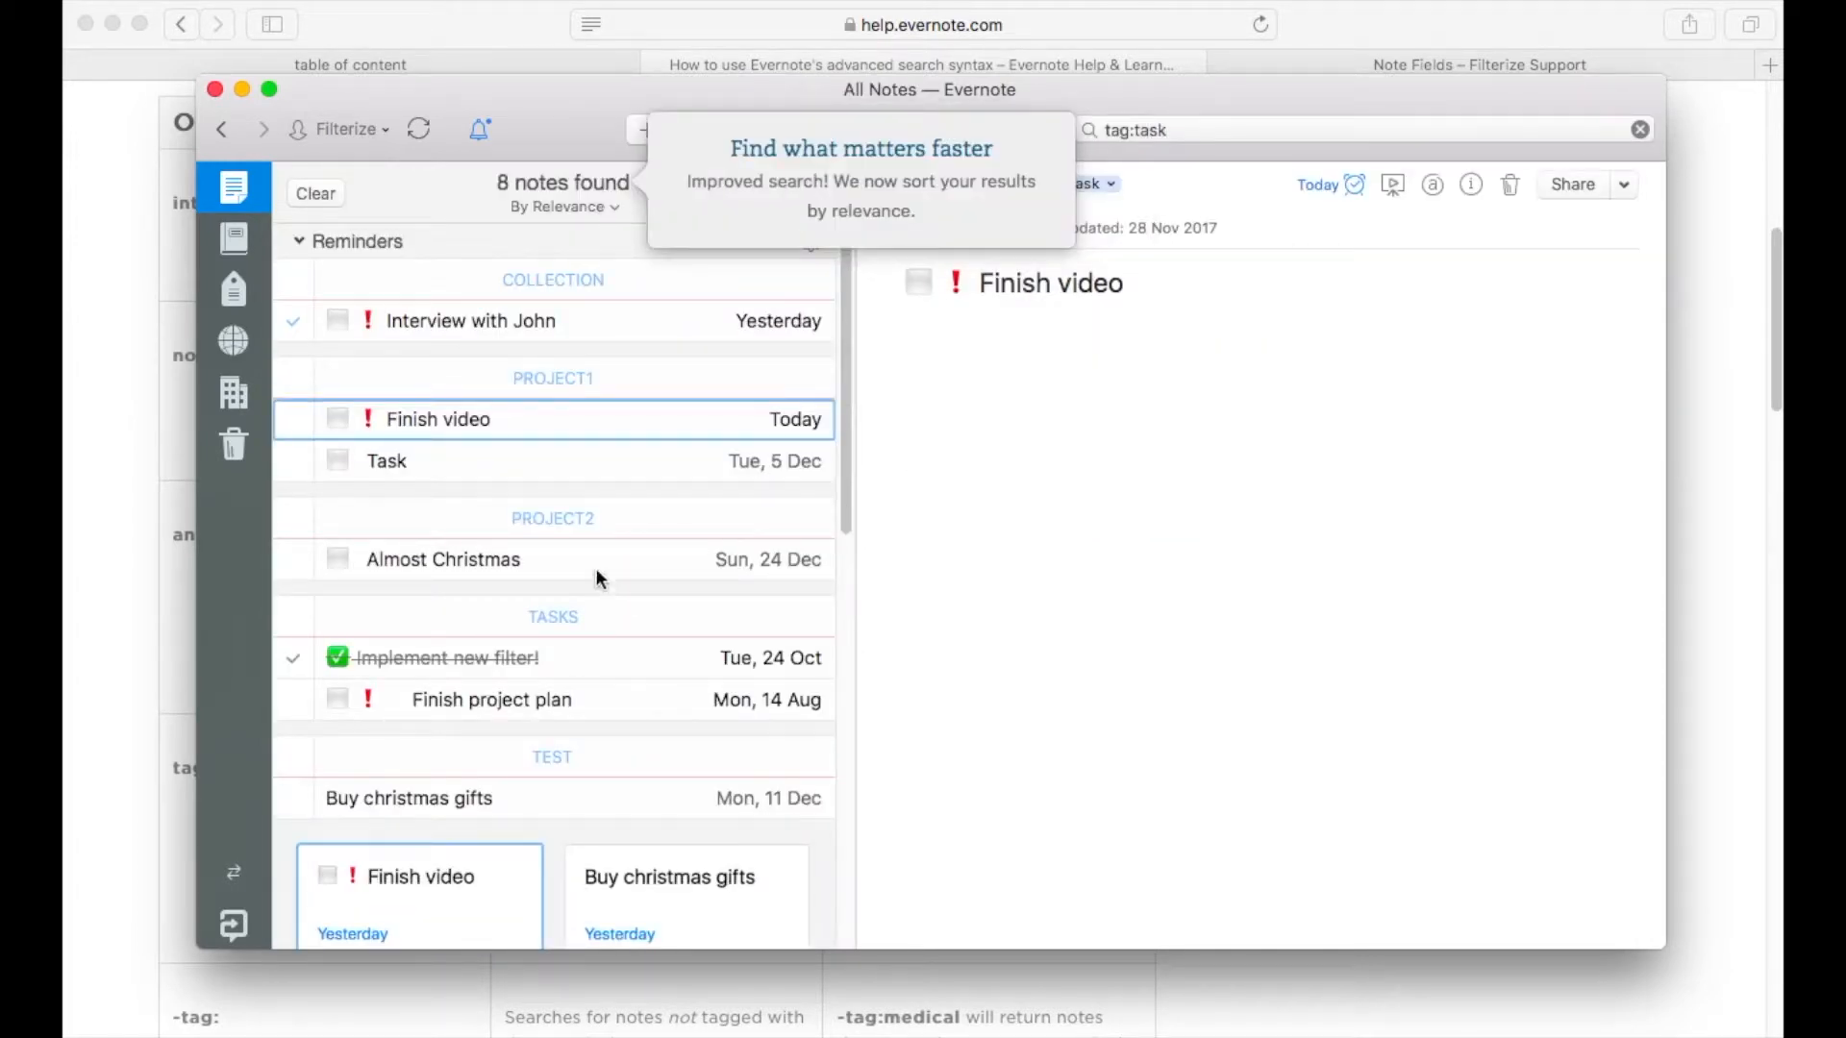
scroll("down", 3)
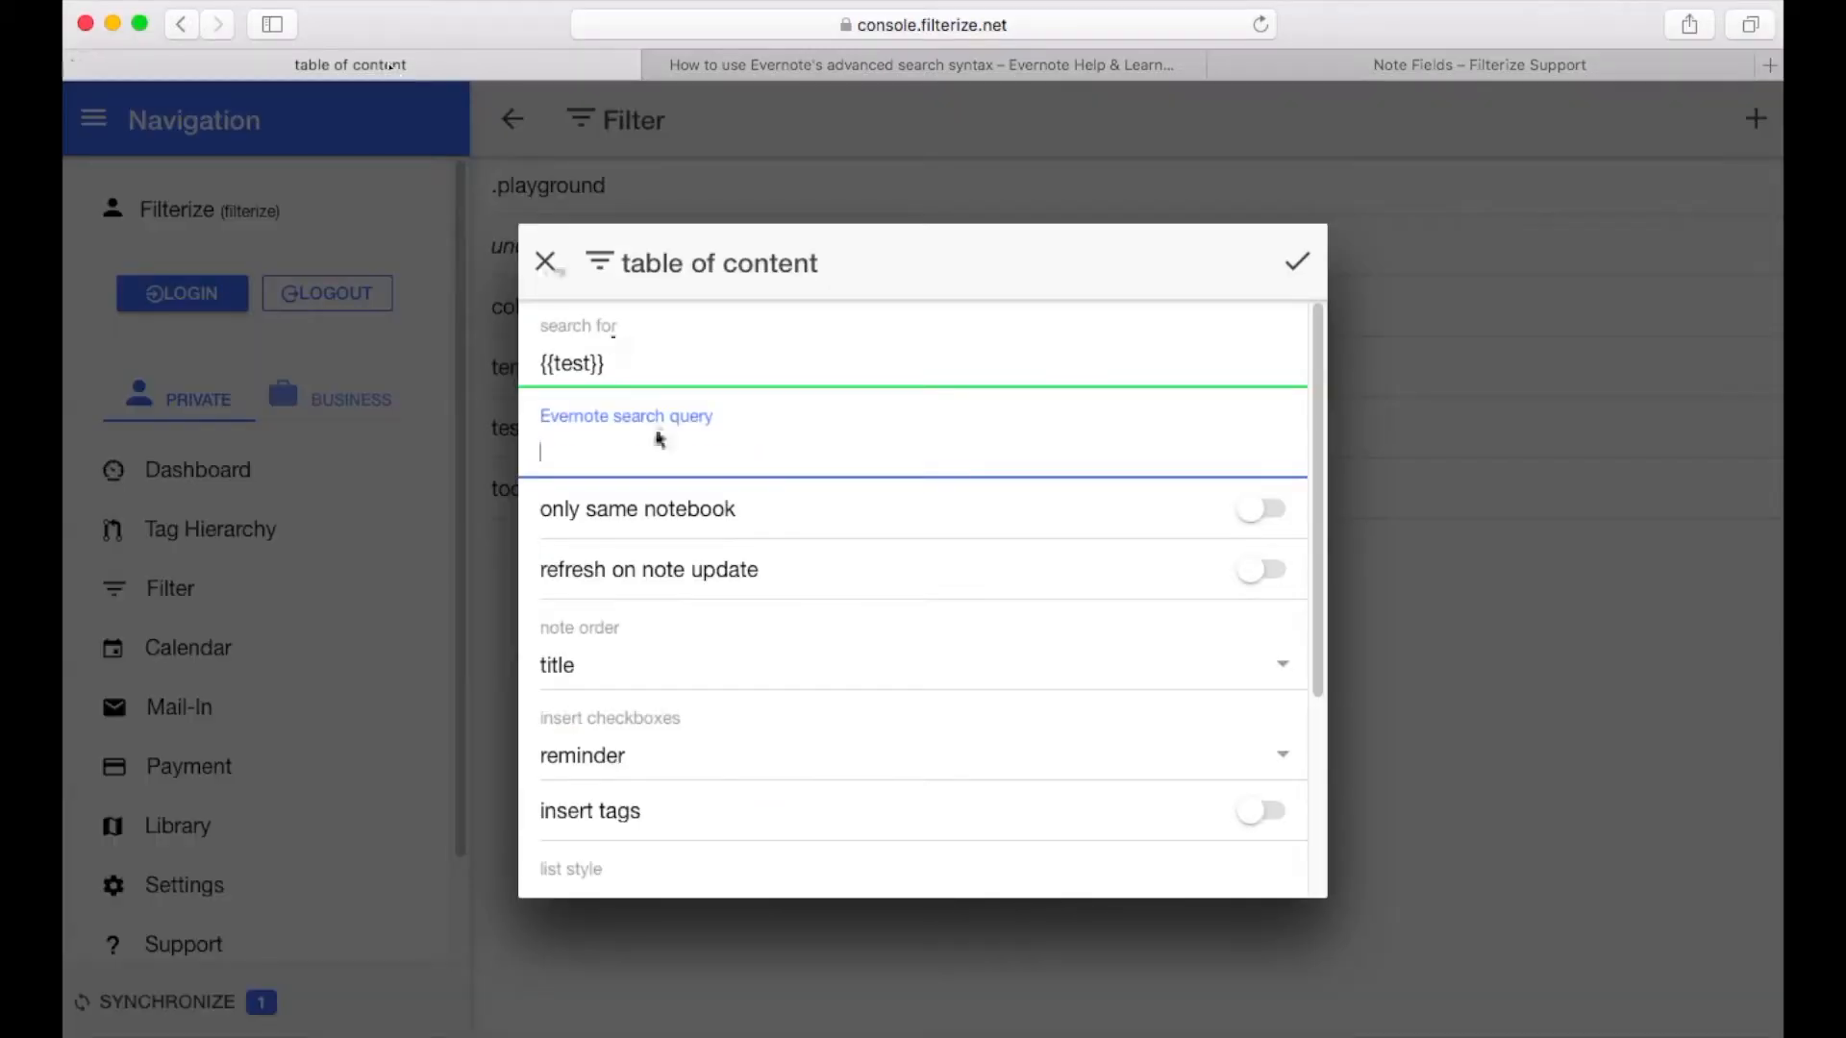
Set the table of content filter's Evernote search query to 'tag:task'
type("tag:task")
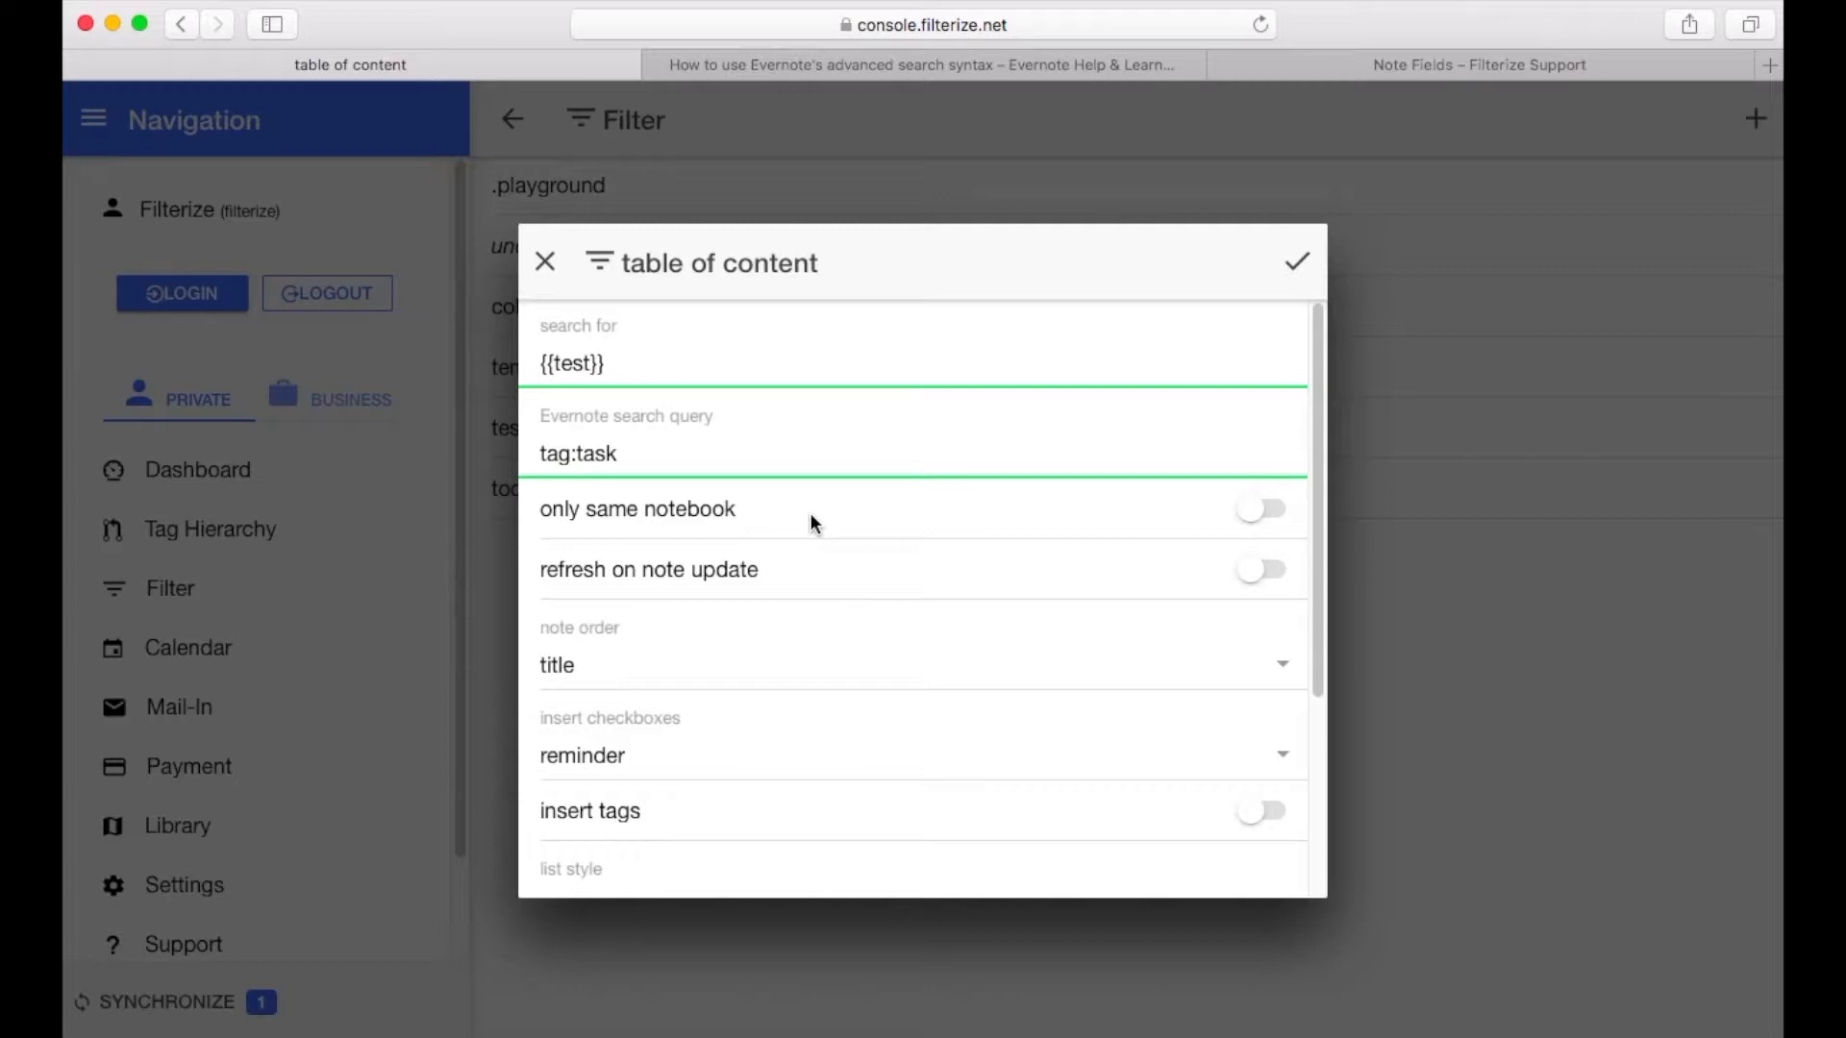
left_click(918, 65)
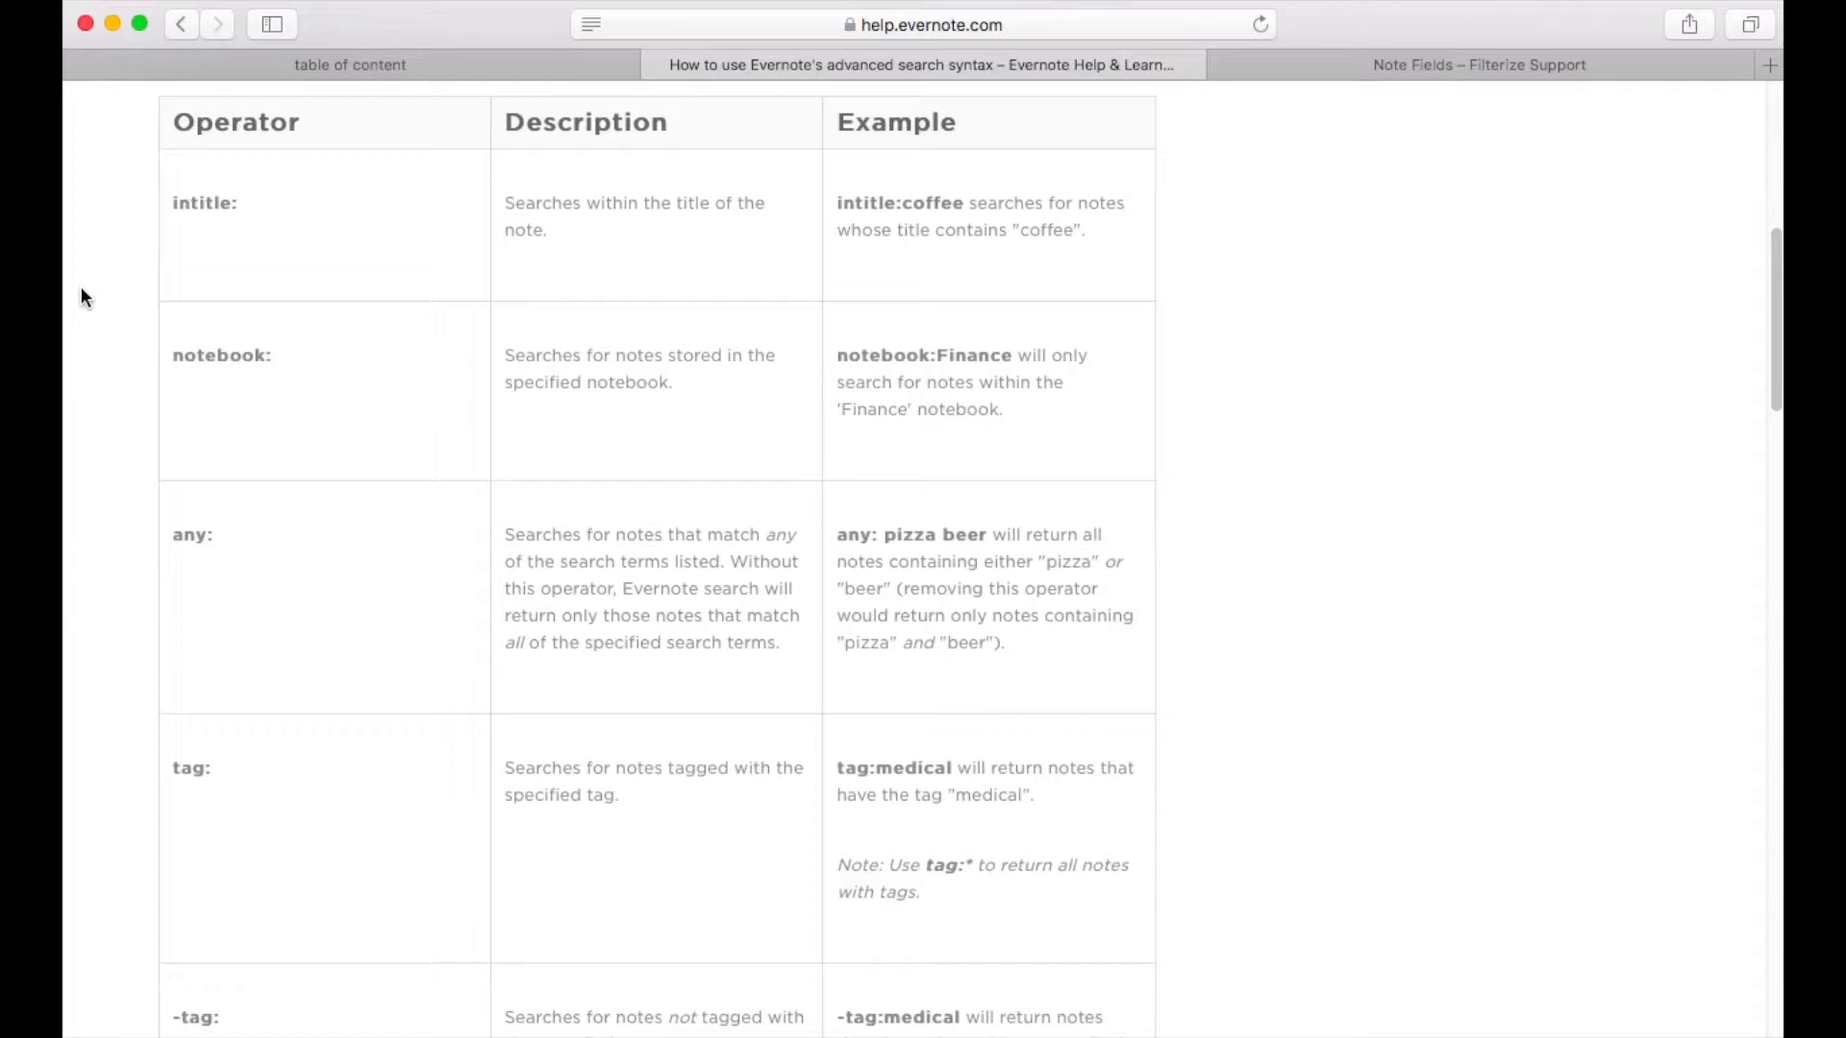
Scroll the Evernote search help back to the operator table's start, showing intitle and notebook
scroll("down", 3)
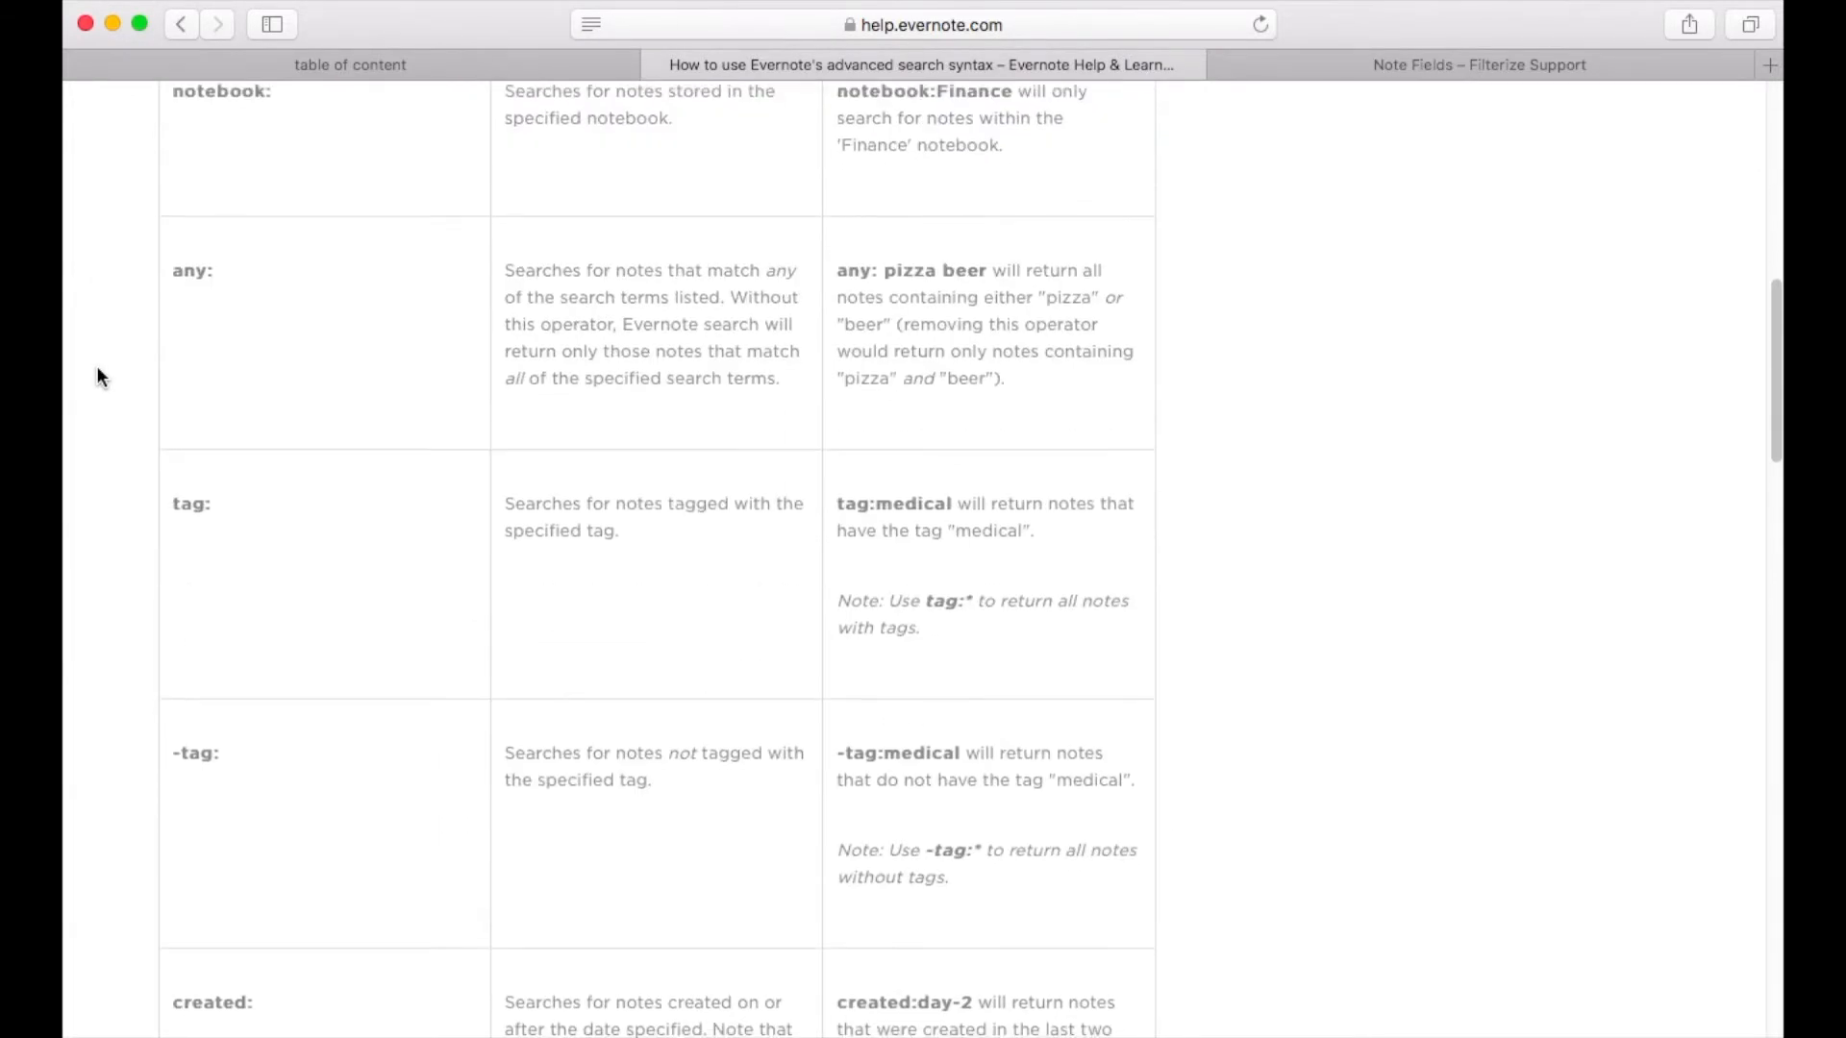
scroll("up", 3)
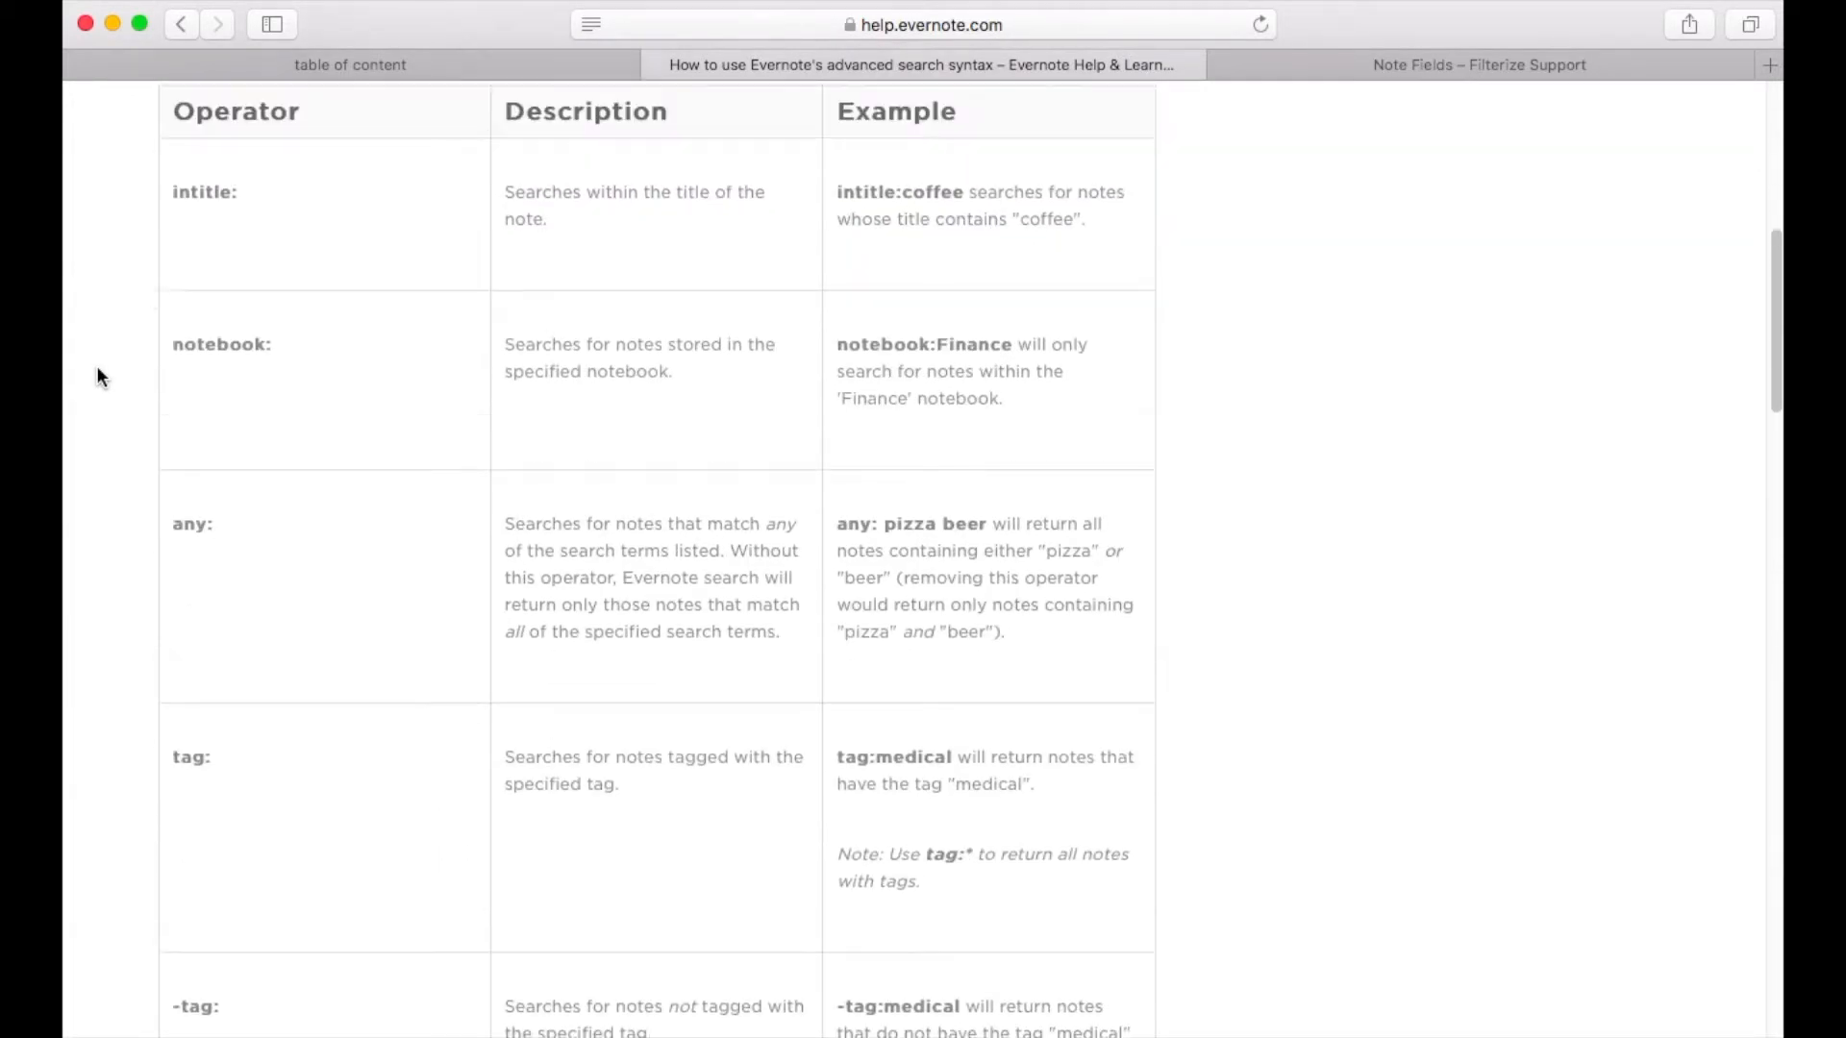
mouse_move(182, 397)
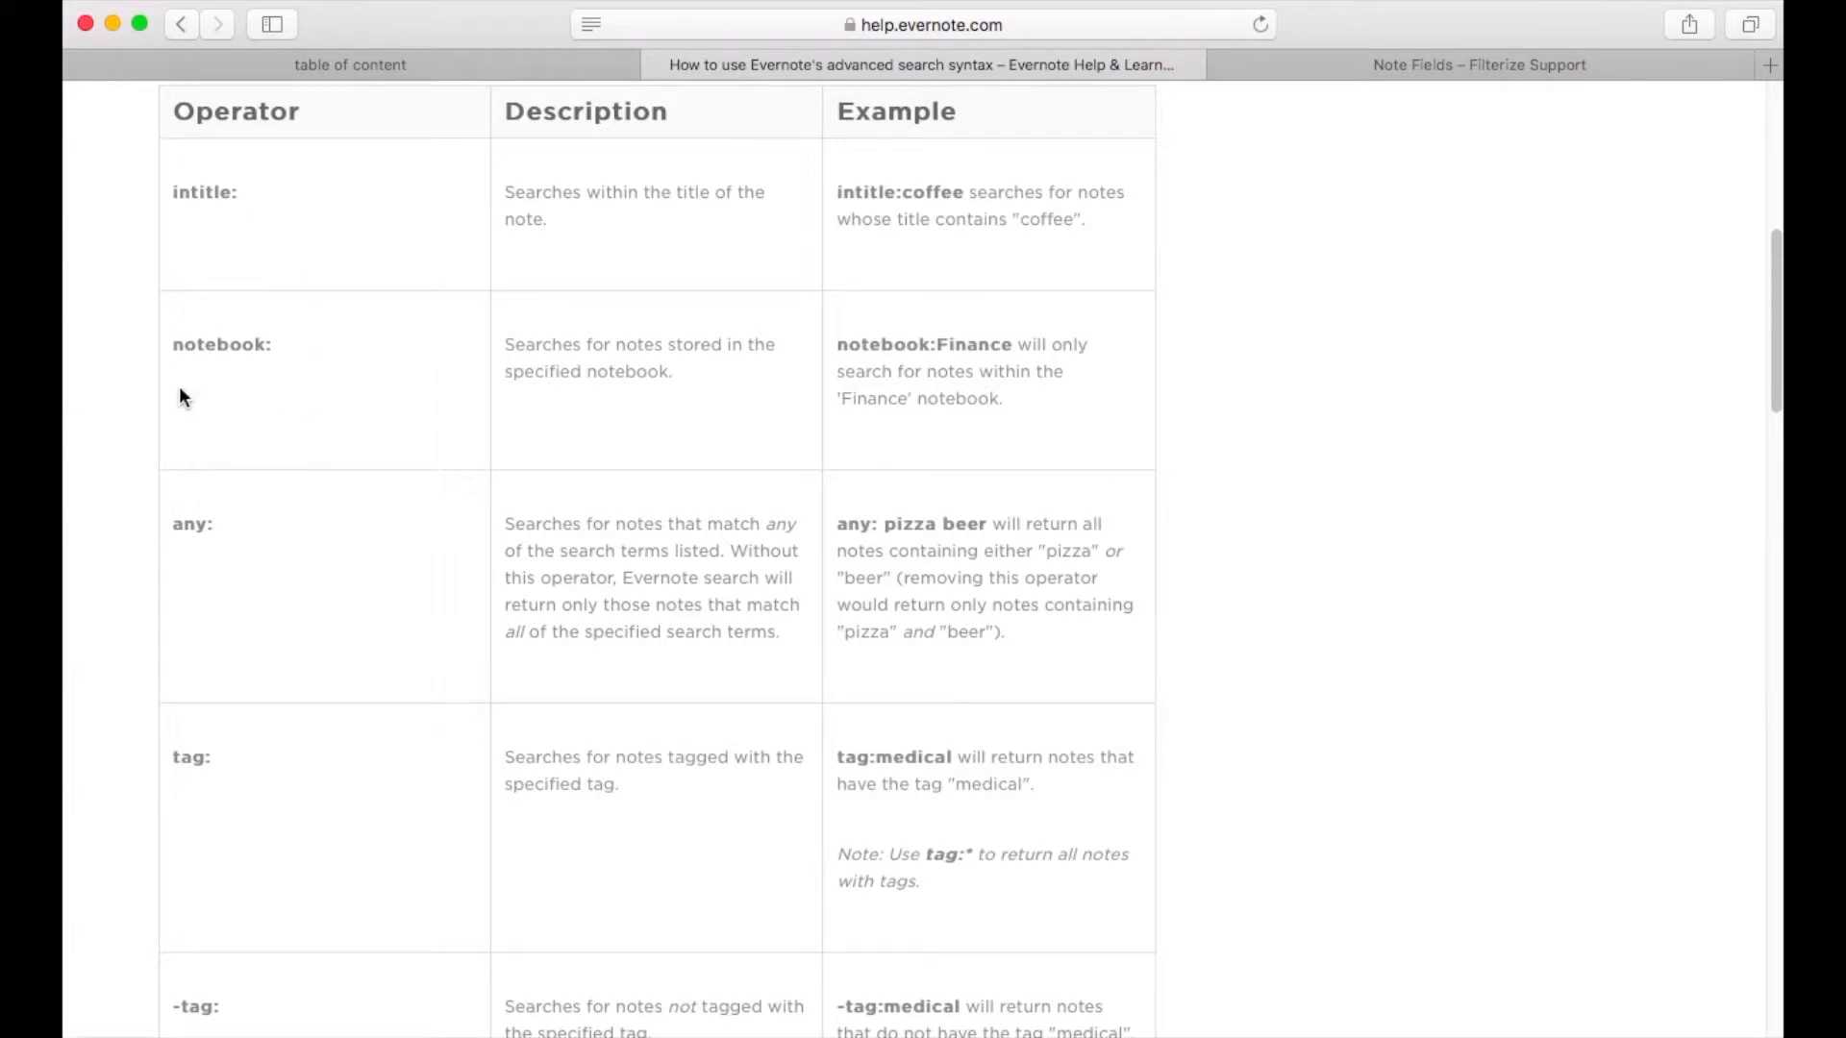
mouse_move(314, 392)
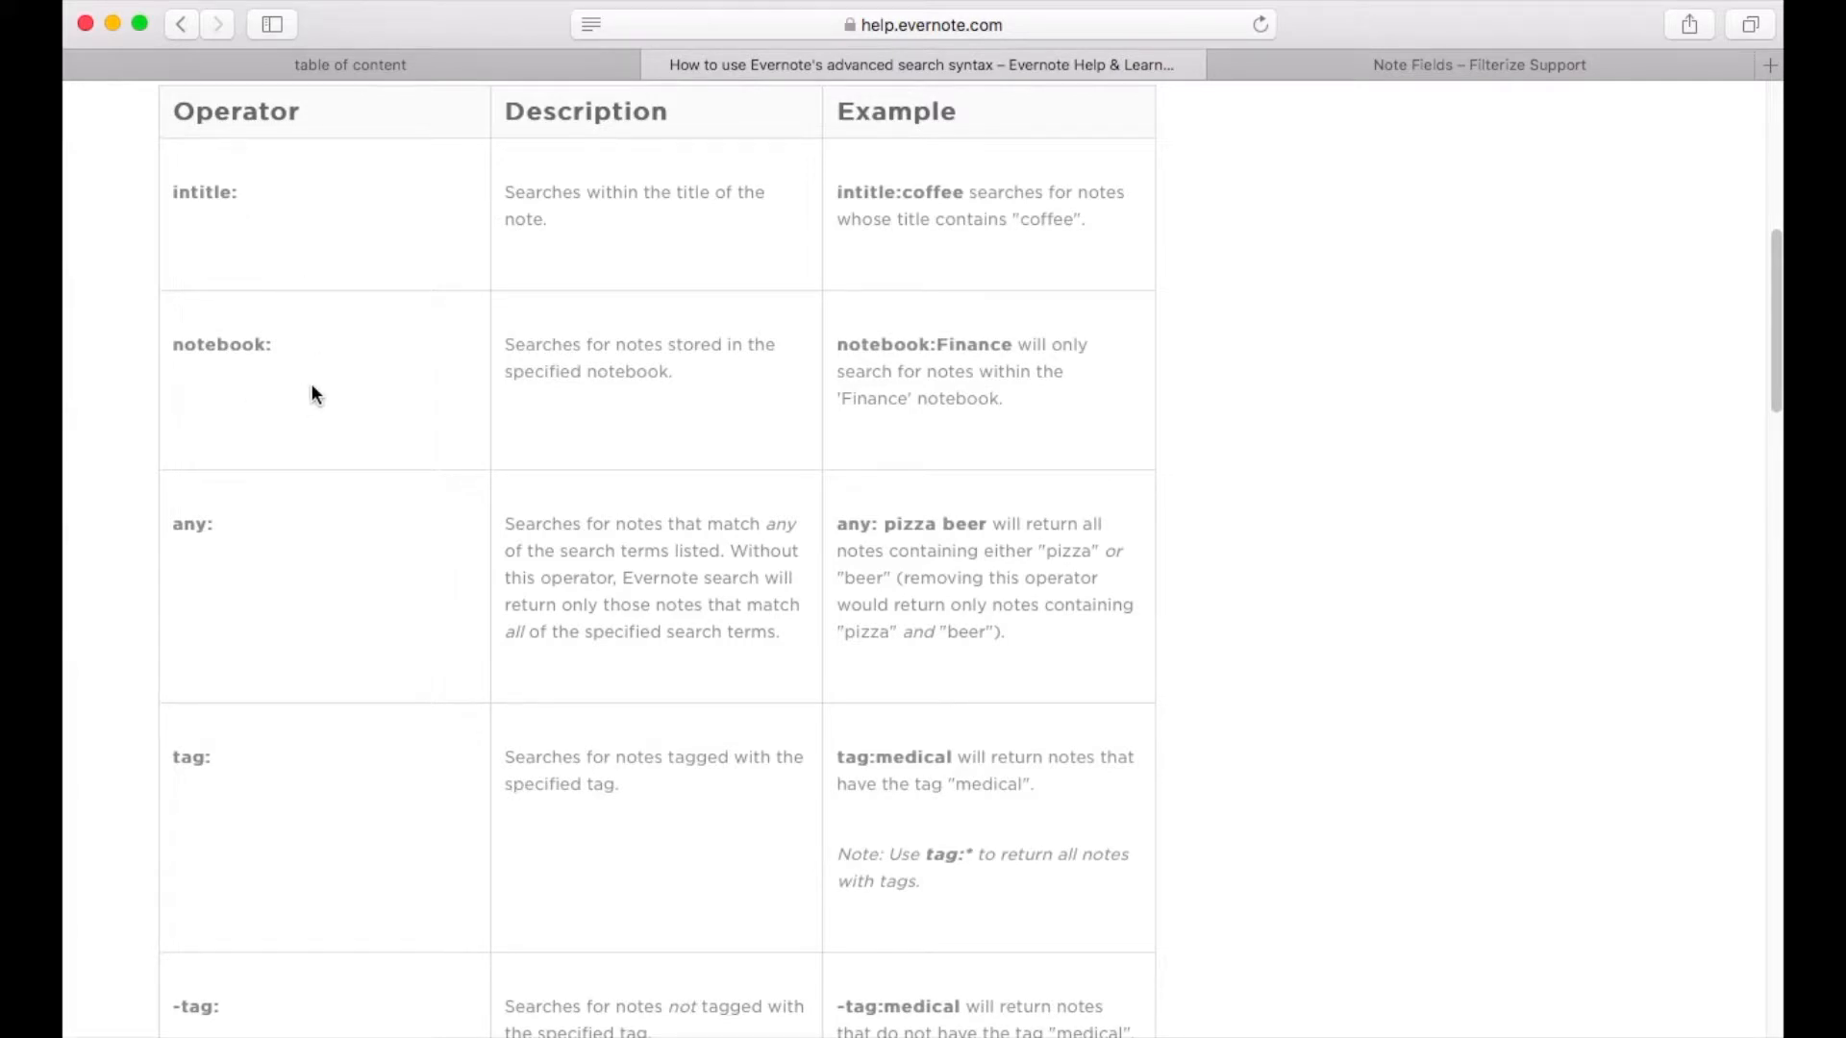
mouse_move(277, 393)
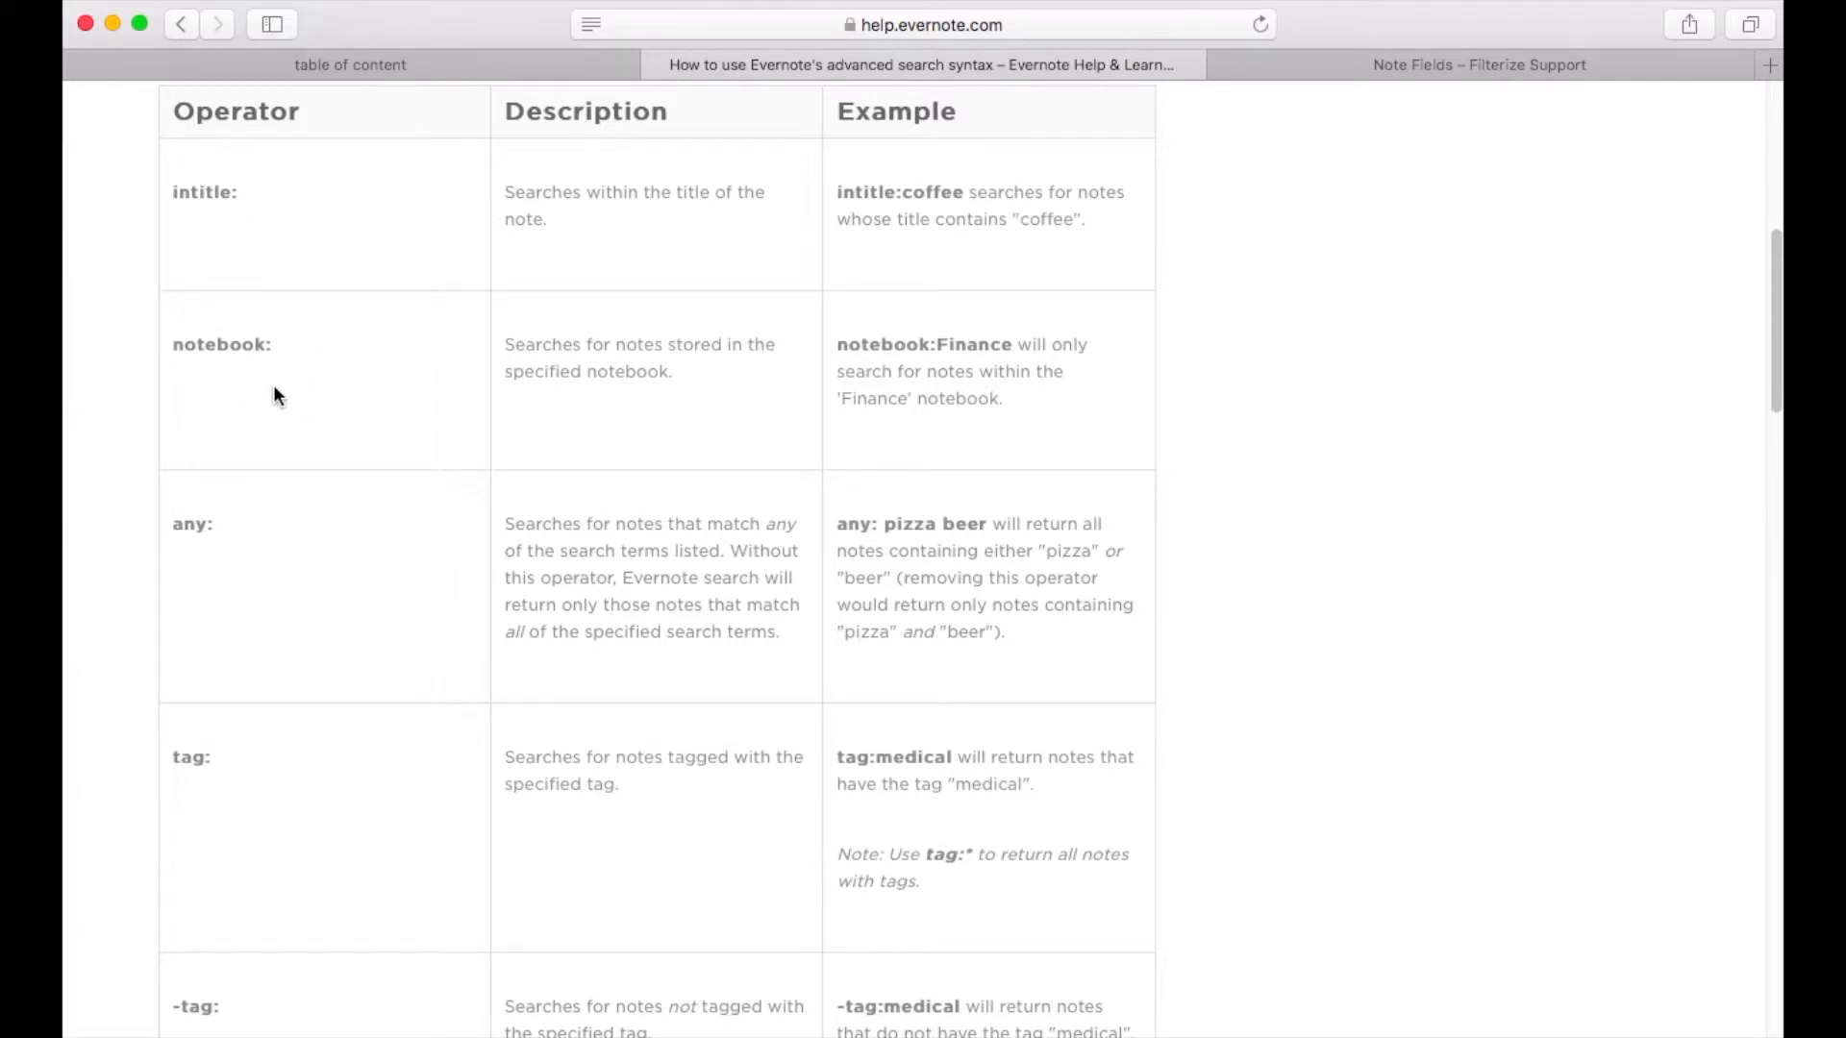
scroll("down", 3)
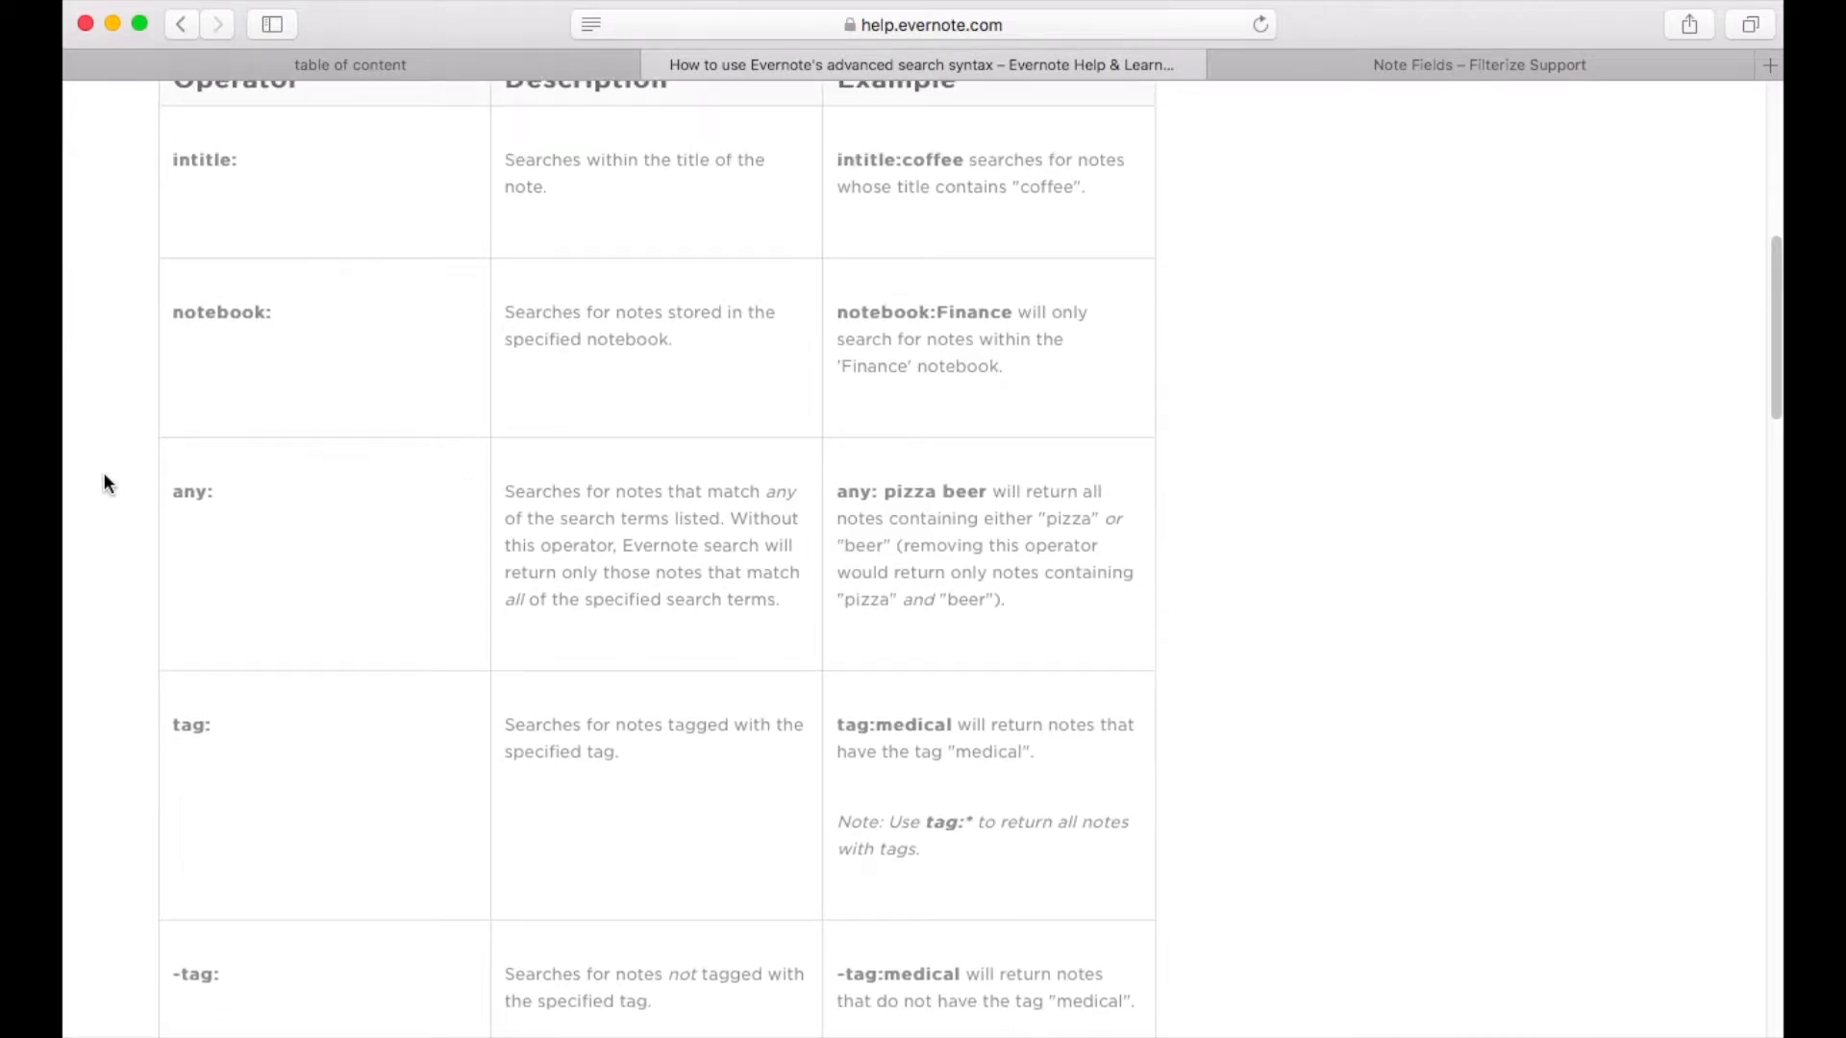
scroll("down", 3)
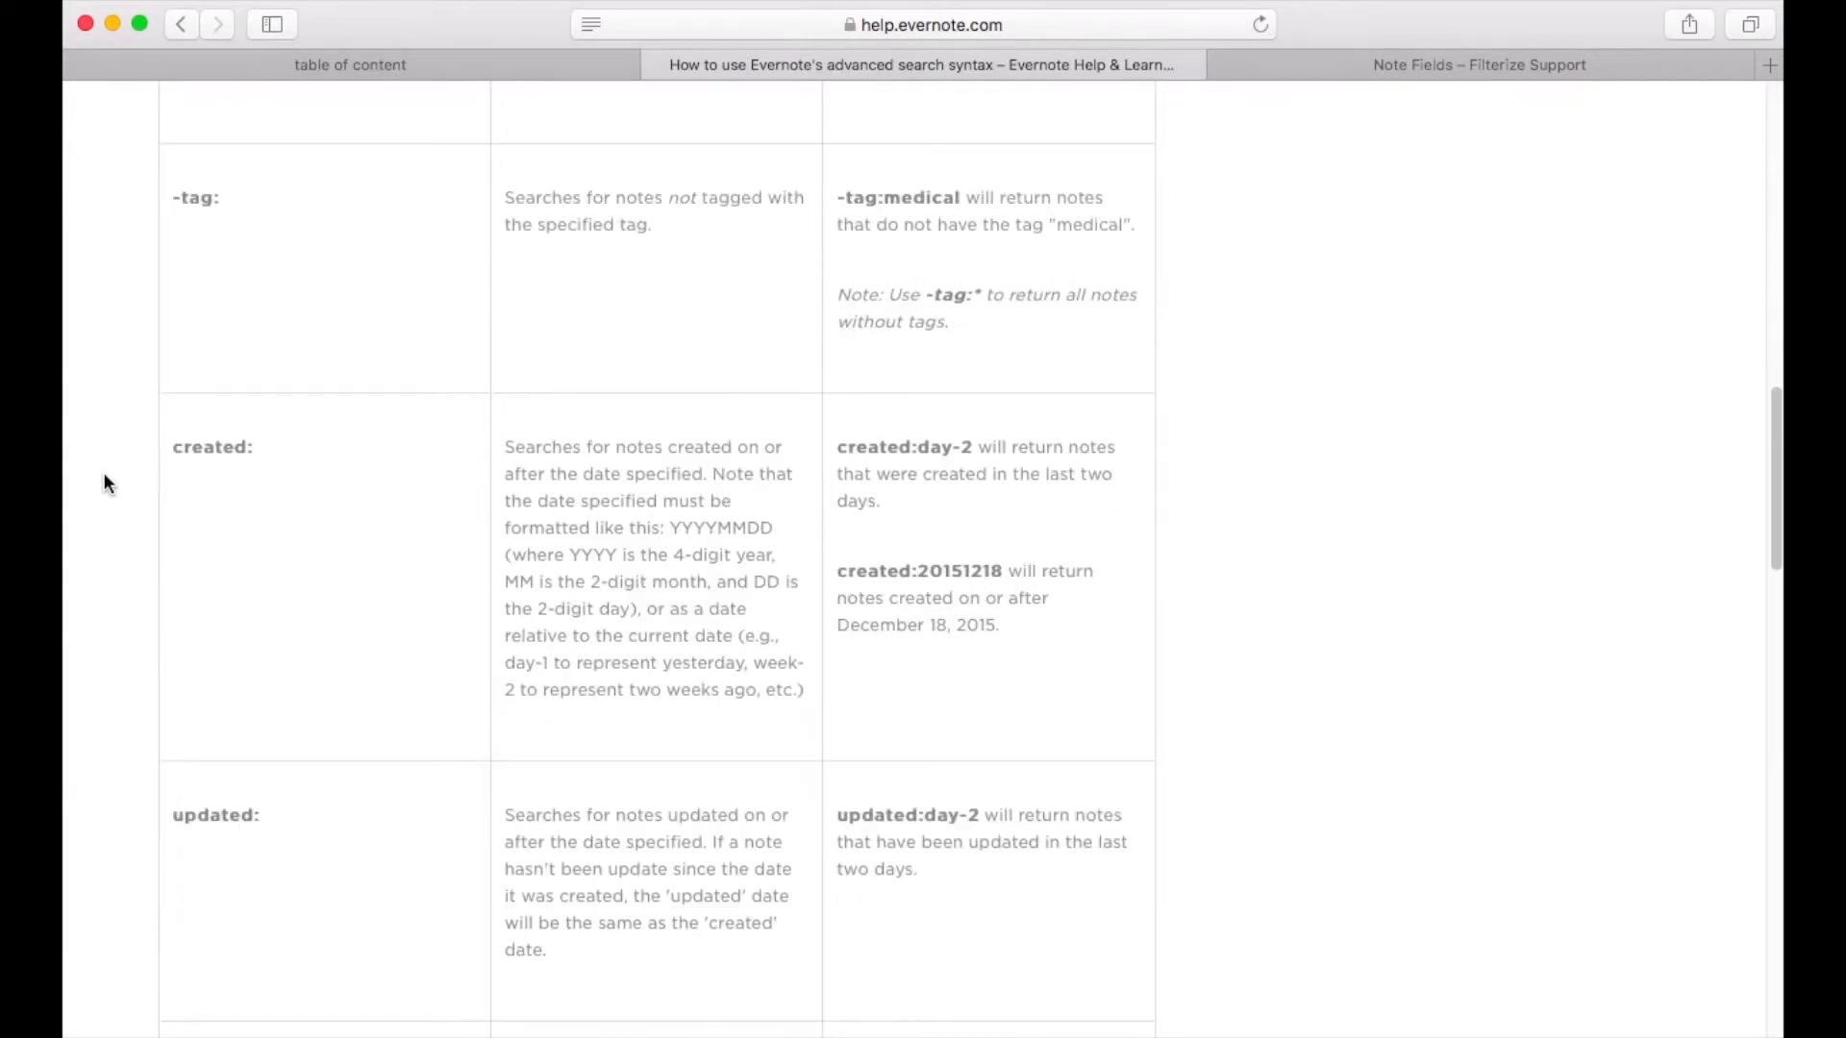
scroll("down", 3)
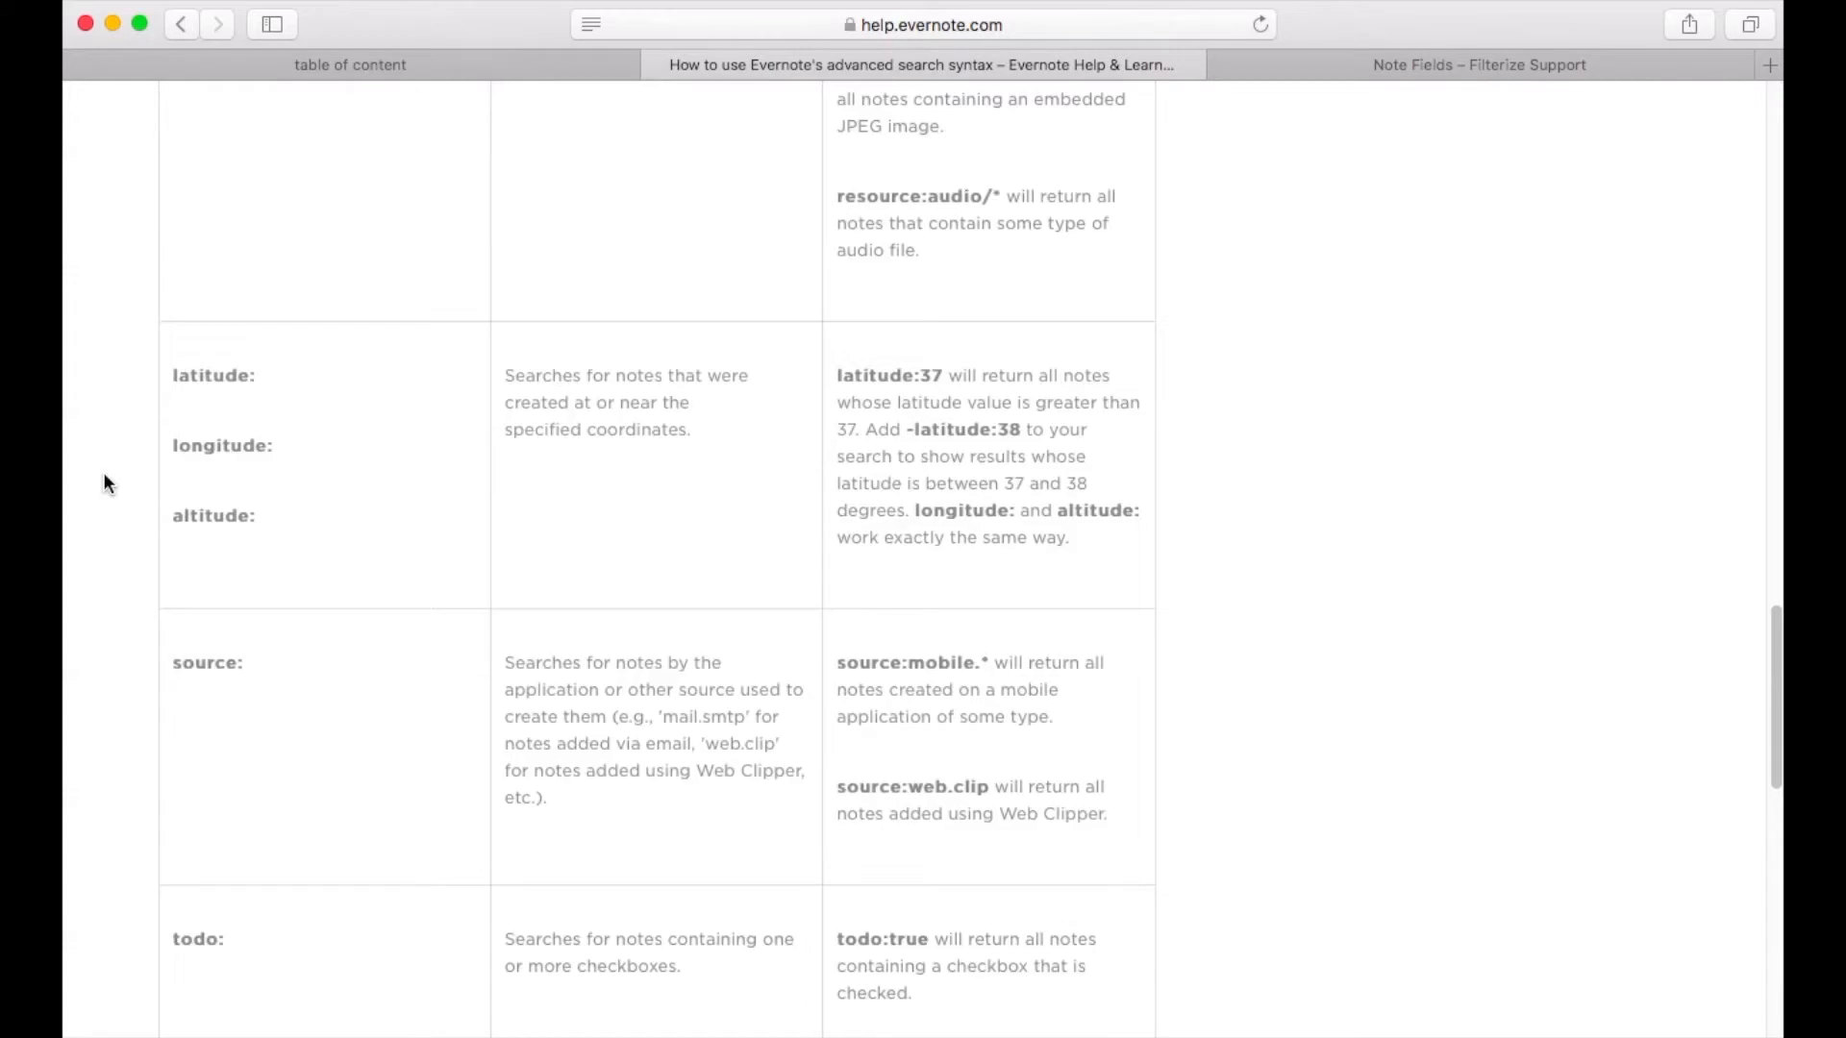
scroll("down", 3)
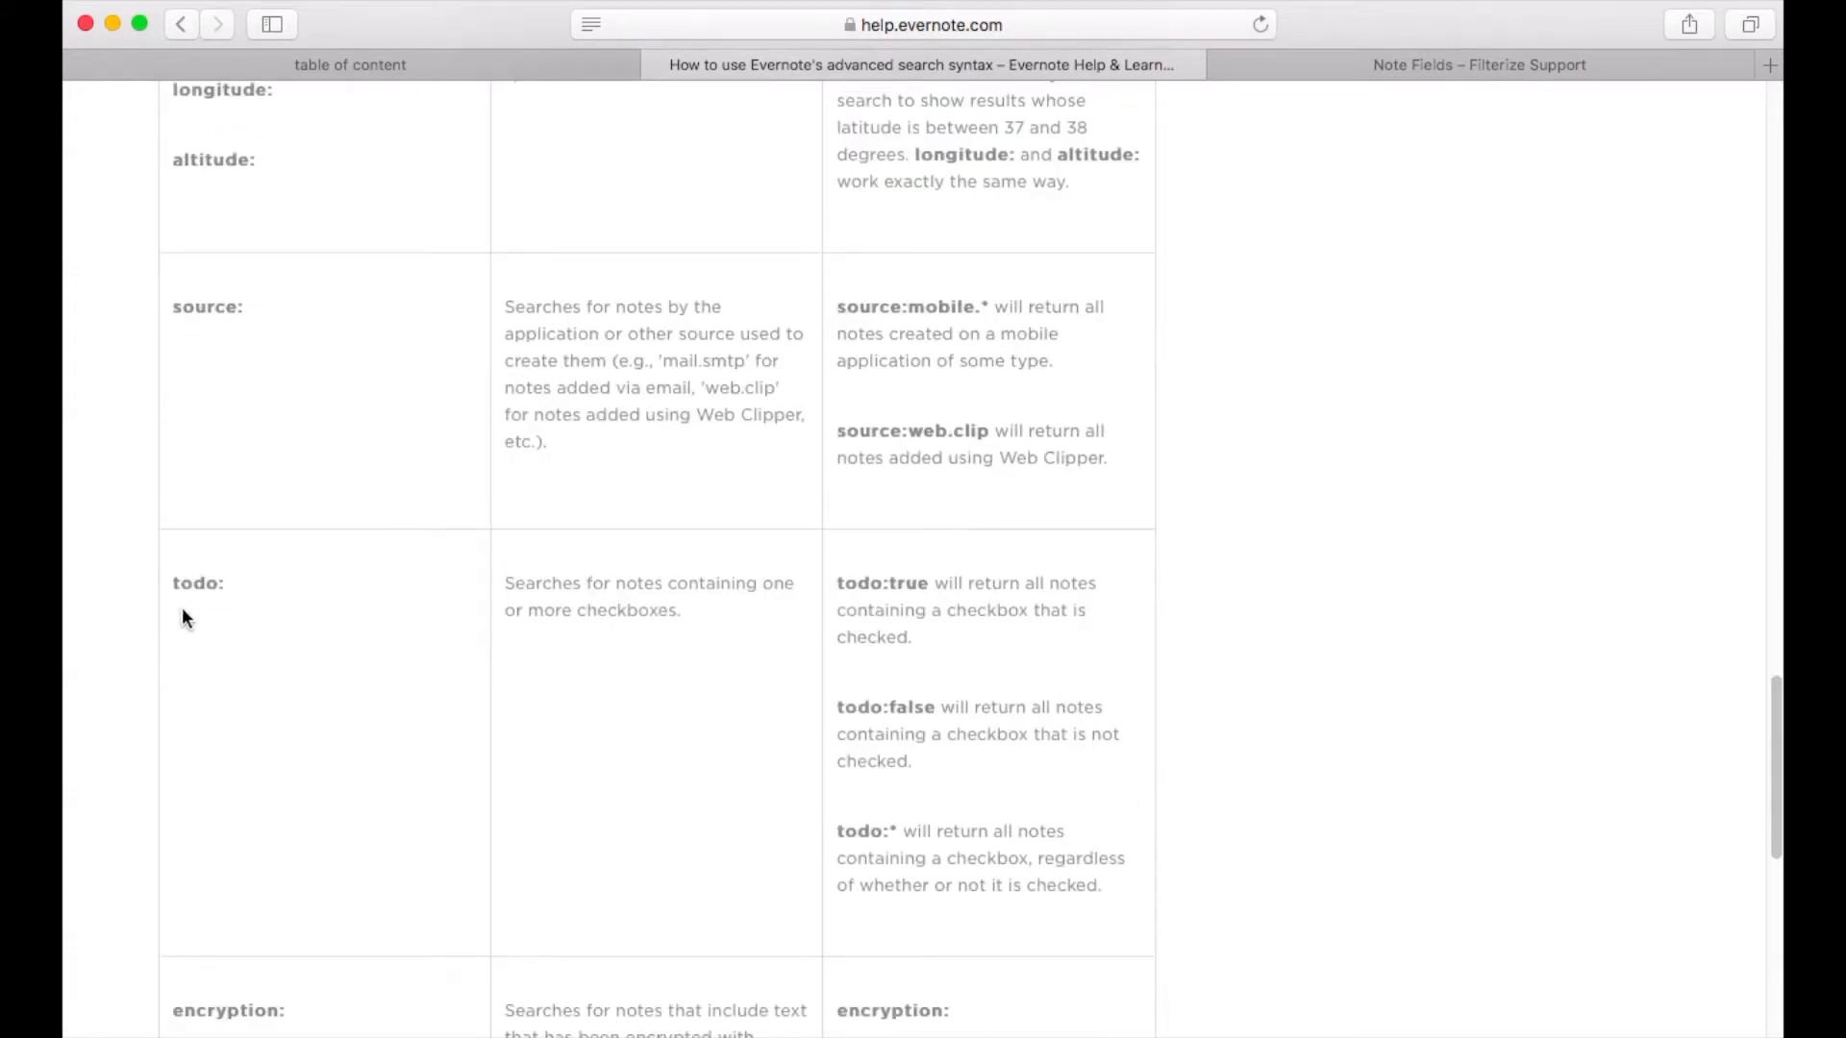
scroll("down", 3)
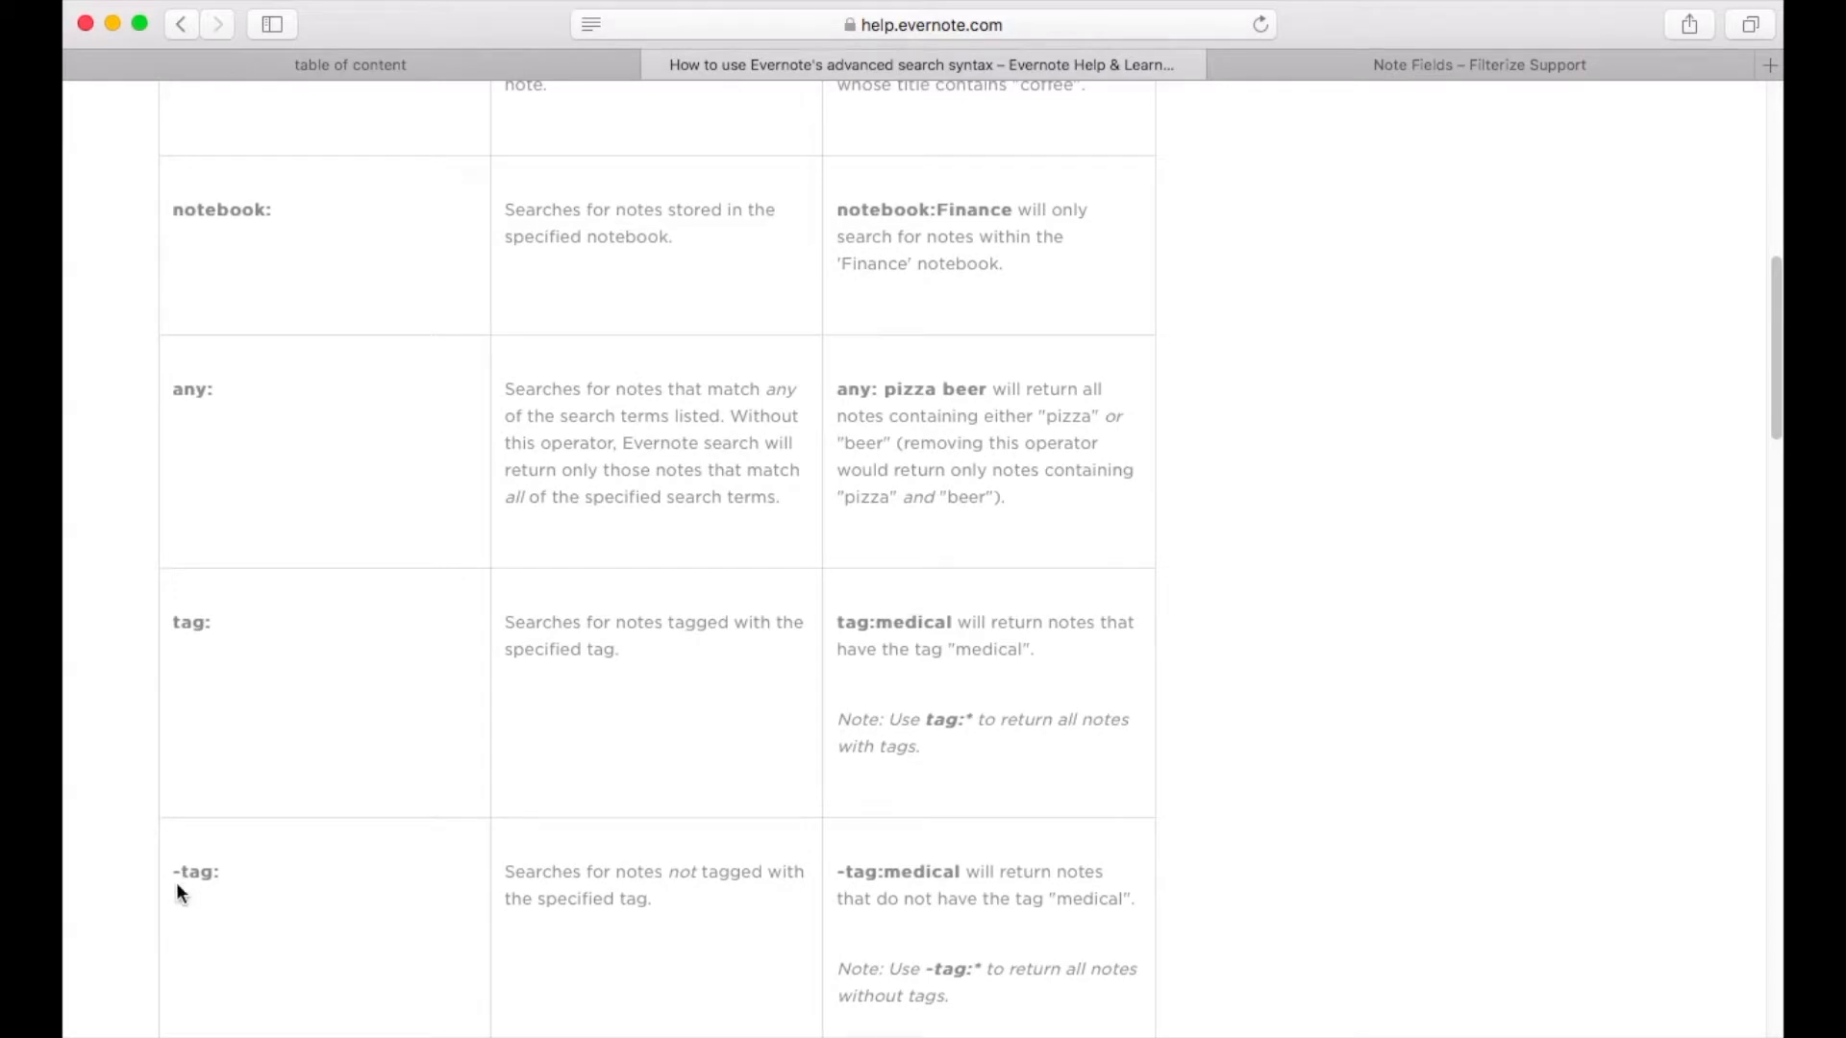
mouse_move(1469, 506)
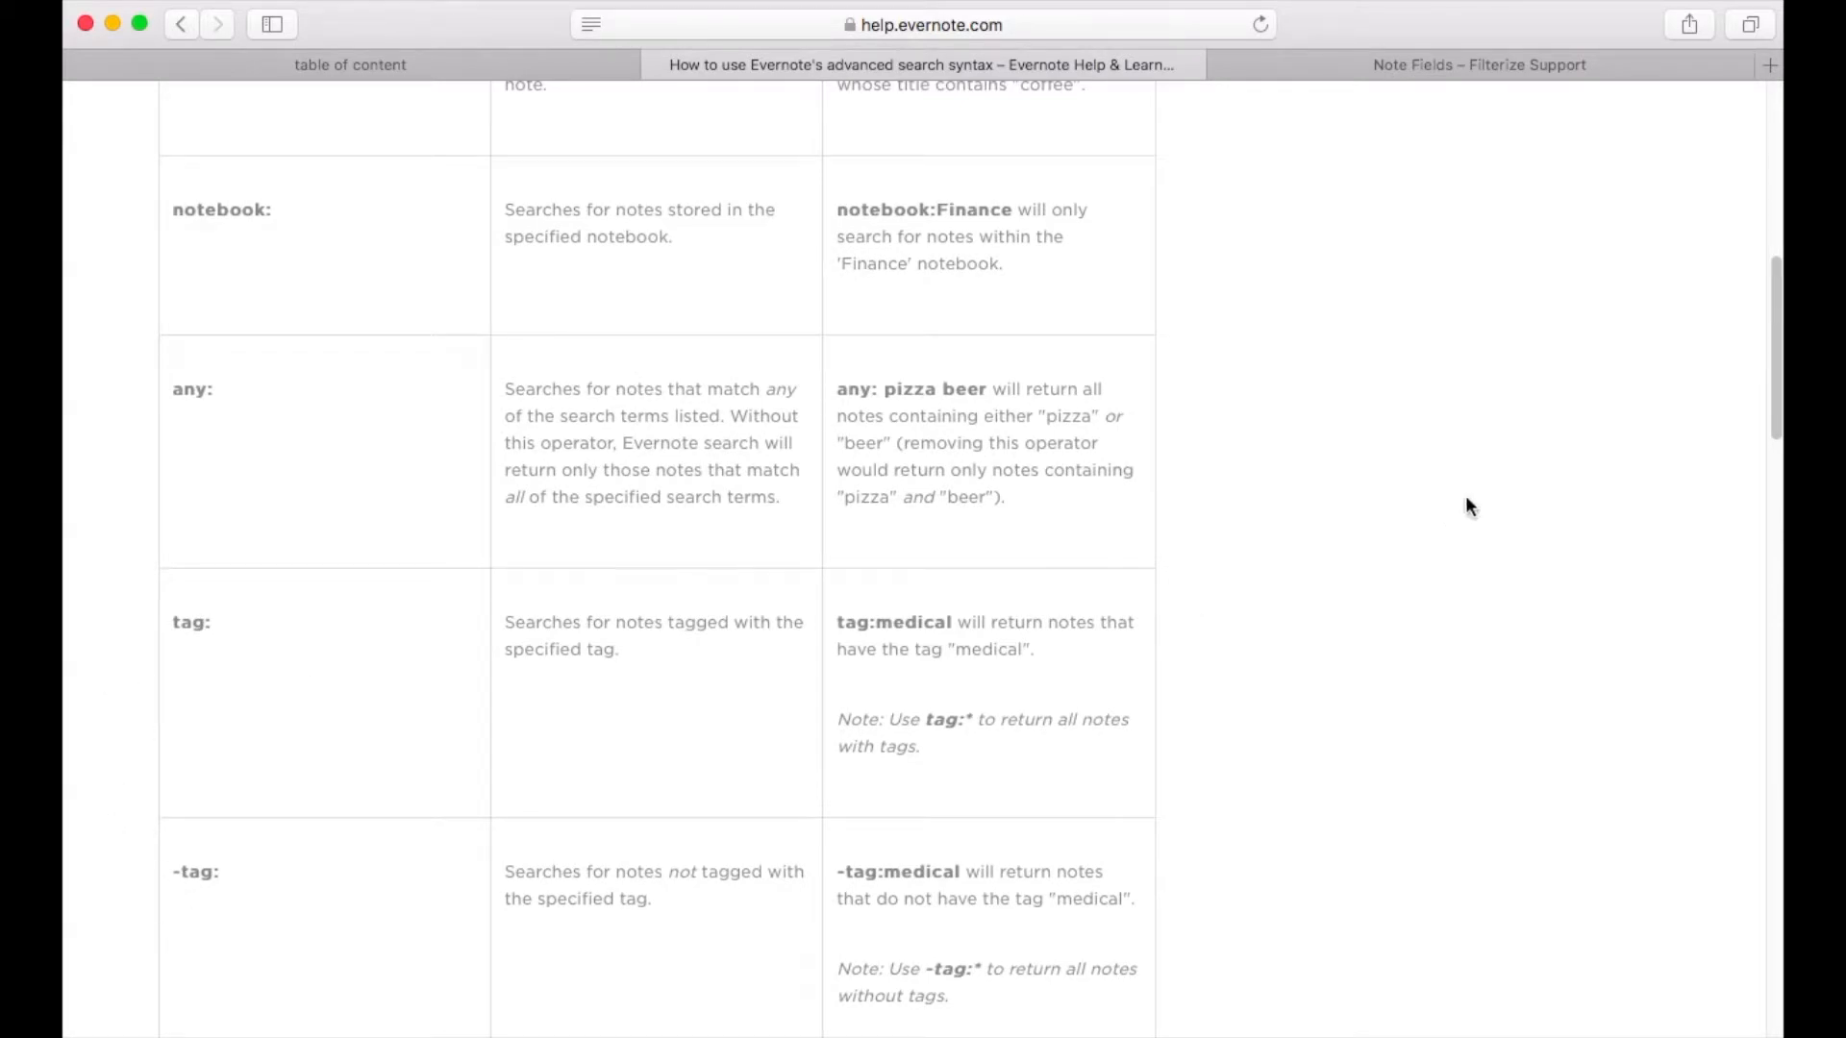
mouse_move(1386, 432)
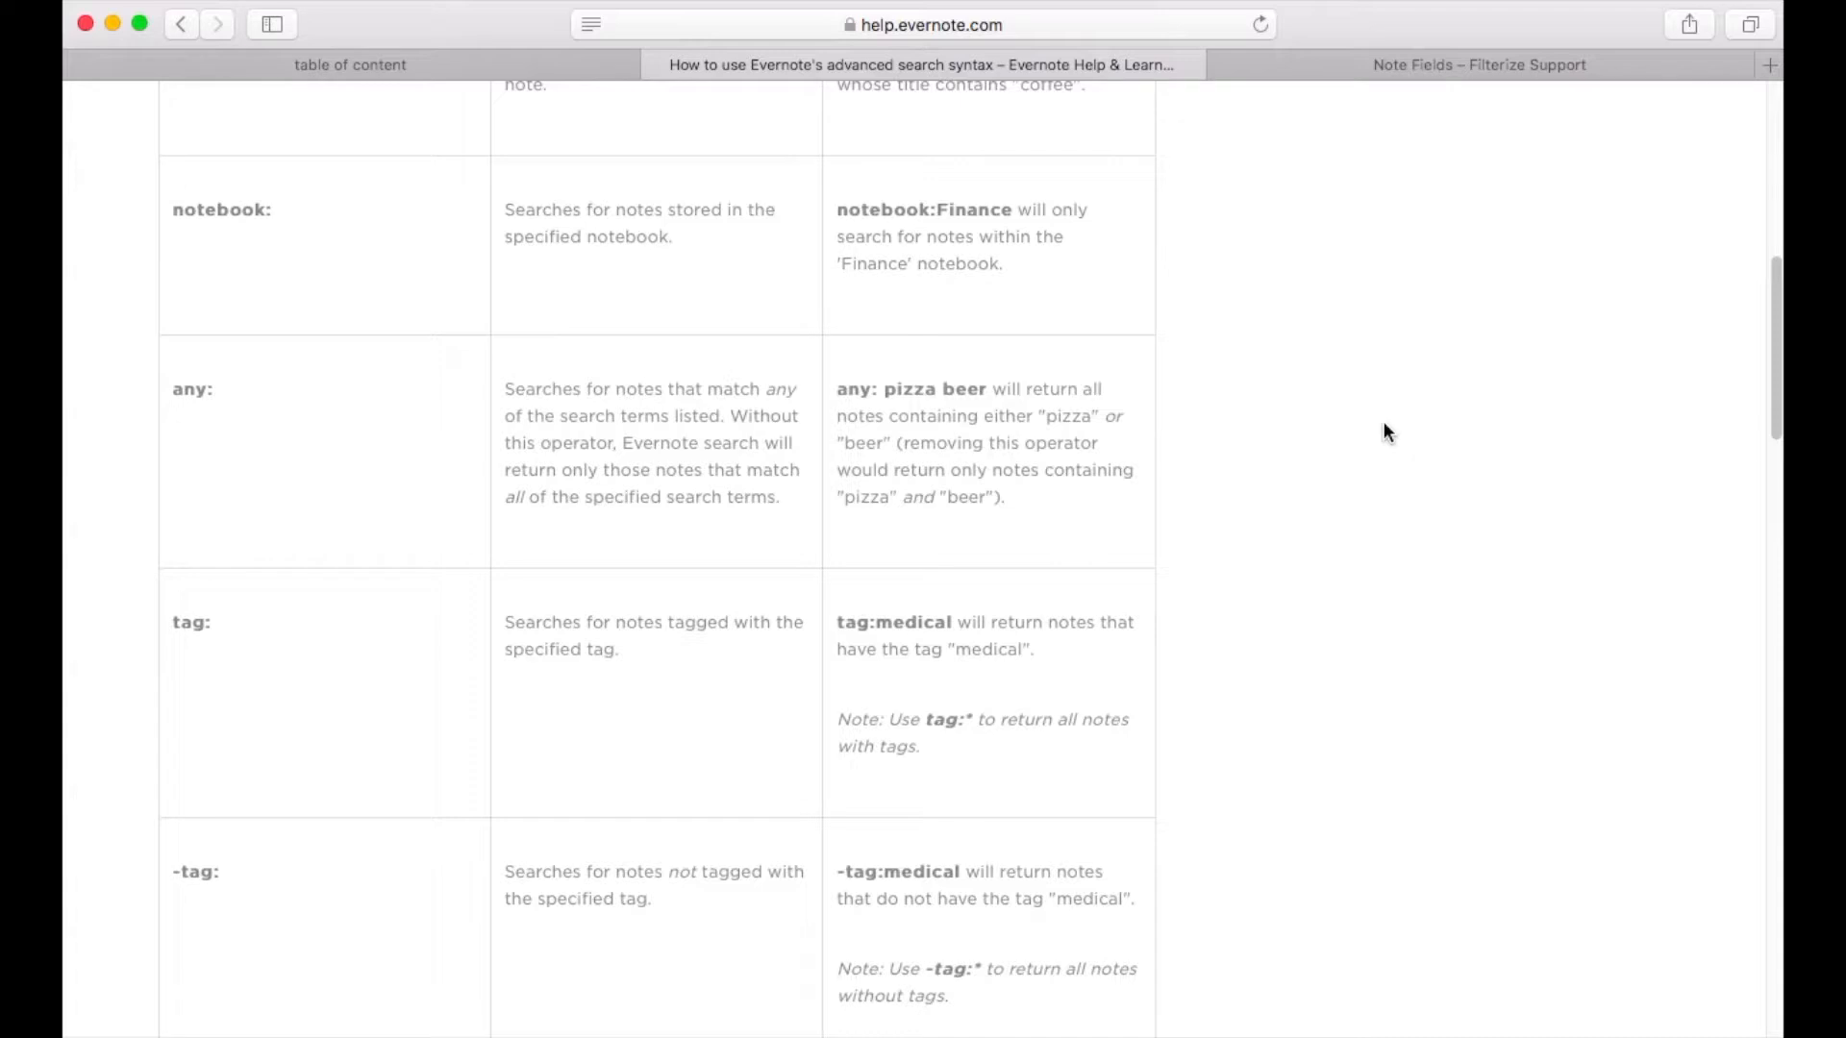
scroll("down", 3)
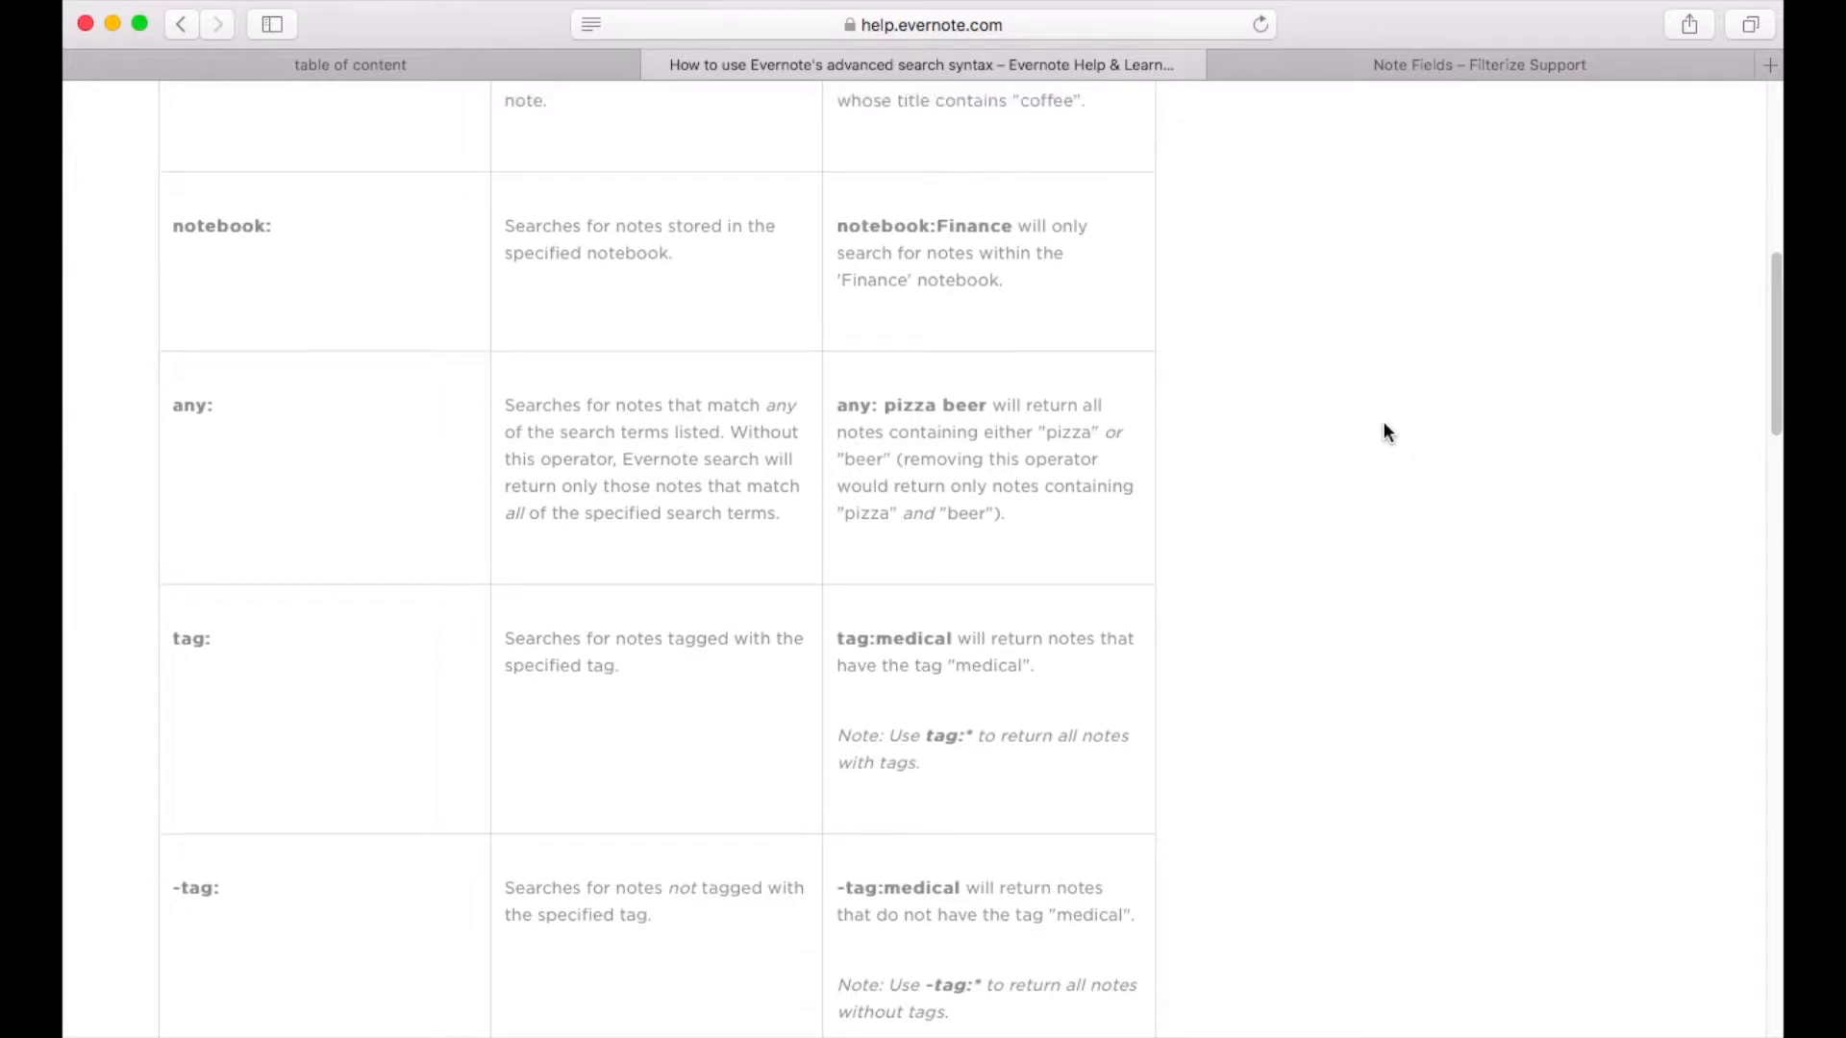
scroll("up", 3)
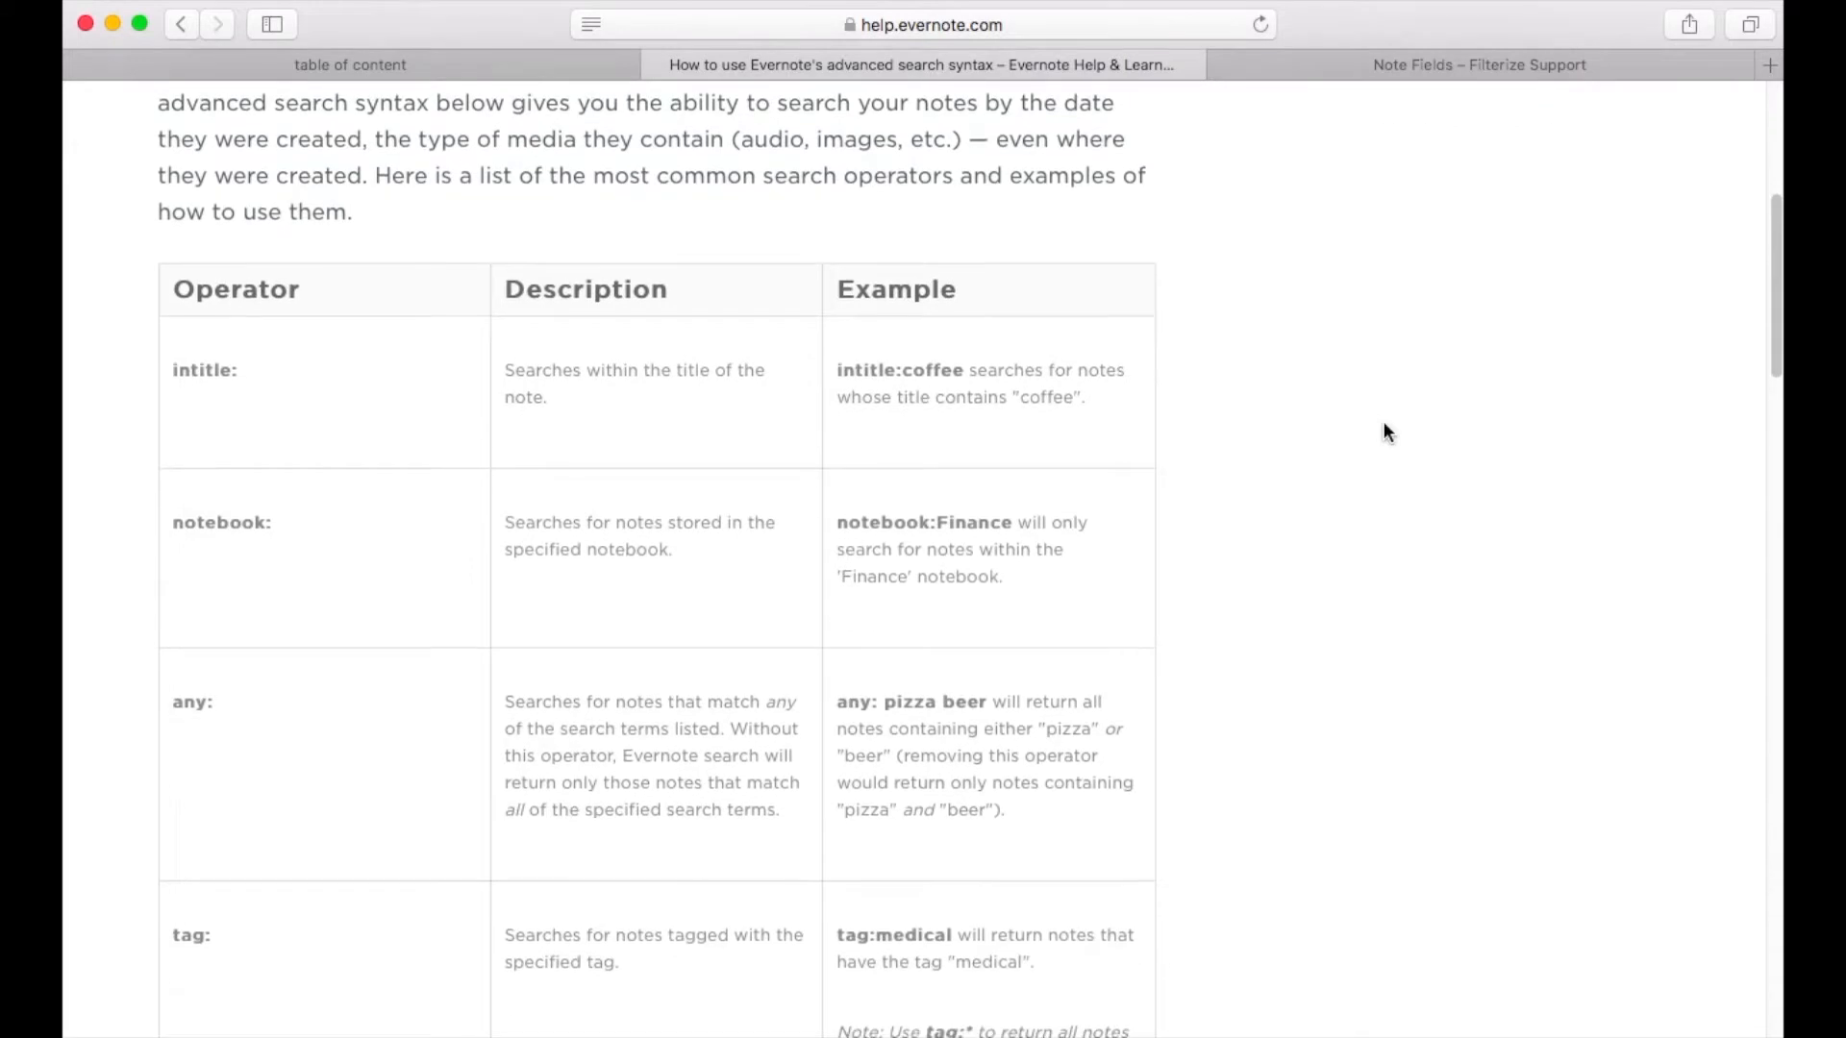
mouse_move(1360, 414)
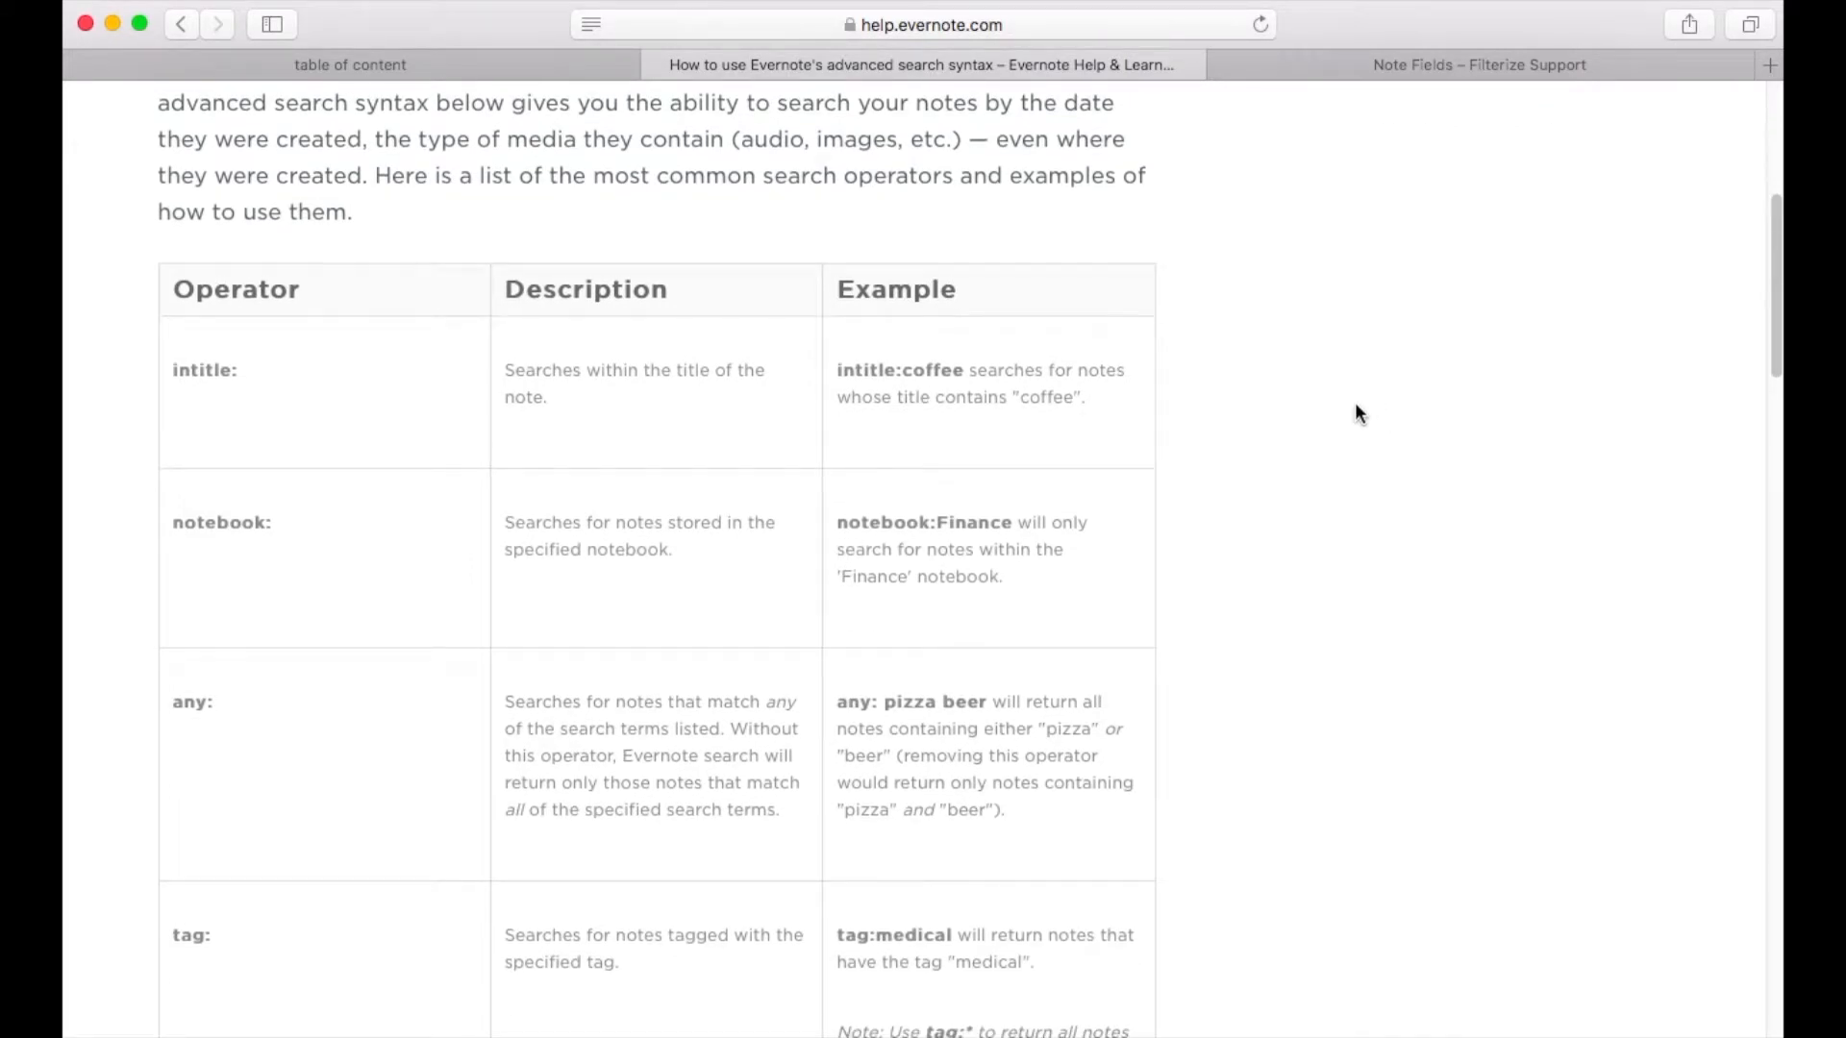
mouse_move(525, 68)
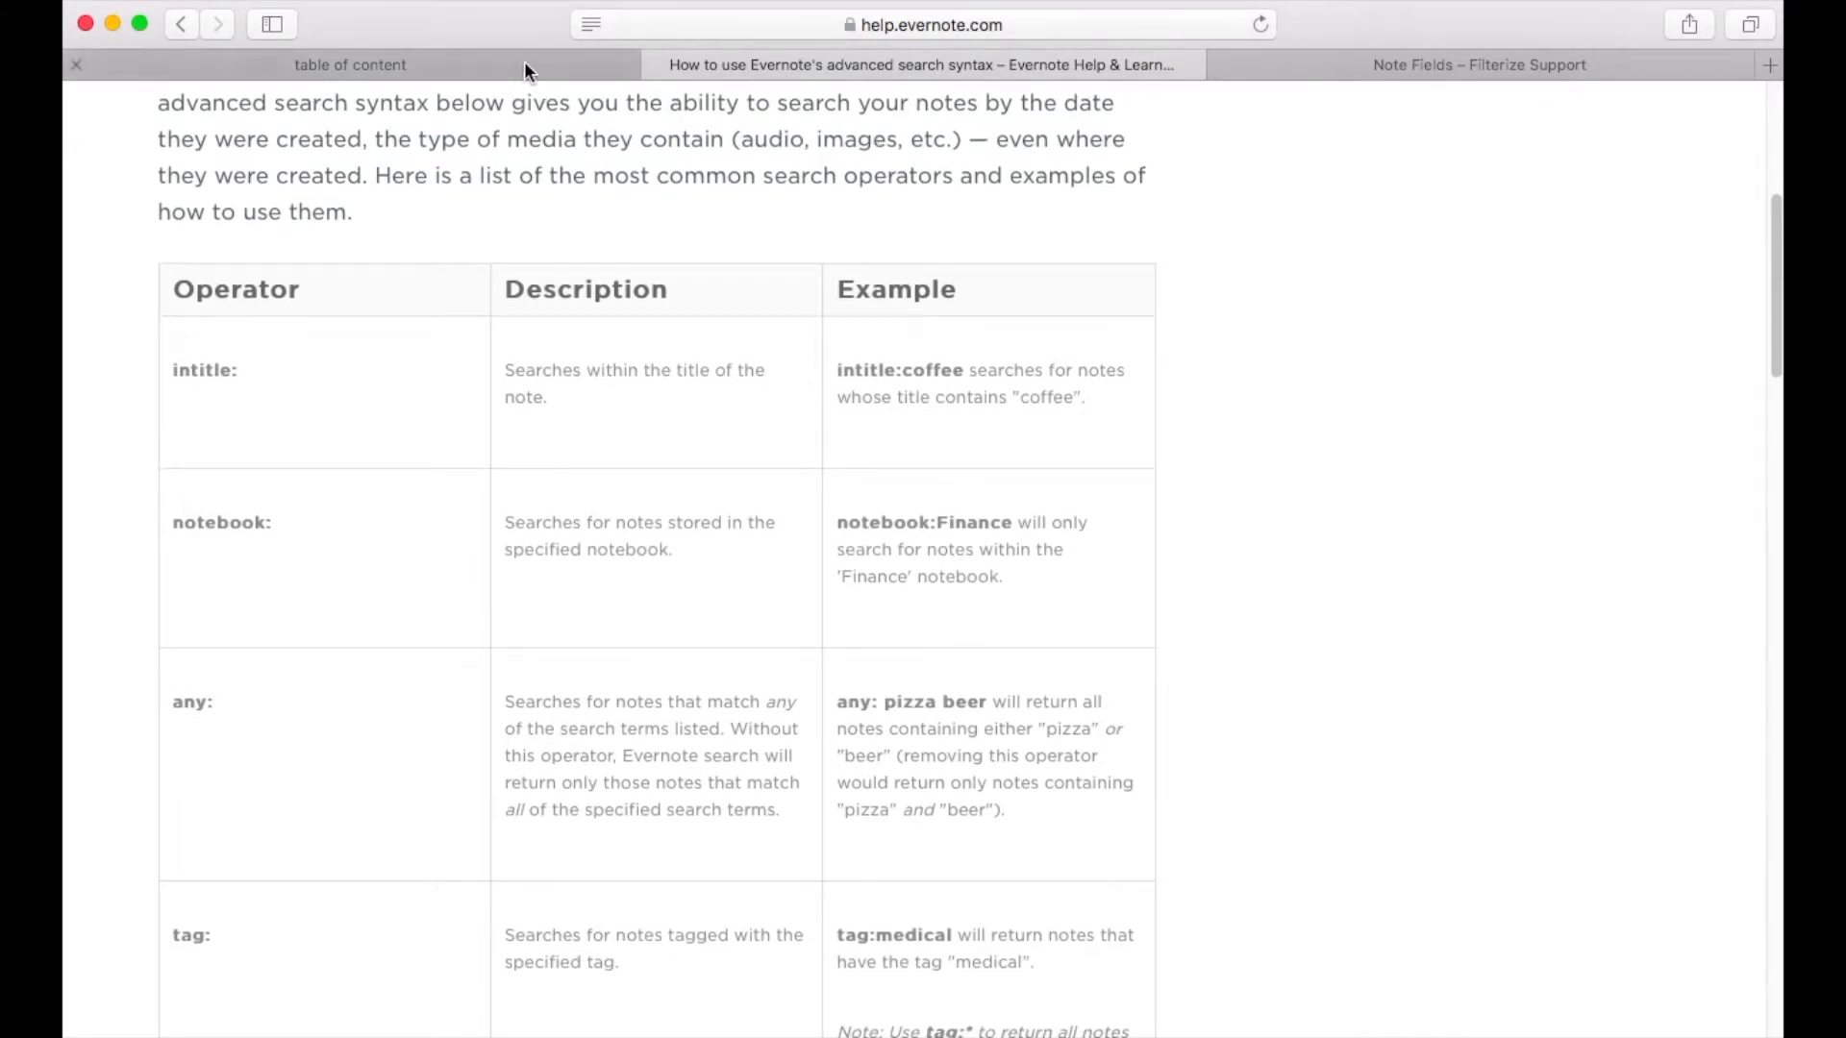
Enter 'notebook:project1 tag:task todo:false' as the table of content filter's search query
left_click(350, 65)
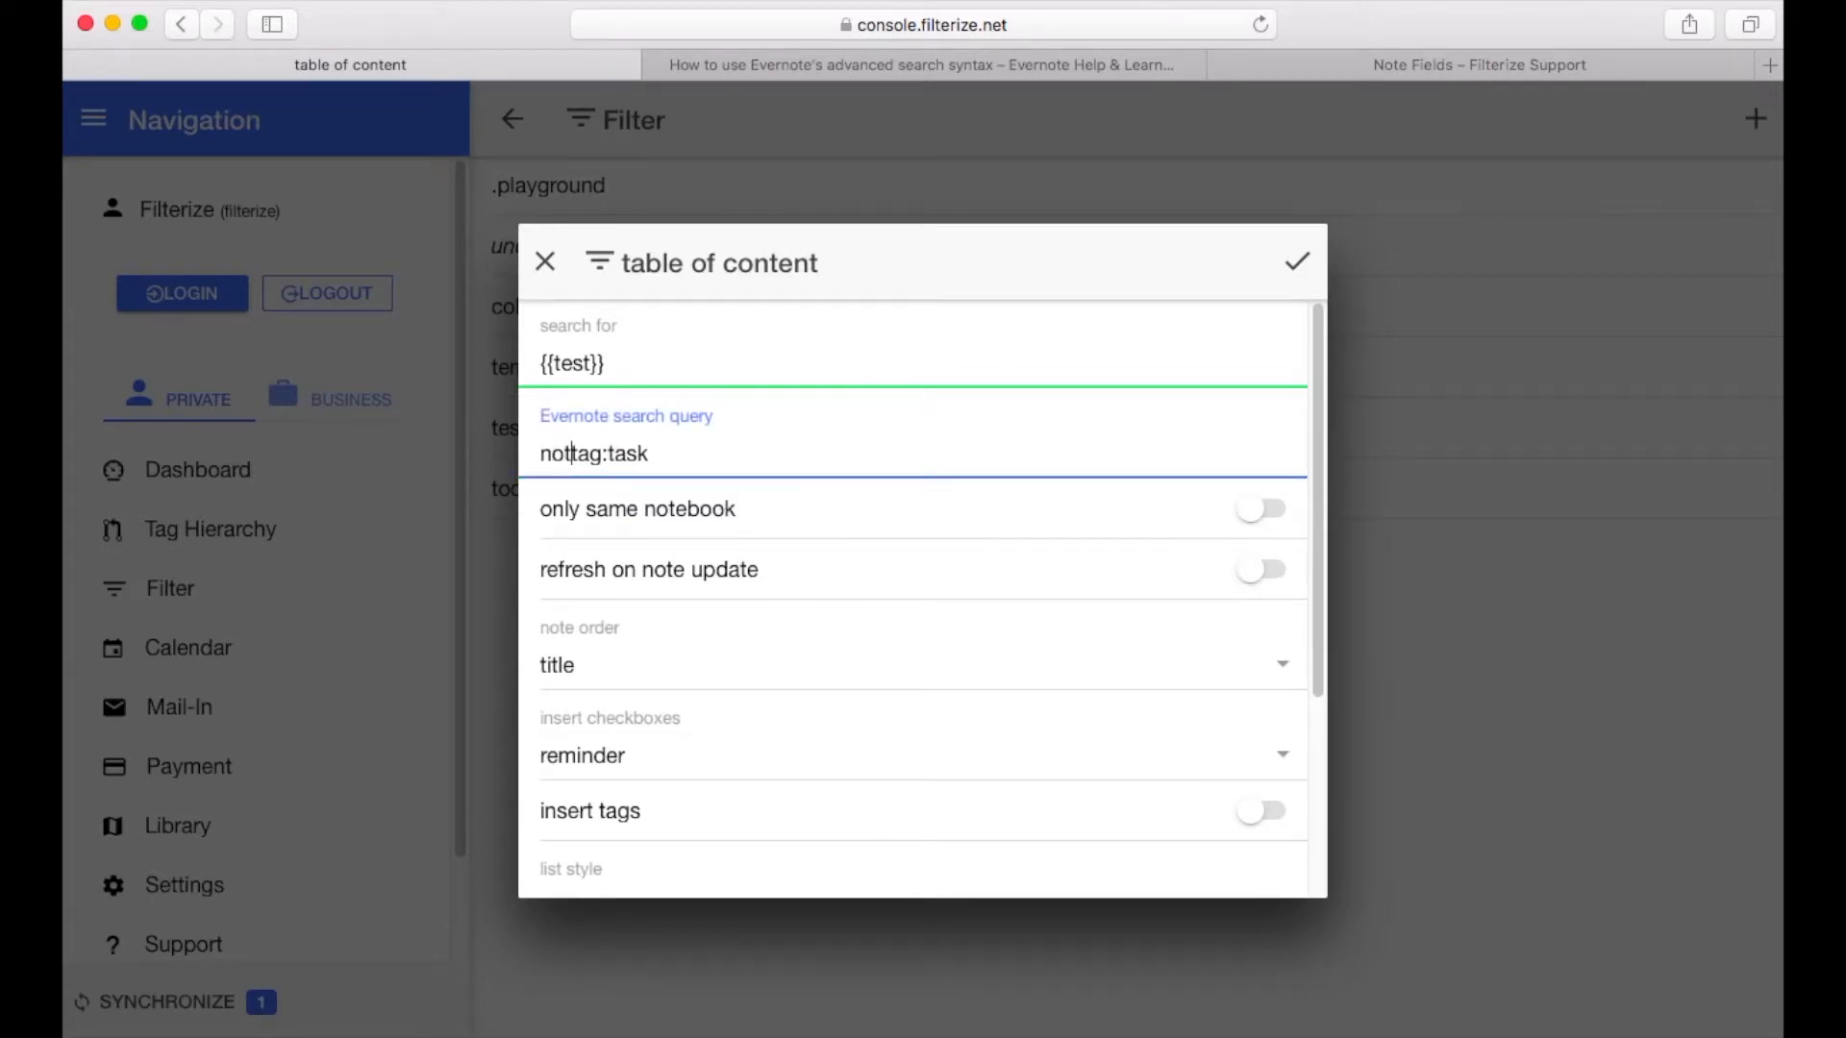
type("notebook:project1")
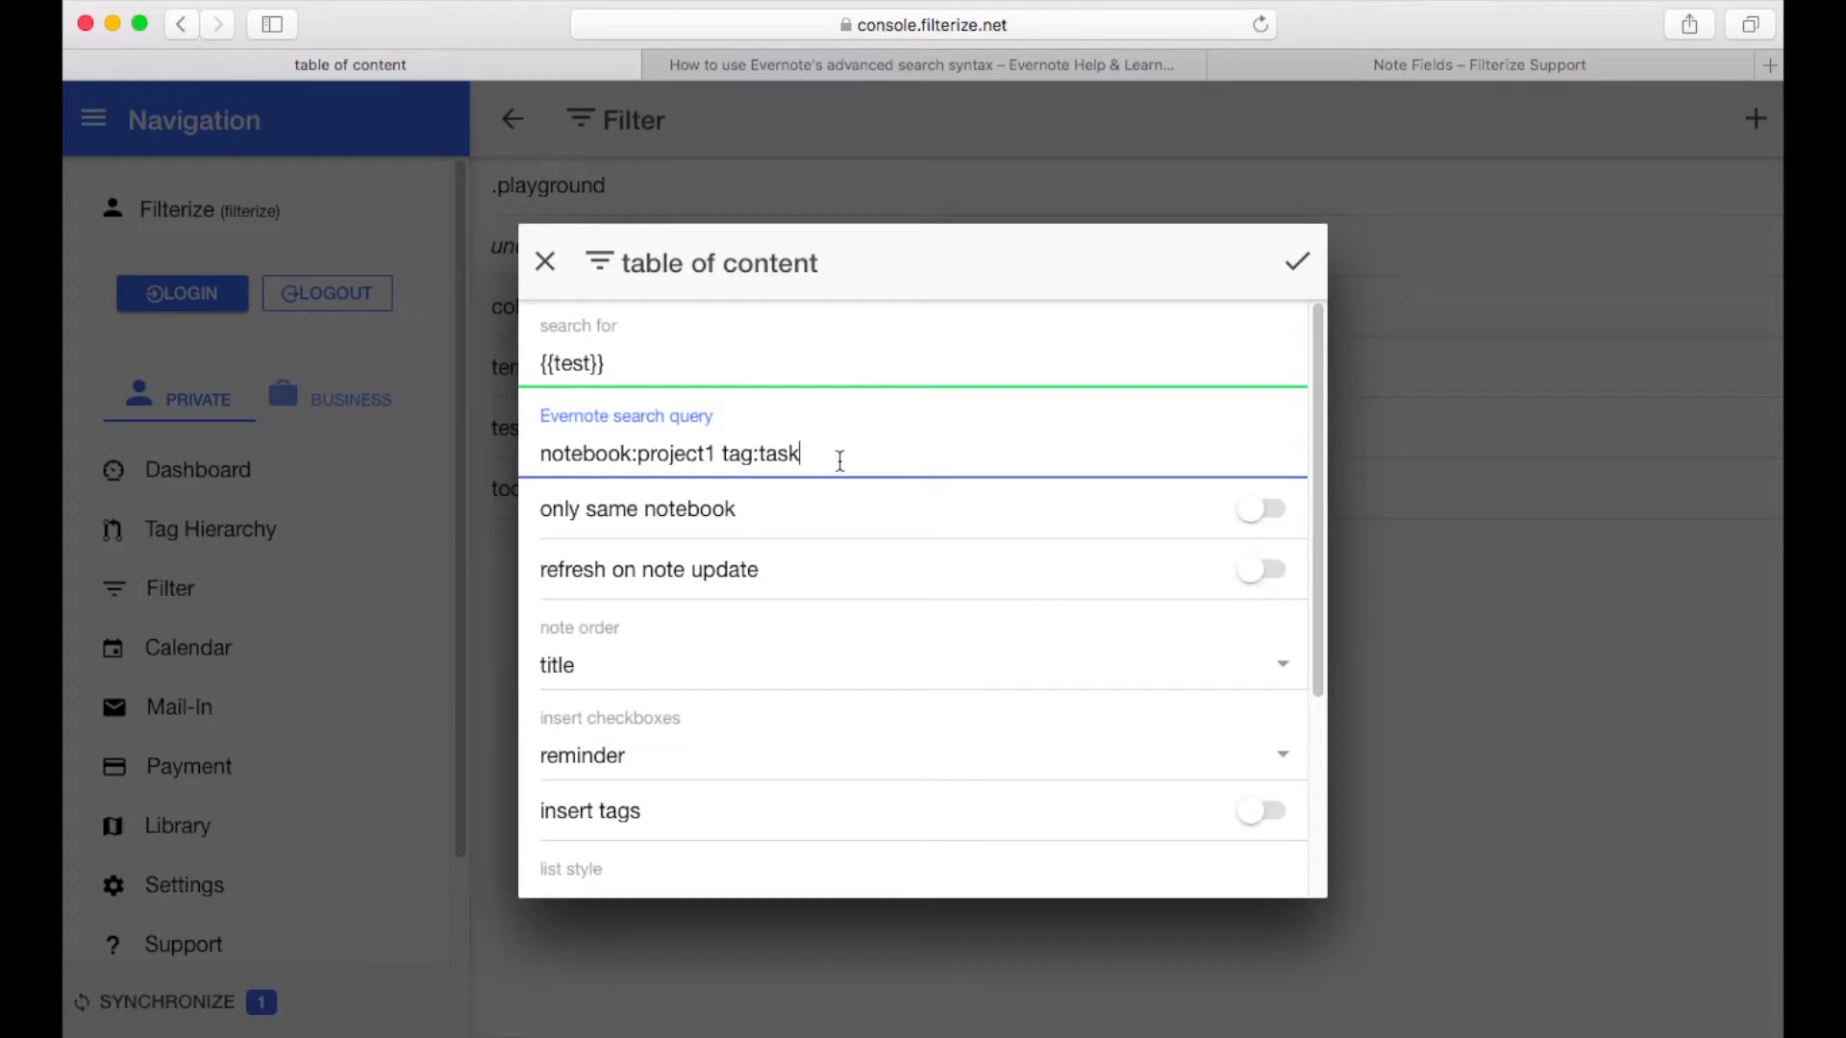
type("todo")
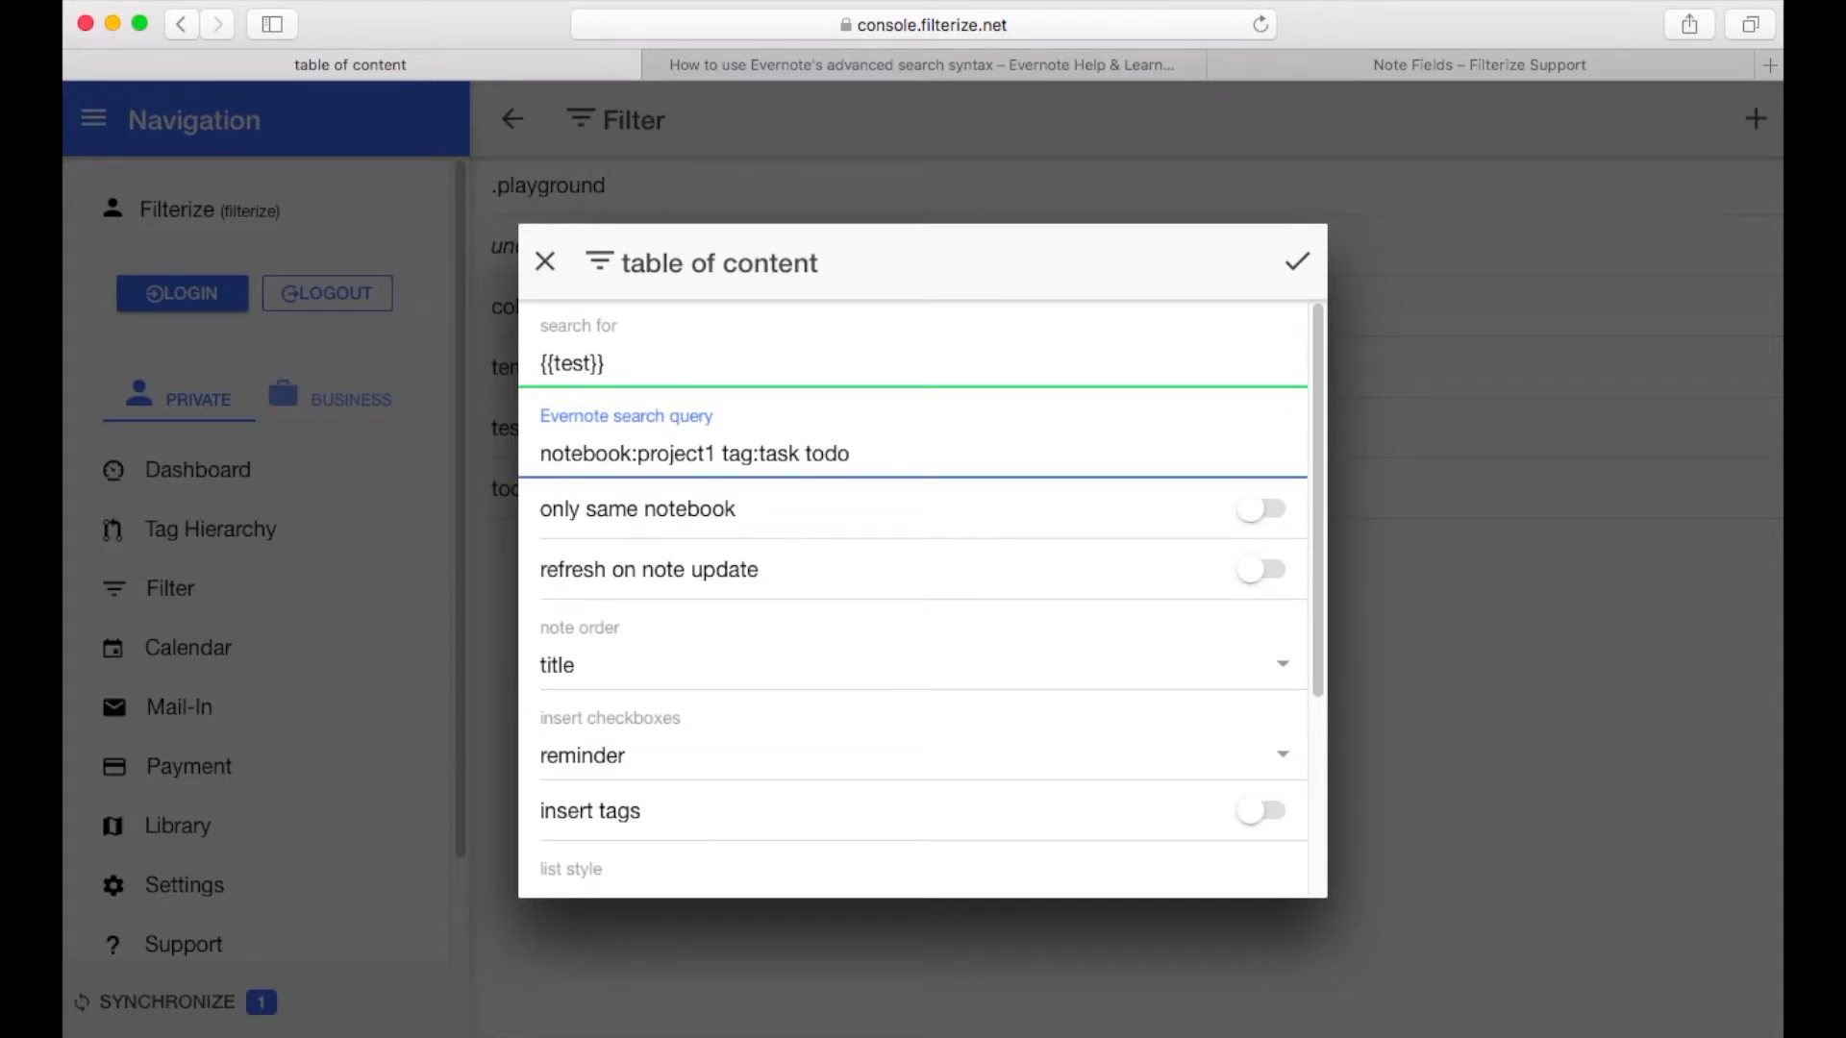
type(":false")
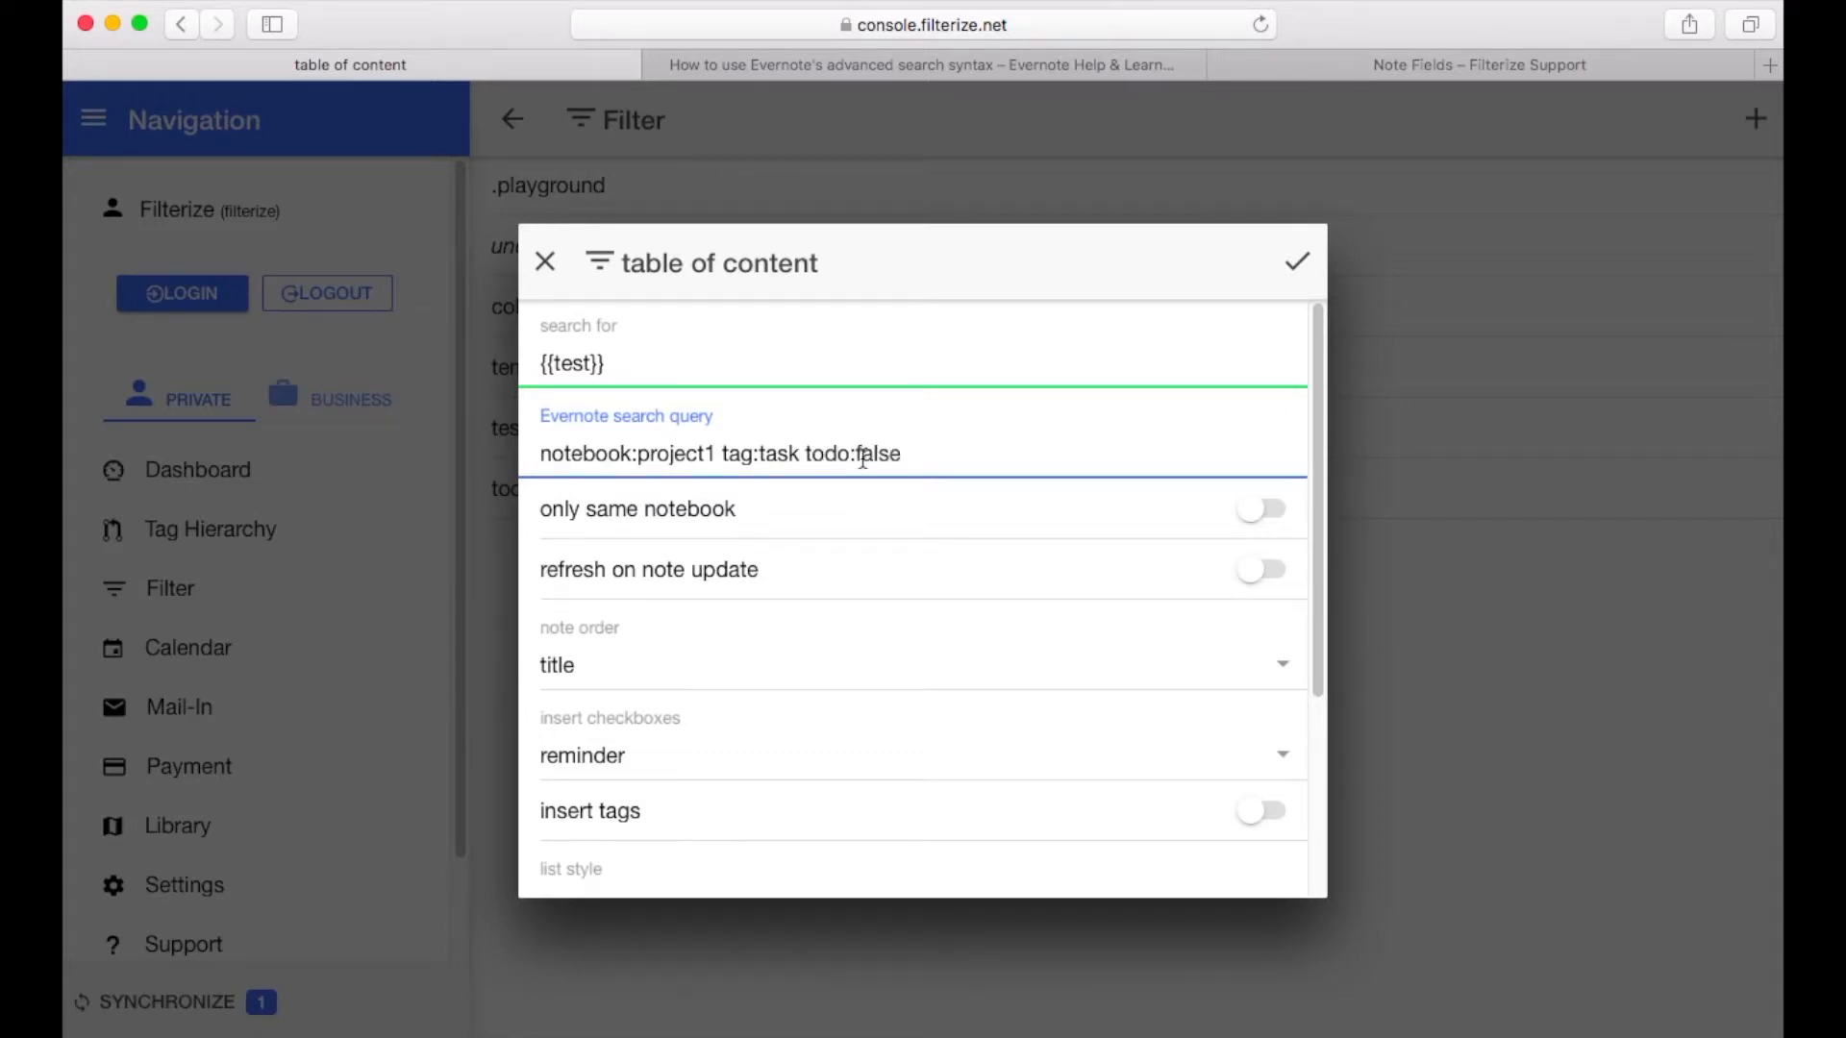
mouse_move(1253, 444)
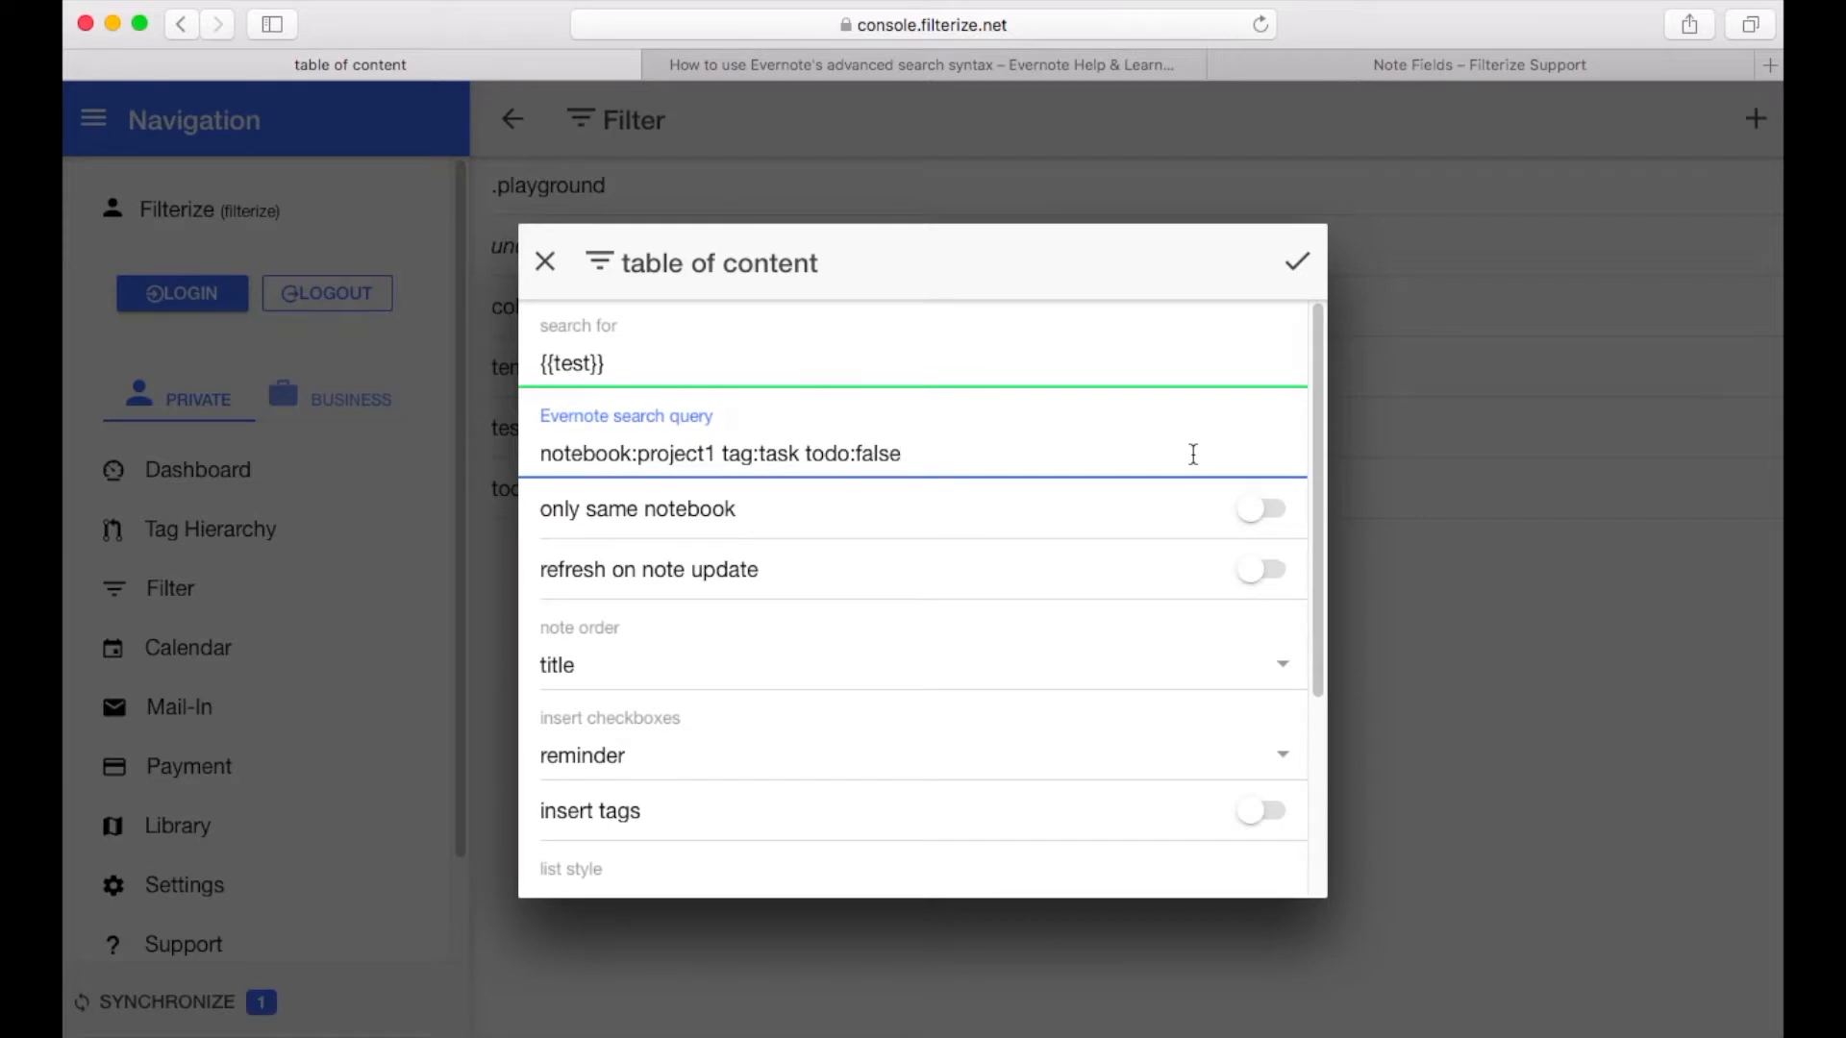
mouse_move(1163, 457)
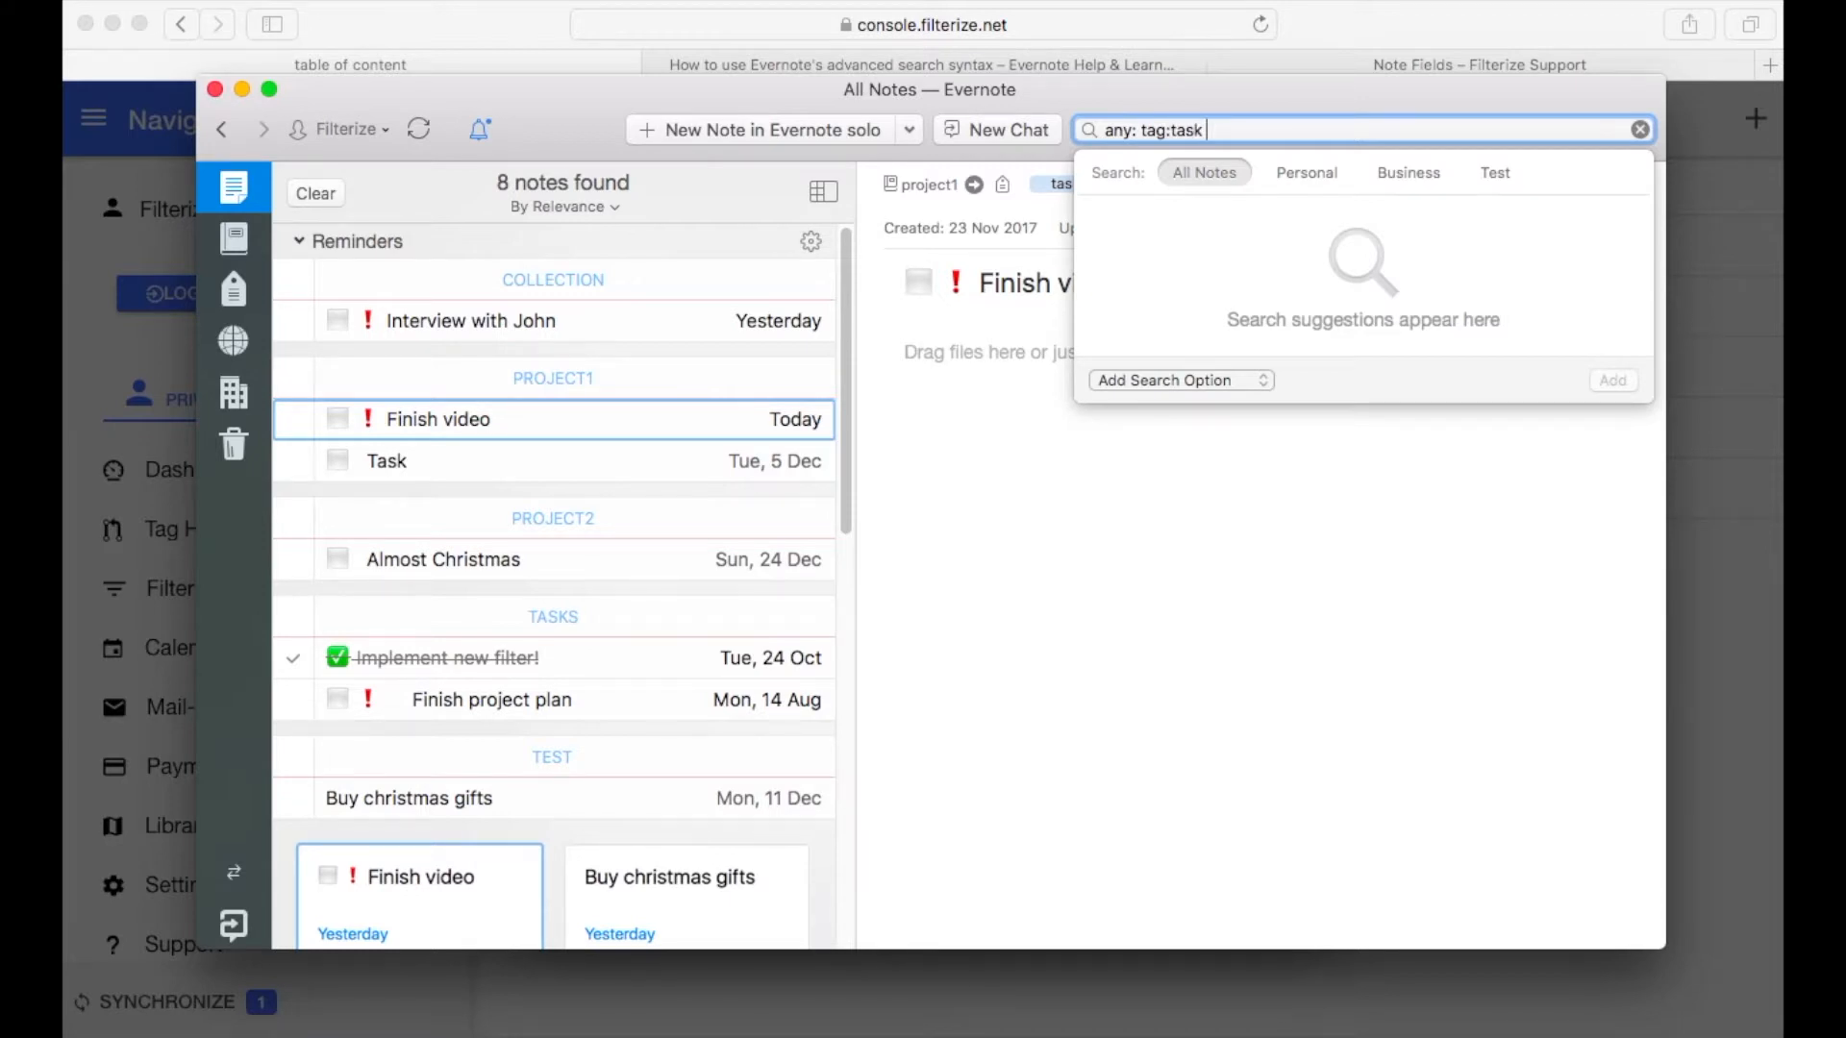
Append todo:false to Evernote's 'any: tag:task' search and view the ToC note
type("todo:false")
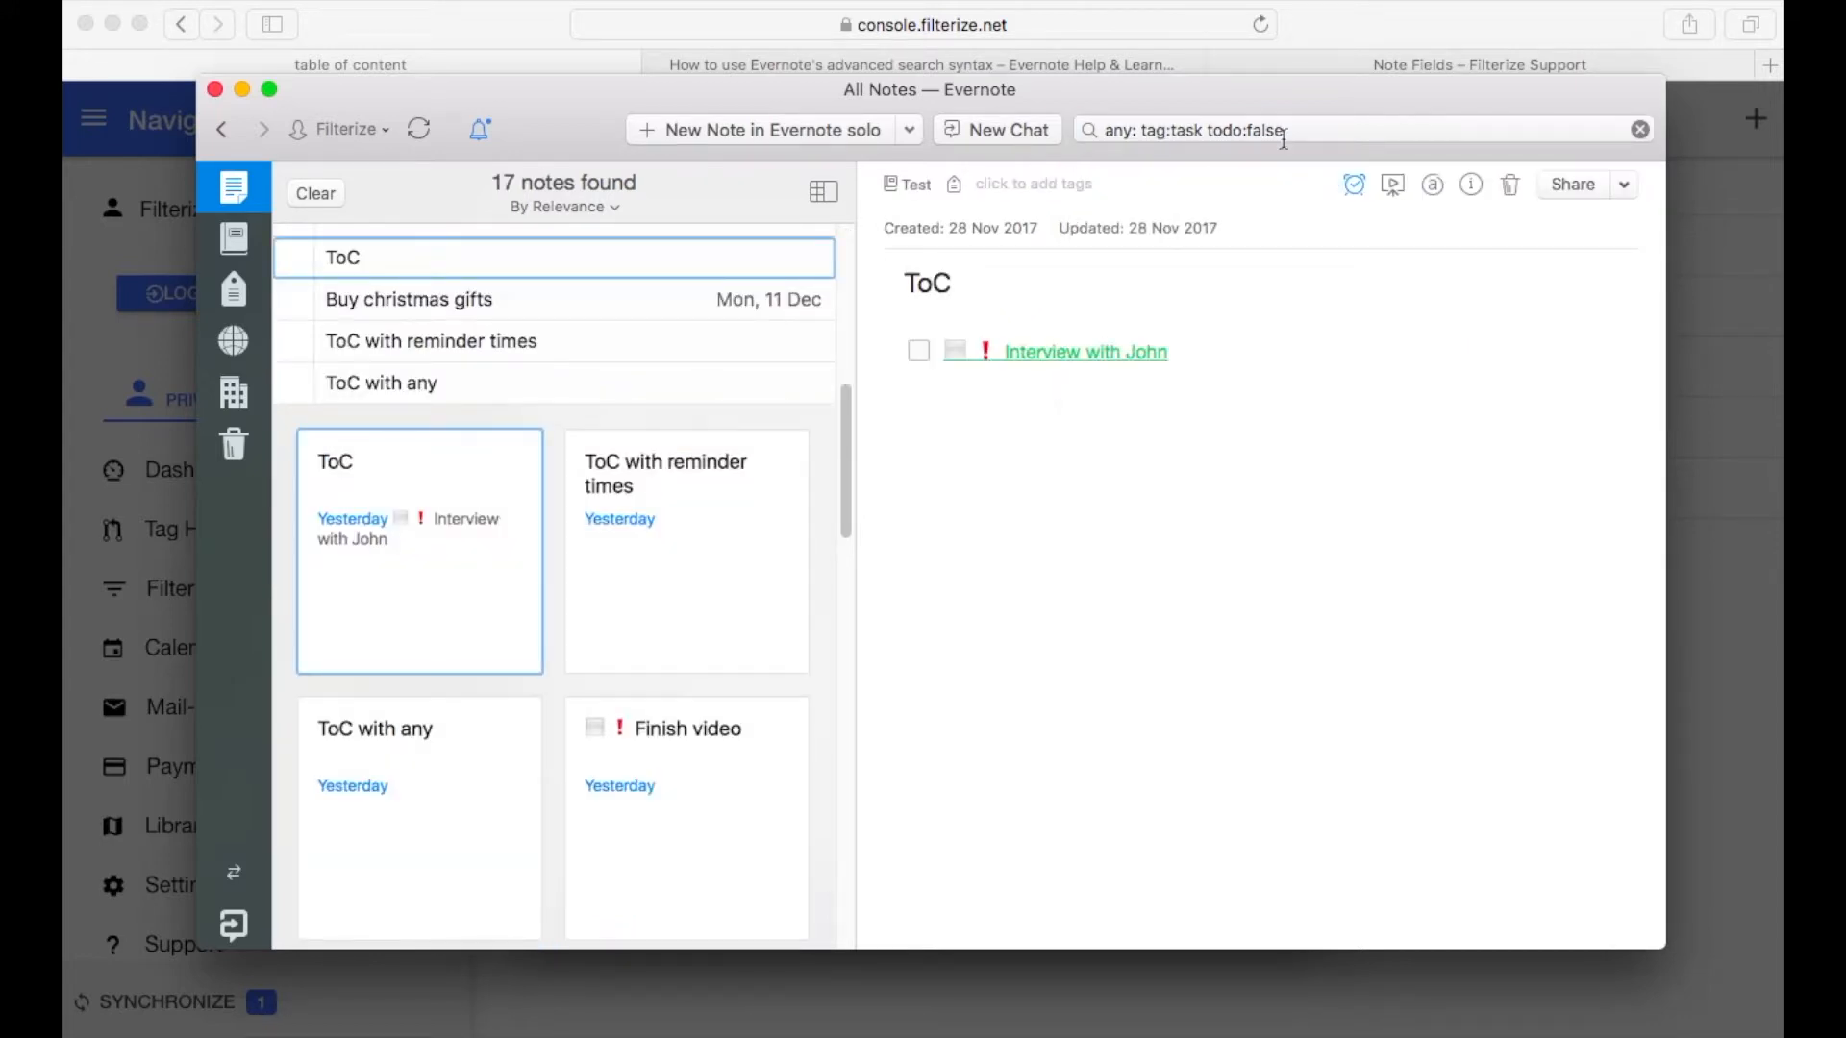
mouse_move(1699, 468)
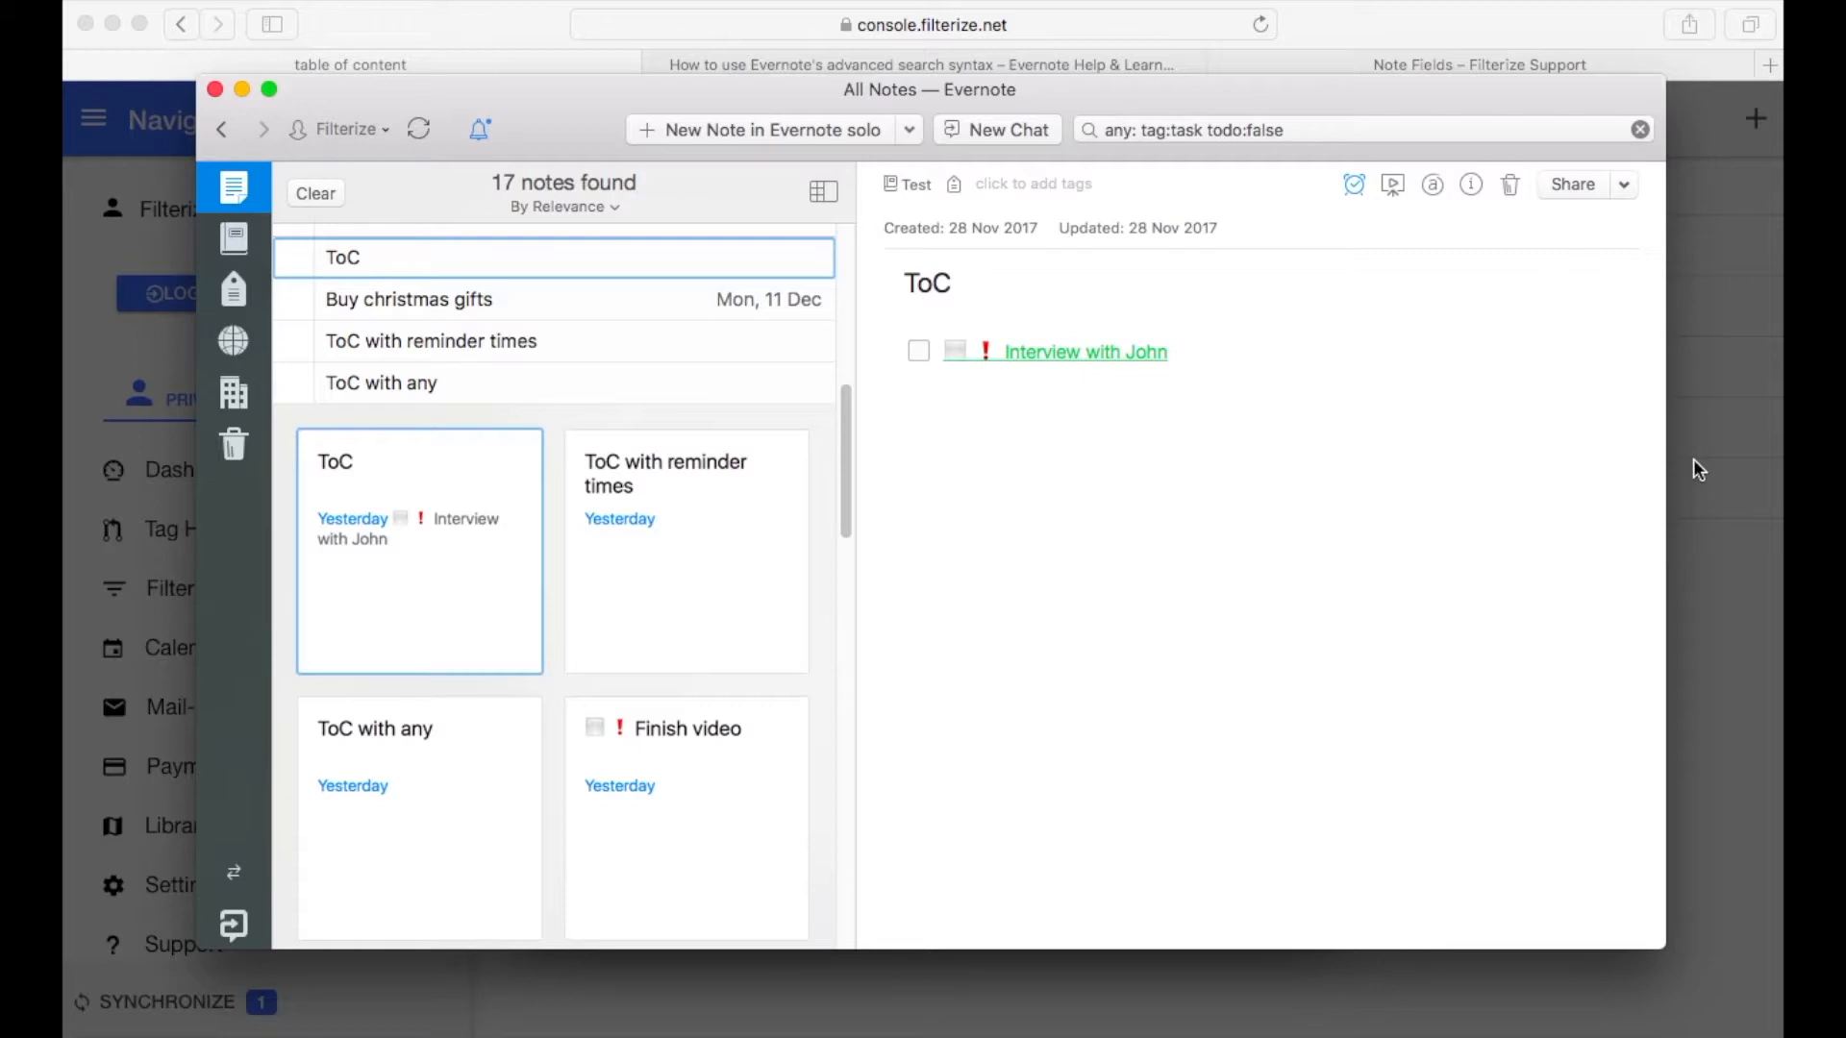
mouse_move(1736, 468)
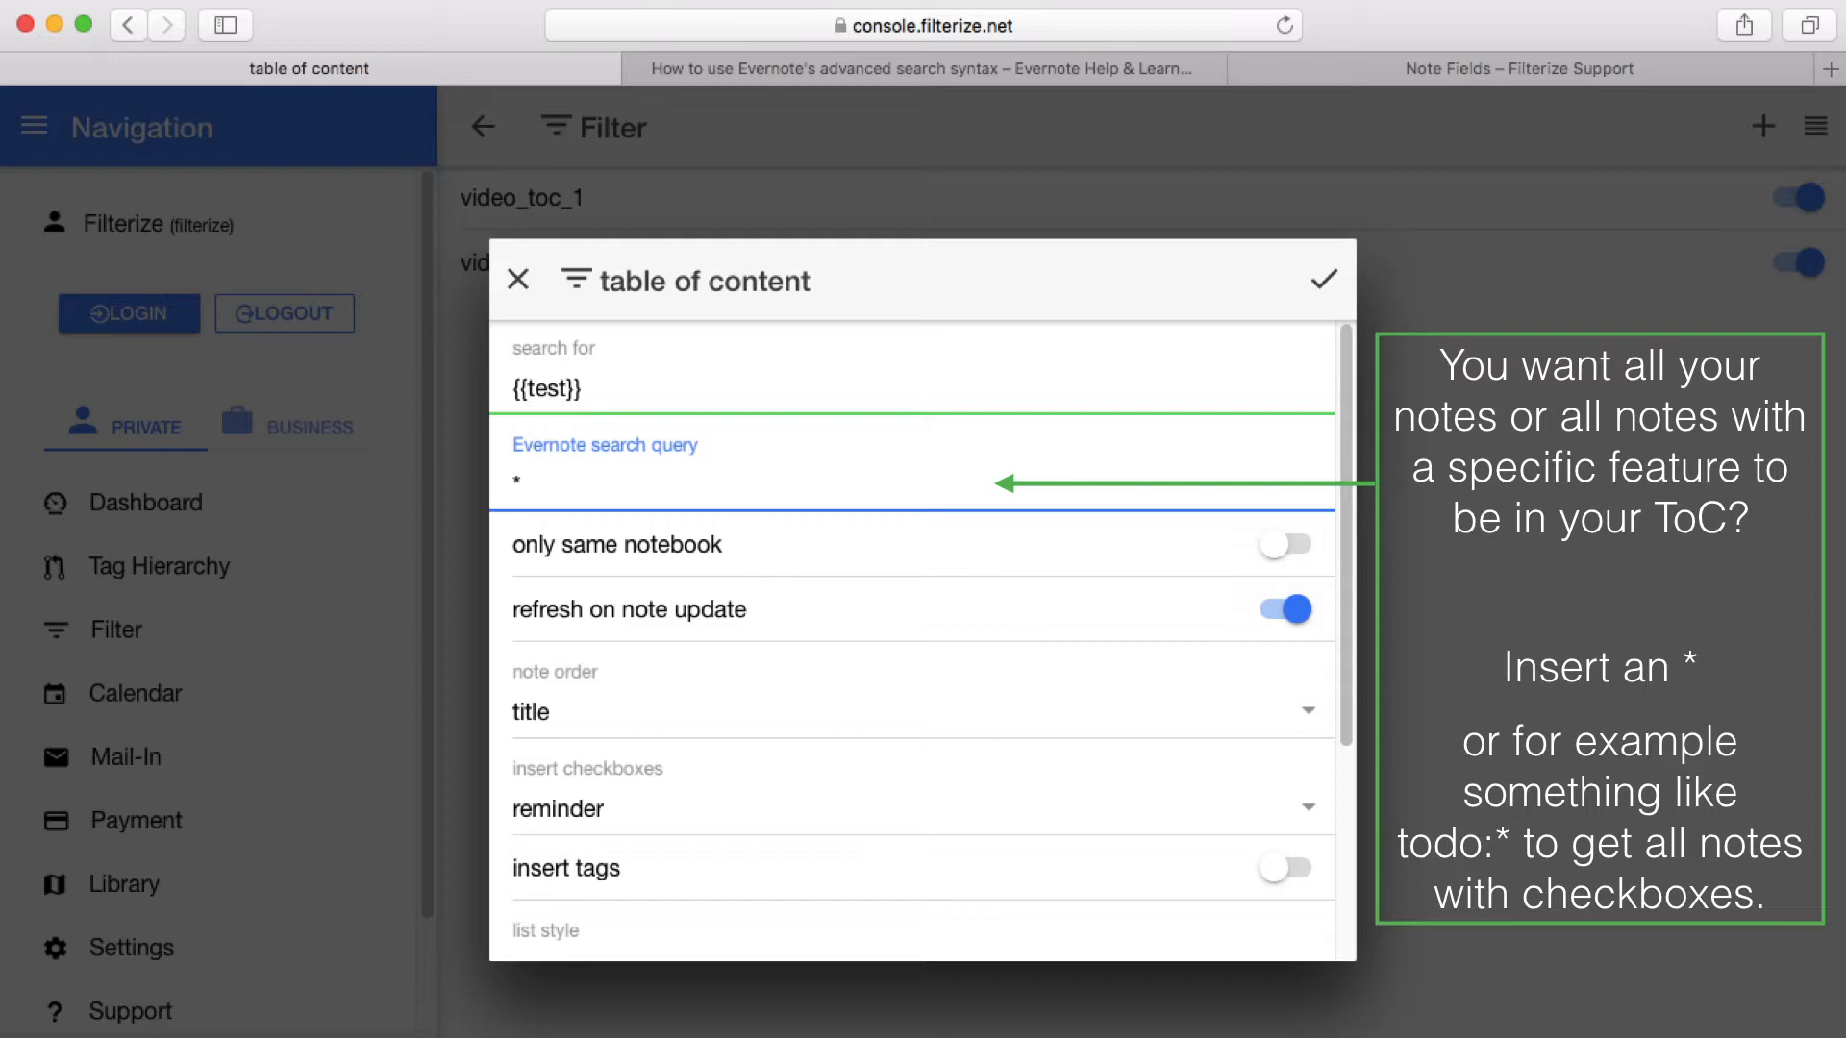
Keep query 'notebook:project1 tag:task todo:false' and switch on refresh on note update
type("notebook:project1 tag:task todo:false")
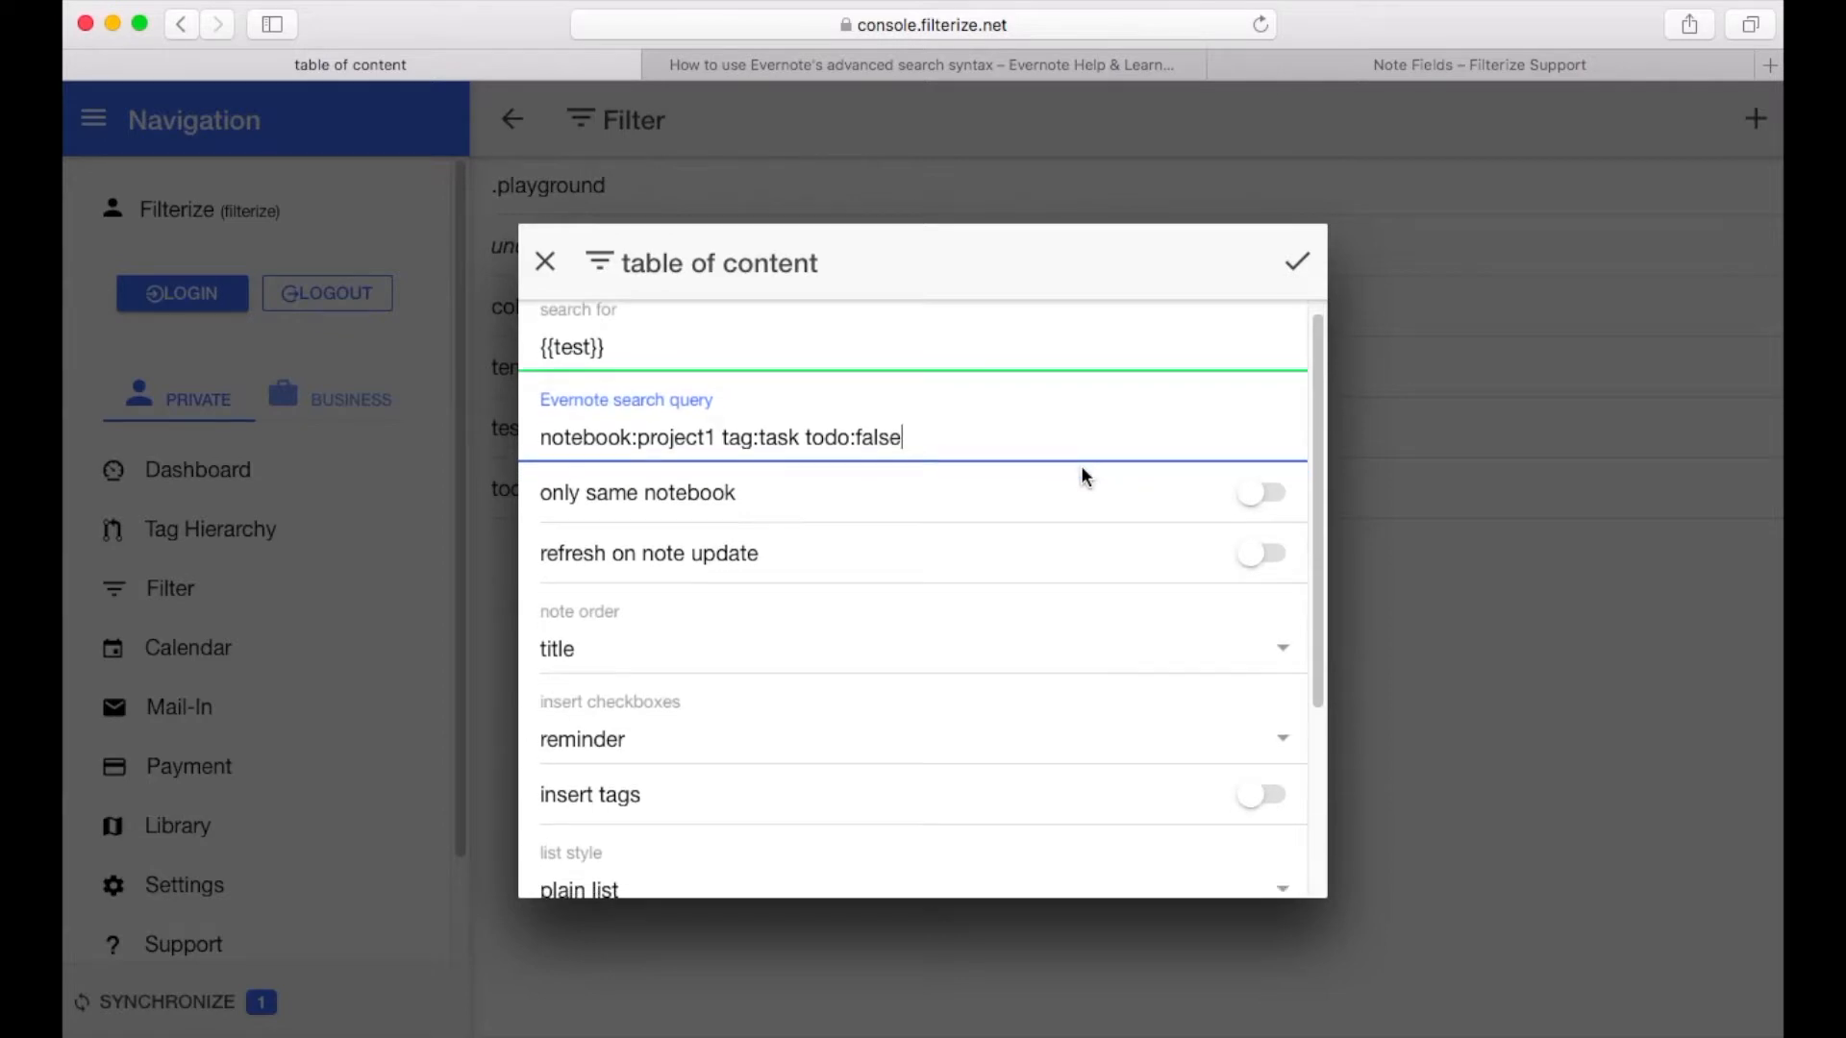
scroll("down", 3)
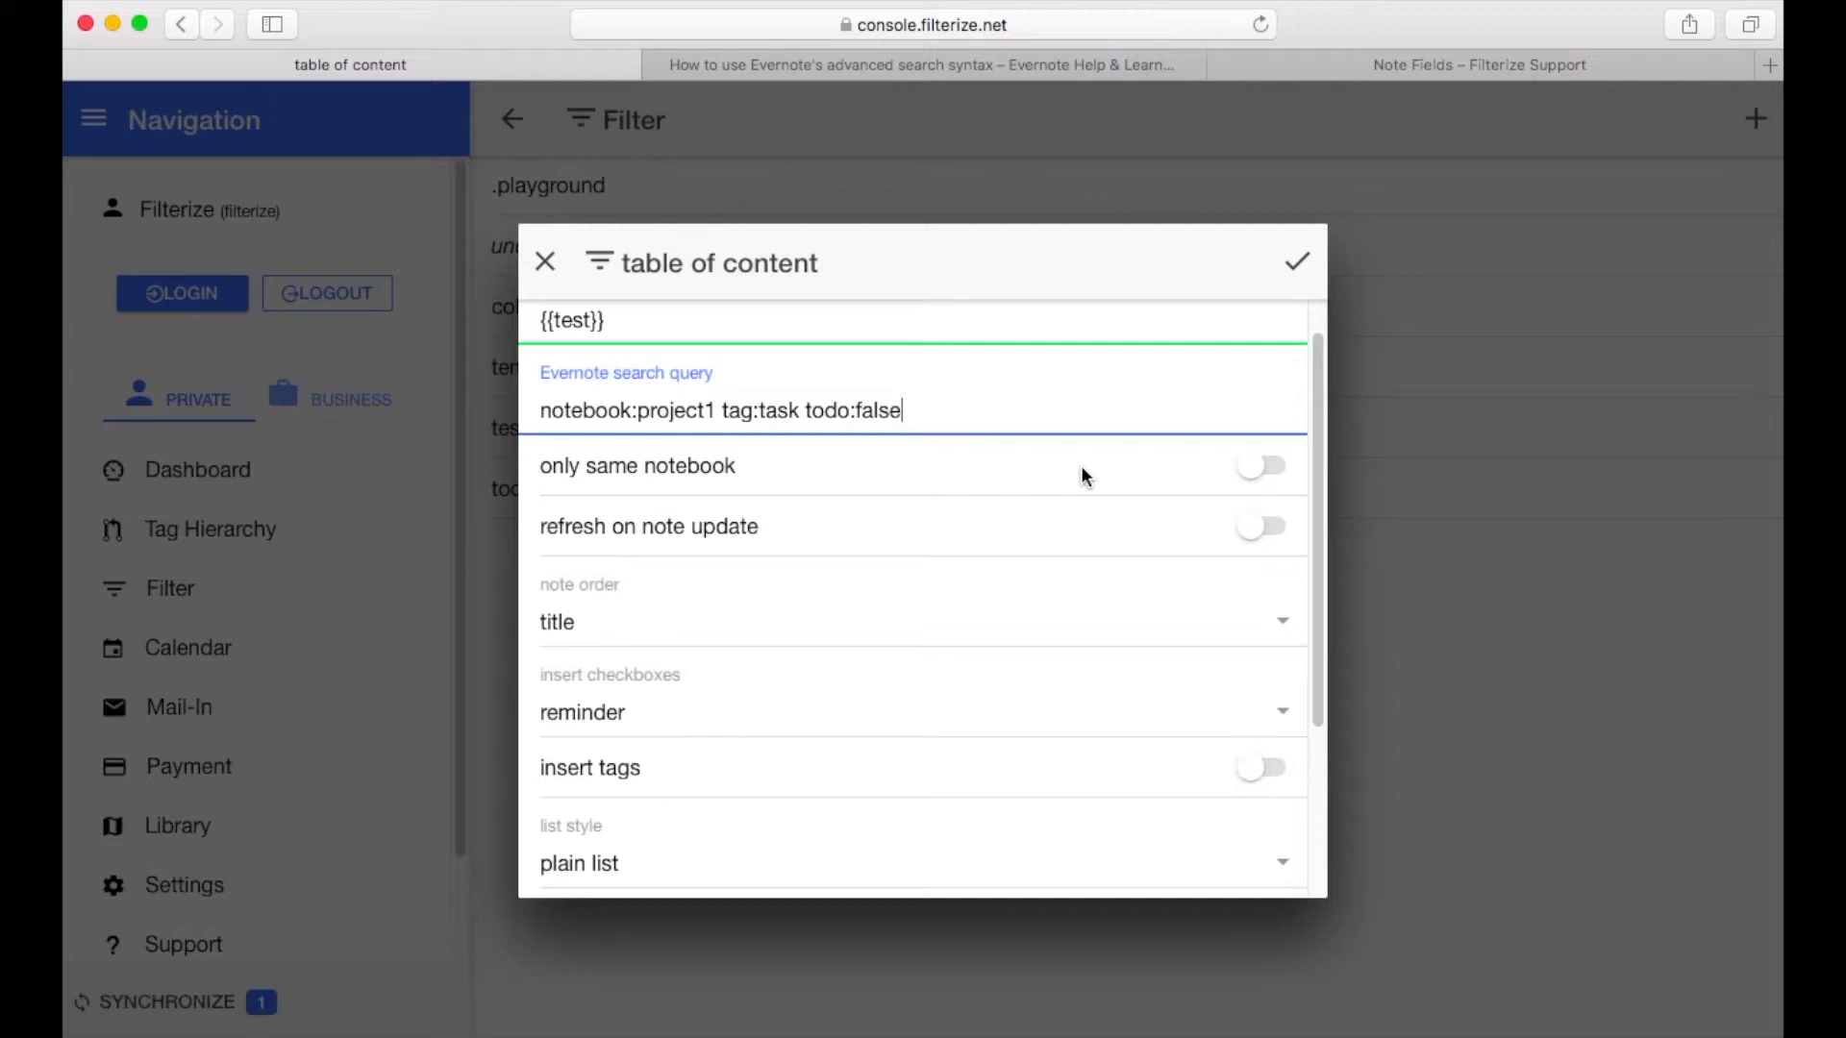
mouse_move(582, 488)
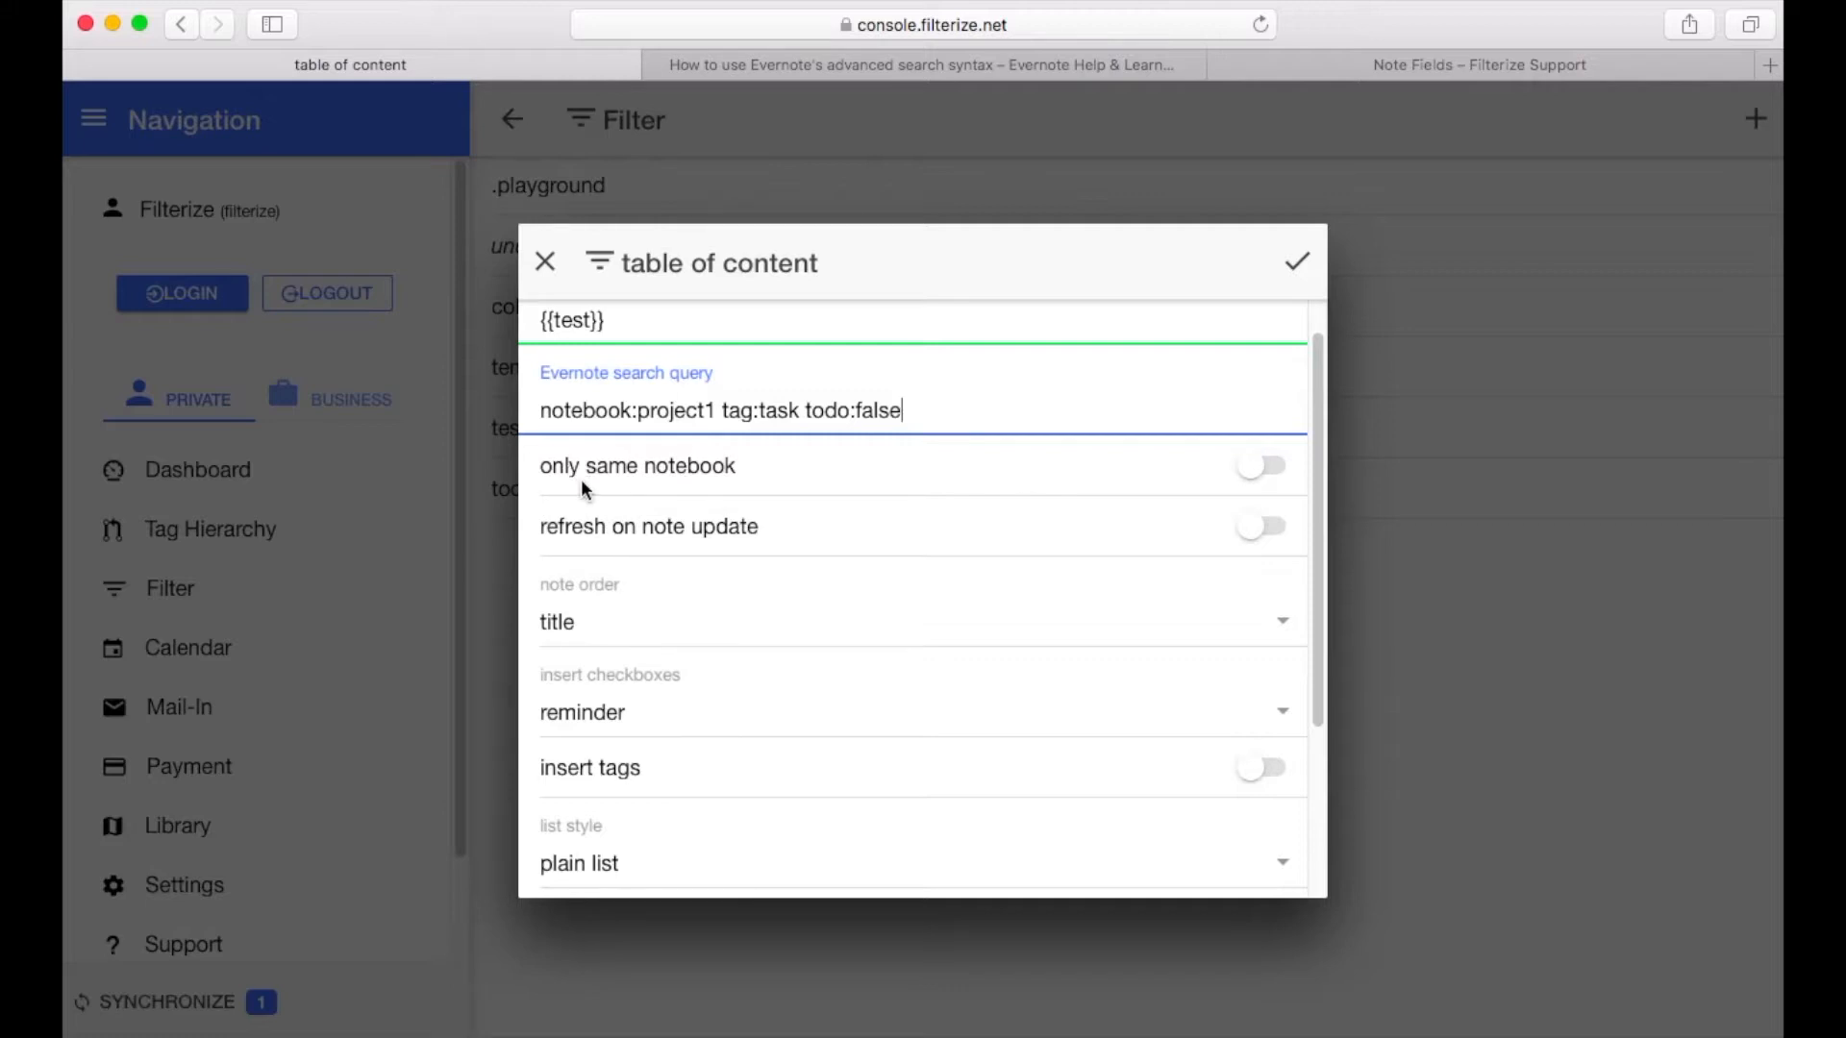
mouse_move(1024, 476)
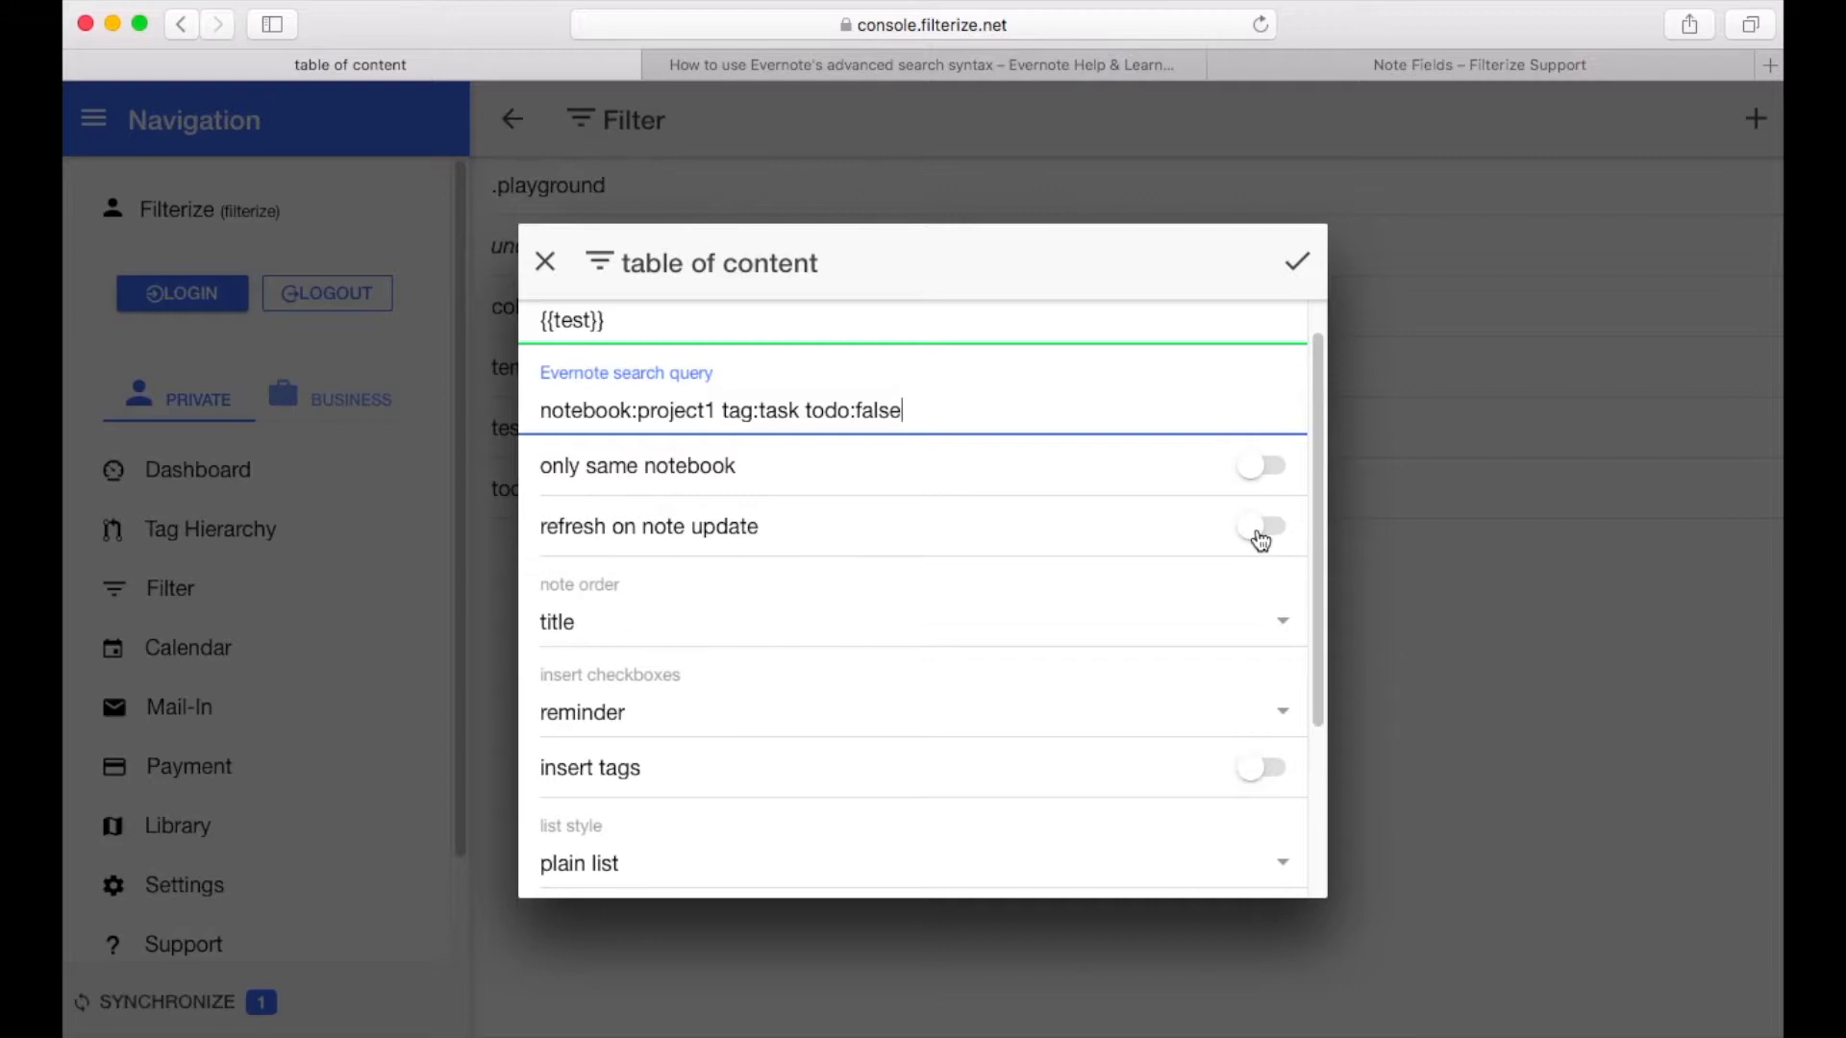
left_click(1259, 525)
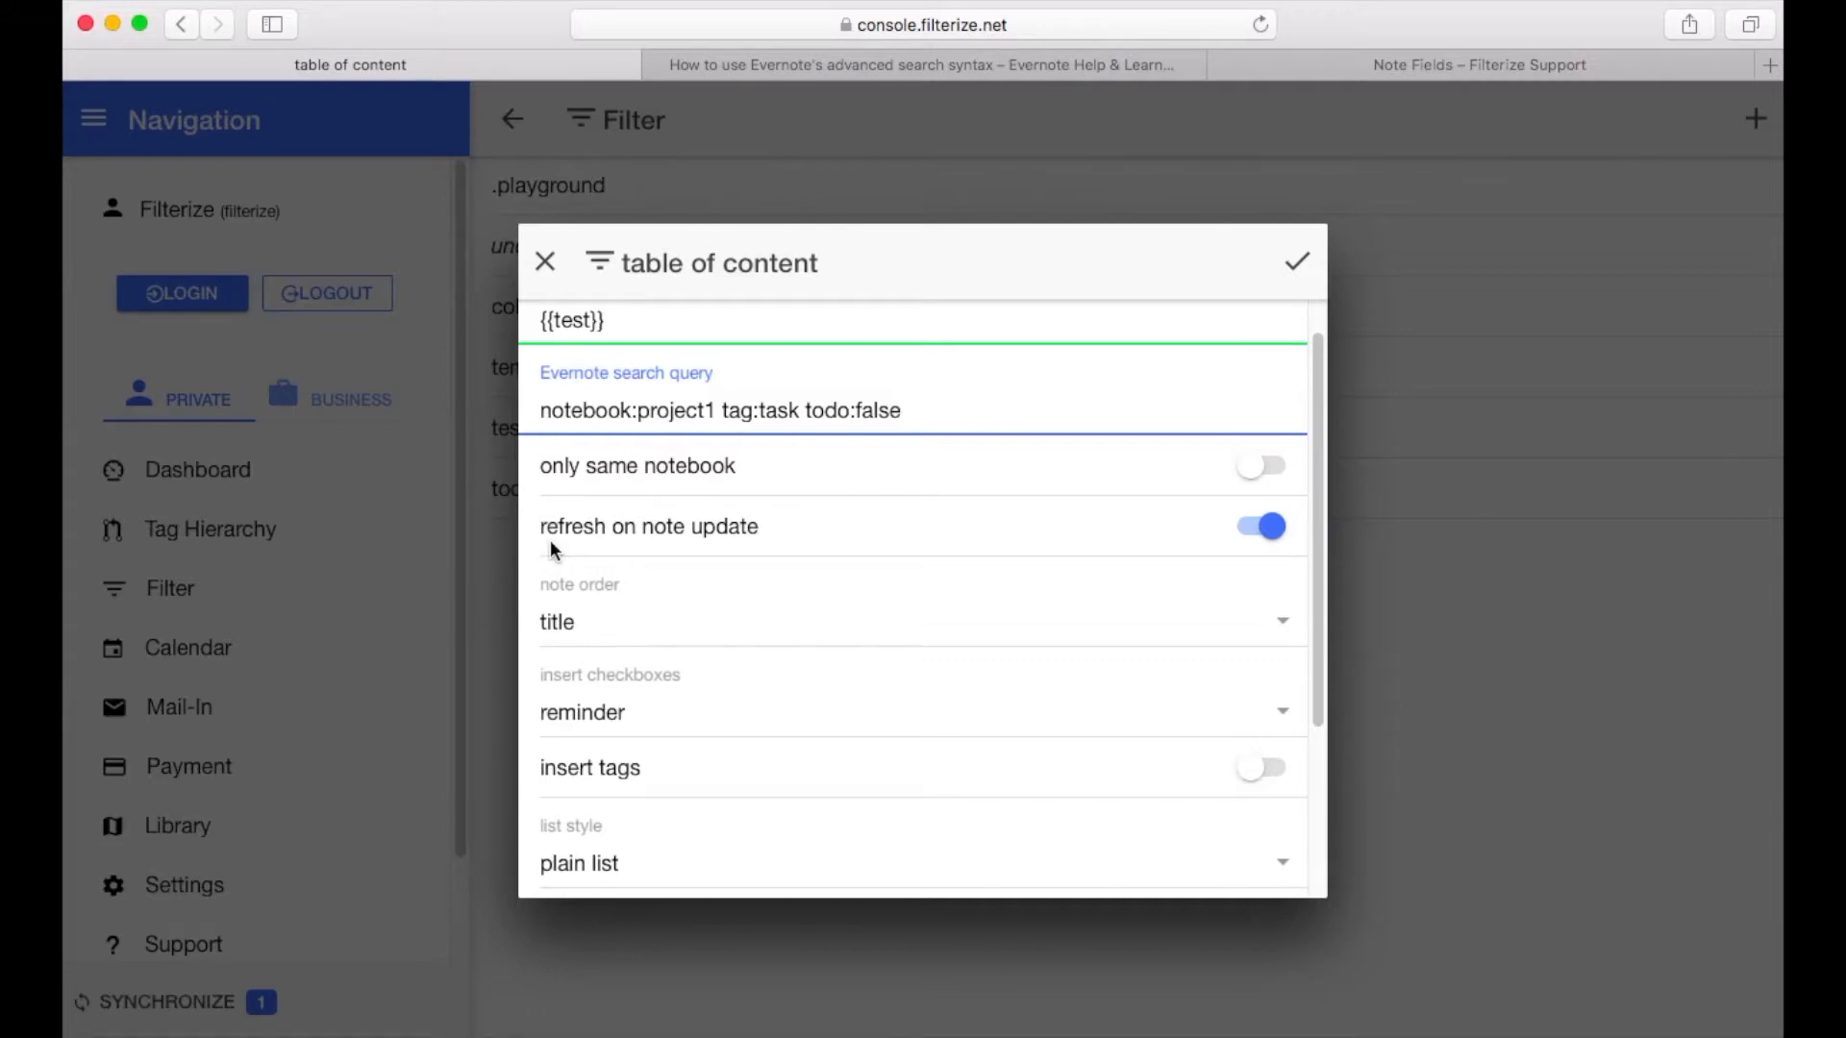
left_click(902, 411)
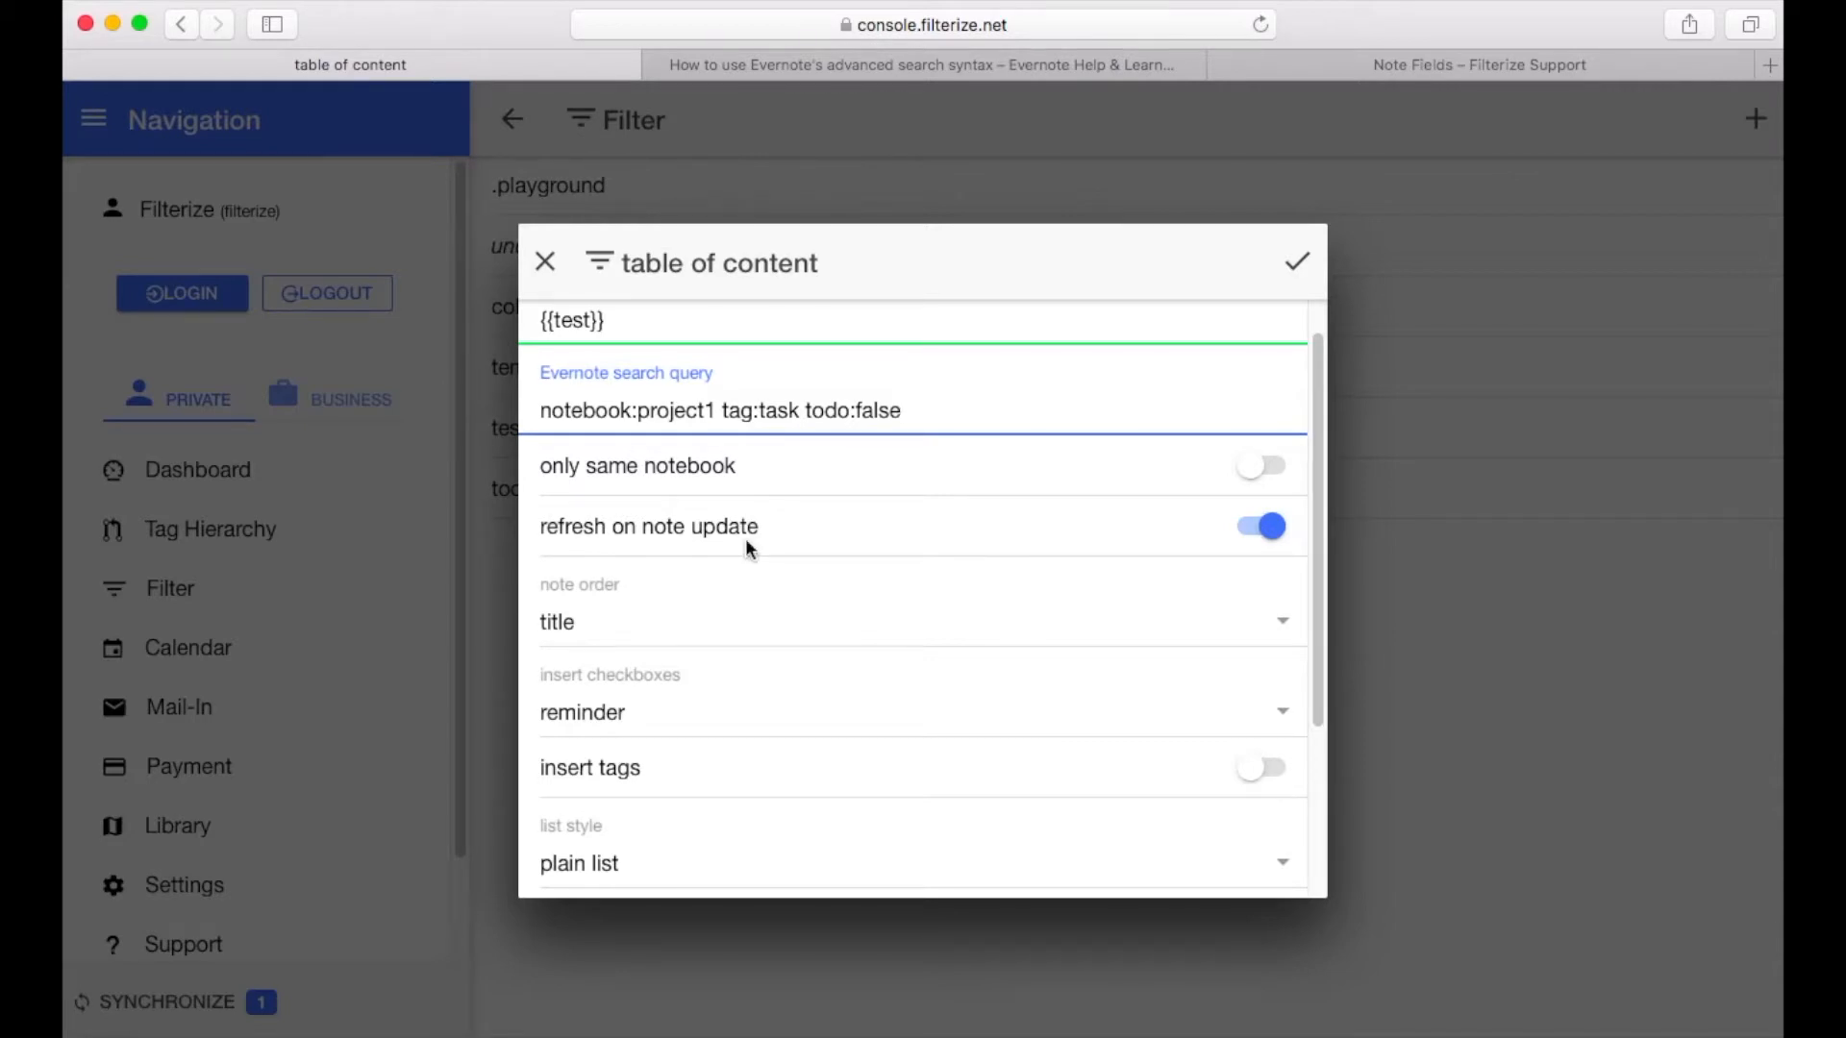
mouse_move(1216, 639)
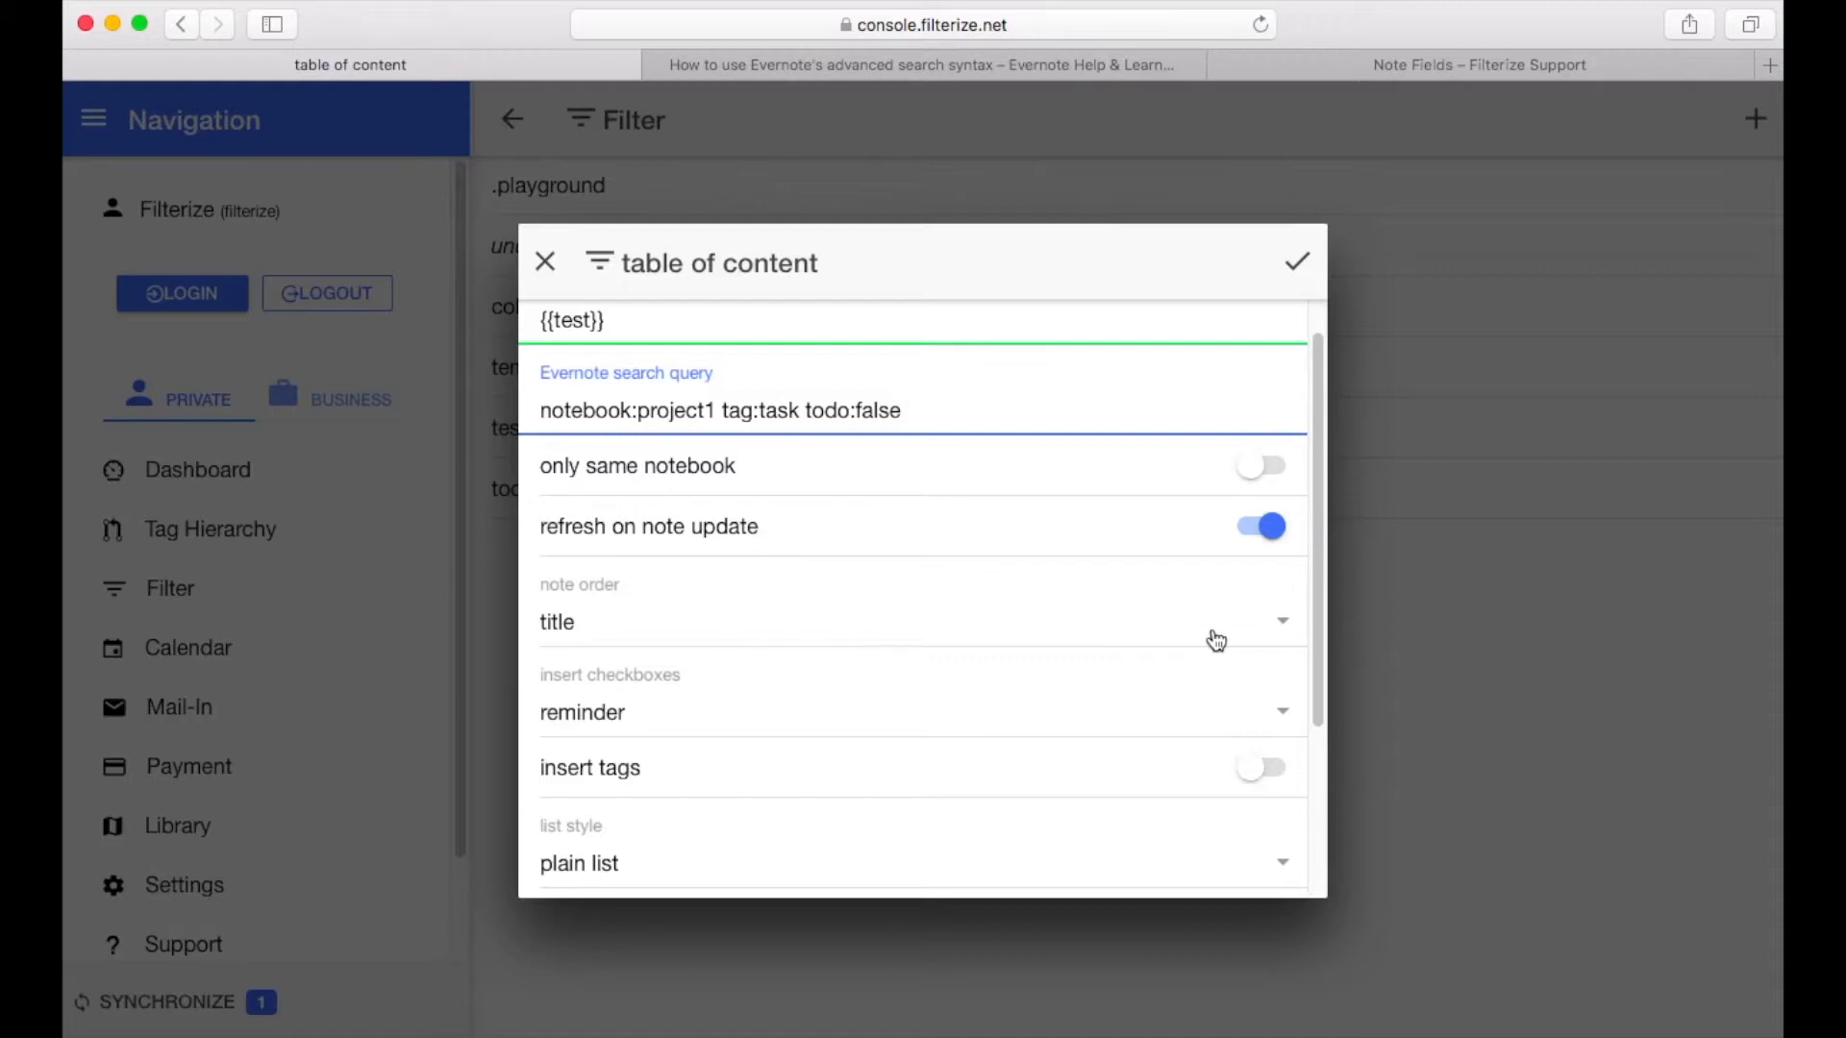
mouse_move(1268, 635)
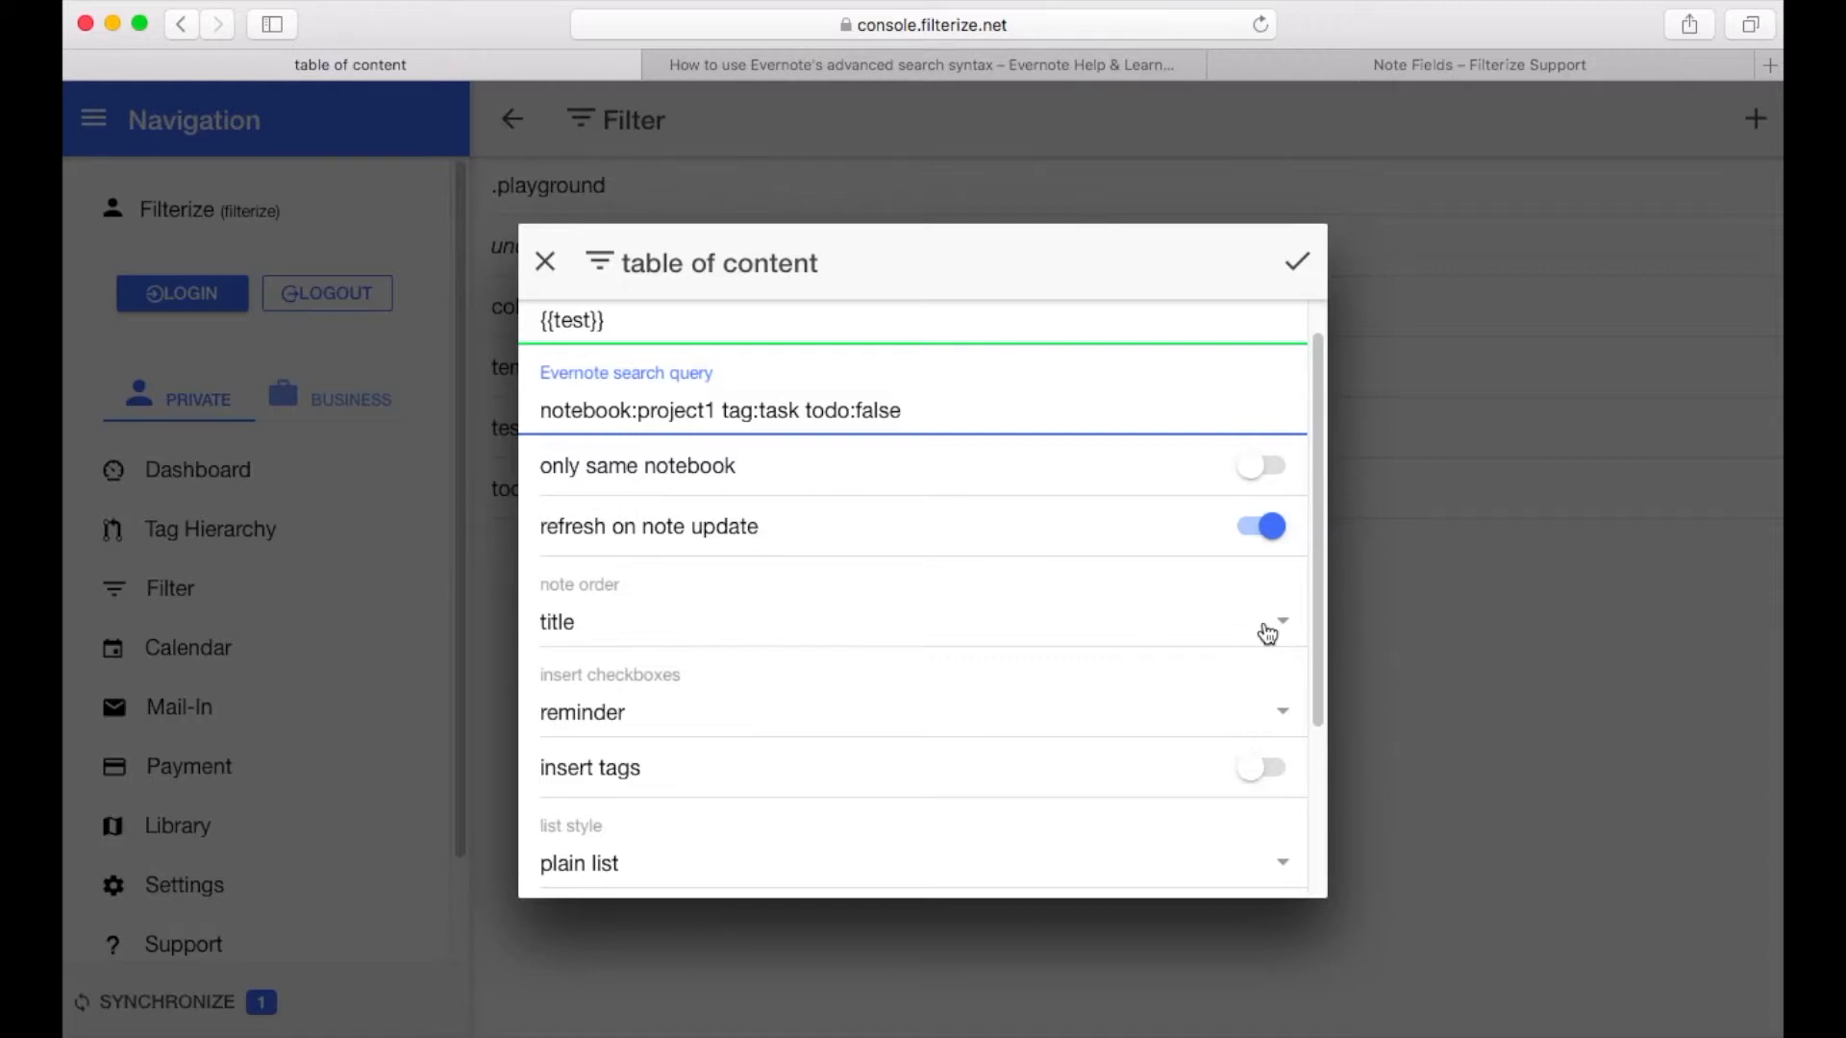
Keep note order by title and confirm reminder checkboxes after reviewing both option lists
left_click(1278, 622)
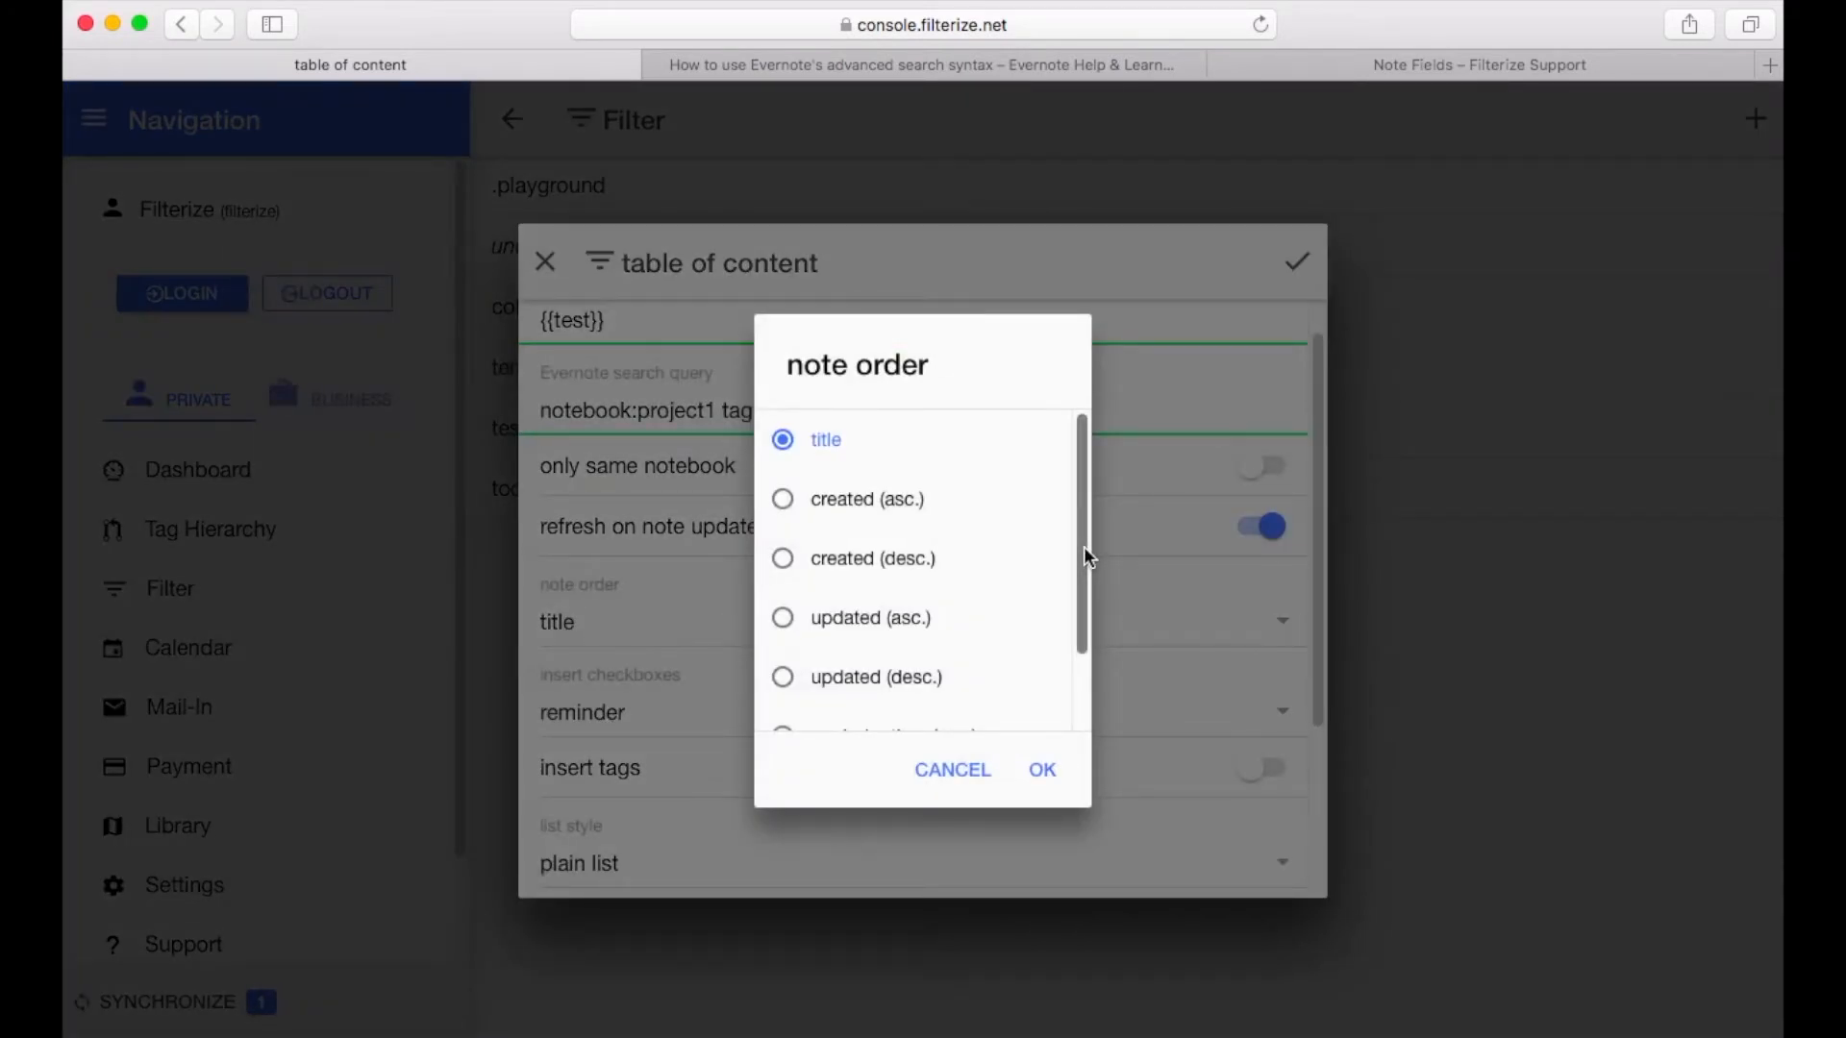
scroll("down", 3)
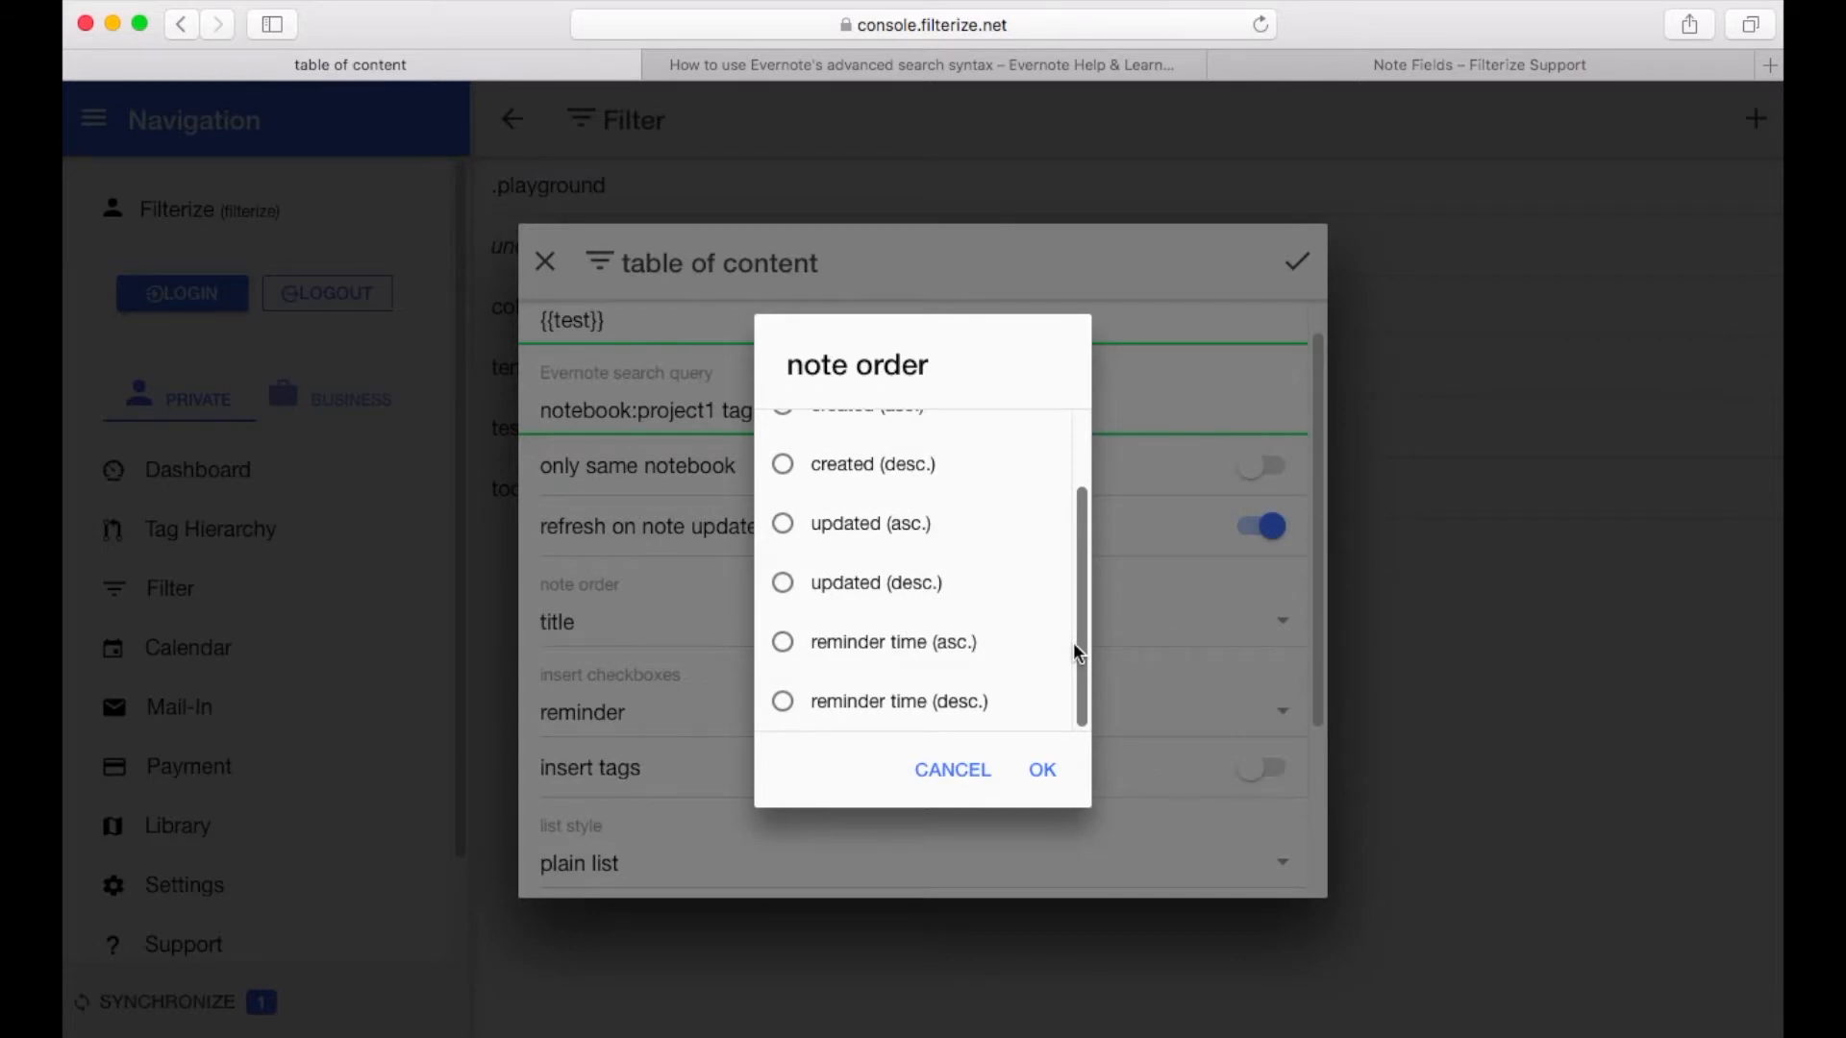
left_click(951, 769)
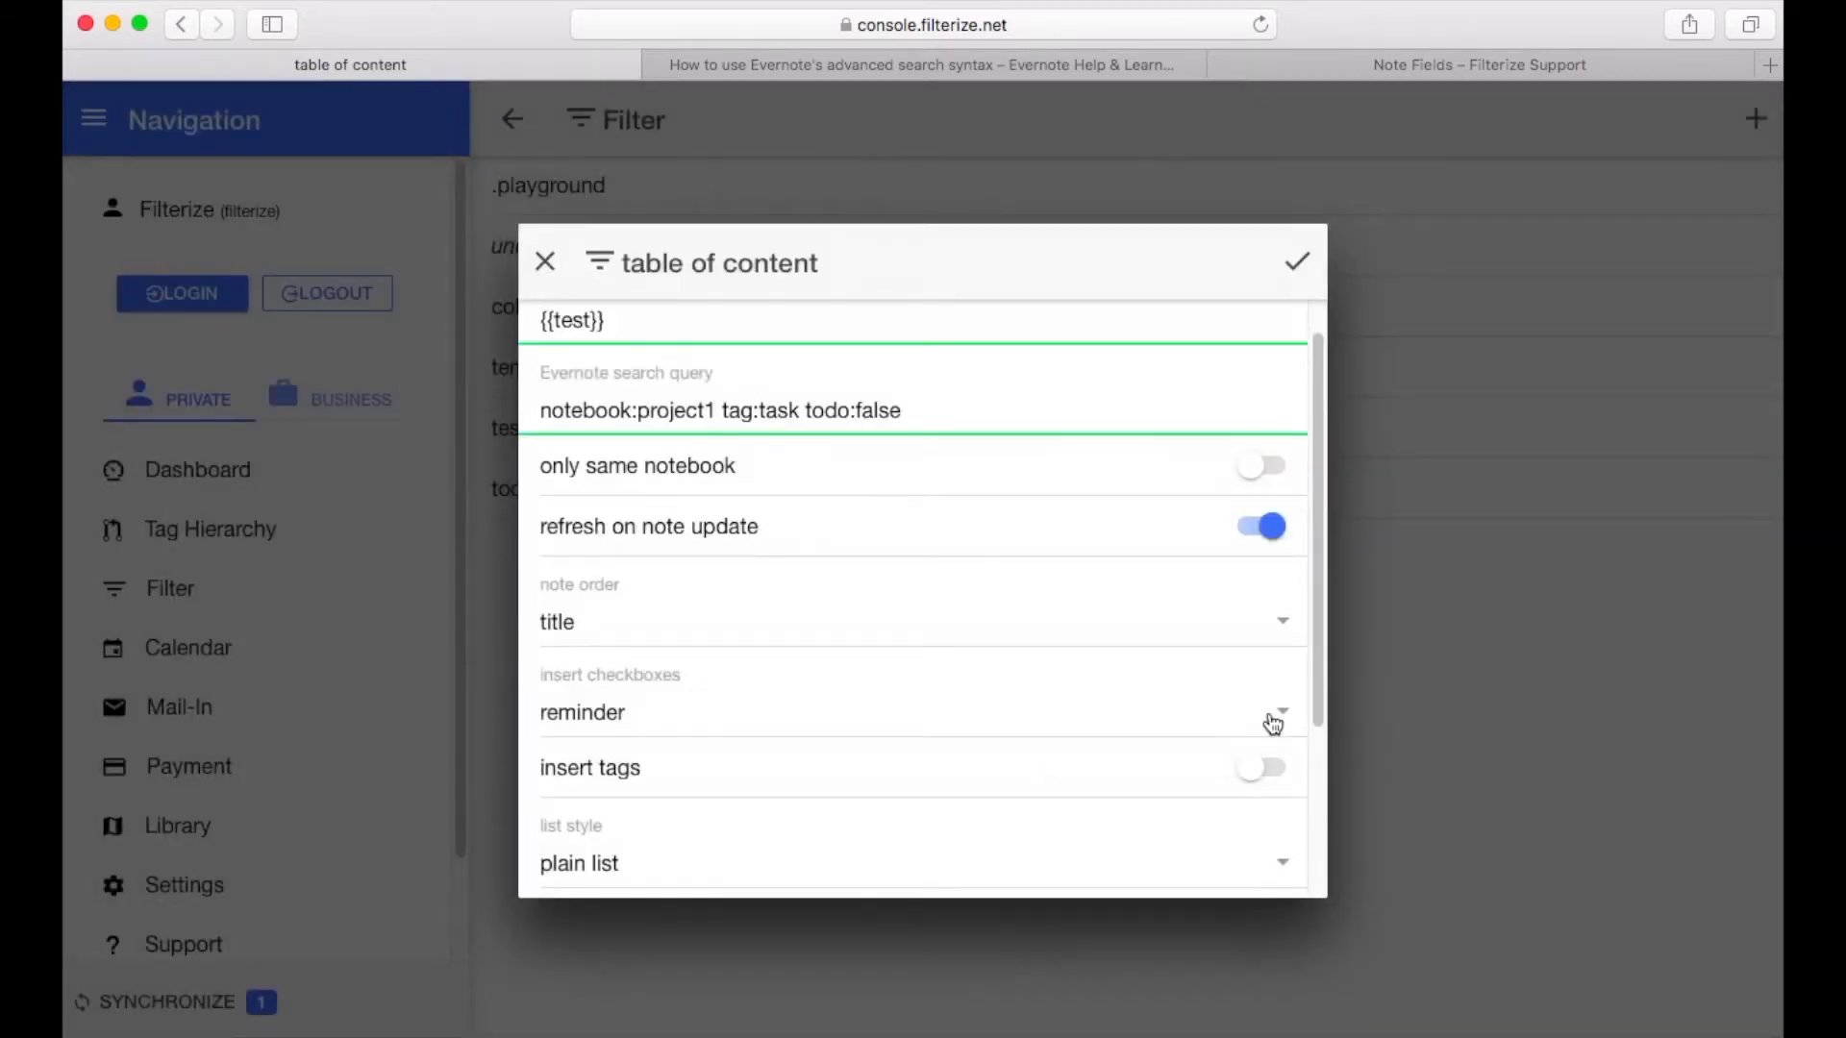
left_click(1273, 712)
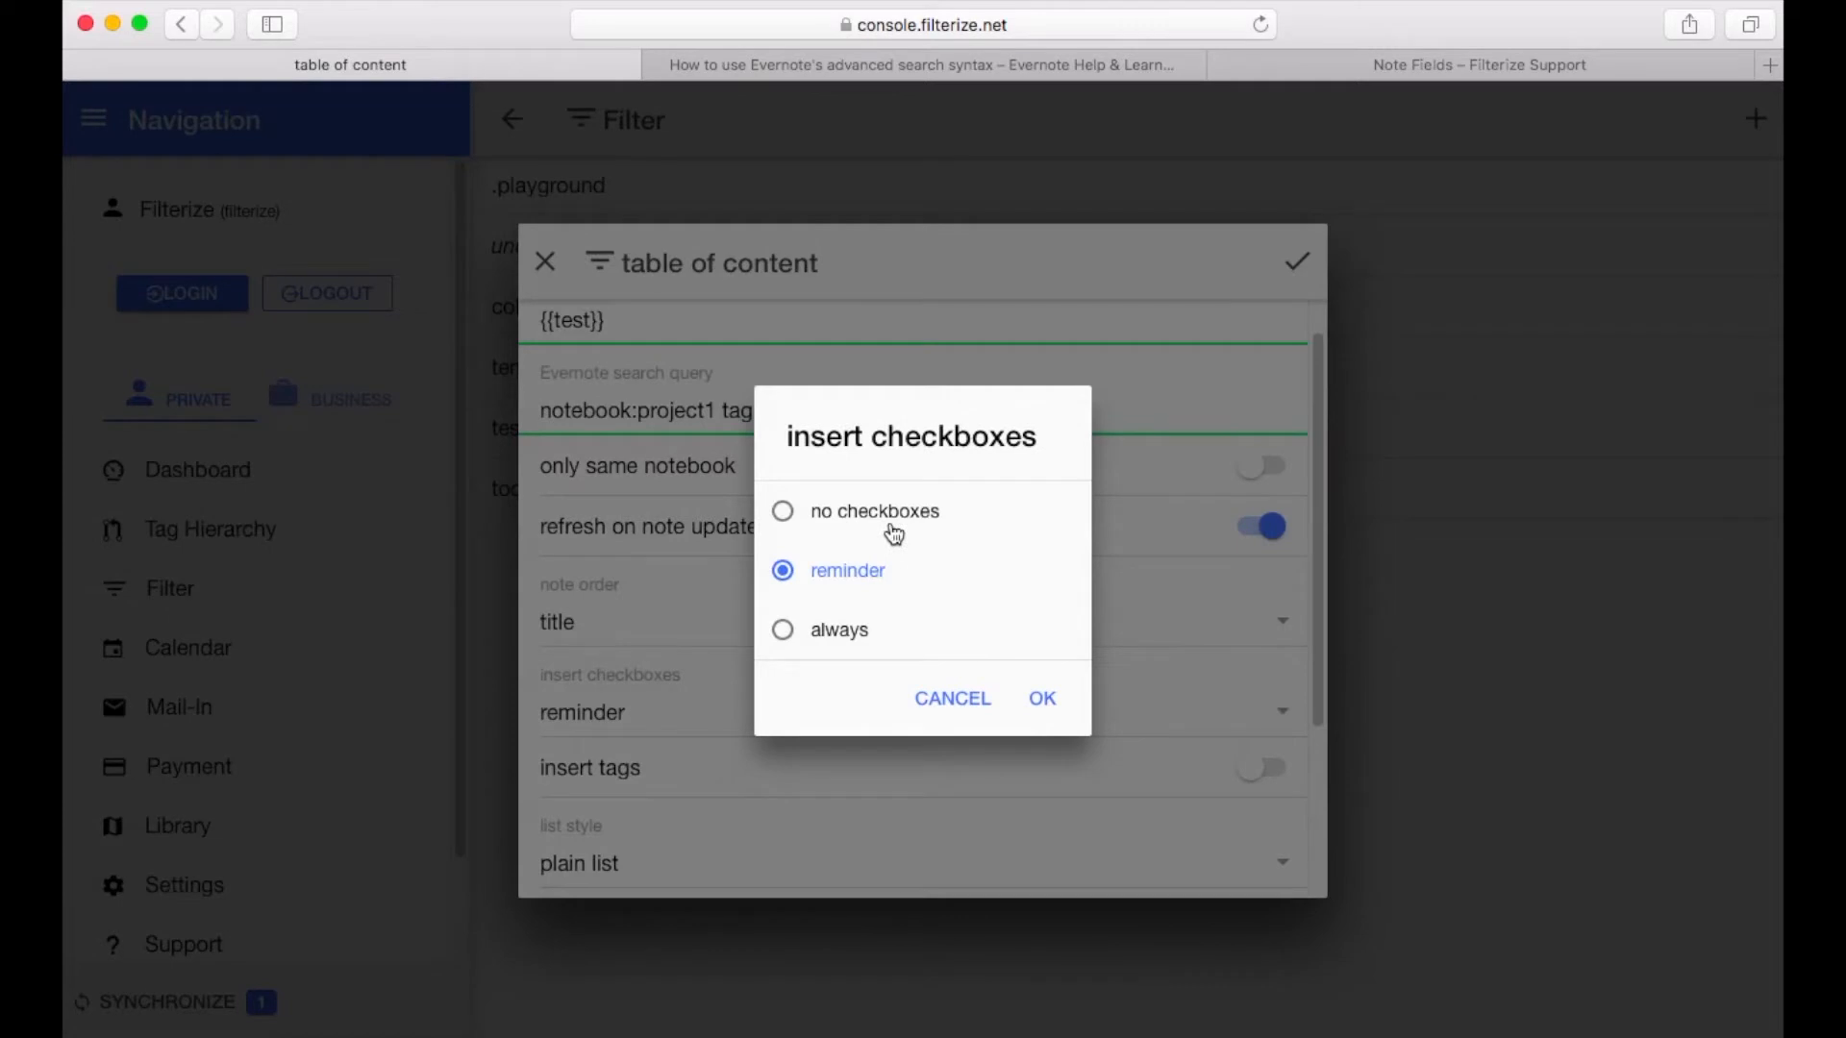
left_click(782, 510)
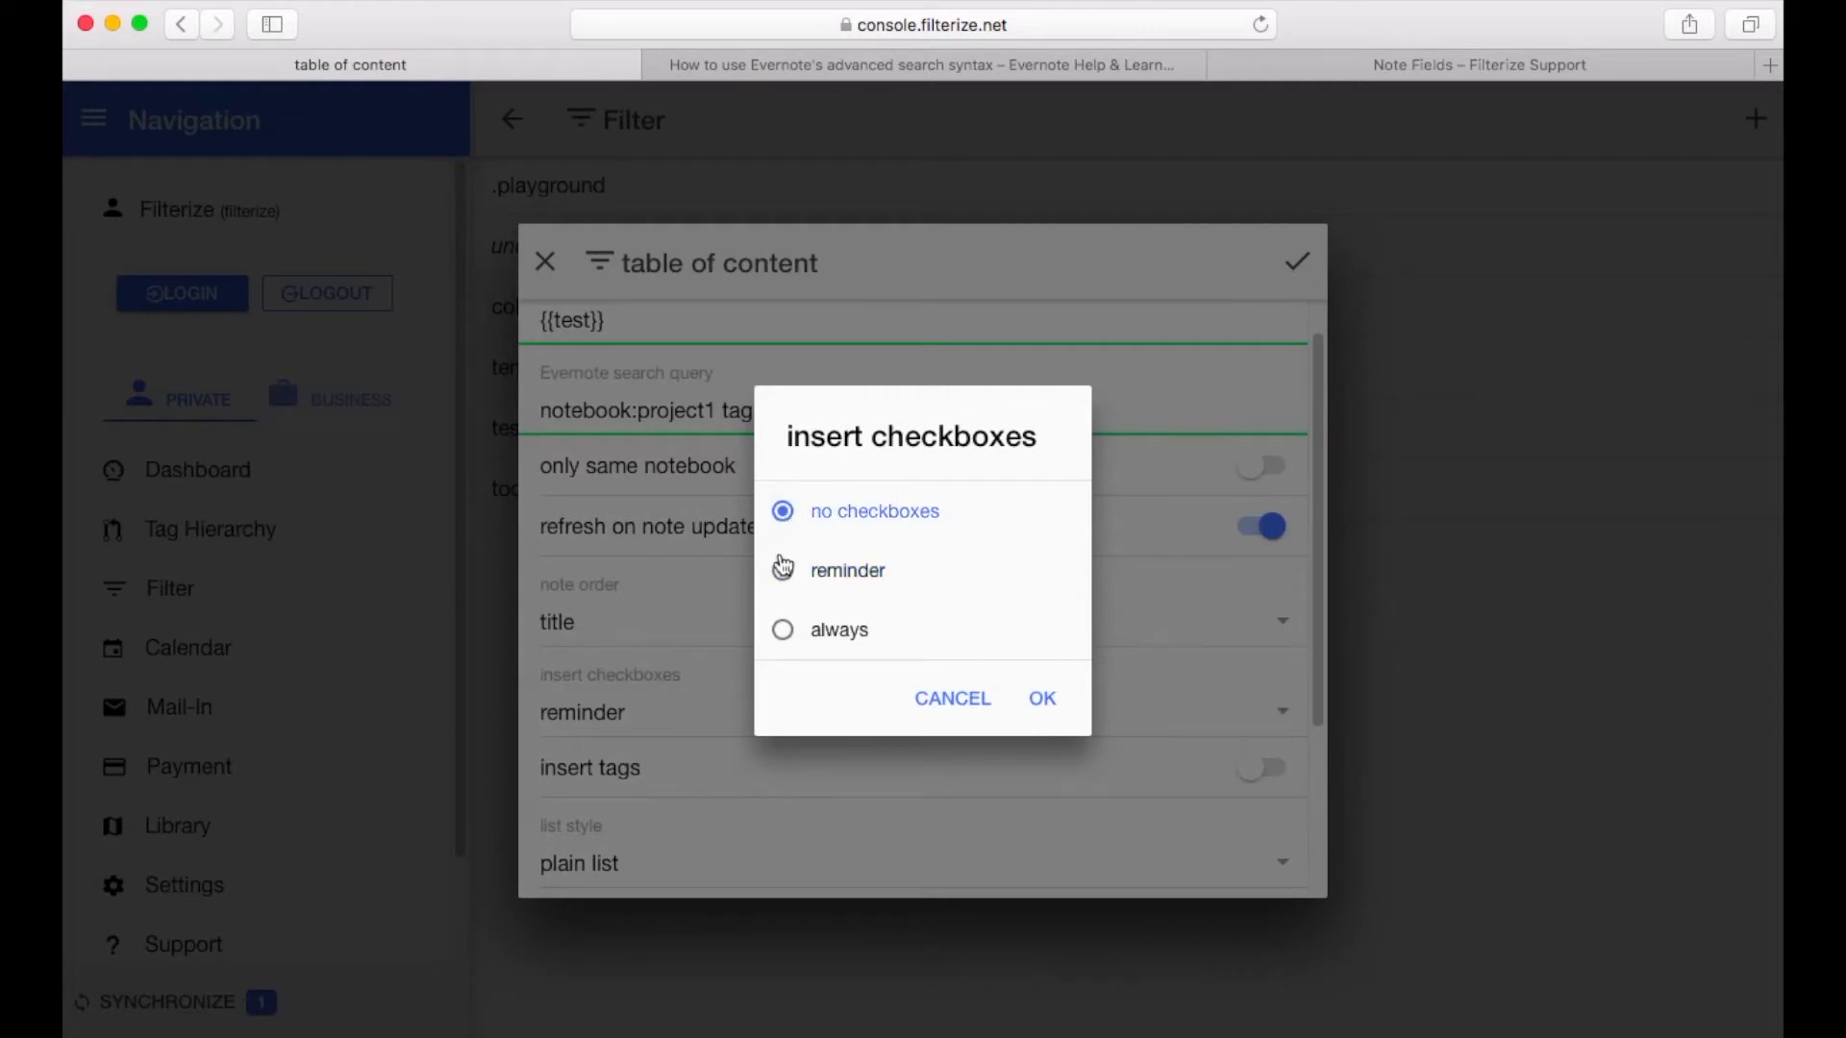
left_click(781, 570)
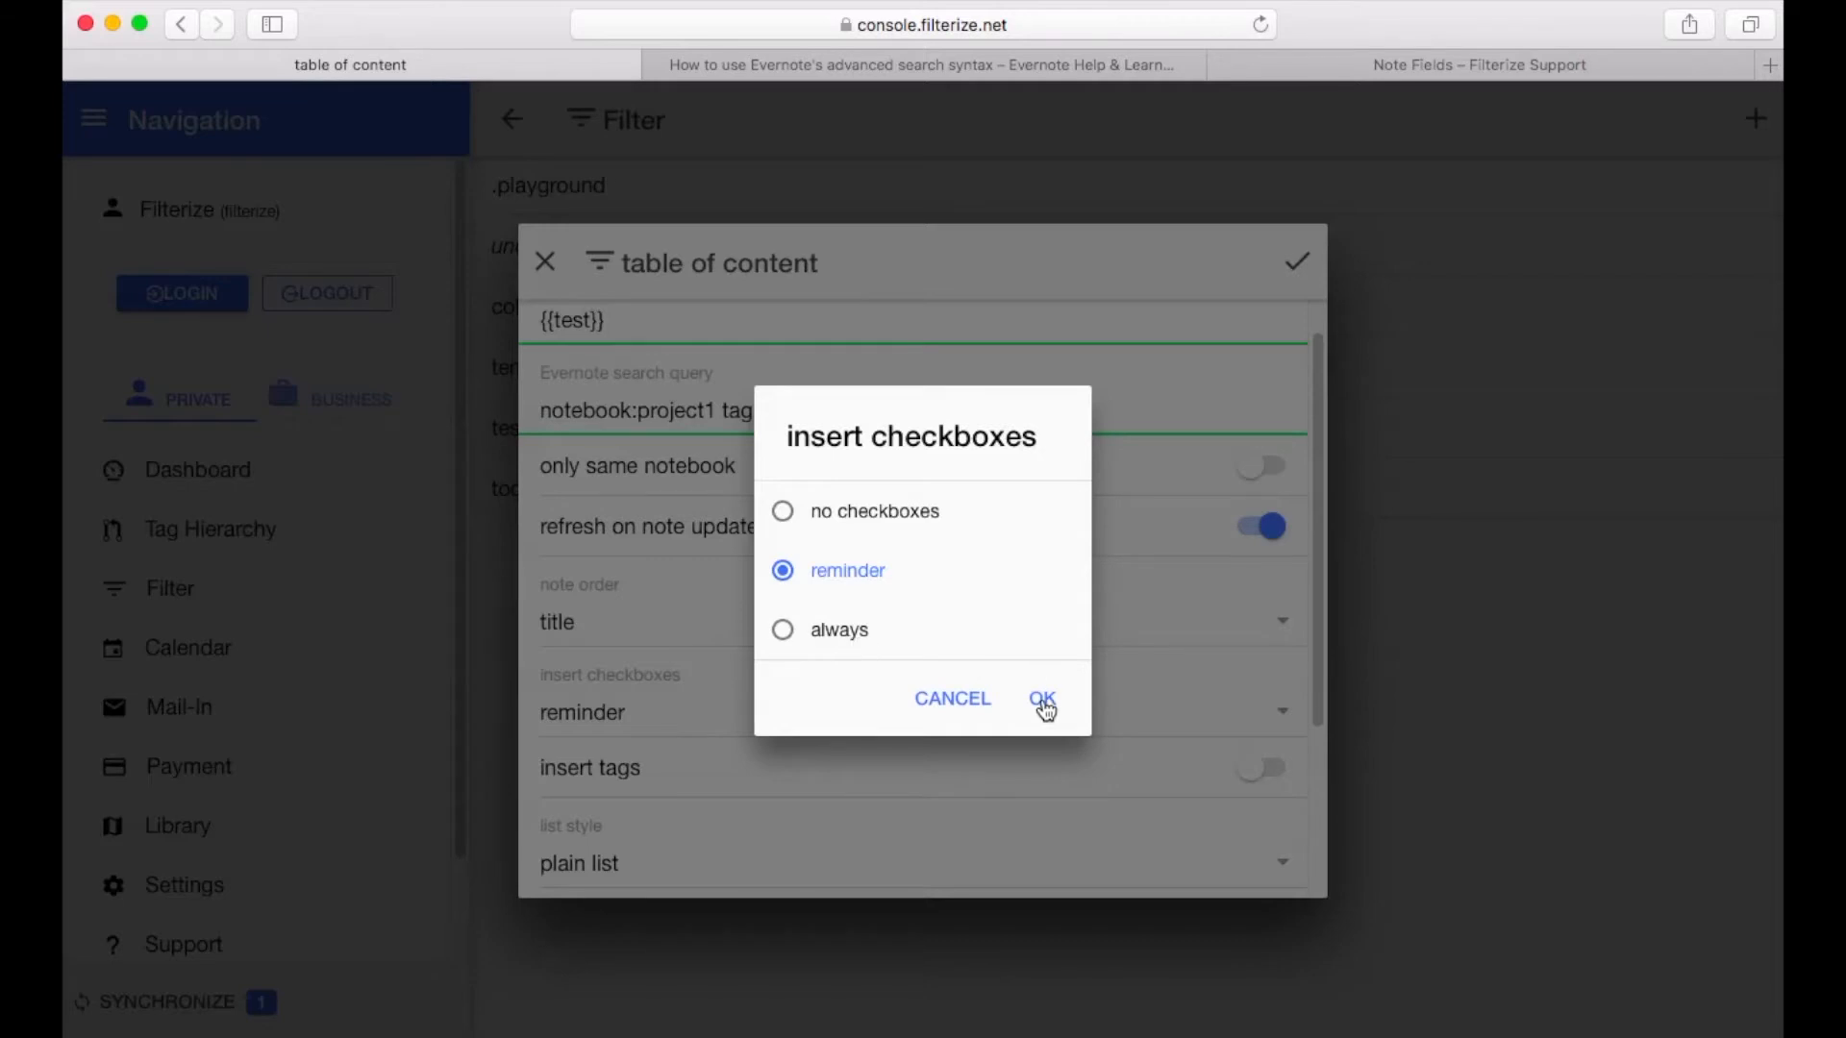
left_click(1041, 698)
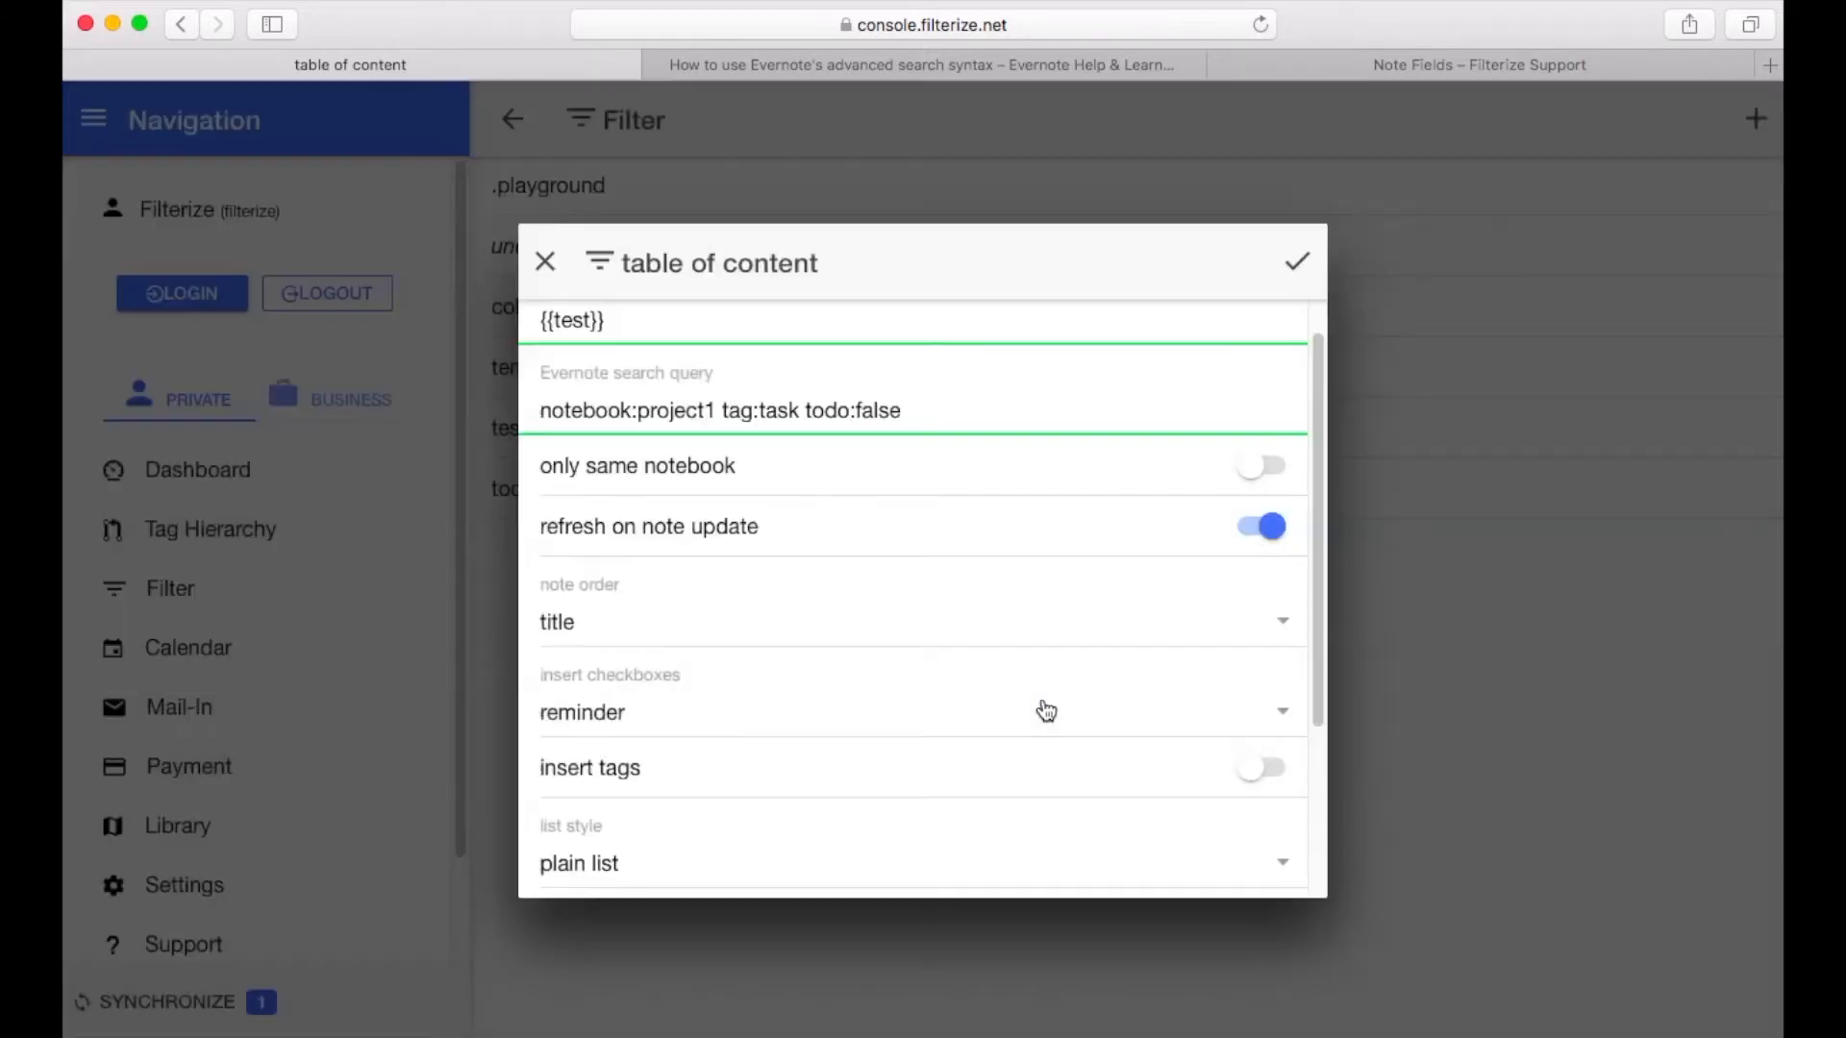
scroll("down", 3)
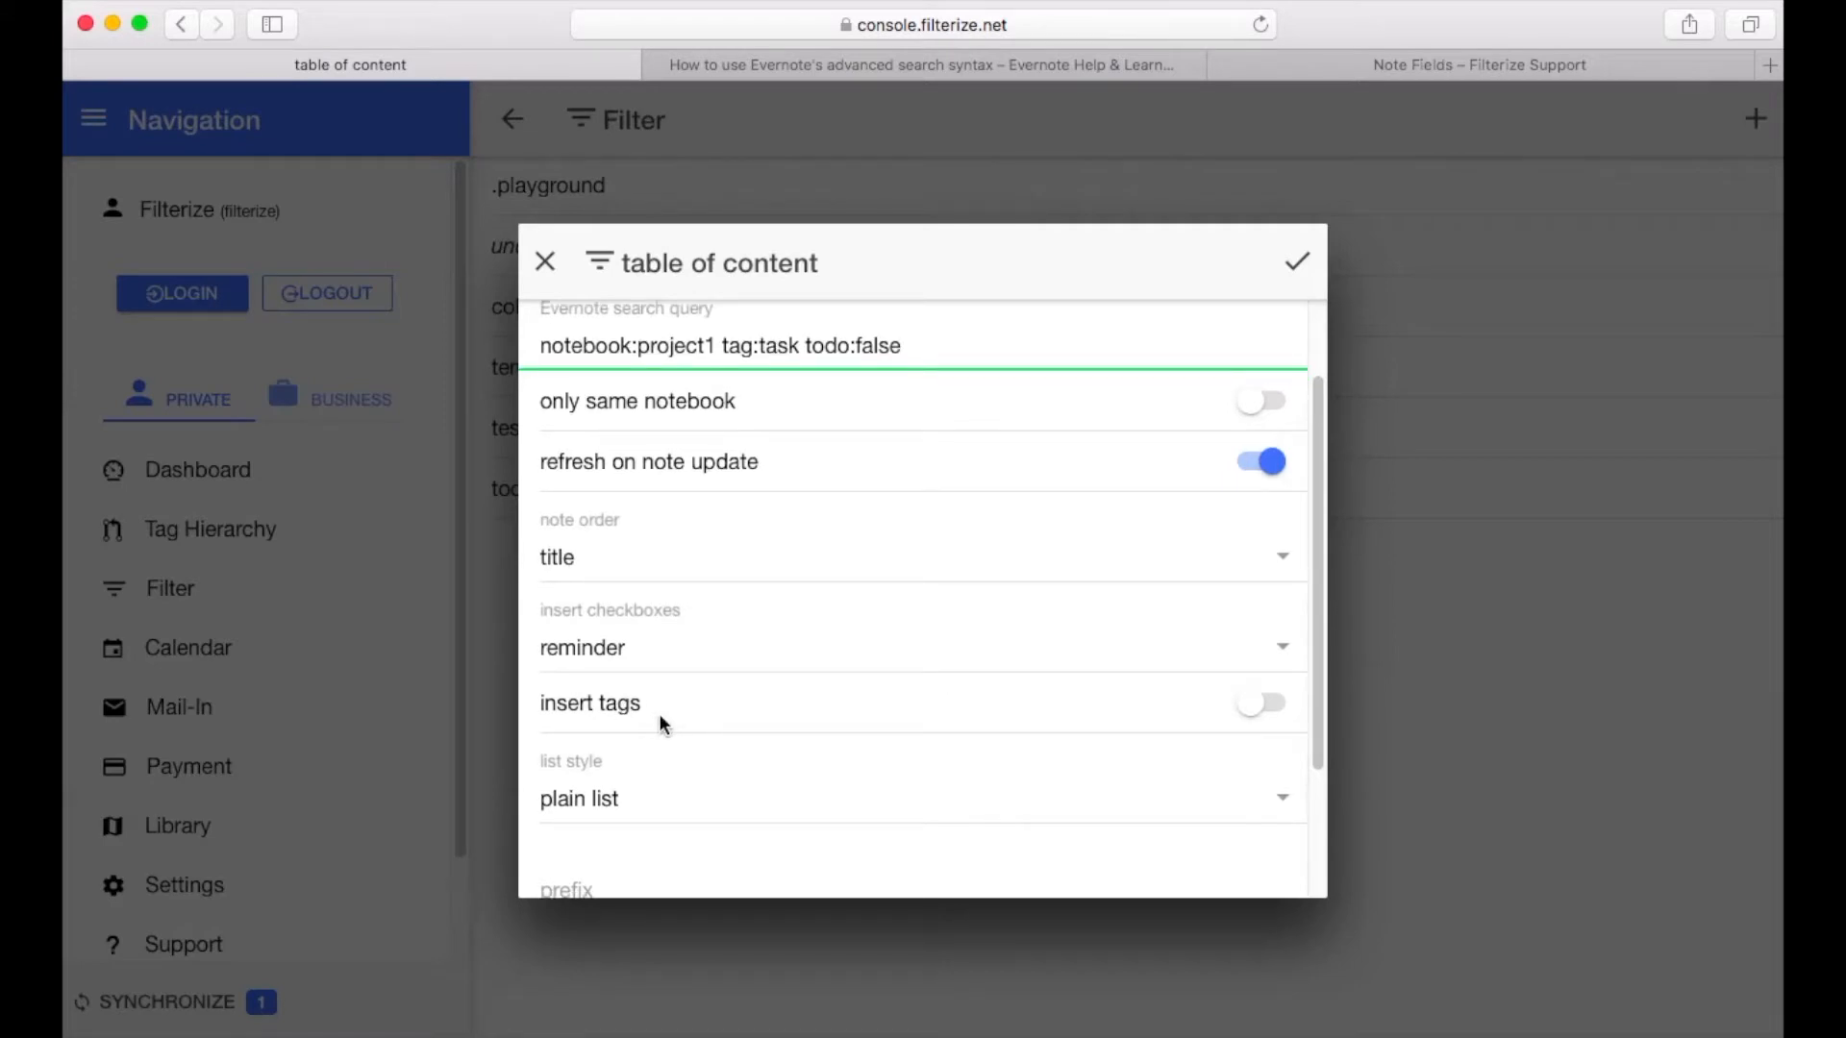
mouse_move(1184, 718)
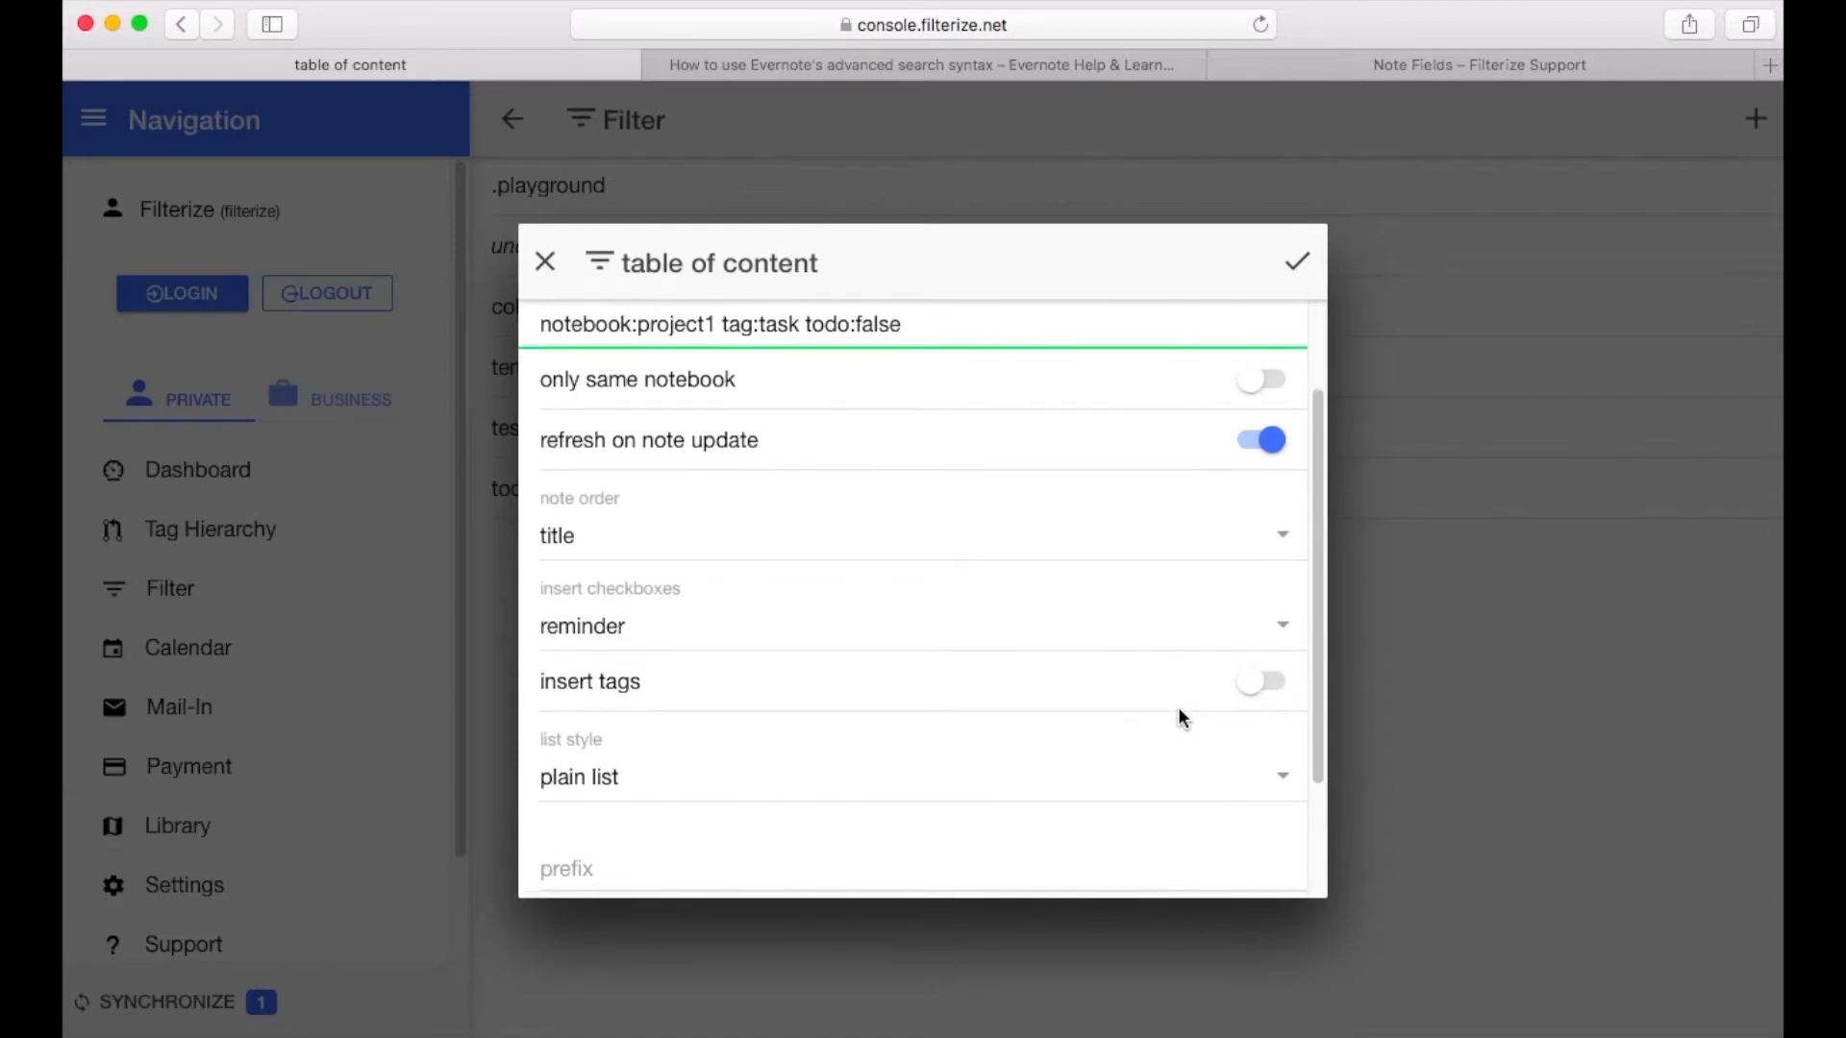
scroll("down", 3)
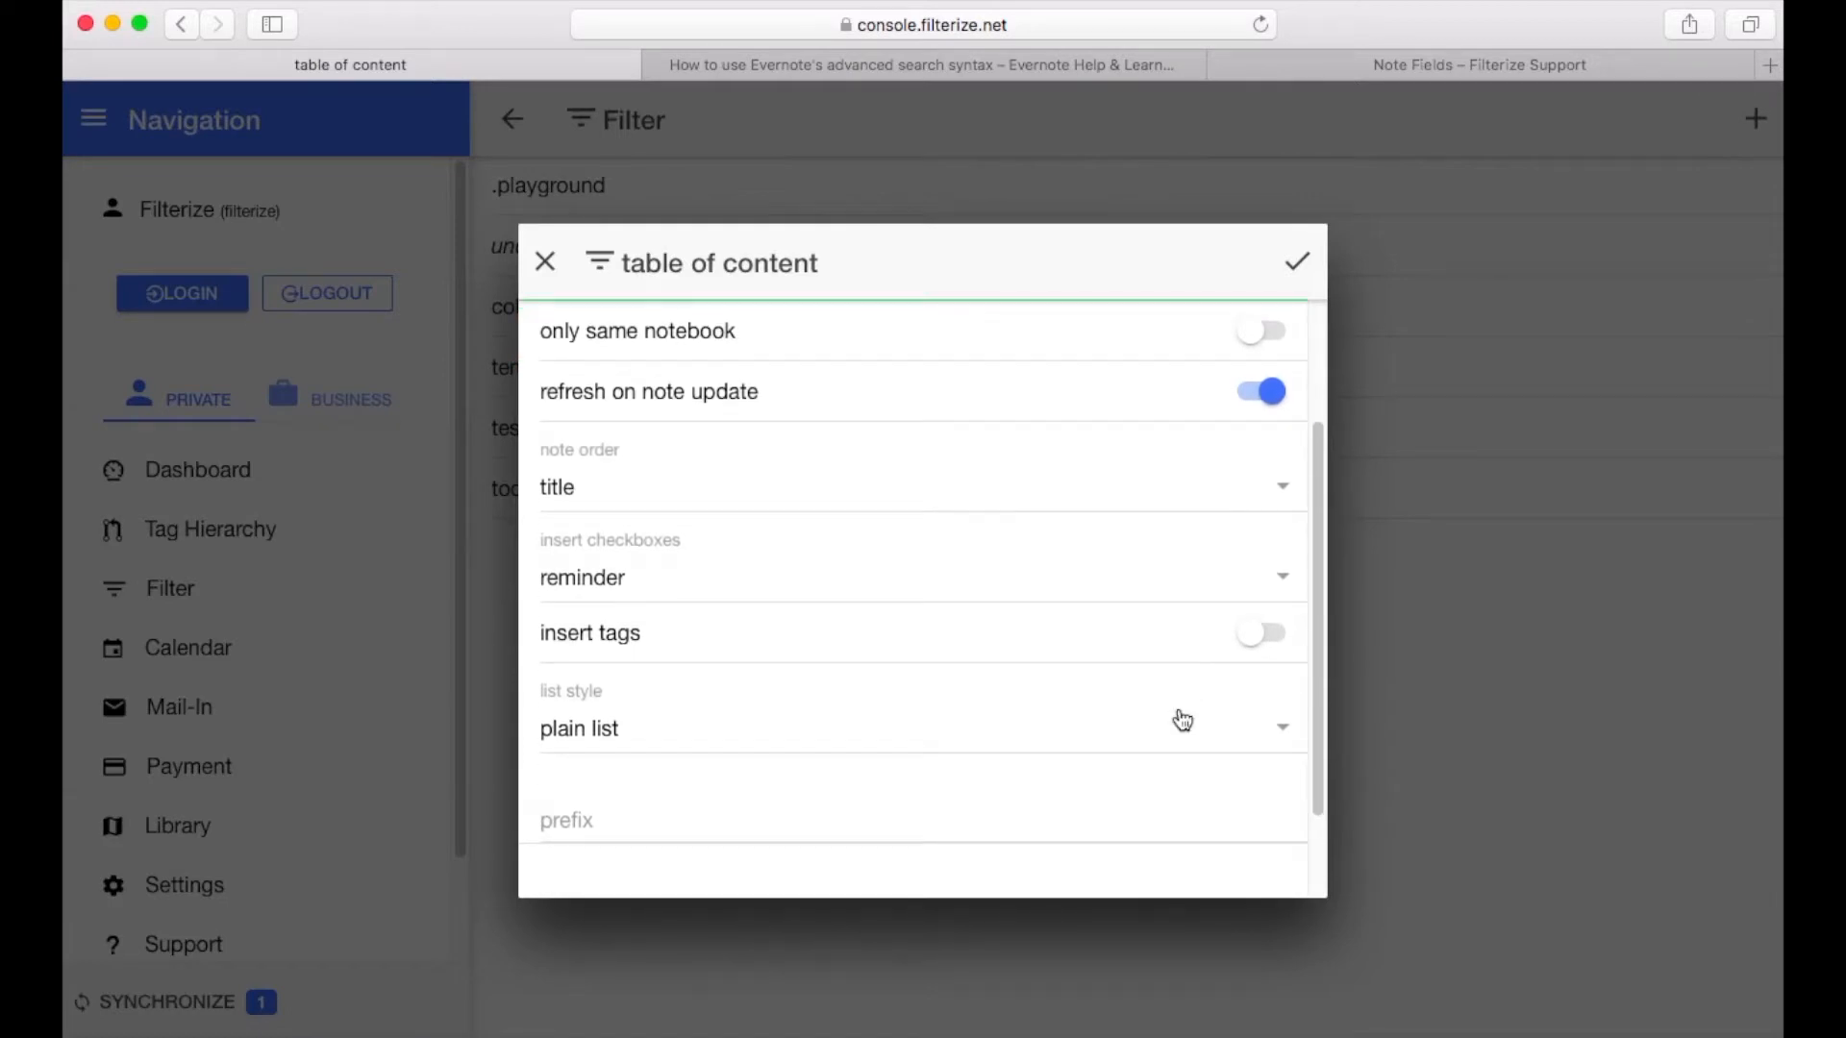
mouse_move(1118, 724)
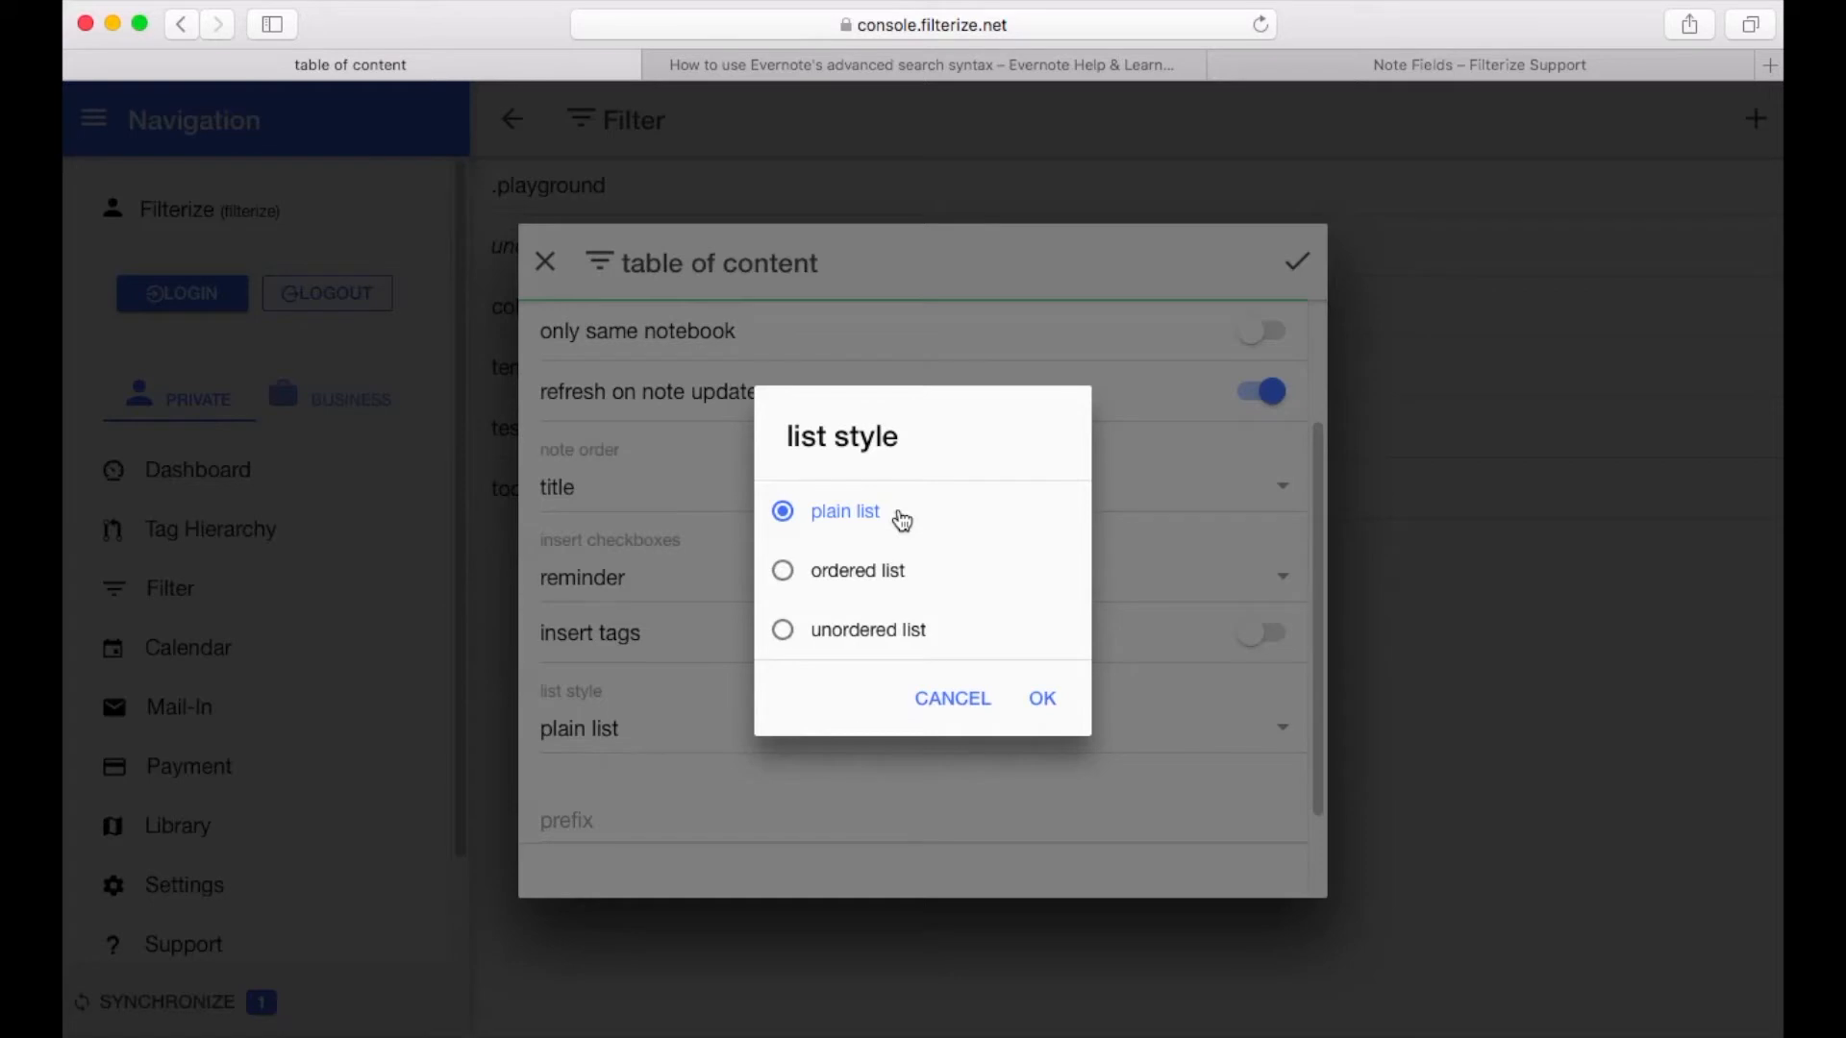
mouse_move(870, 604)
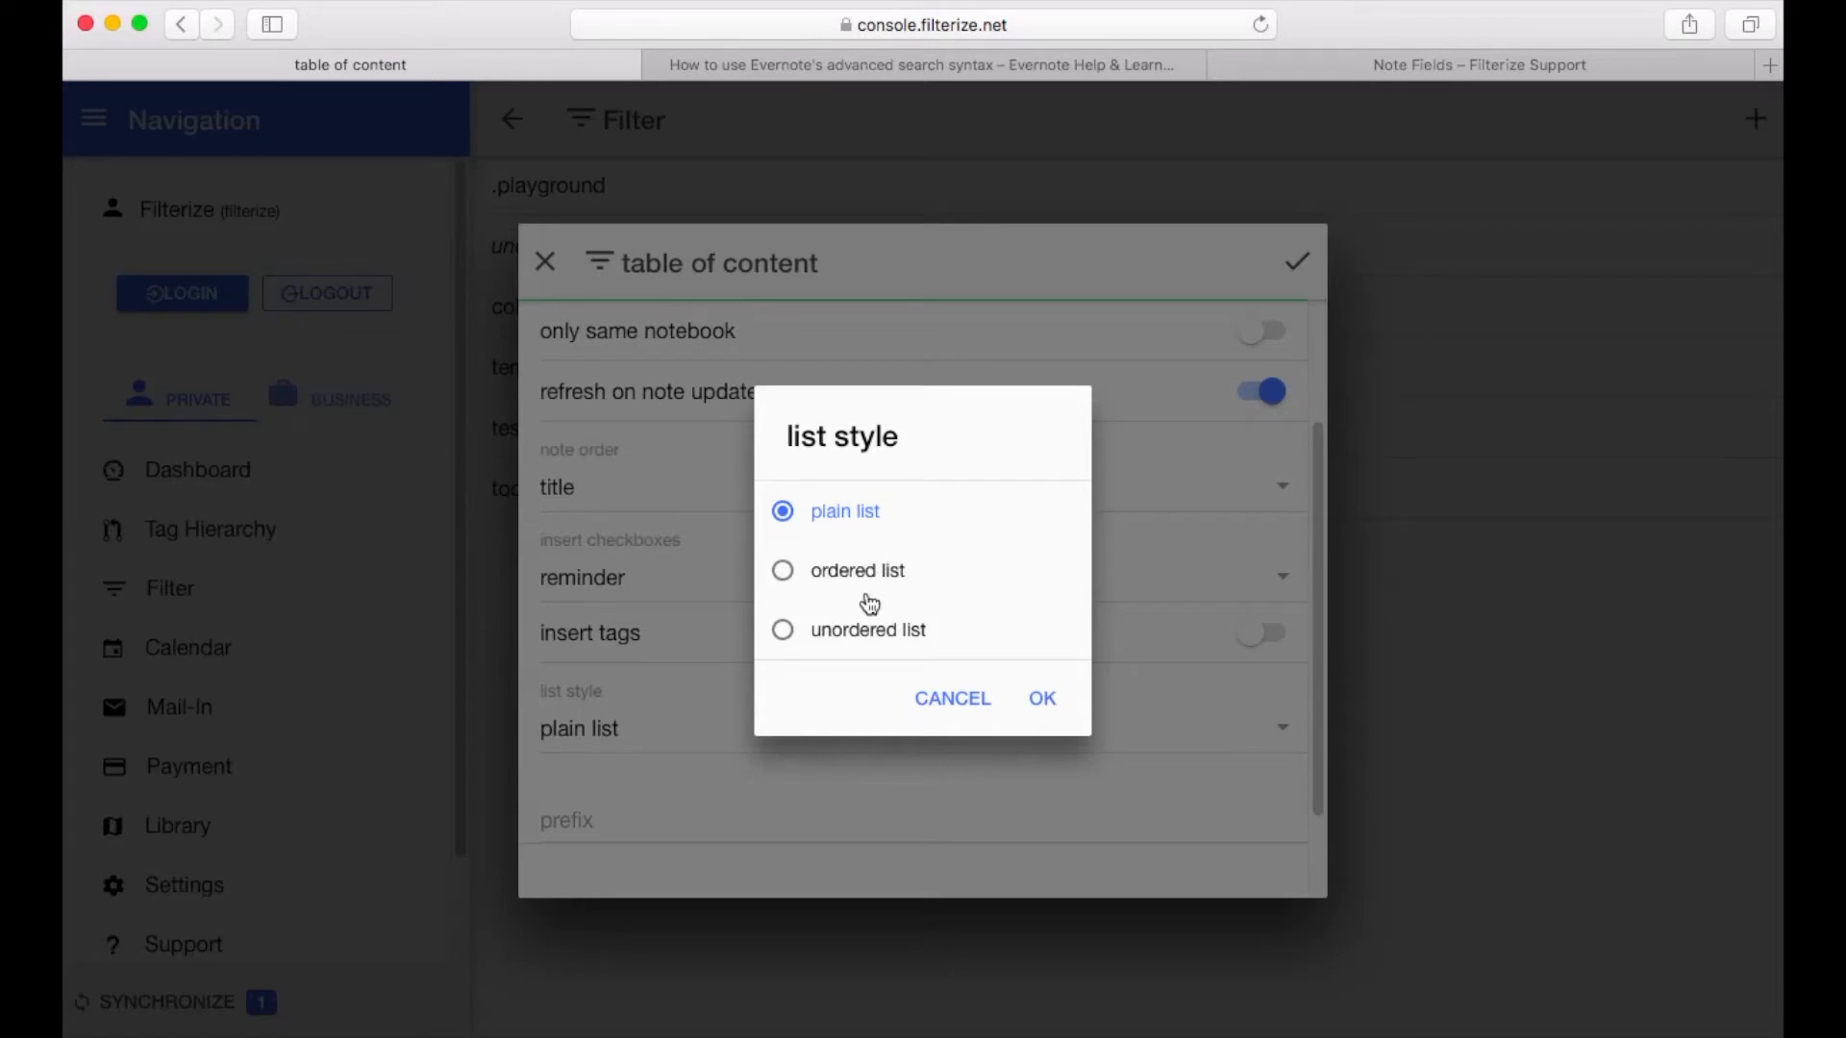
mouse_move(903, 603)
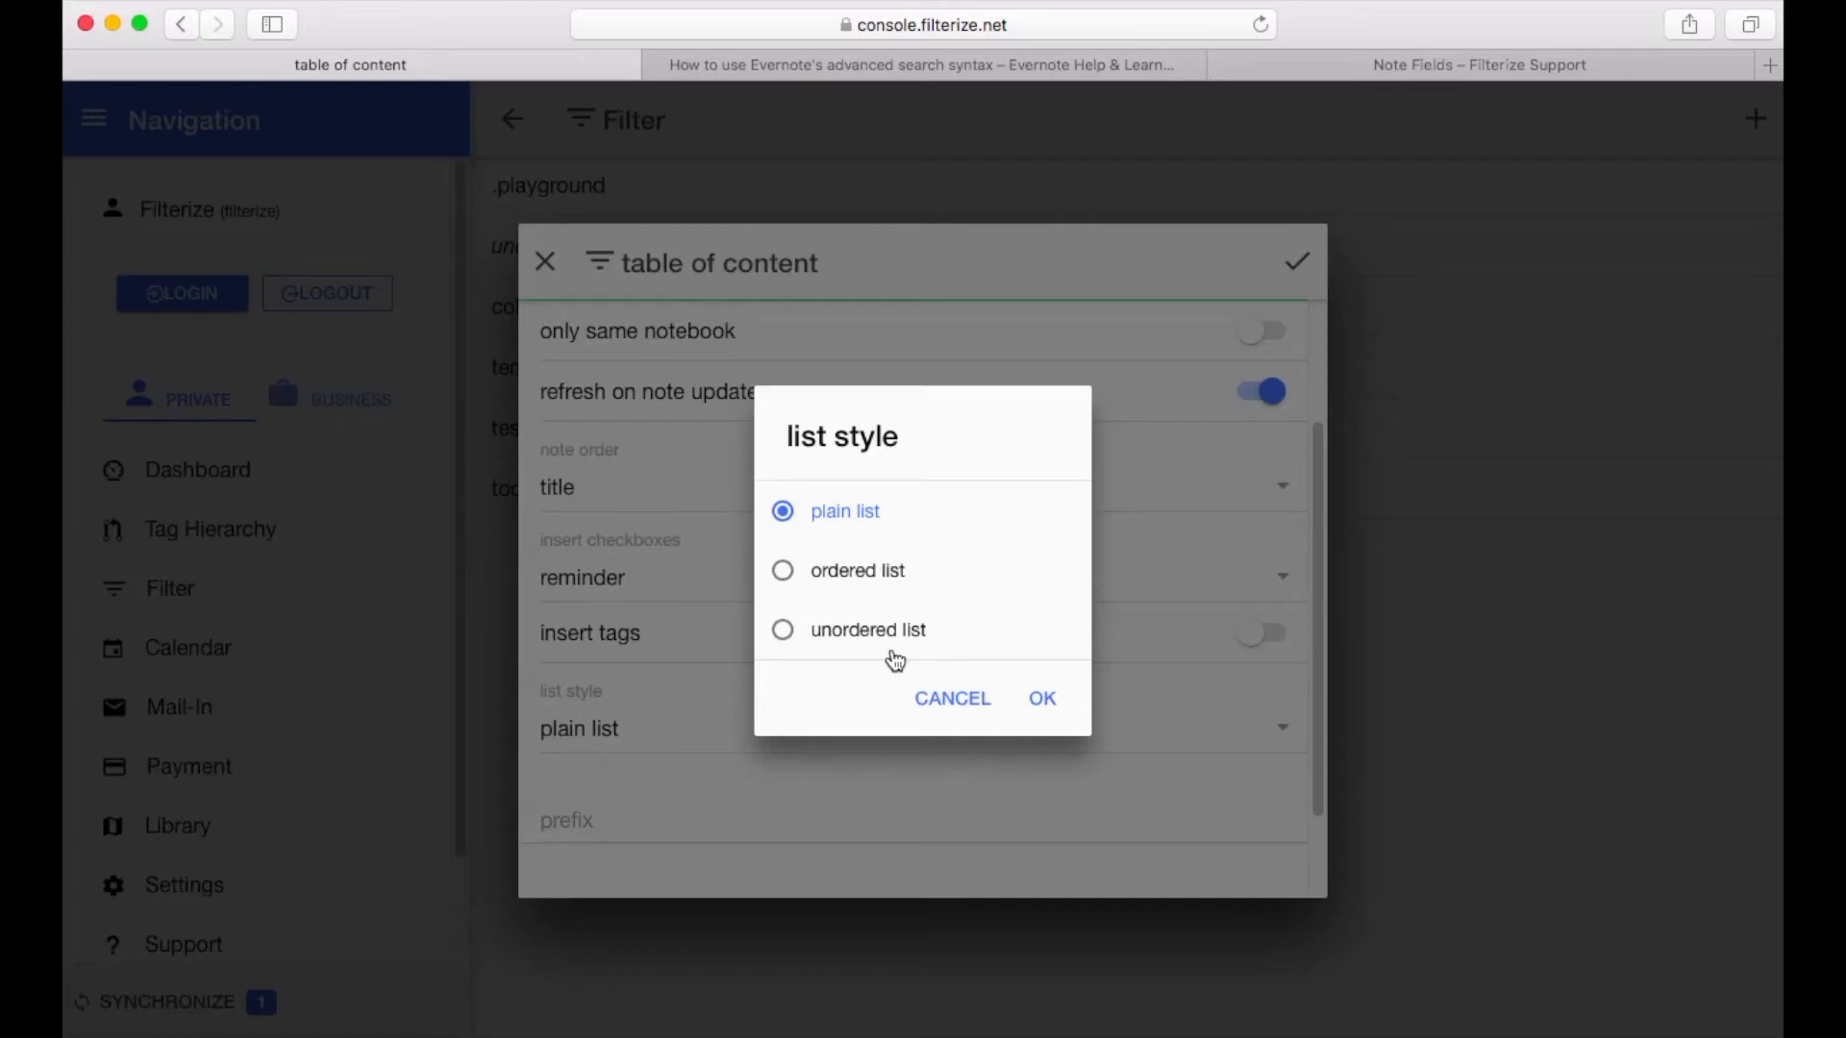
mouse_move(933, 656)
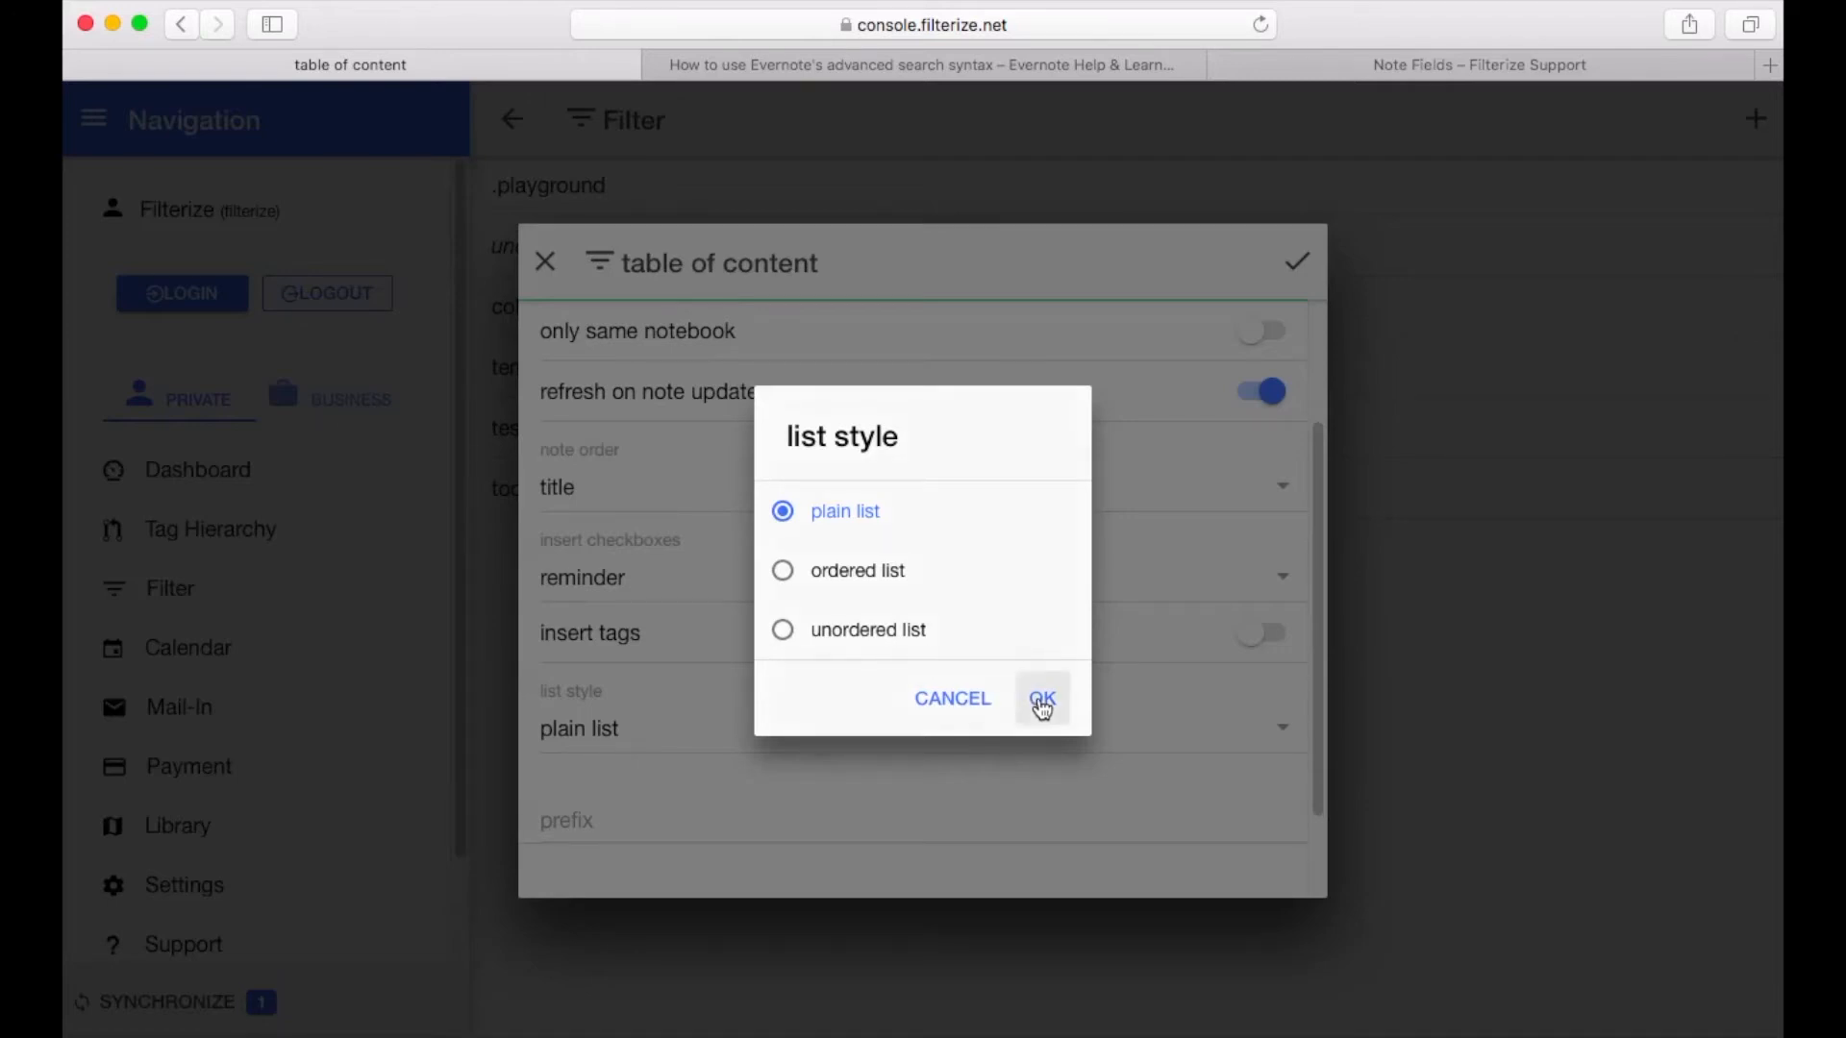
left_click(1040, 698)
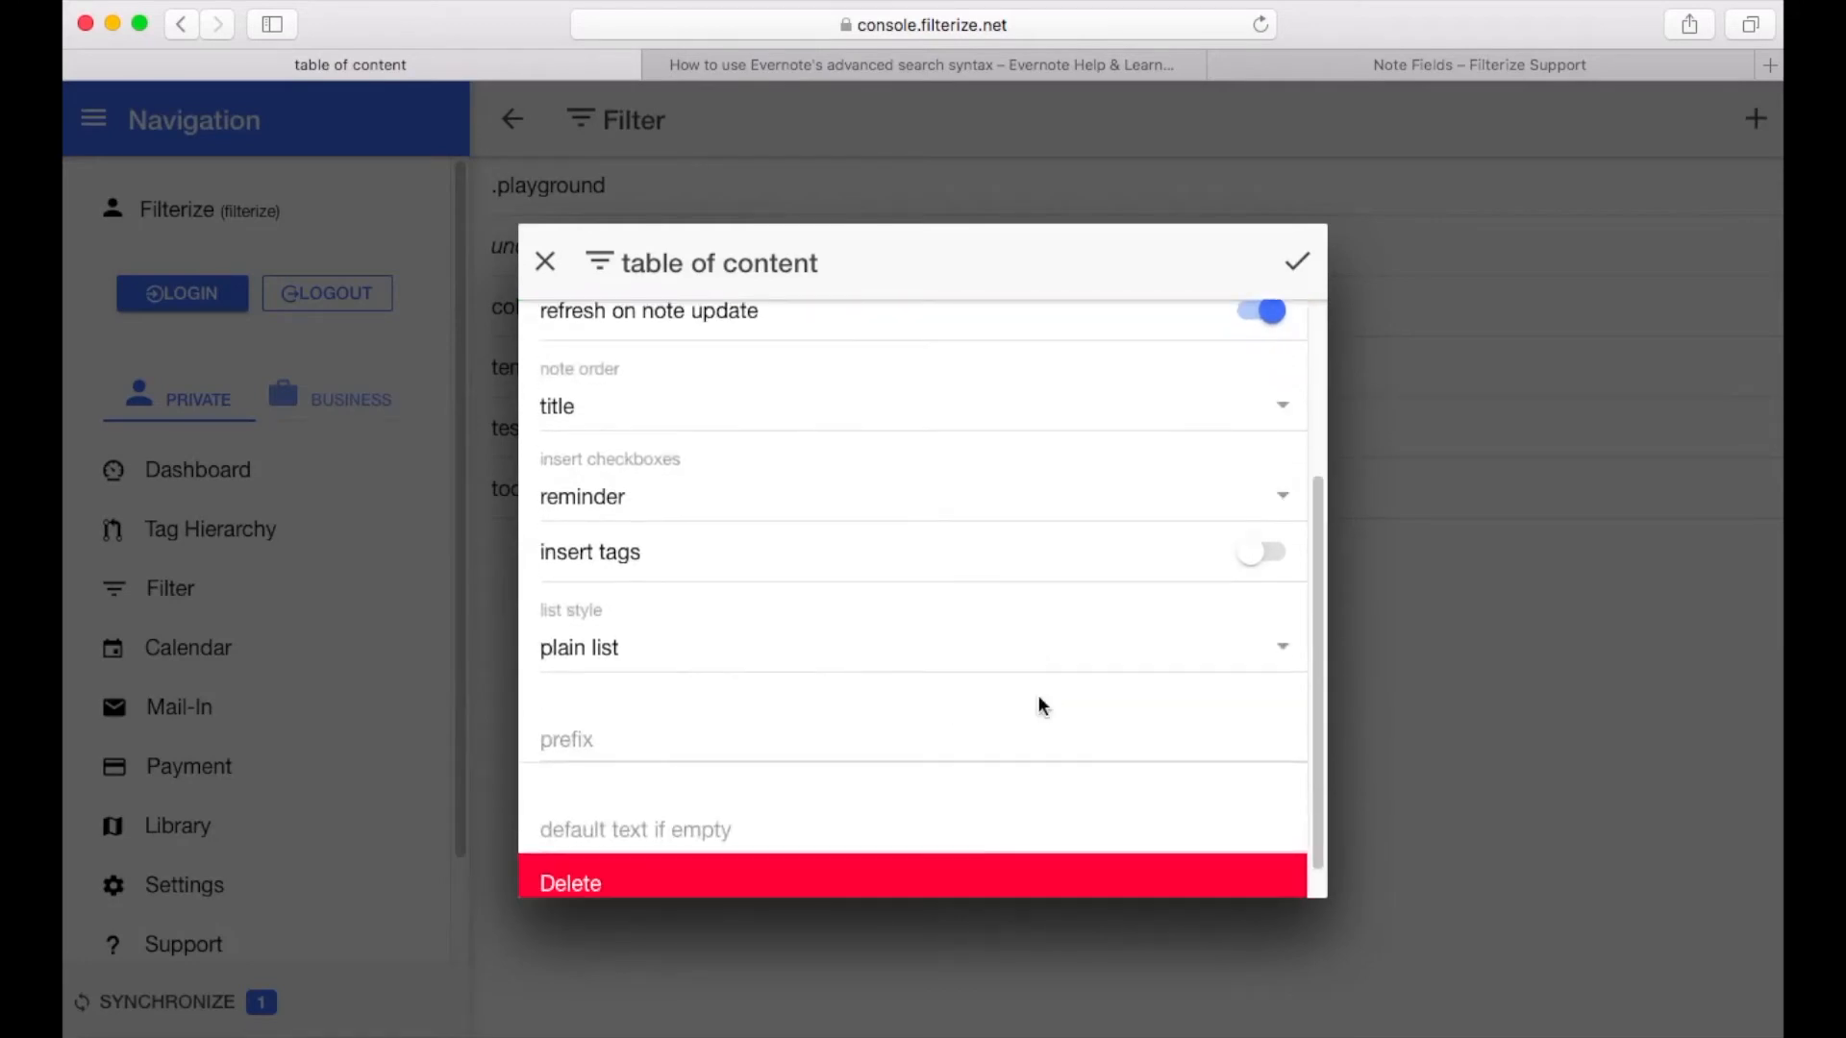
Scroll down to the table of content prefix field and start editing it
scroll("down", 3)
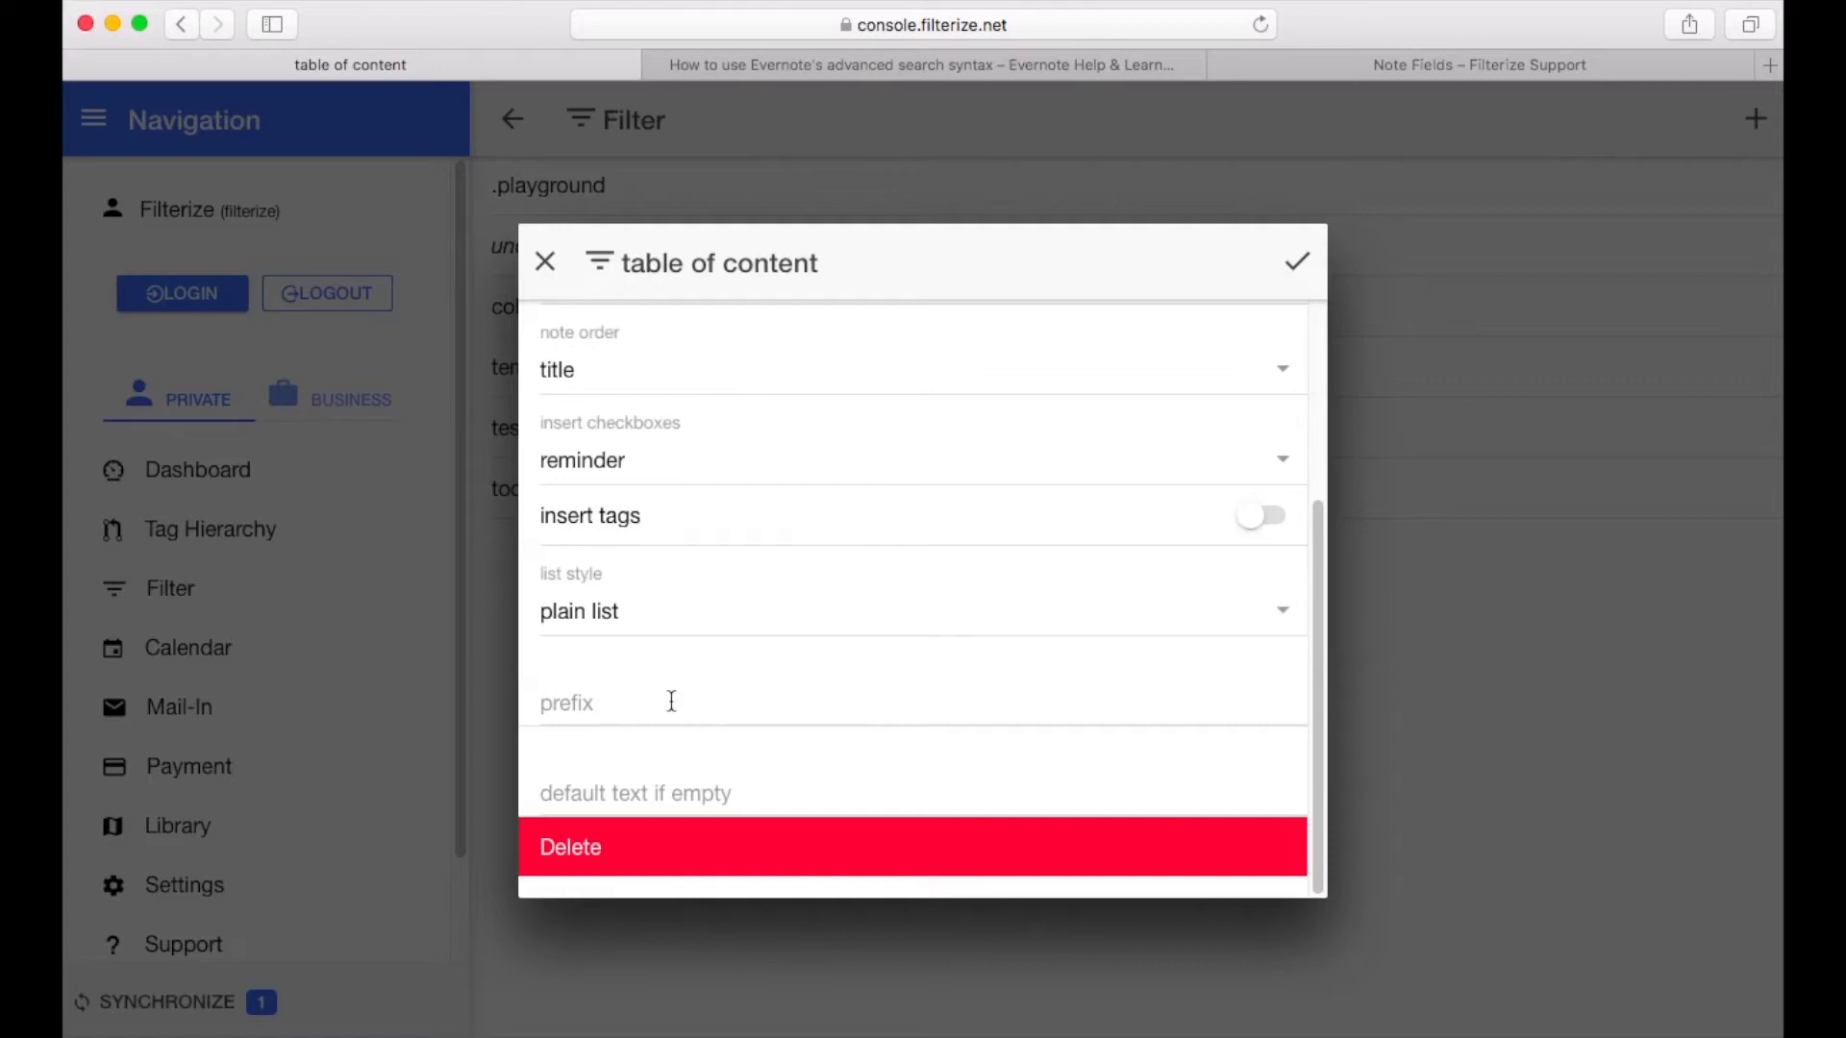
mouse_move(652, 702)
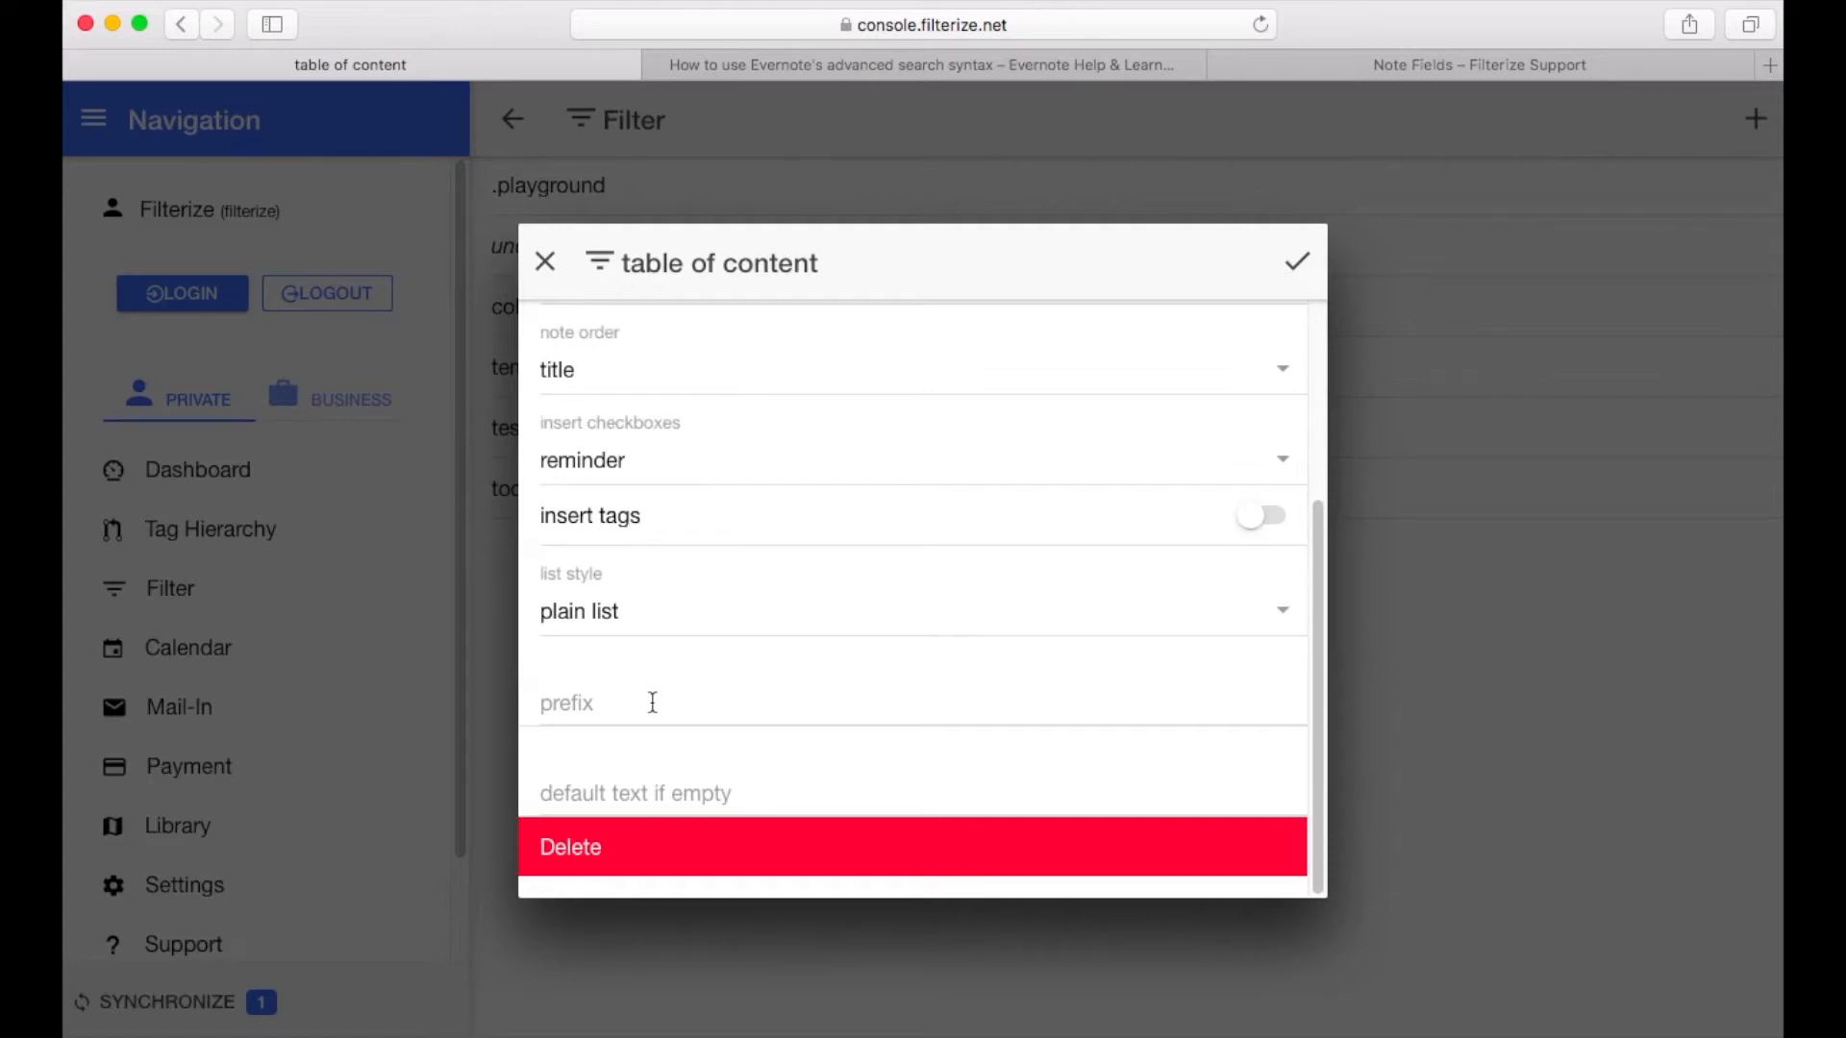
left_click(707, 702)
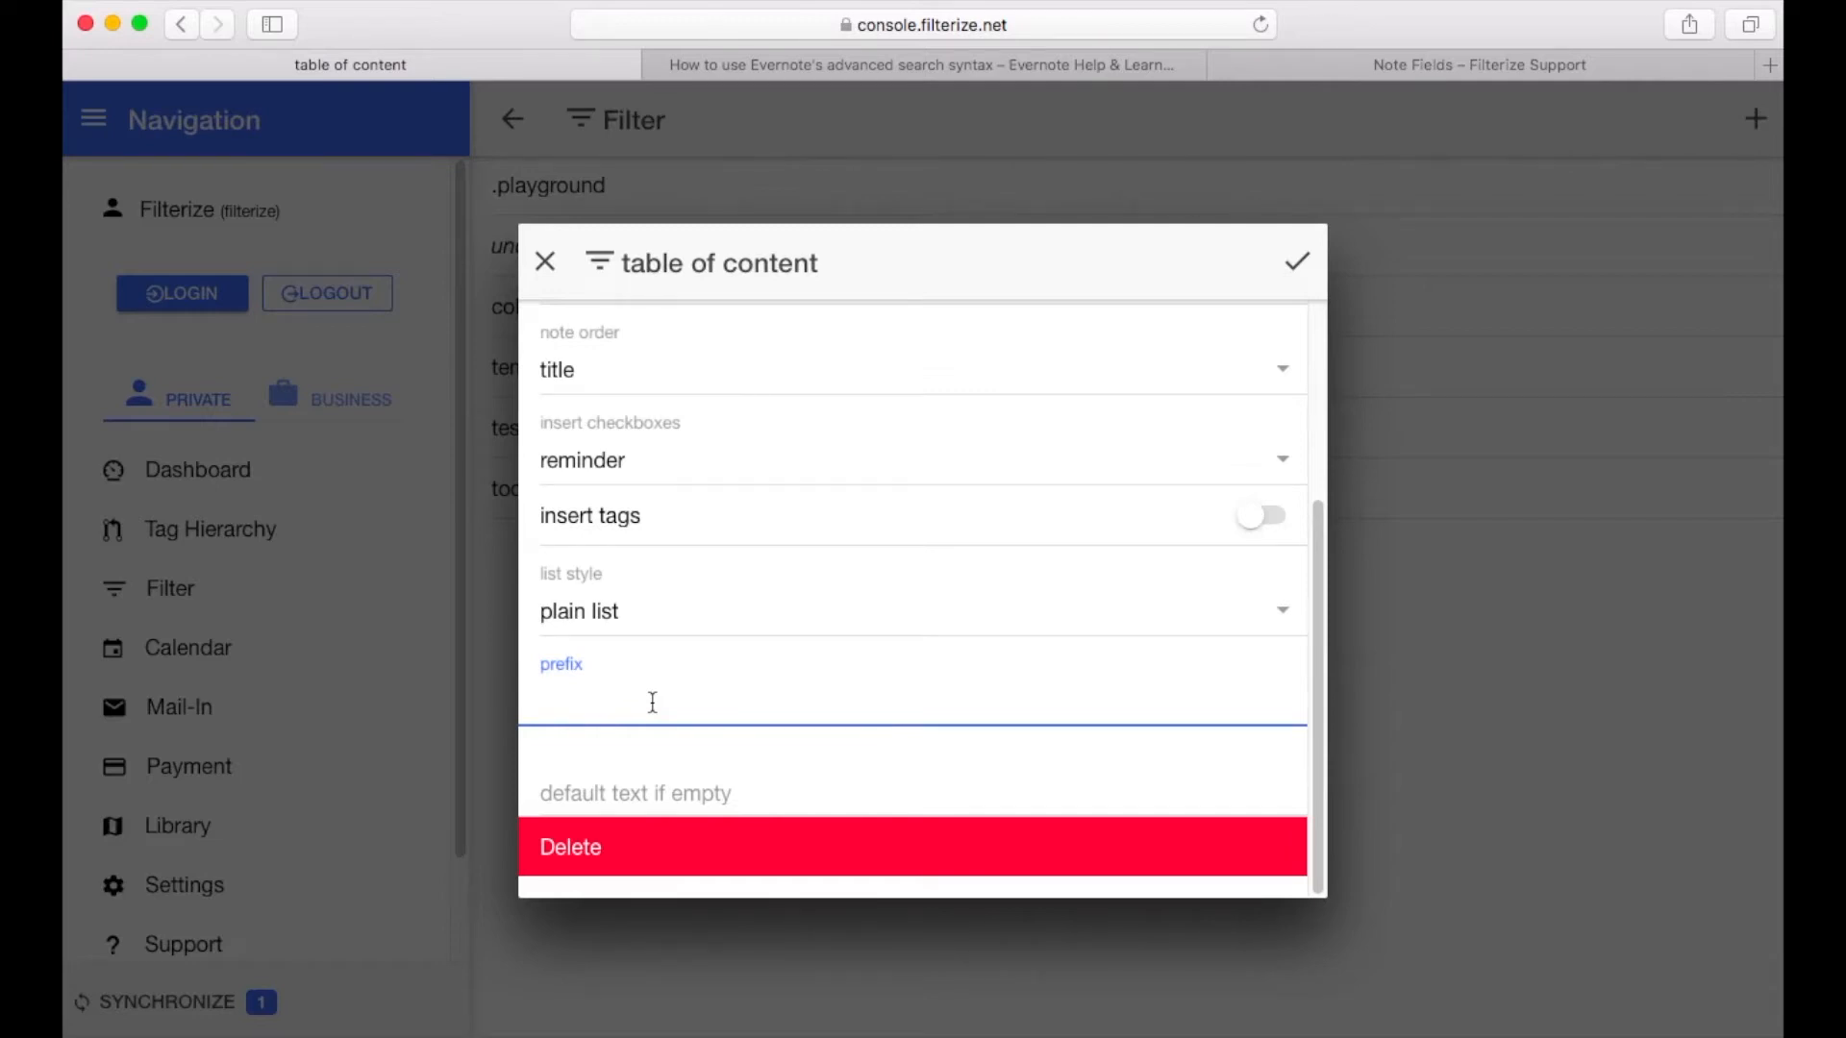
left_click(647, 701)
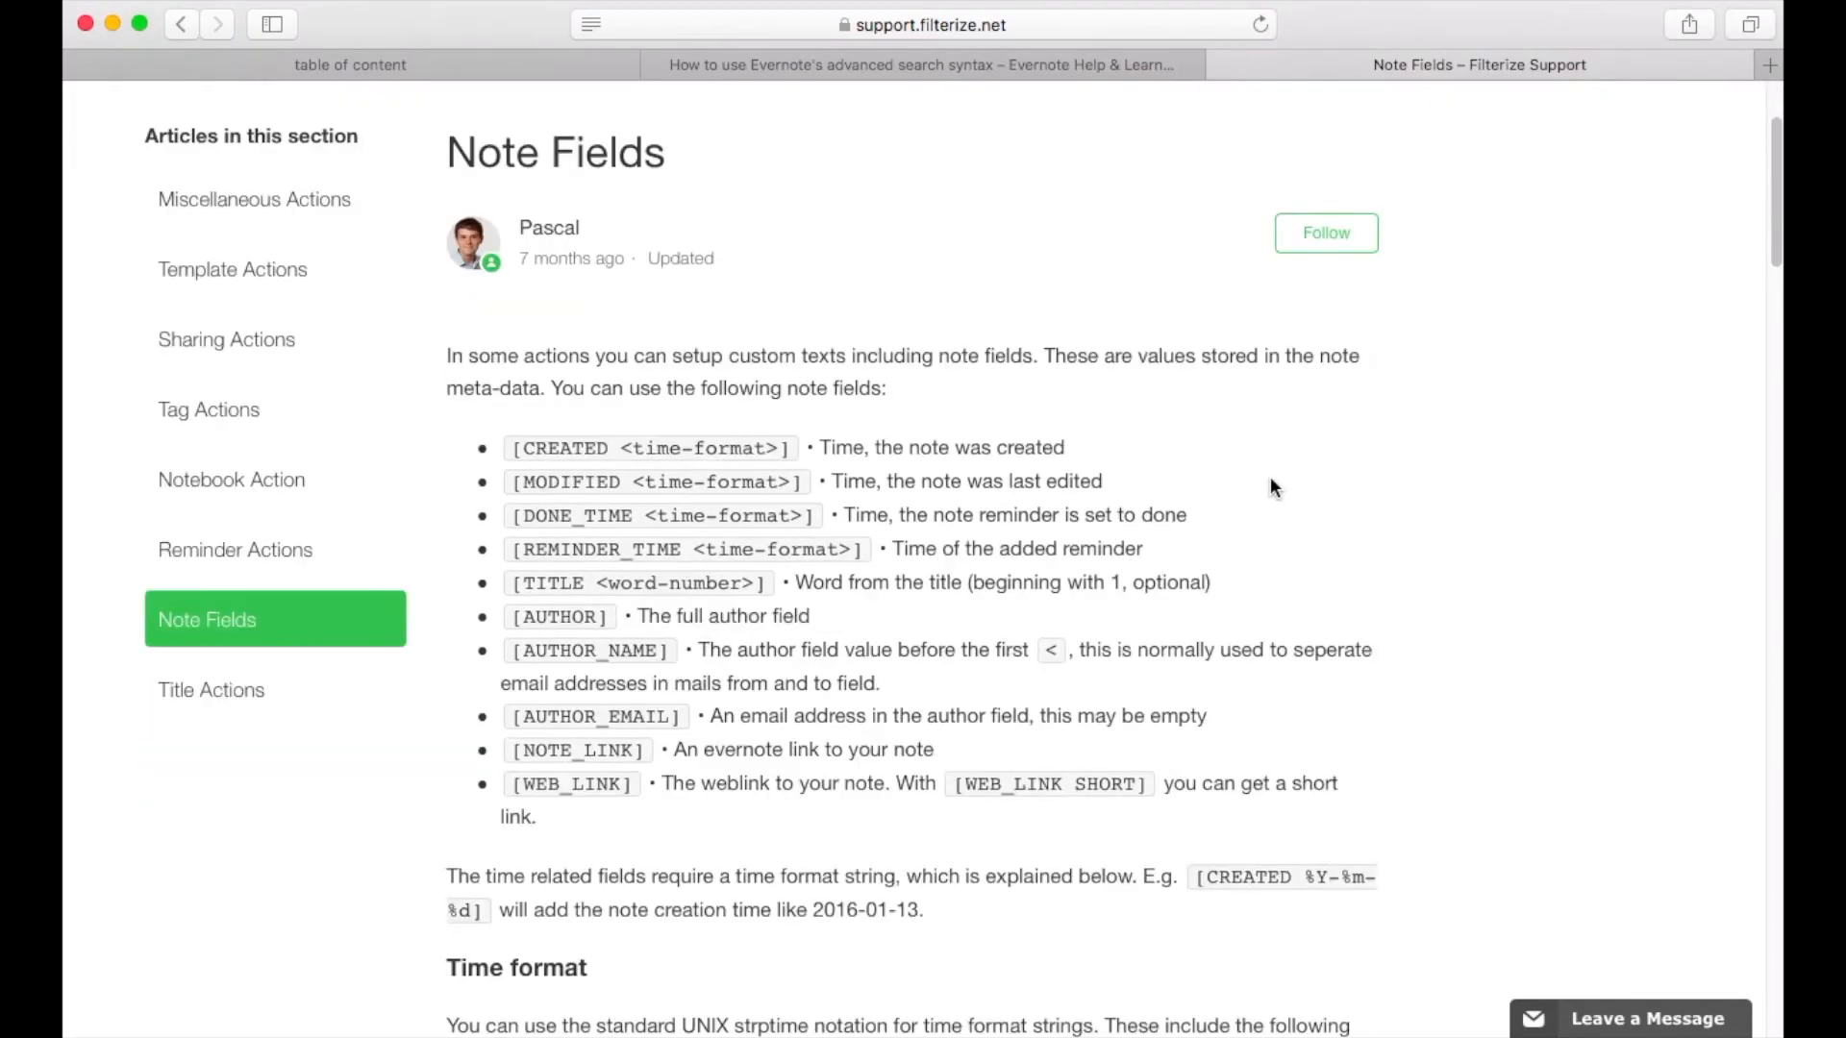
Scroll the Note Fields article, then return to the table of content filter
scroll("down", 3)
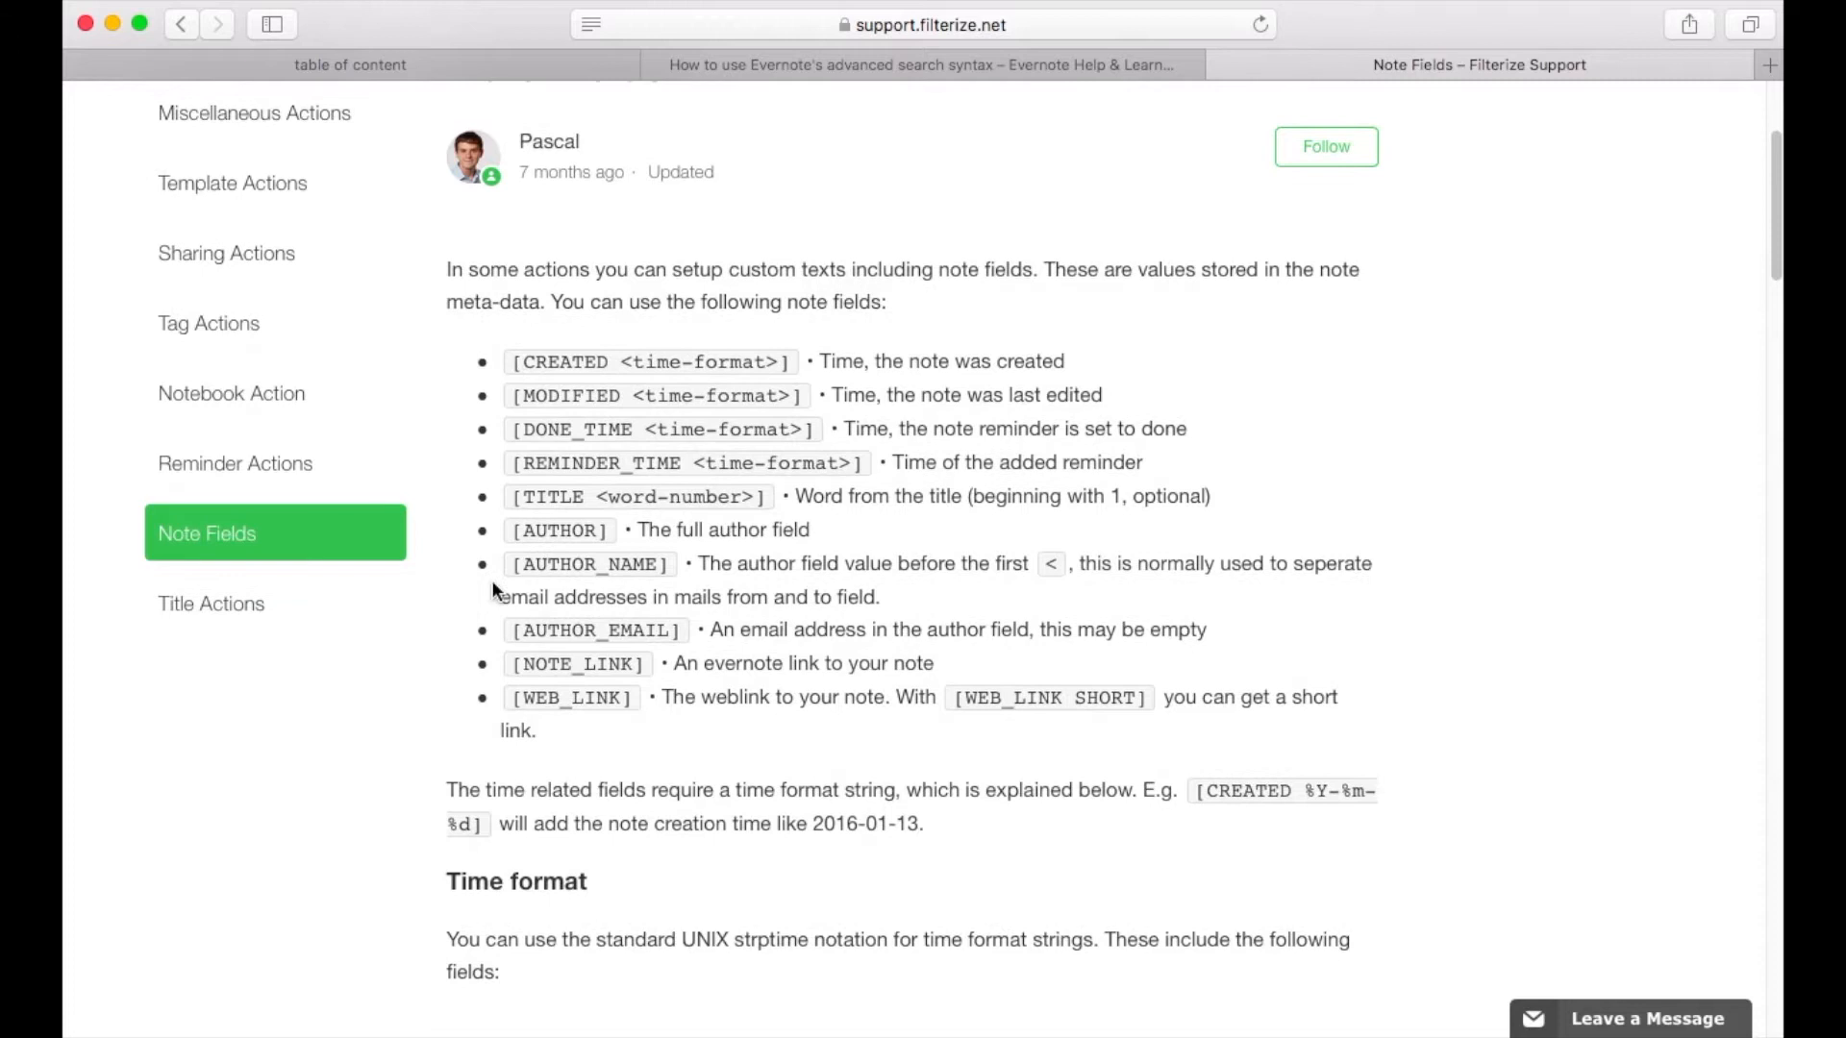
mouse_move(512, 493)
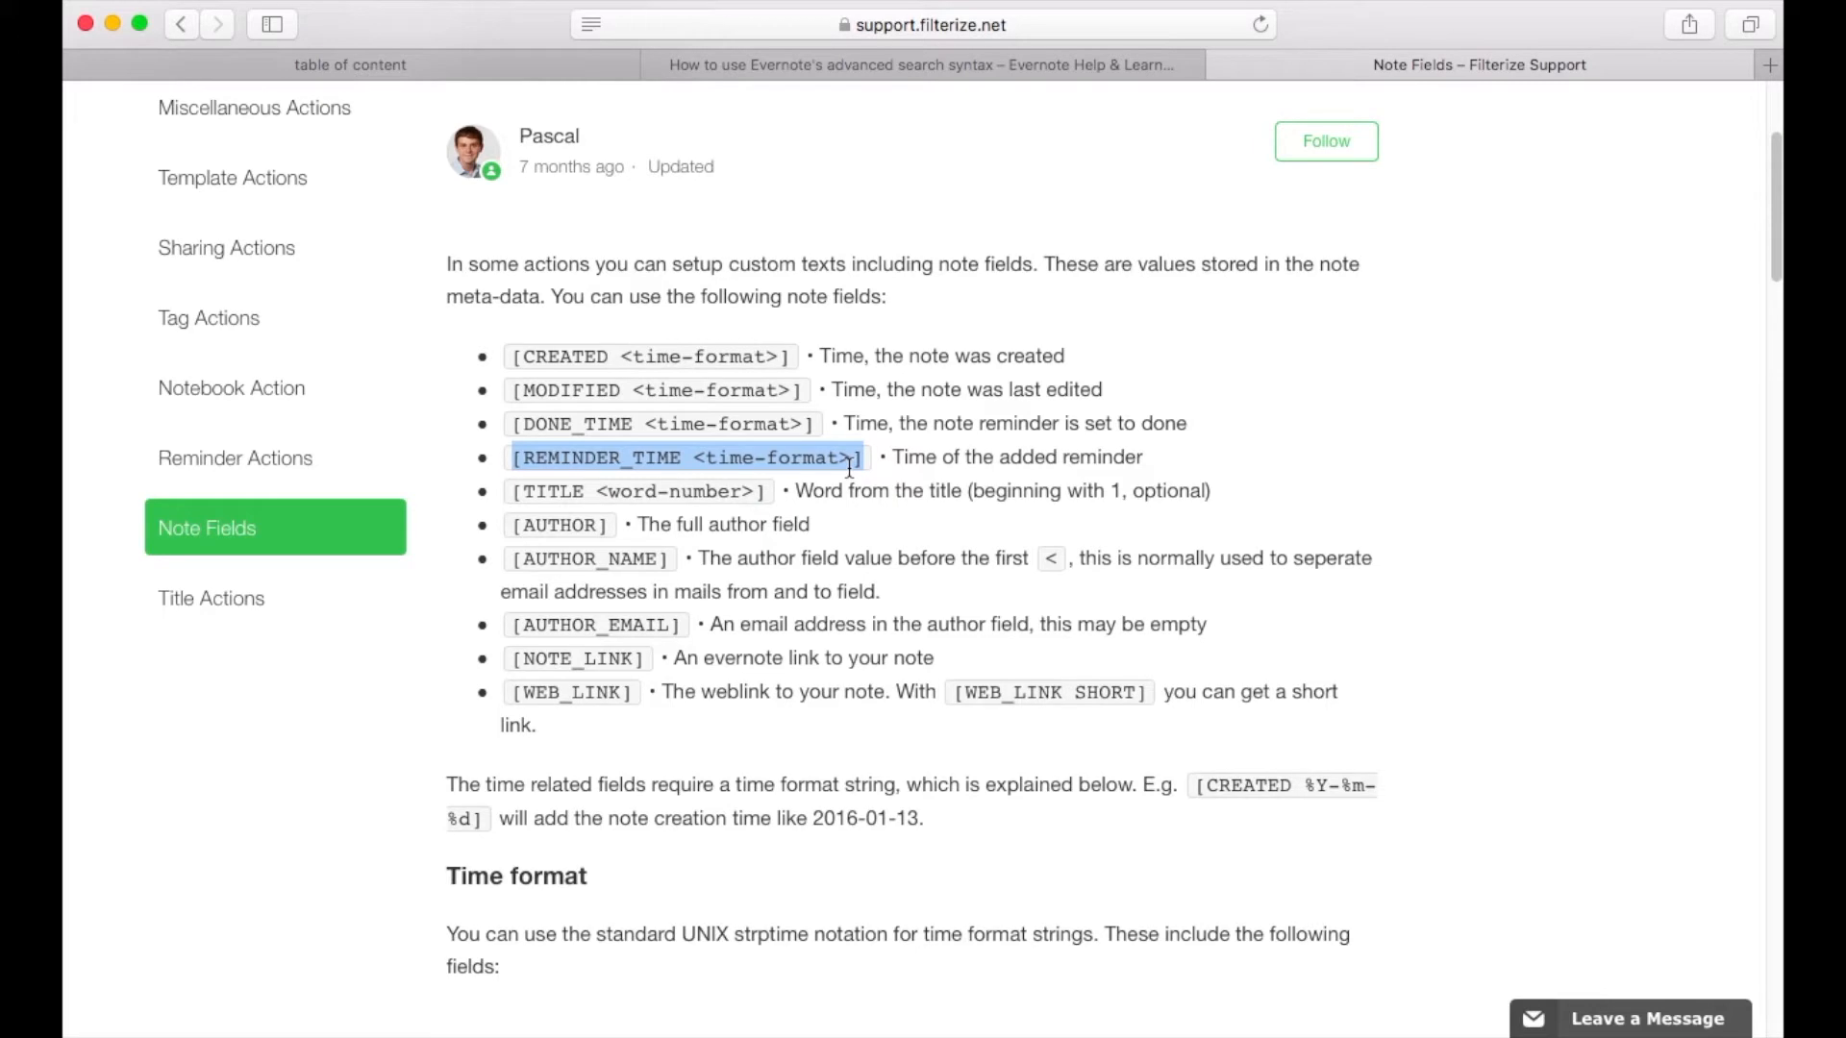
mouse_move(519, 80)
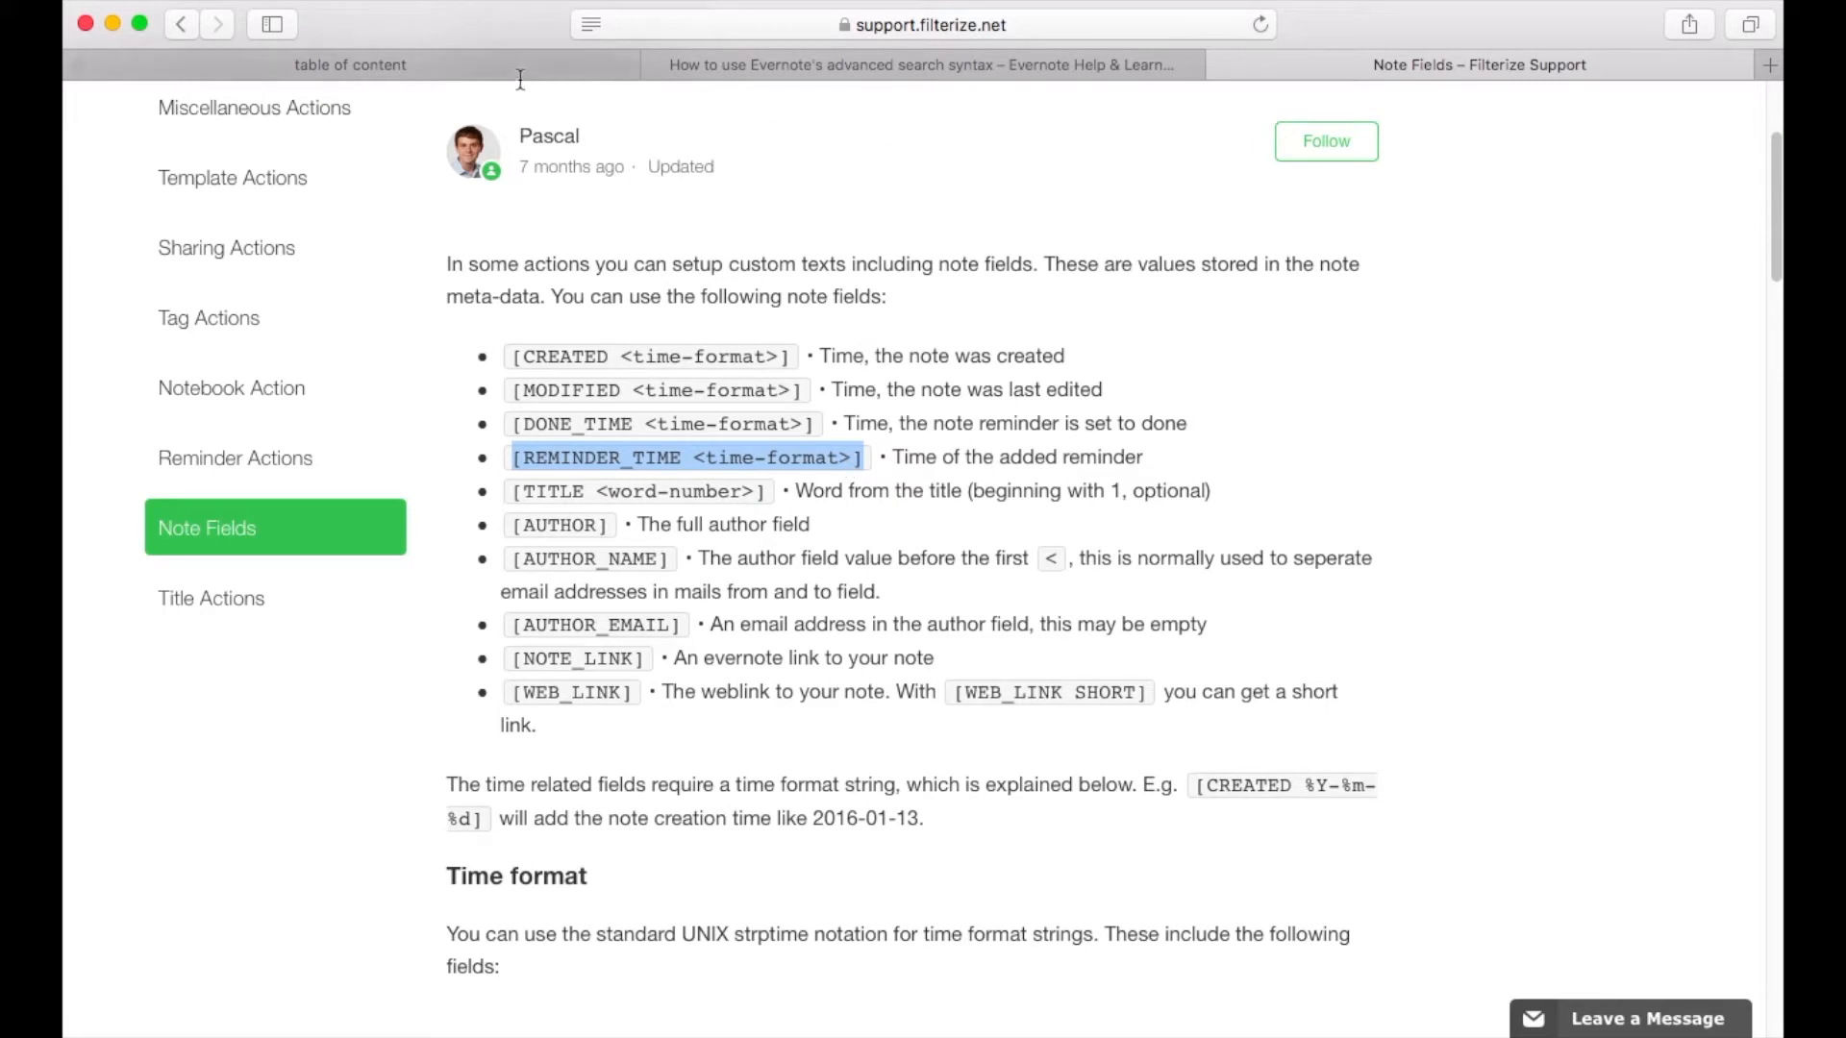
left_click(348, 65)
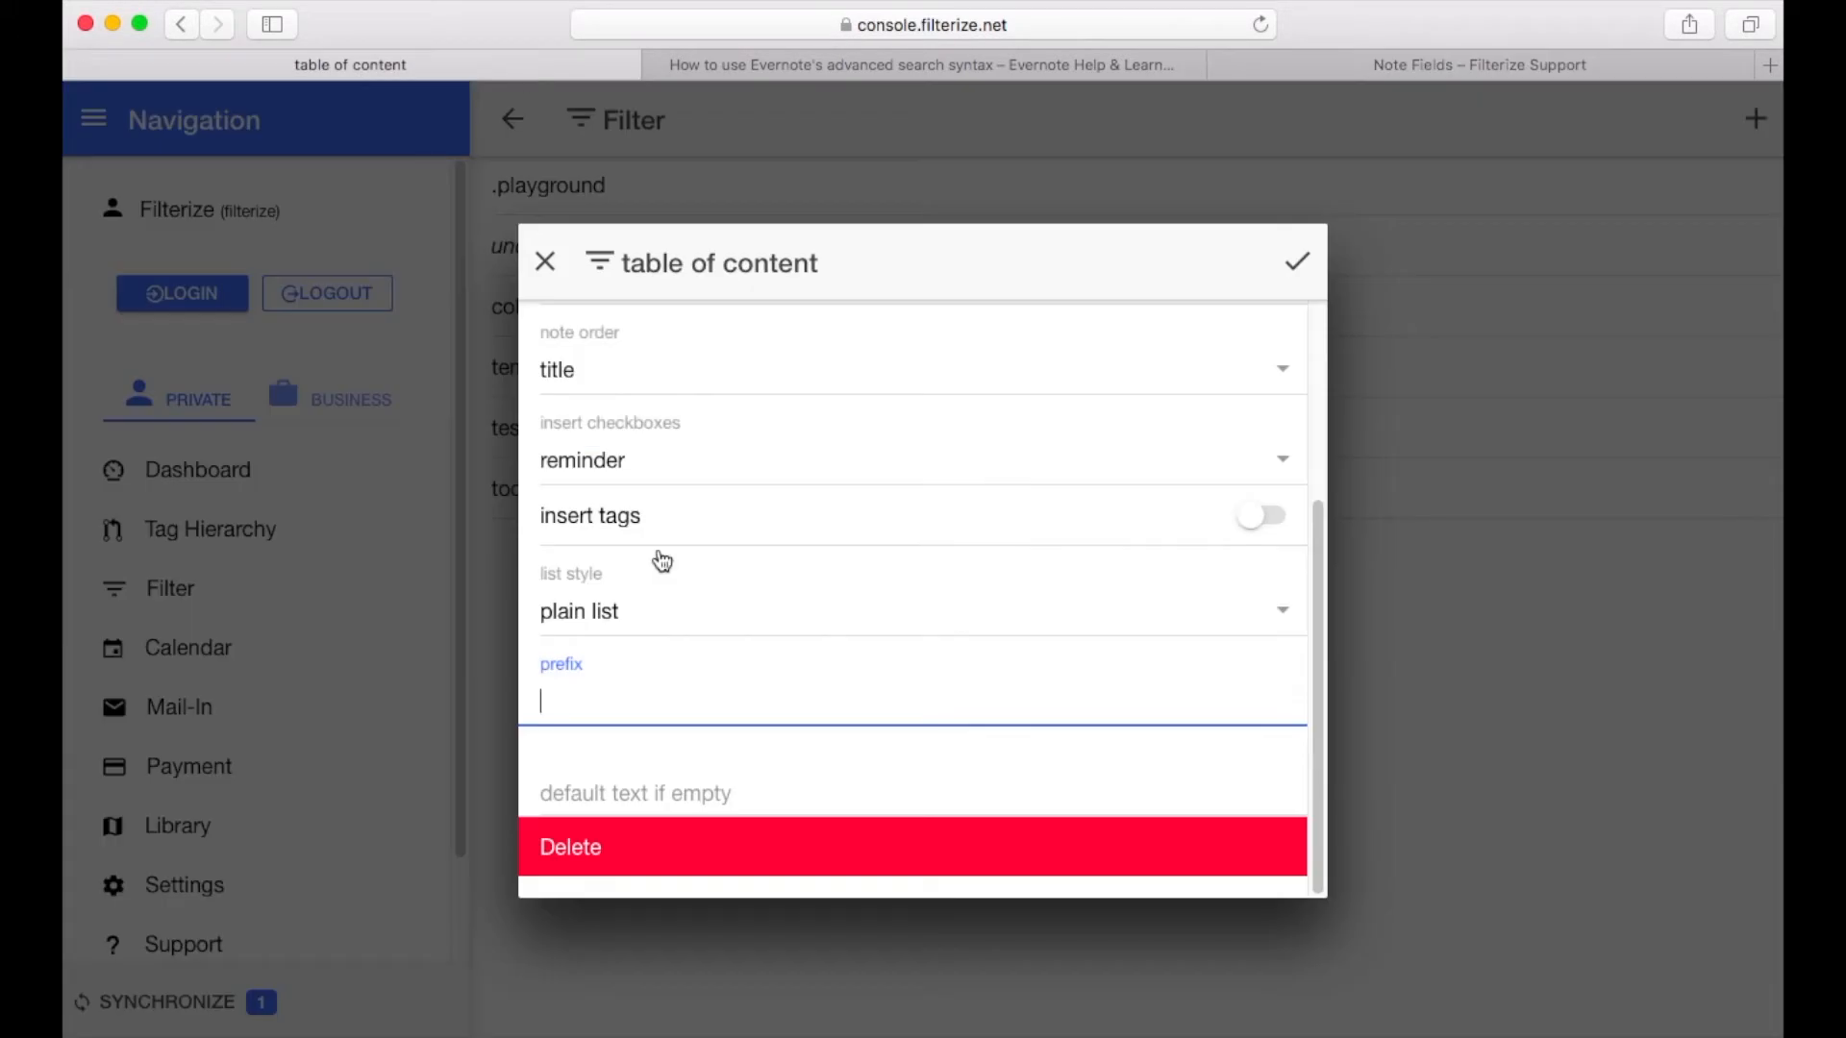
Paste [REMINDER_TIME <time-format>] into the table of content prefix field
type("[REMINDER_TIME <time-format>]")
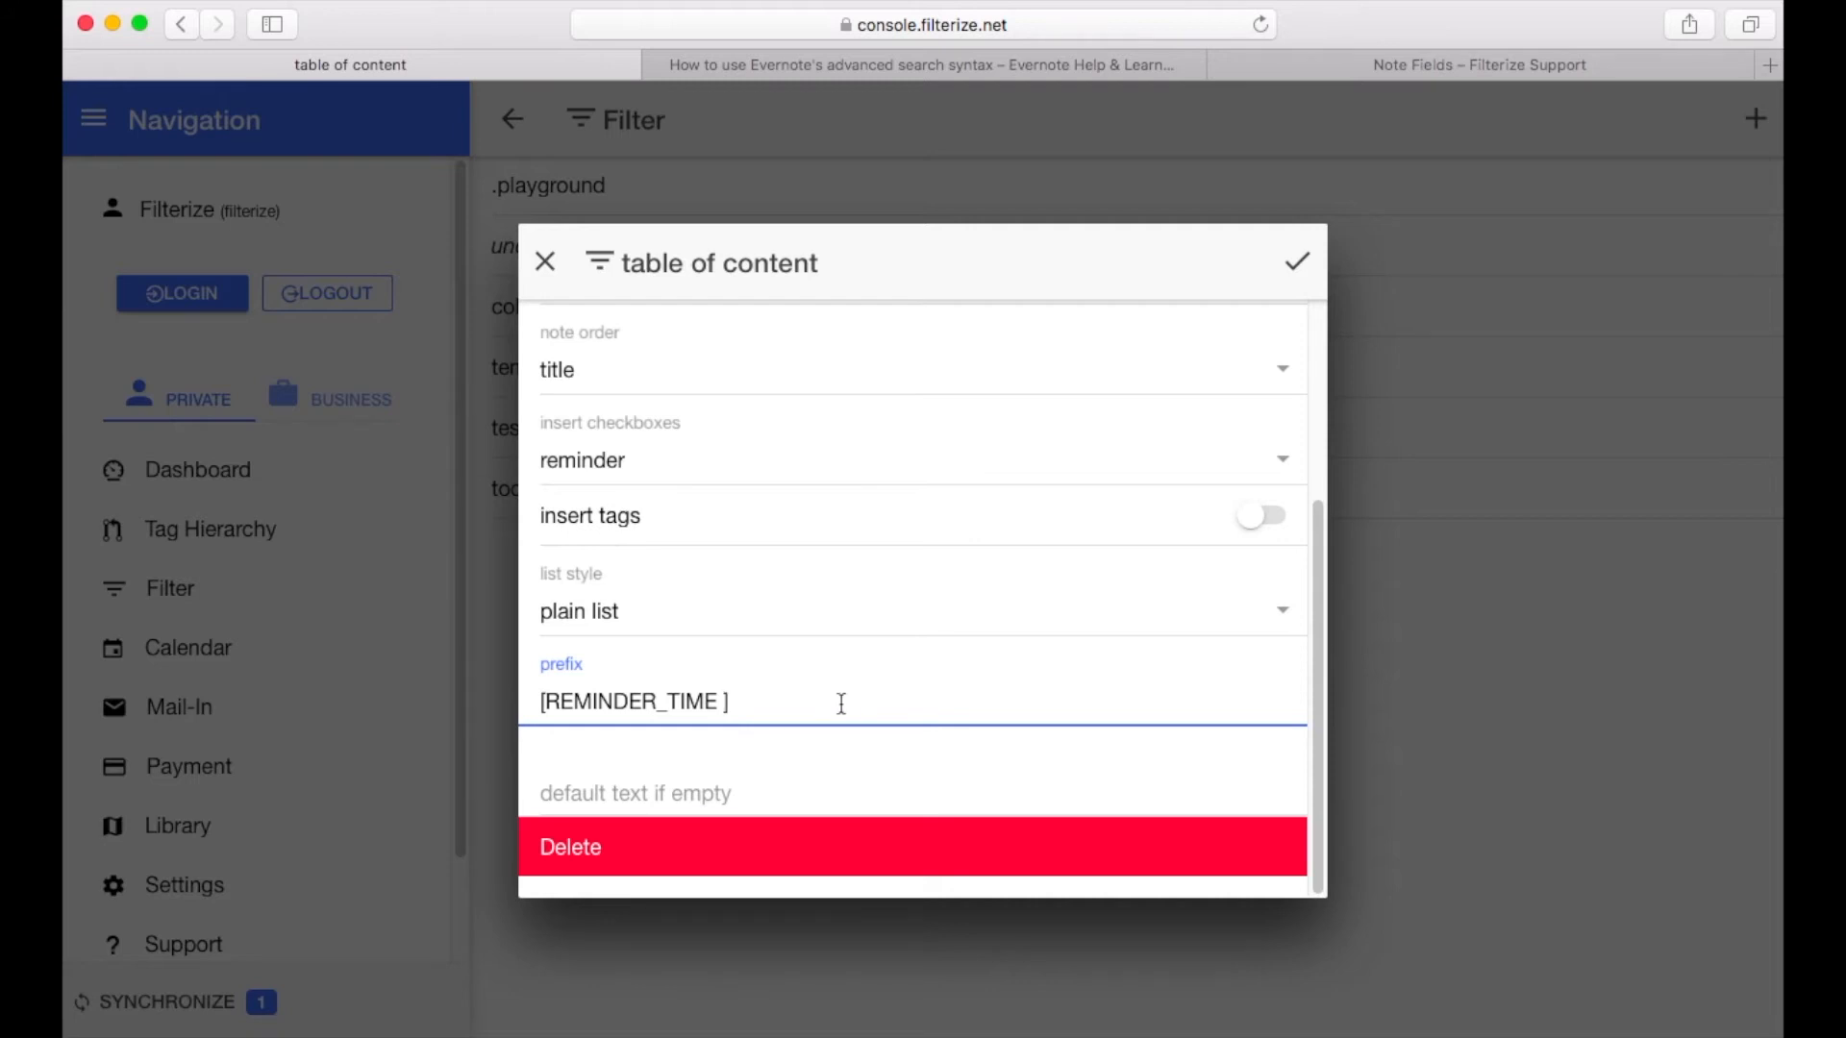
mouse_move(837, 703)
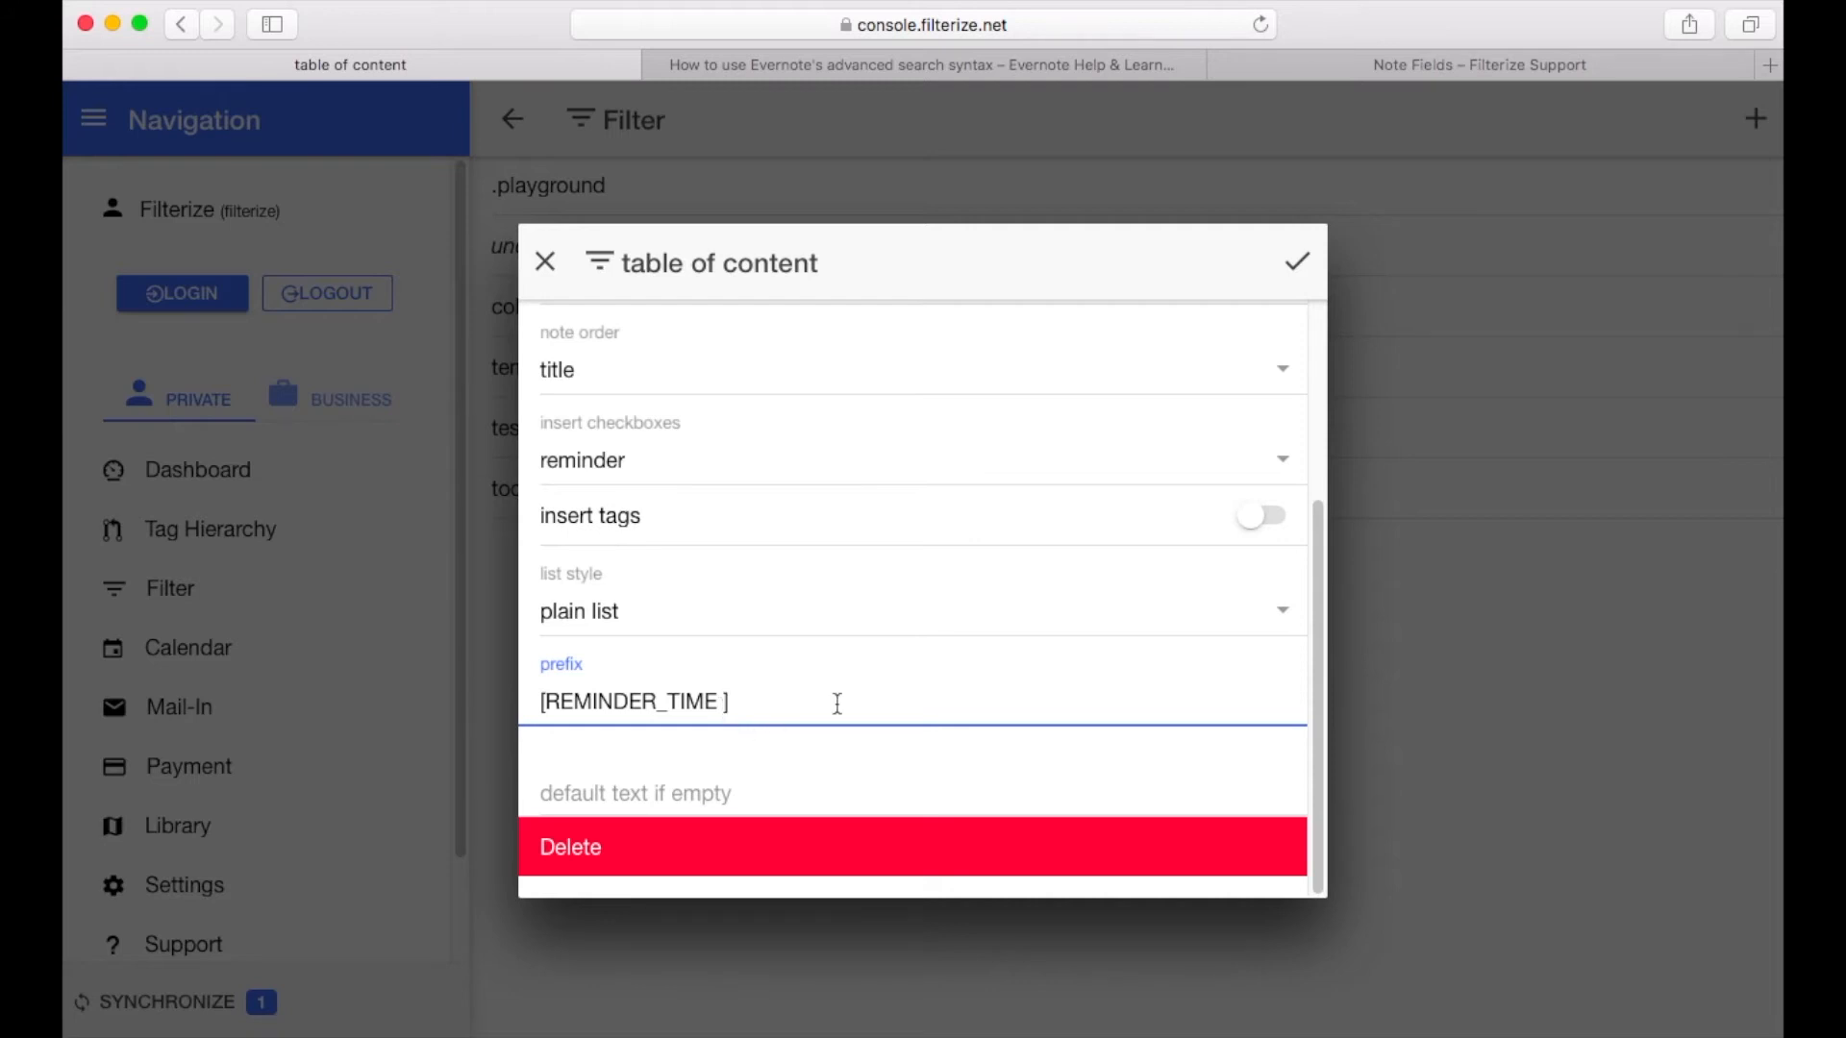
mouse_move(862, 698)
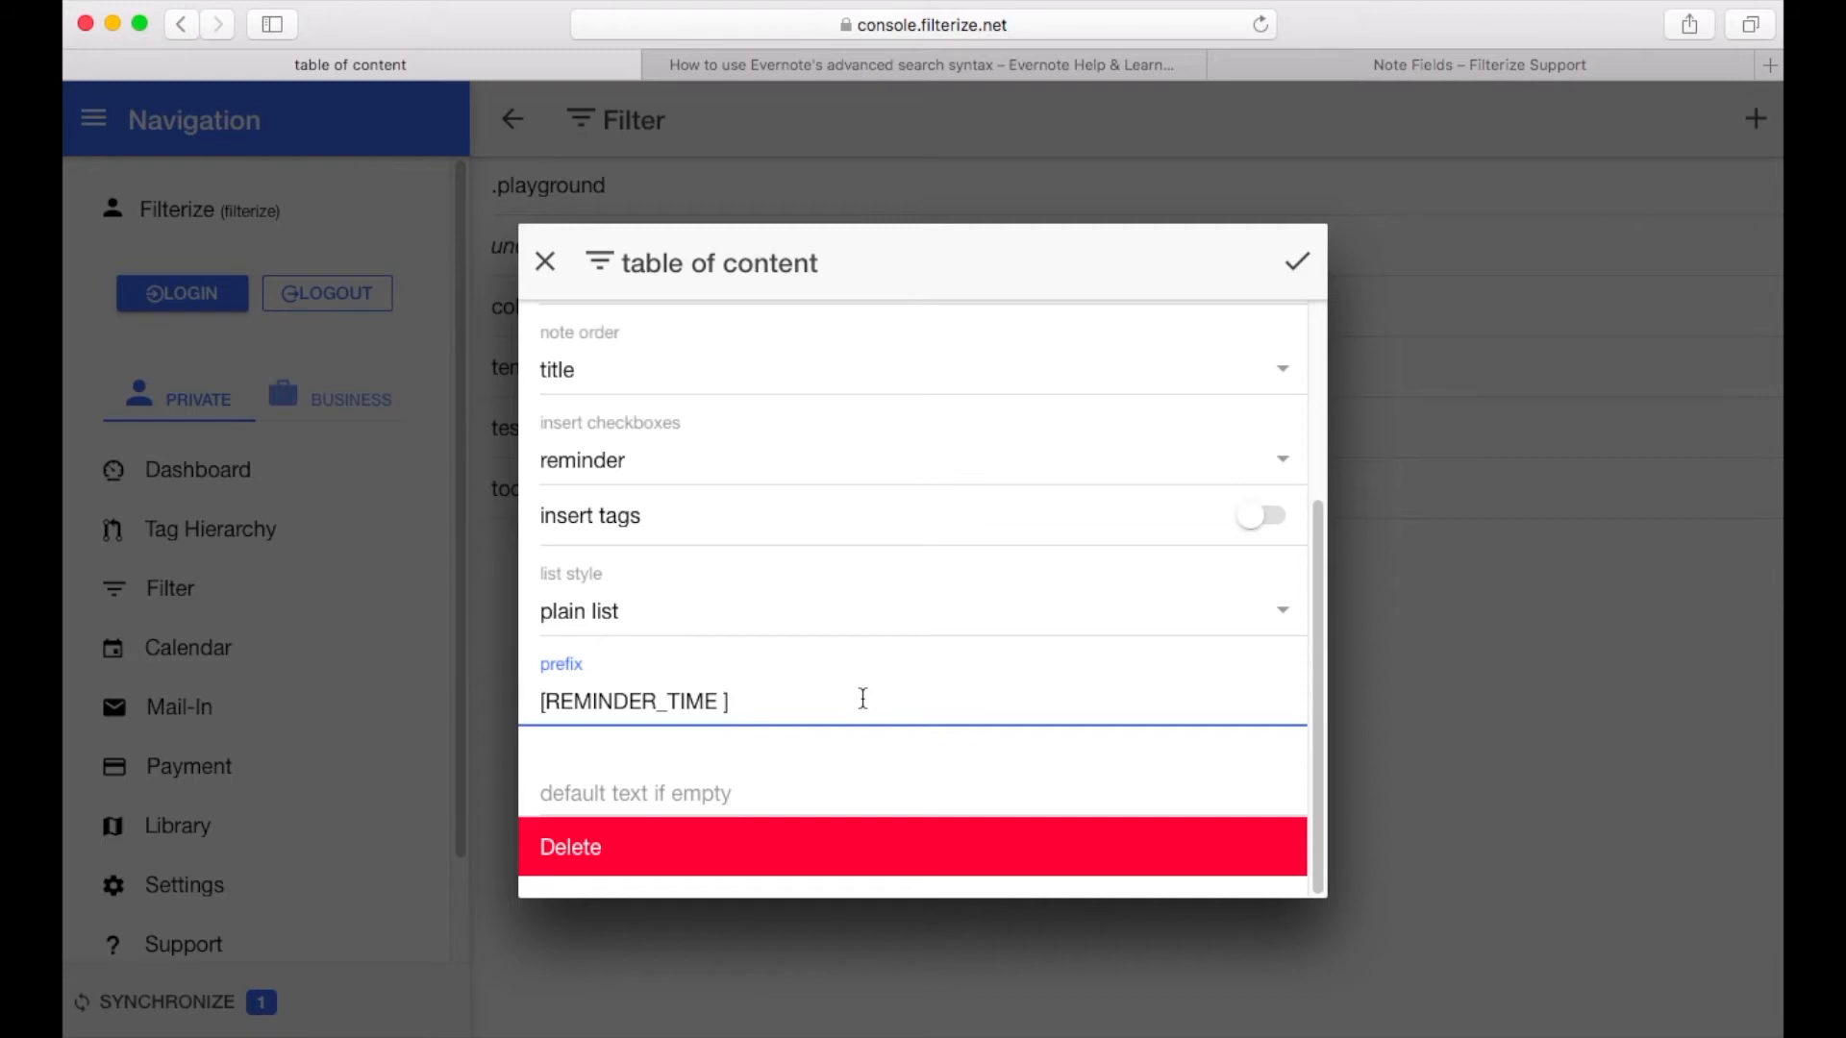
Fill the REMINDER_TIME format with year, month, day codes and separators, giving %Y-%m-%d
type("%Y %m")
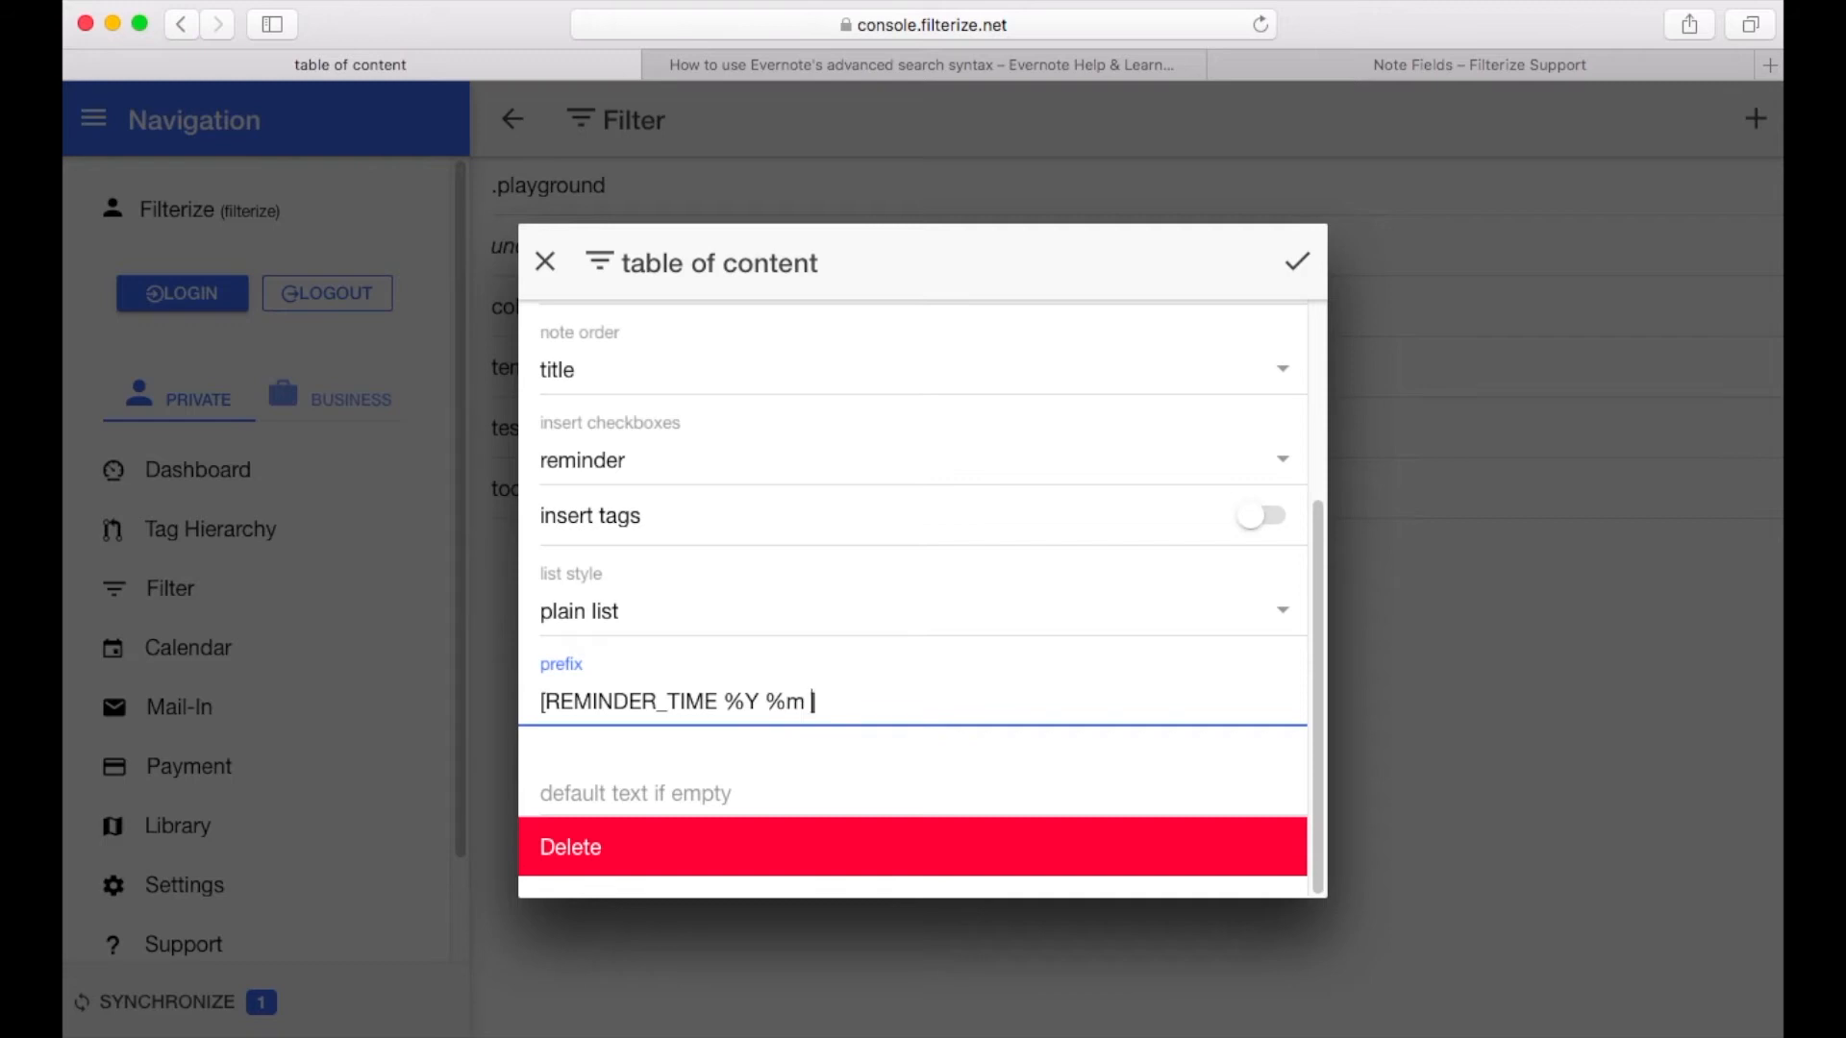
type("%d]")
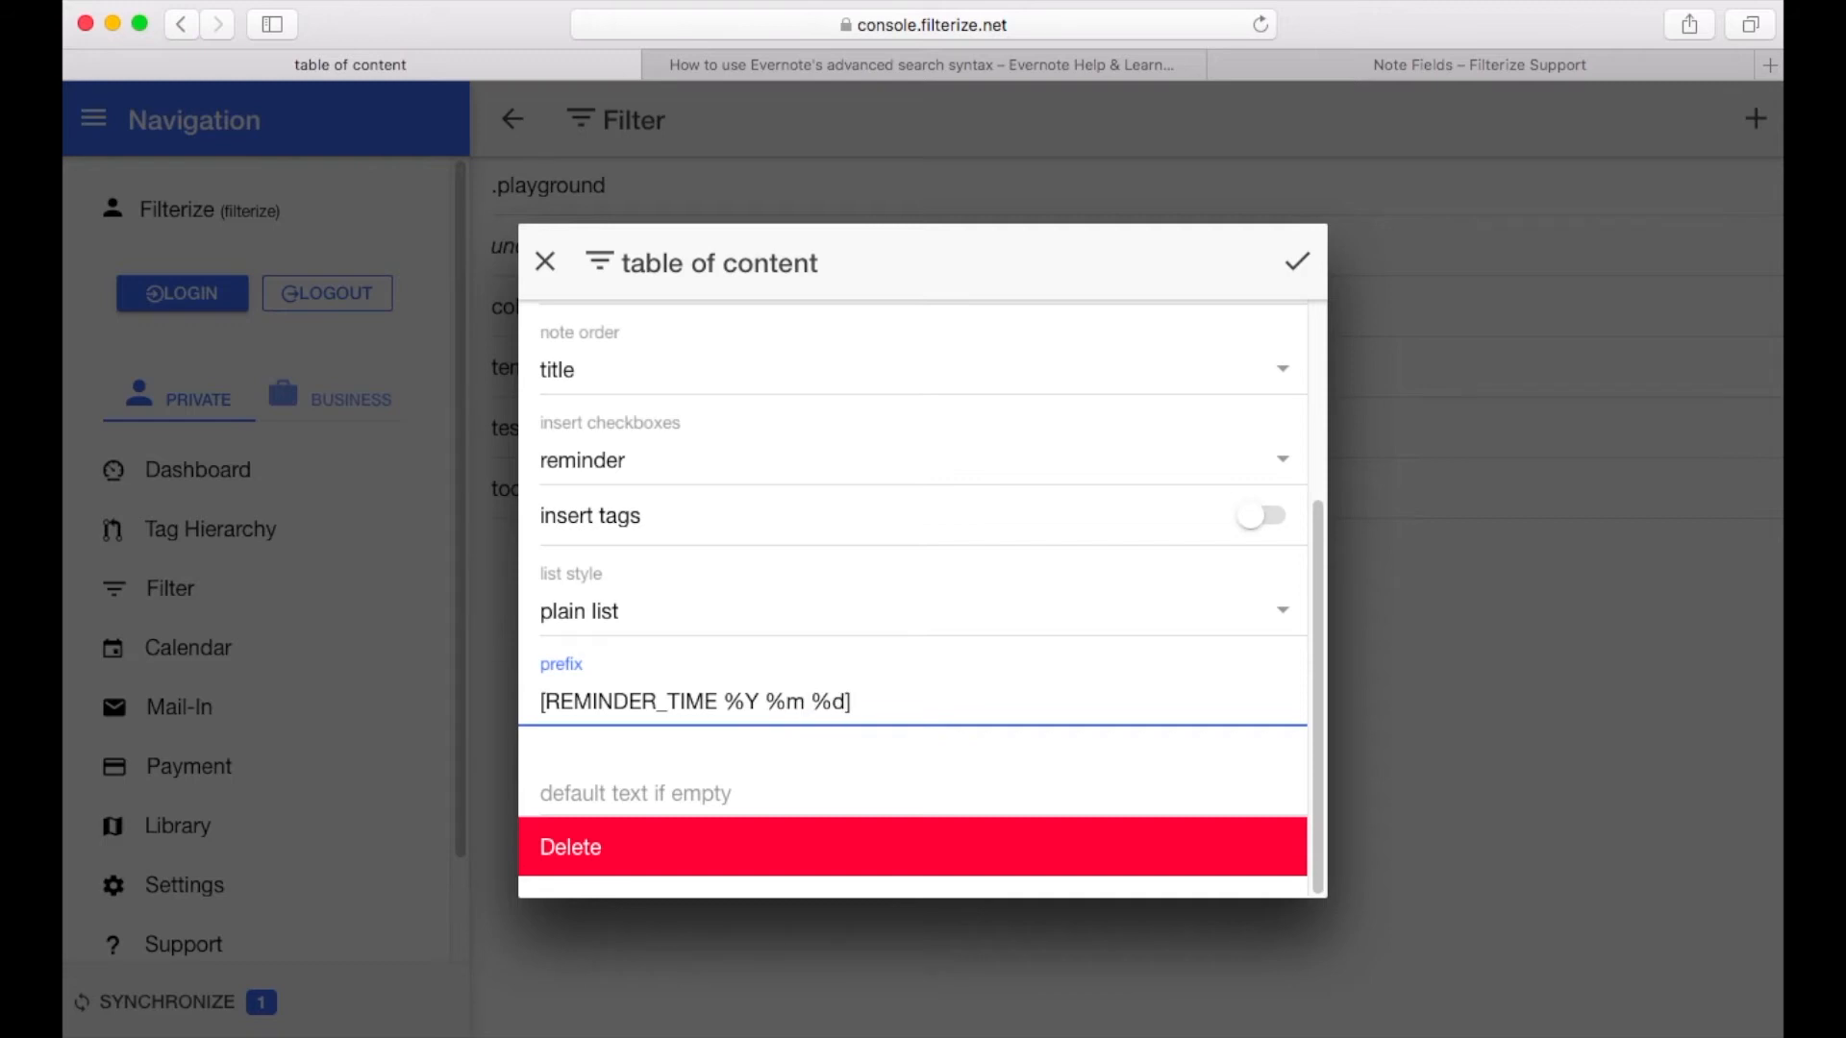
left_click(854, 701)
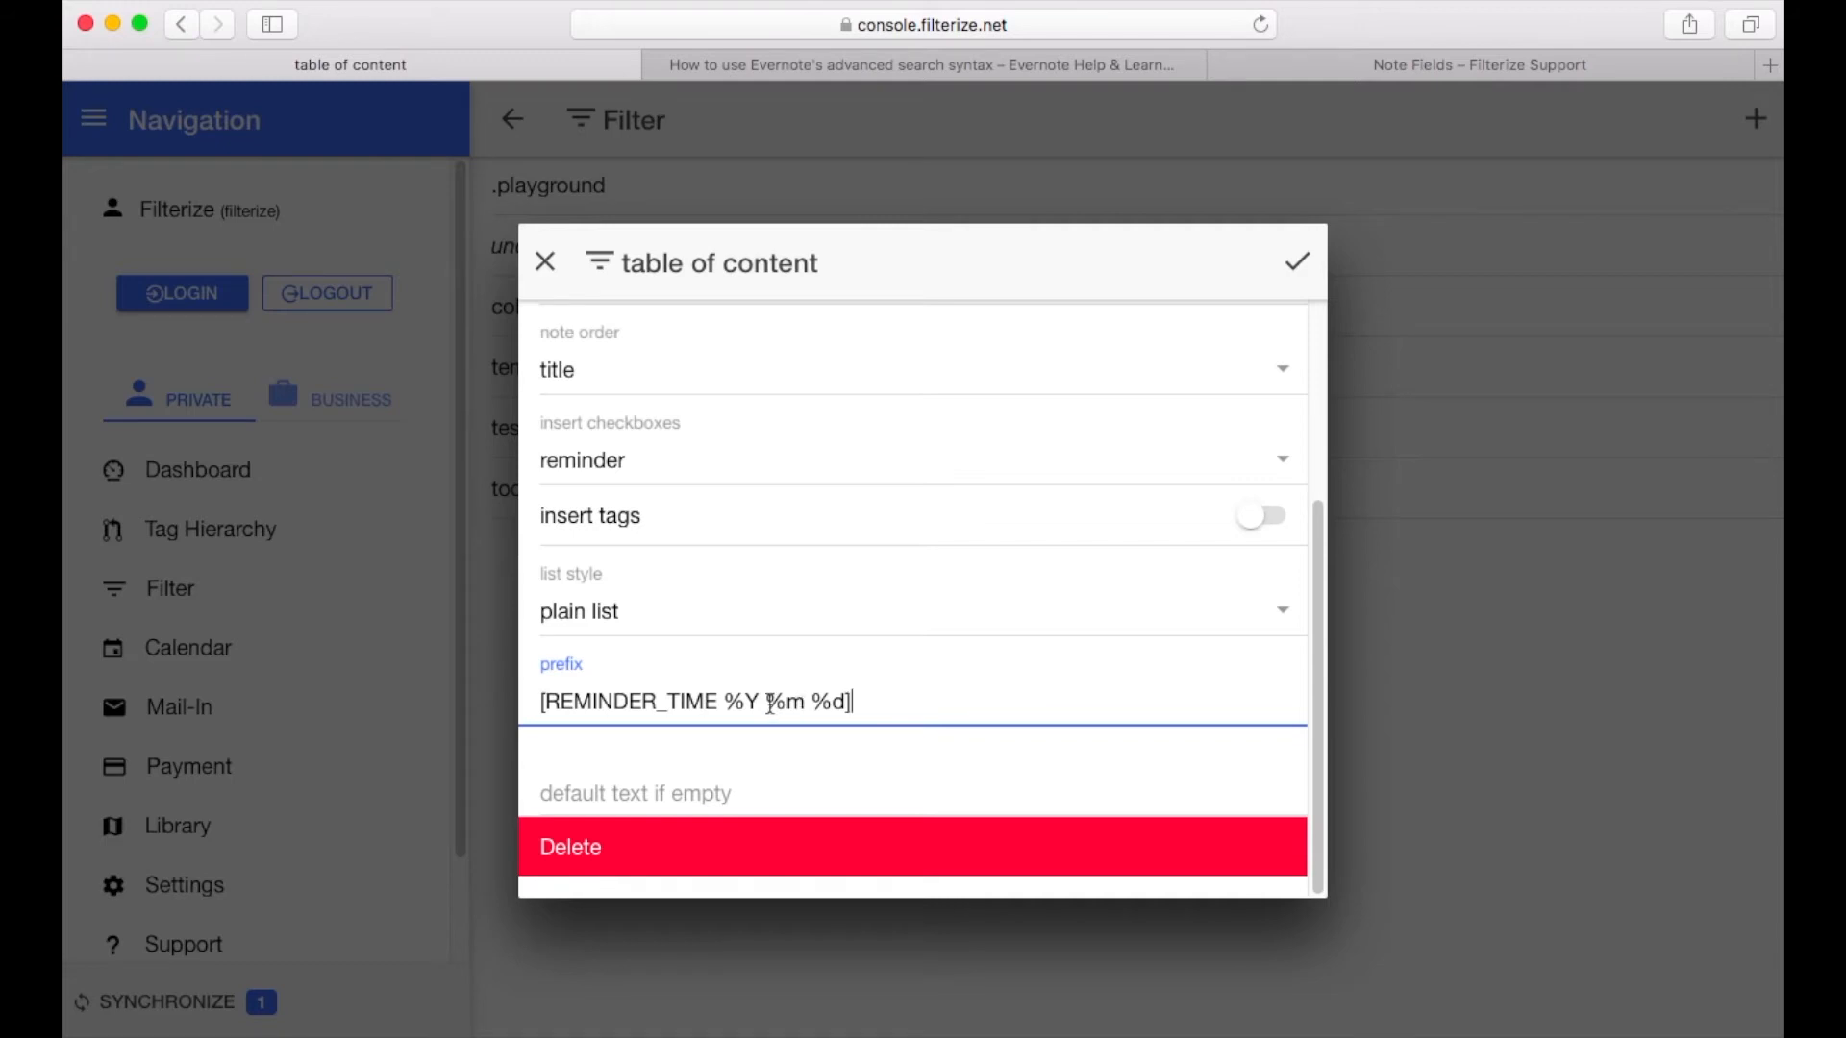
type(".")
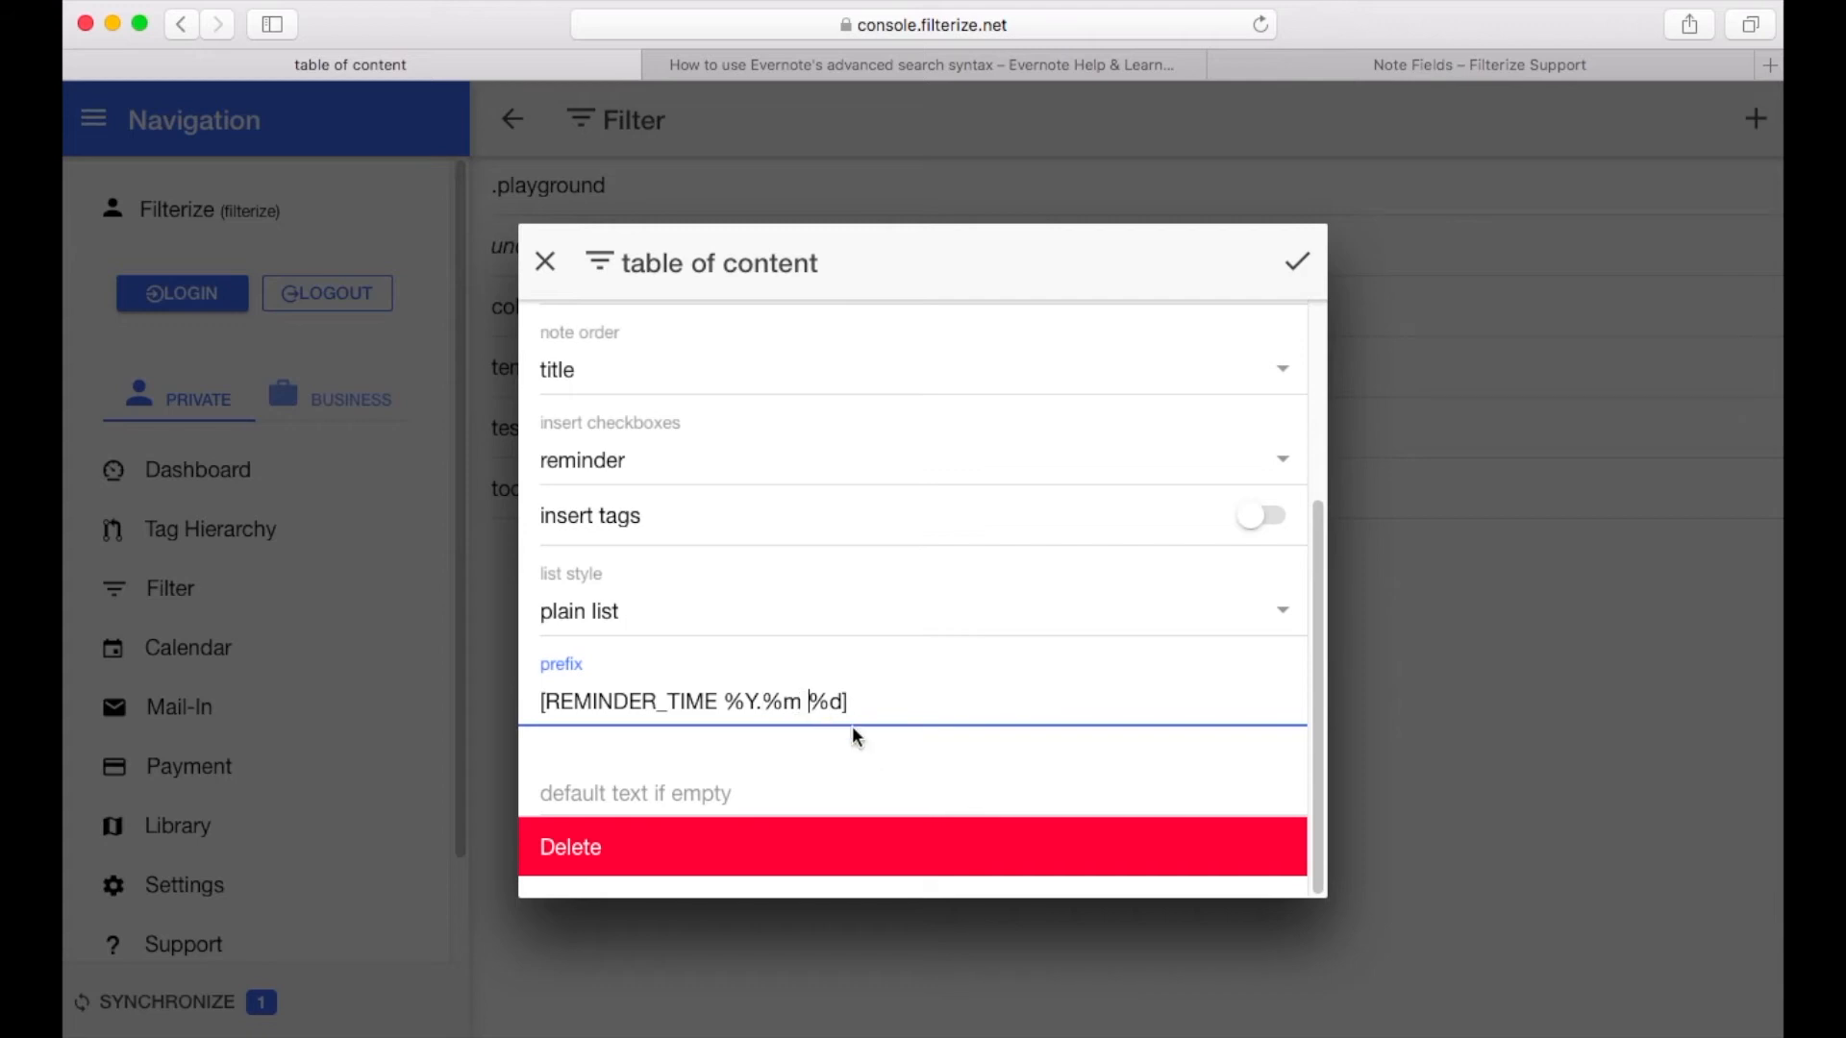
type(".")
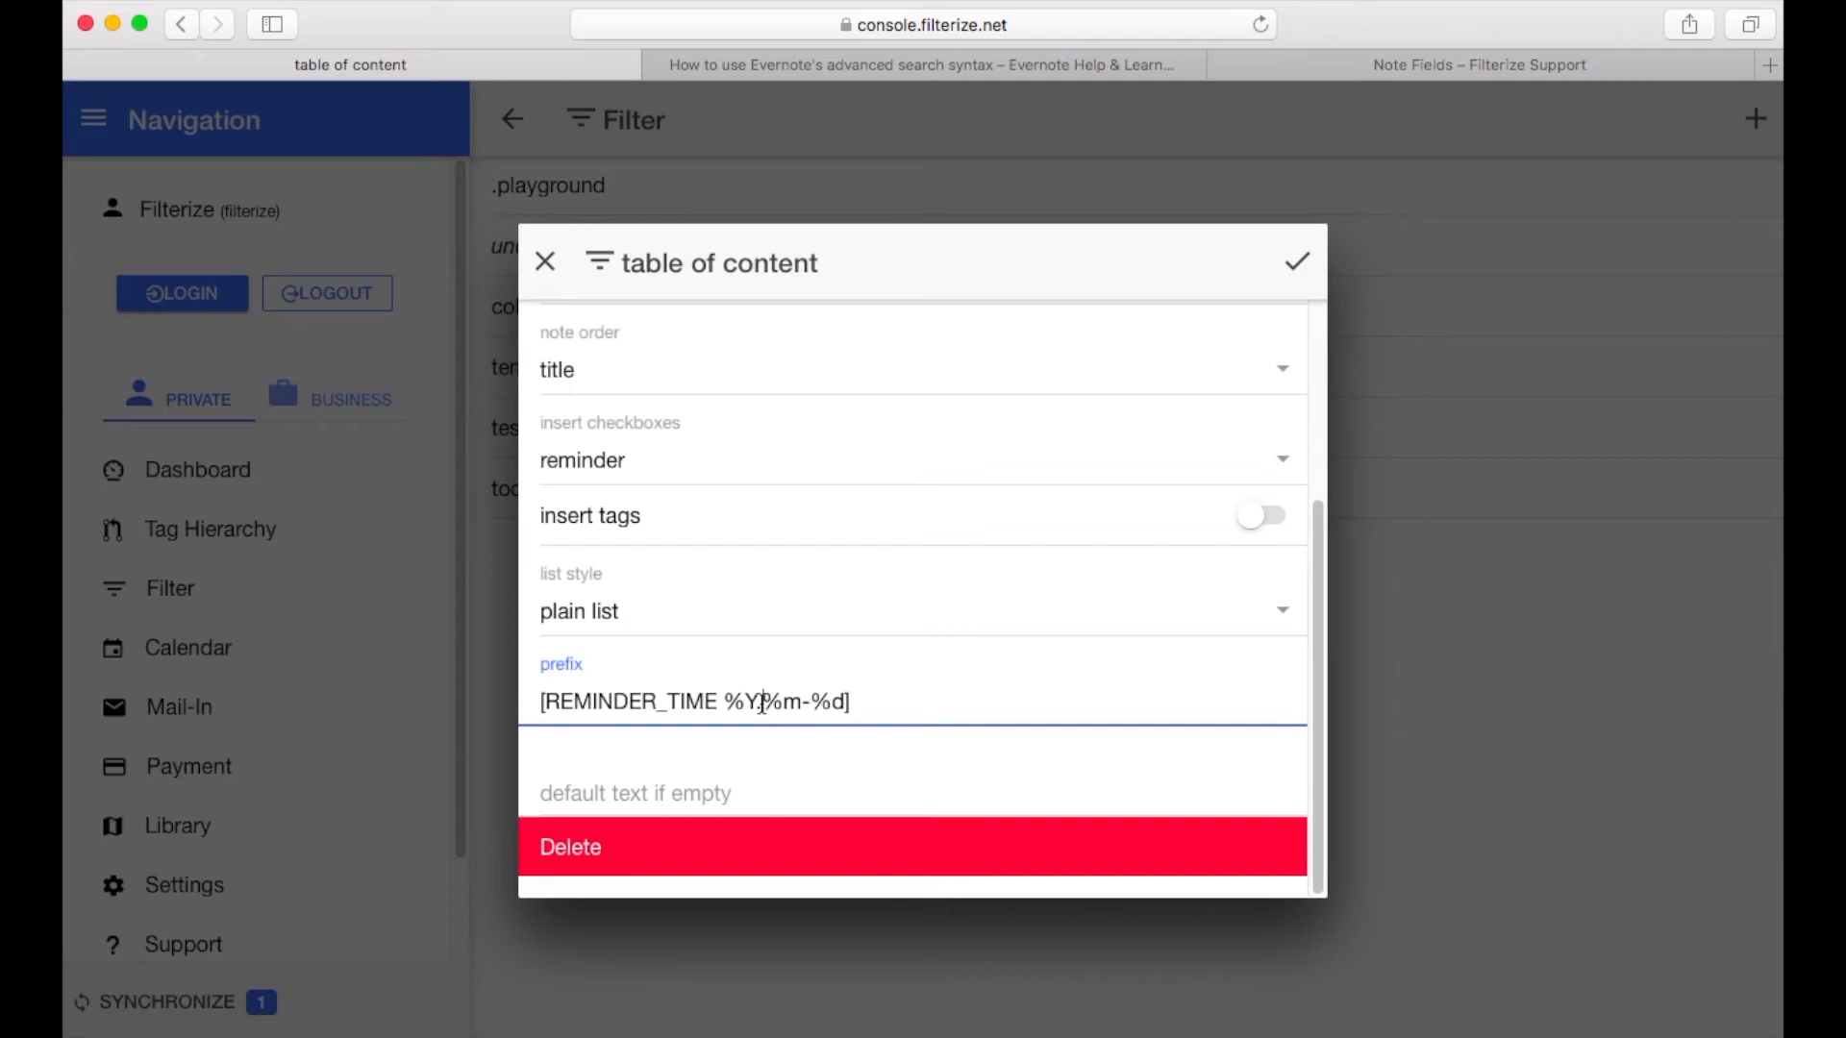
type("-")
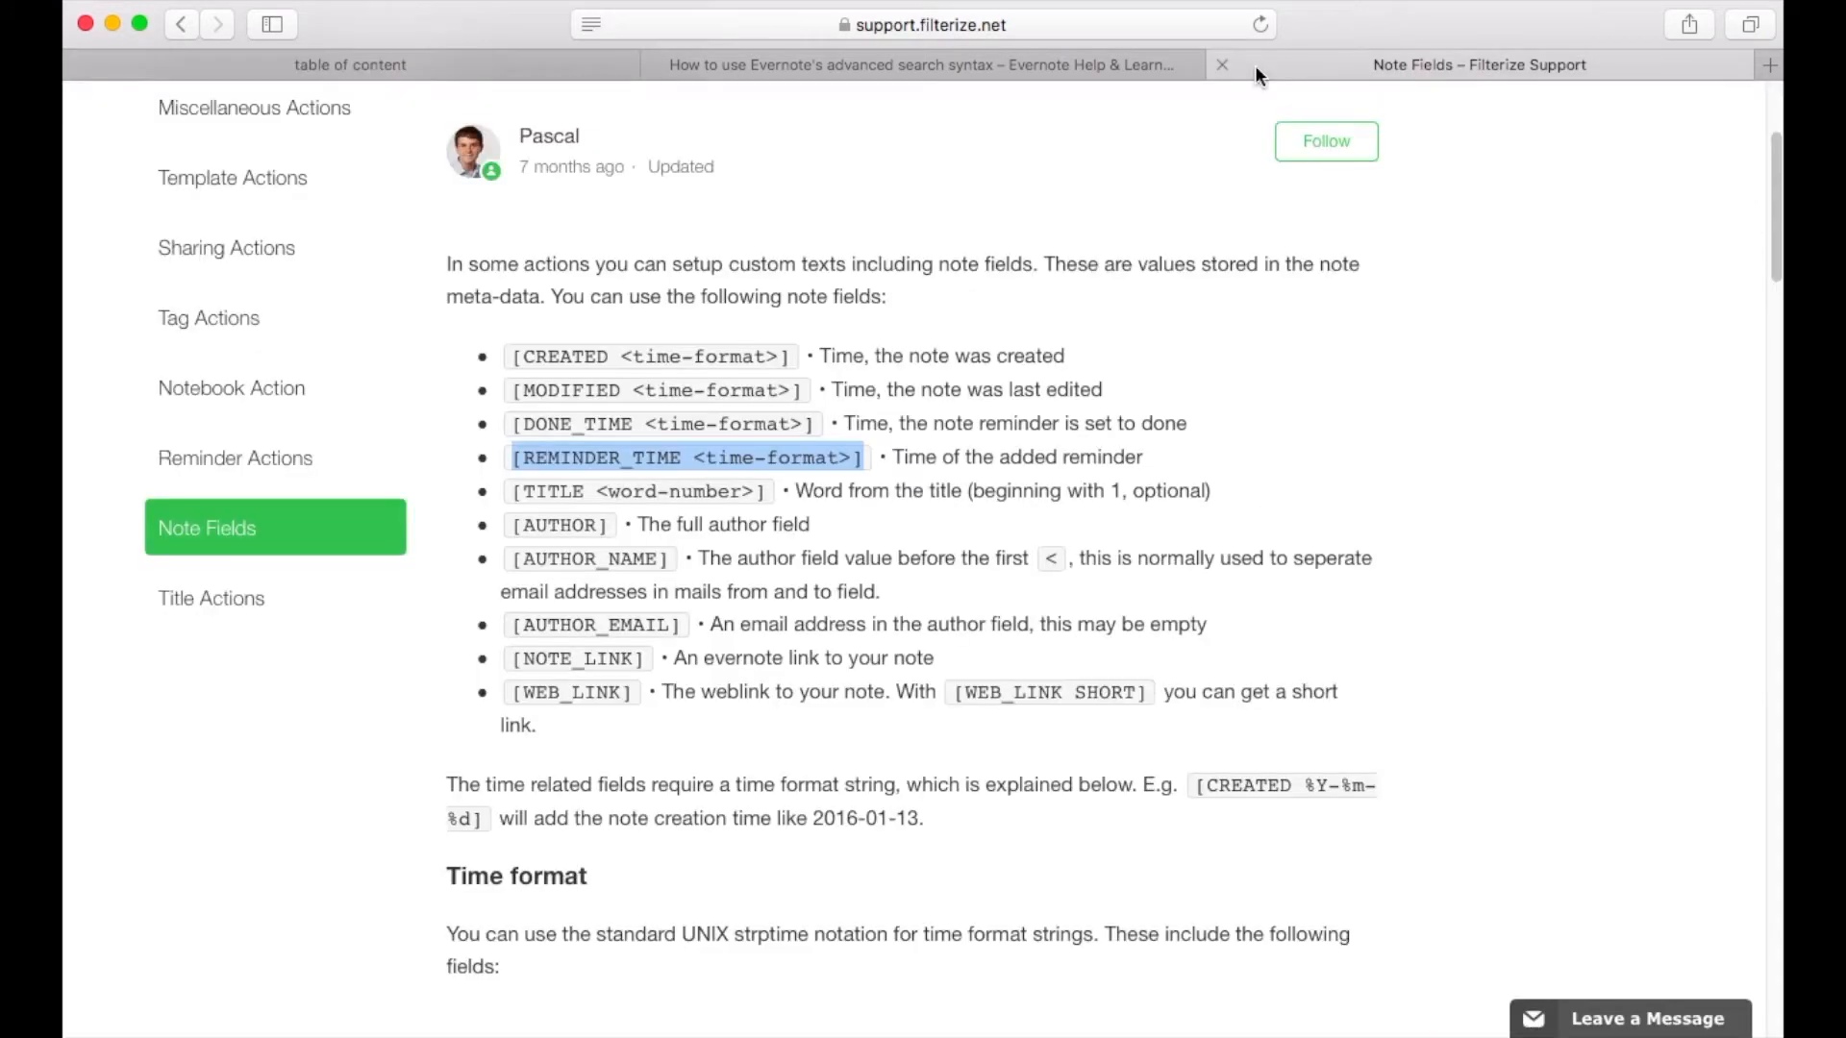
Scroll through the Note Fields date format table down to the seconds codes
scroll("down", 3)
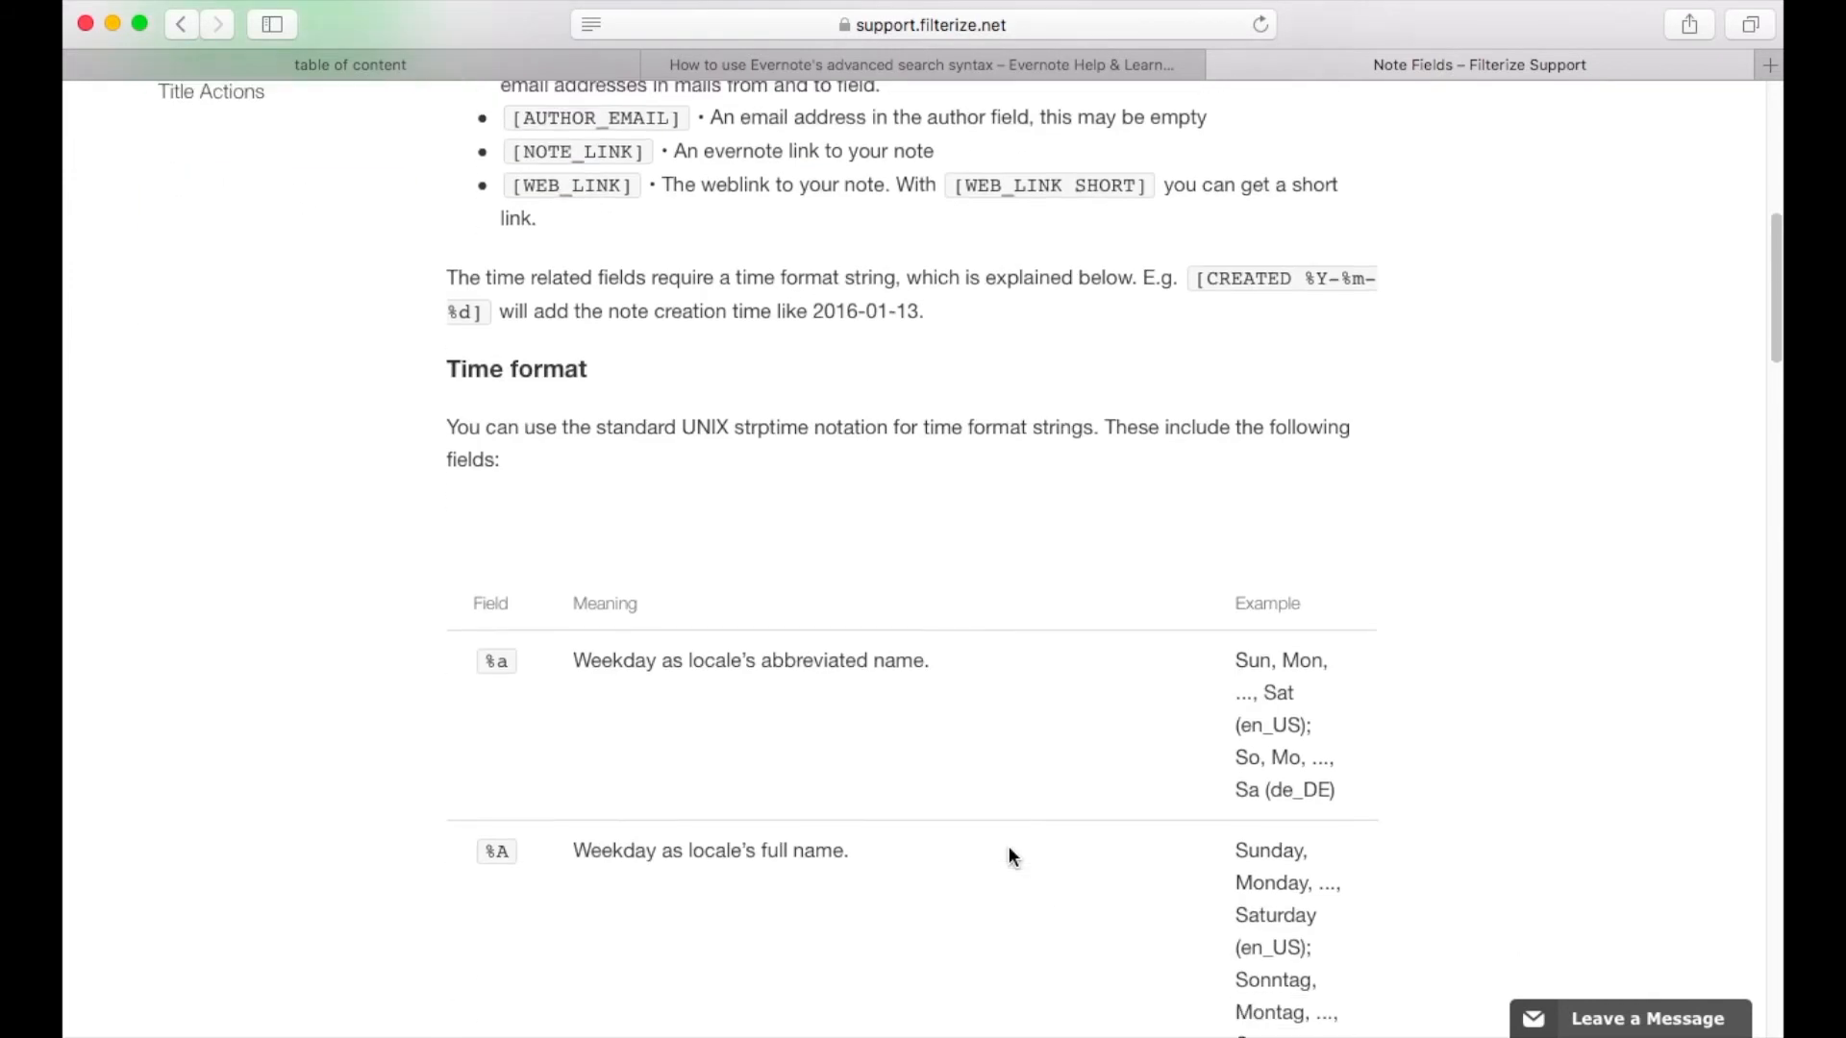
scroll("down", 3)
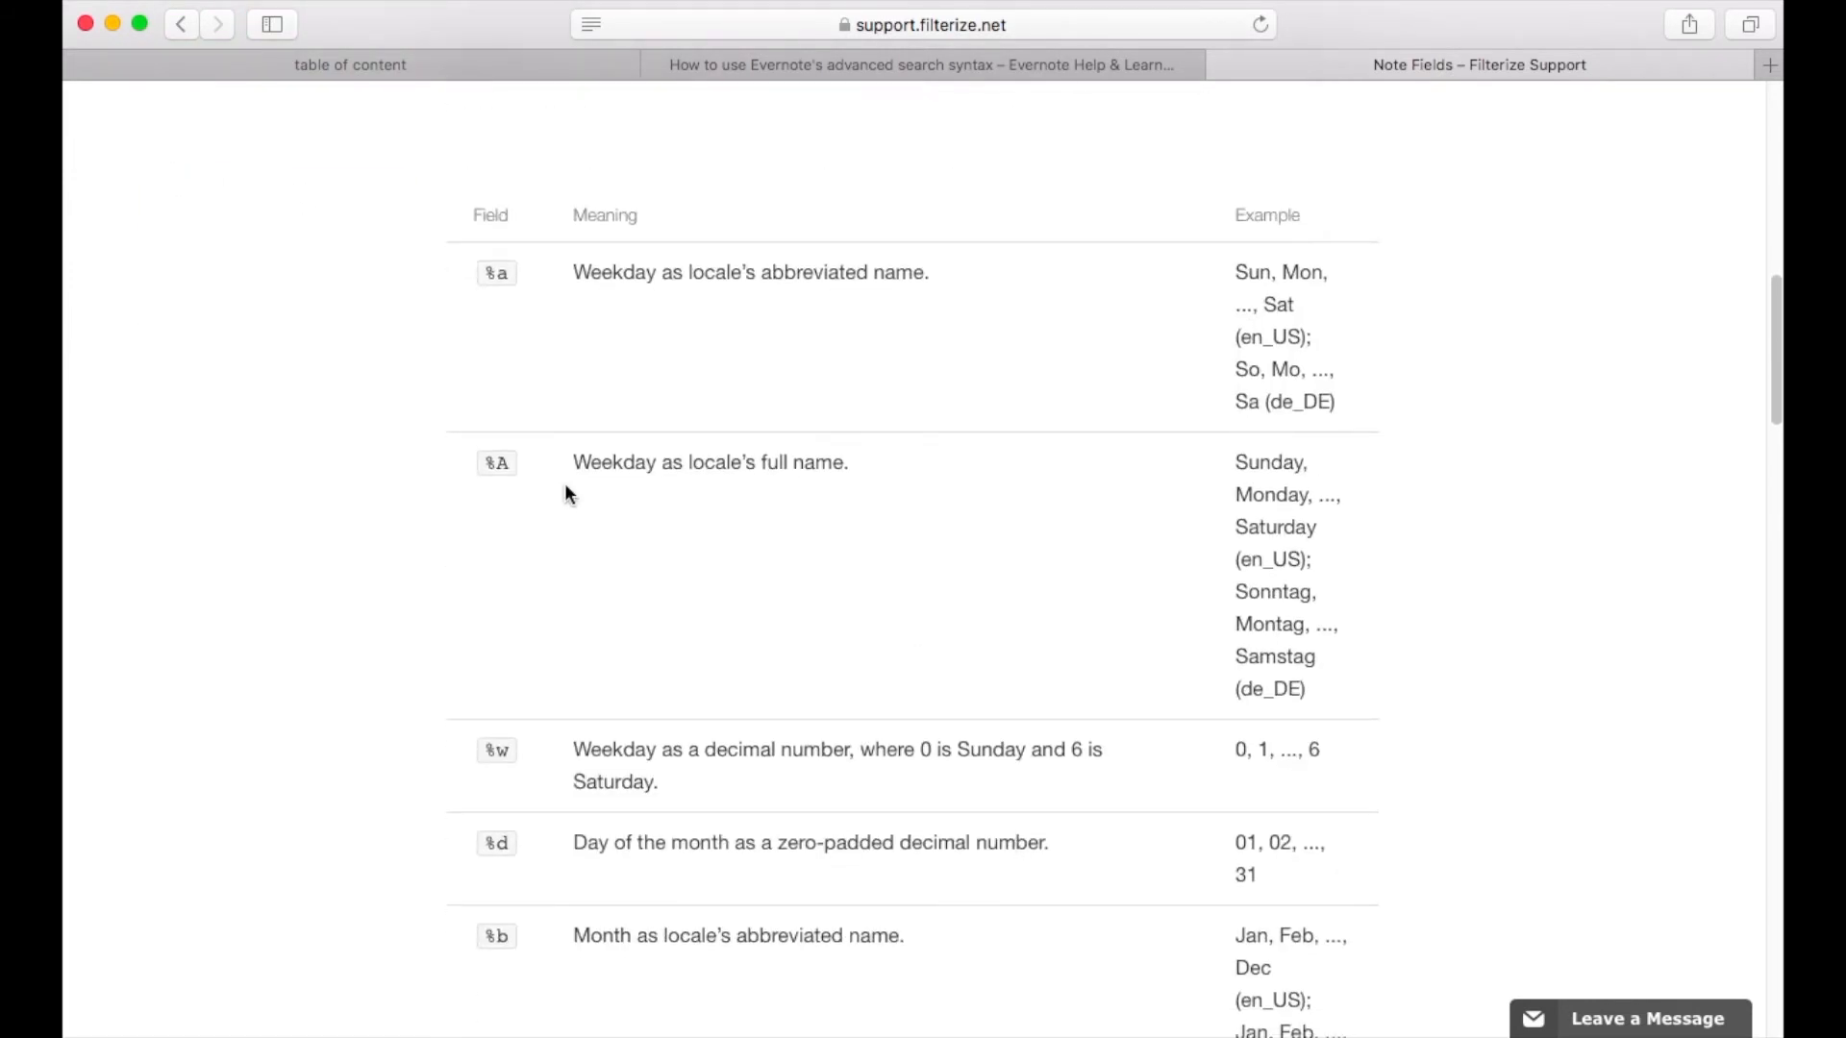
mouse_move(974, 597)
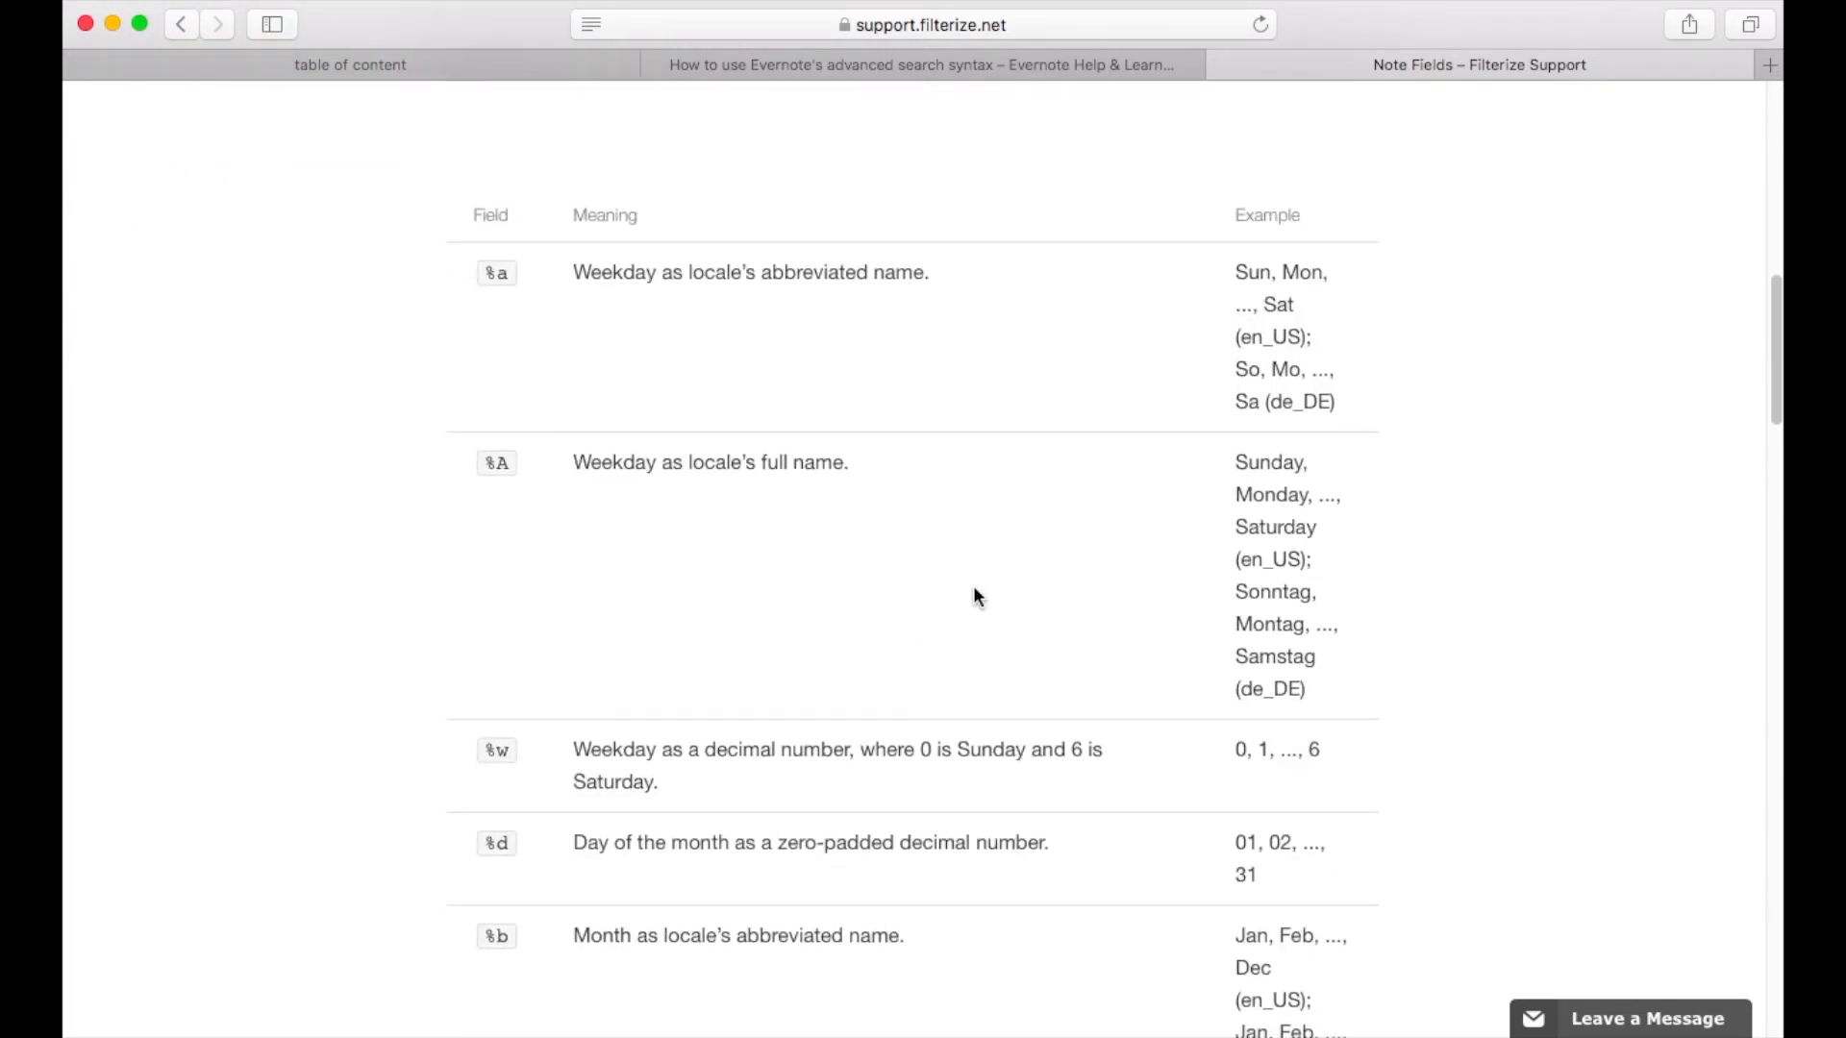
scroll("down", 3)
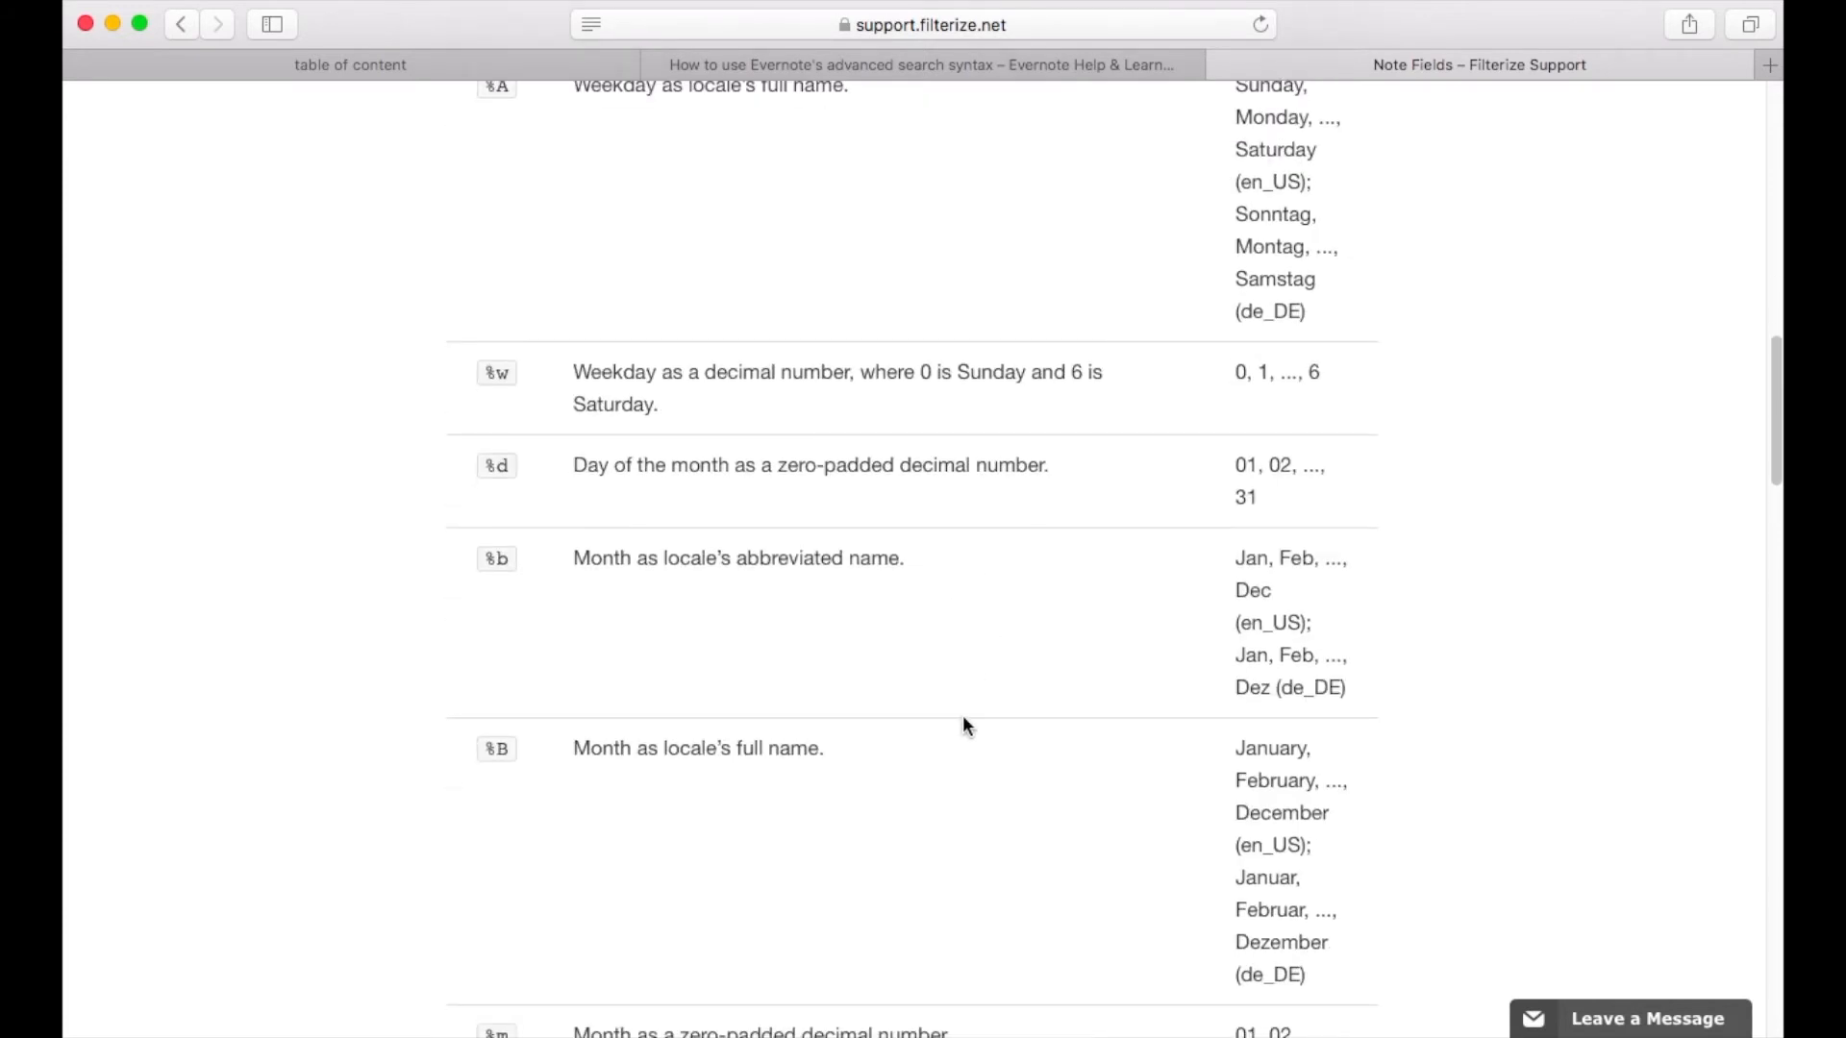
scroll("down", 3)
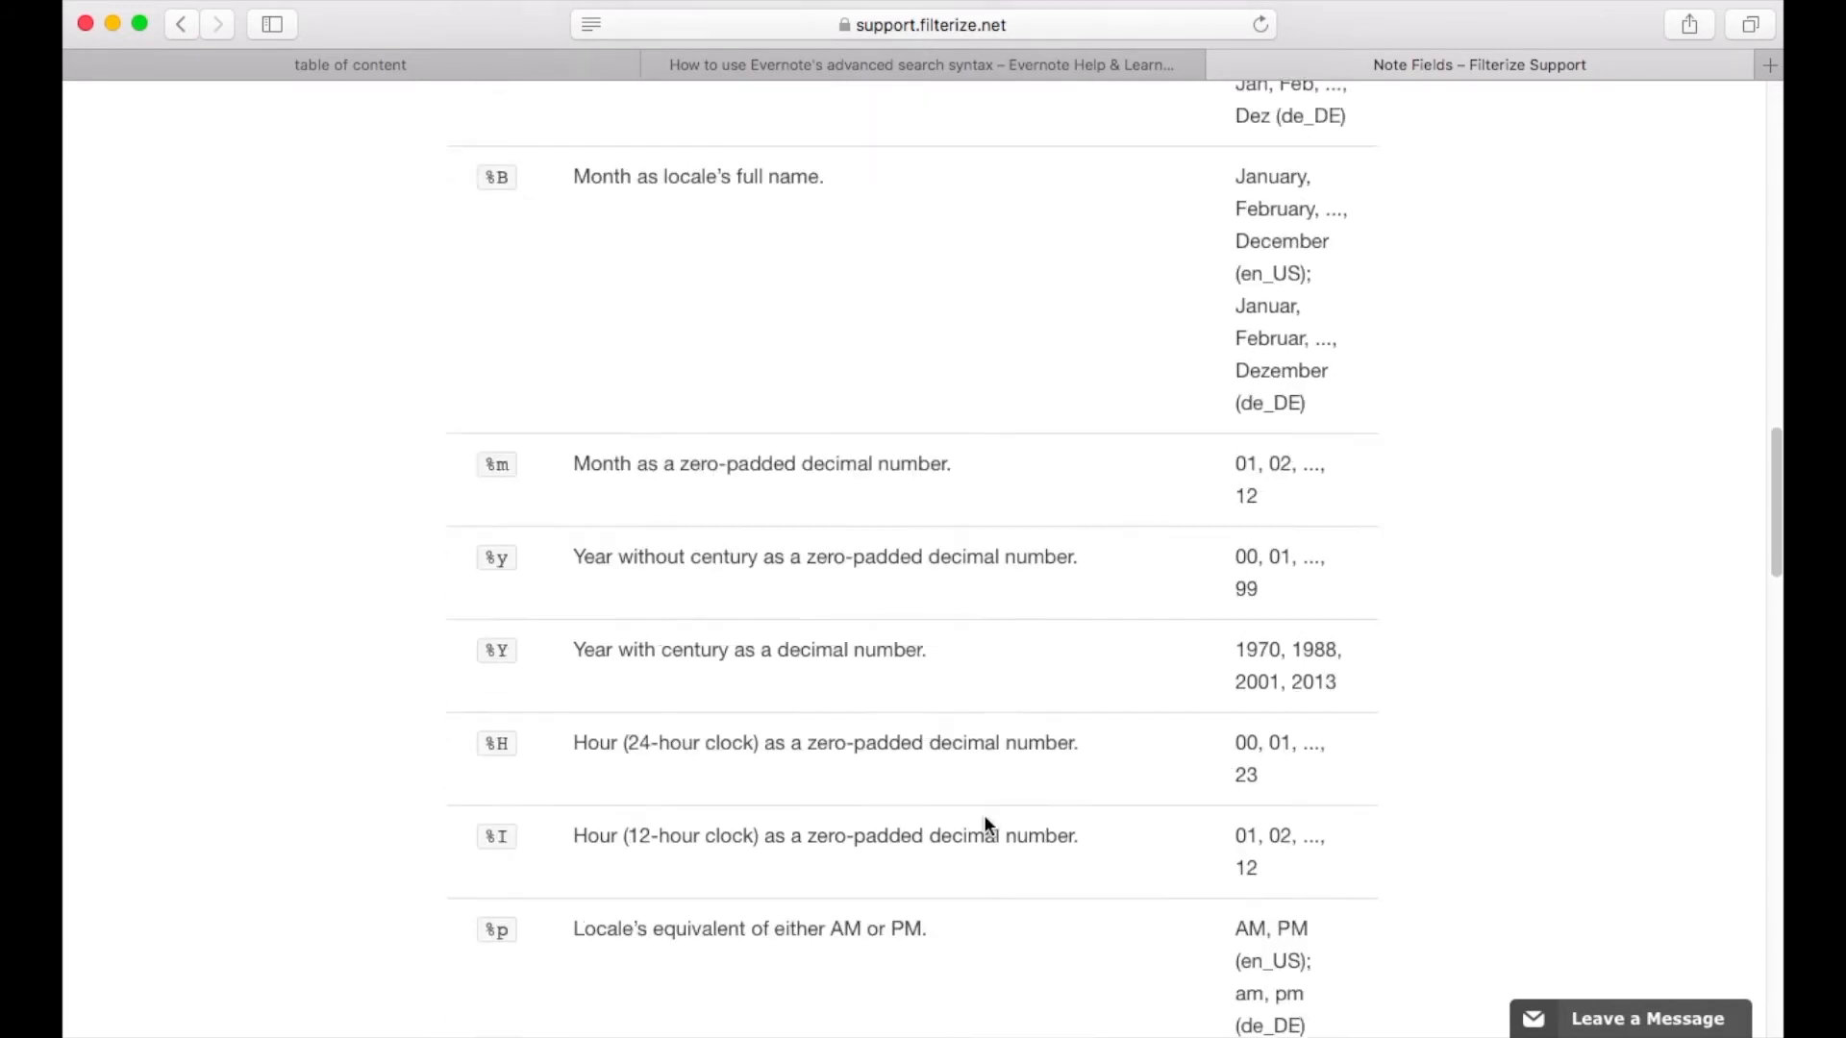
scroll("down", 3)
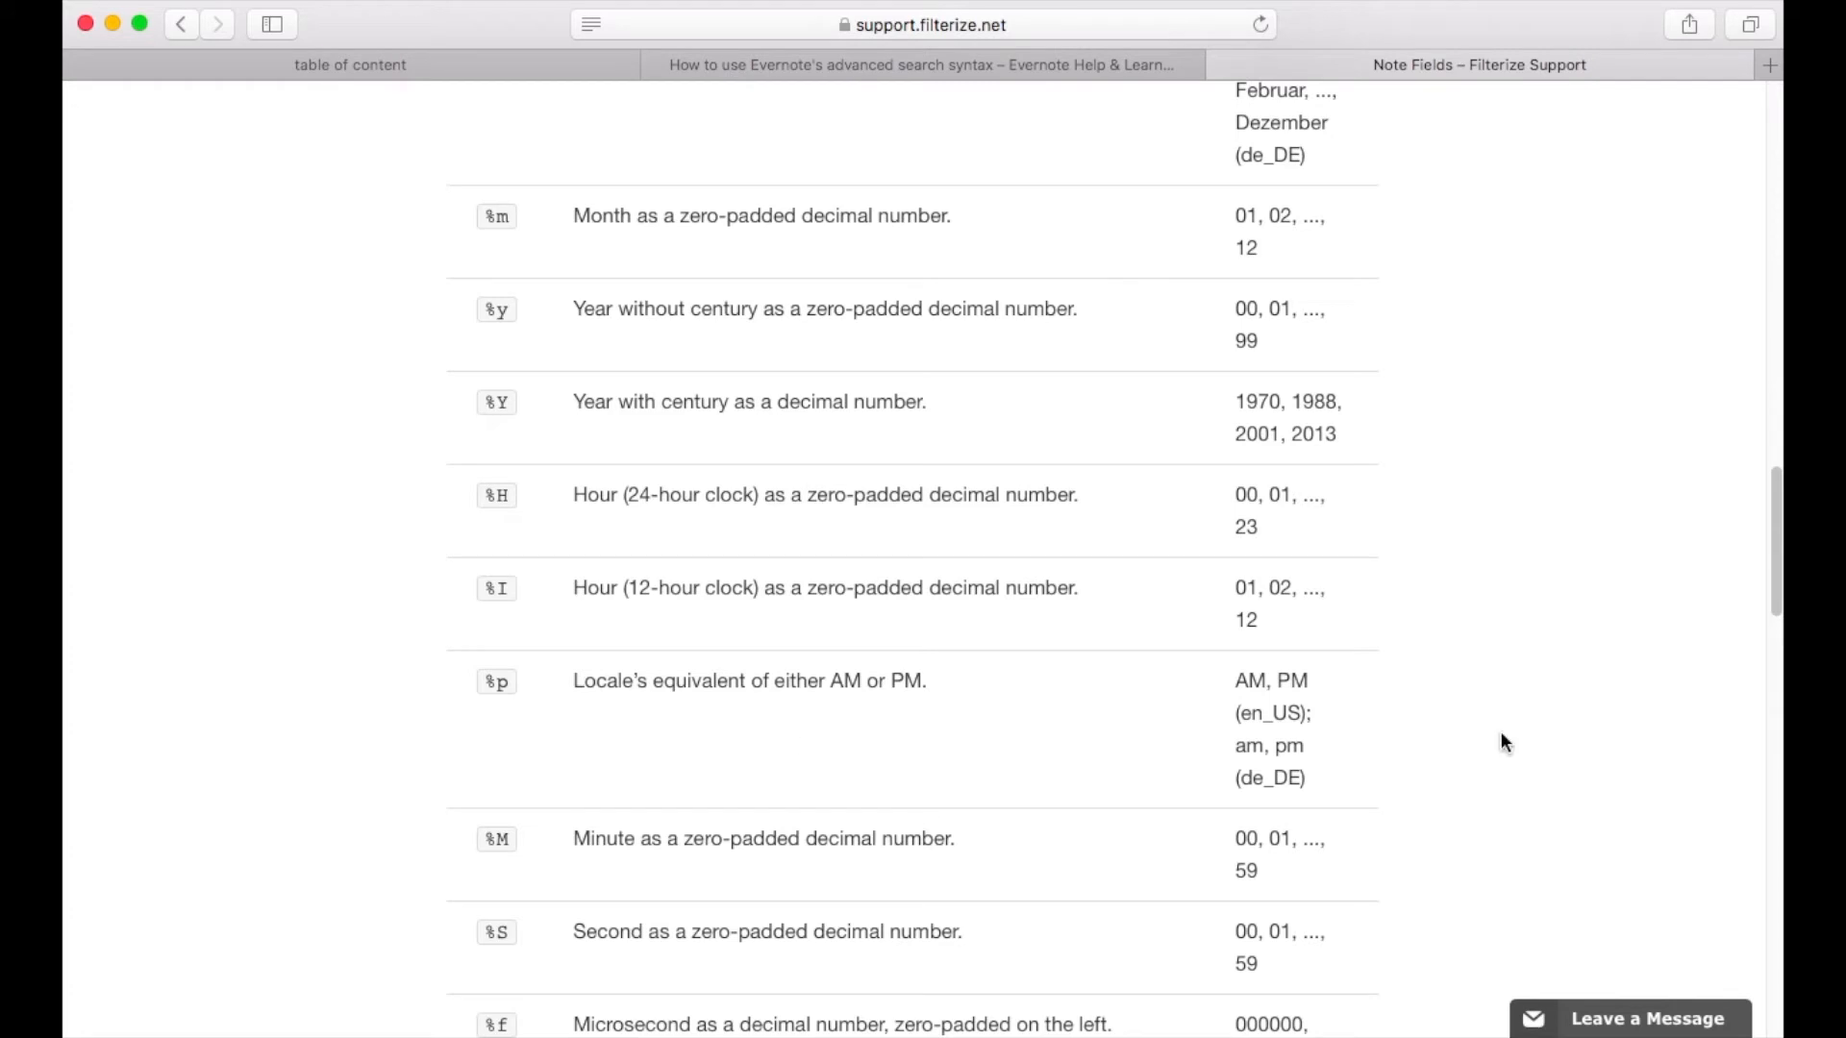
scroll("down", 3)
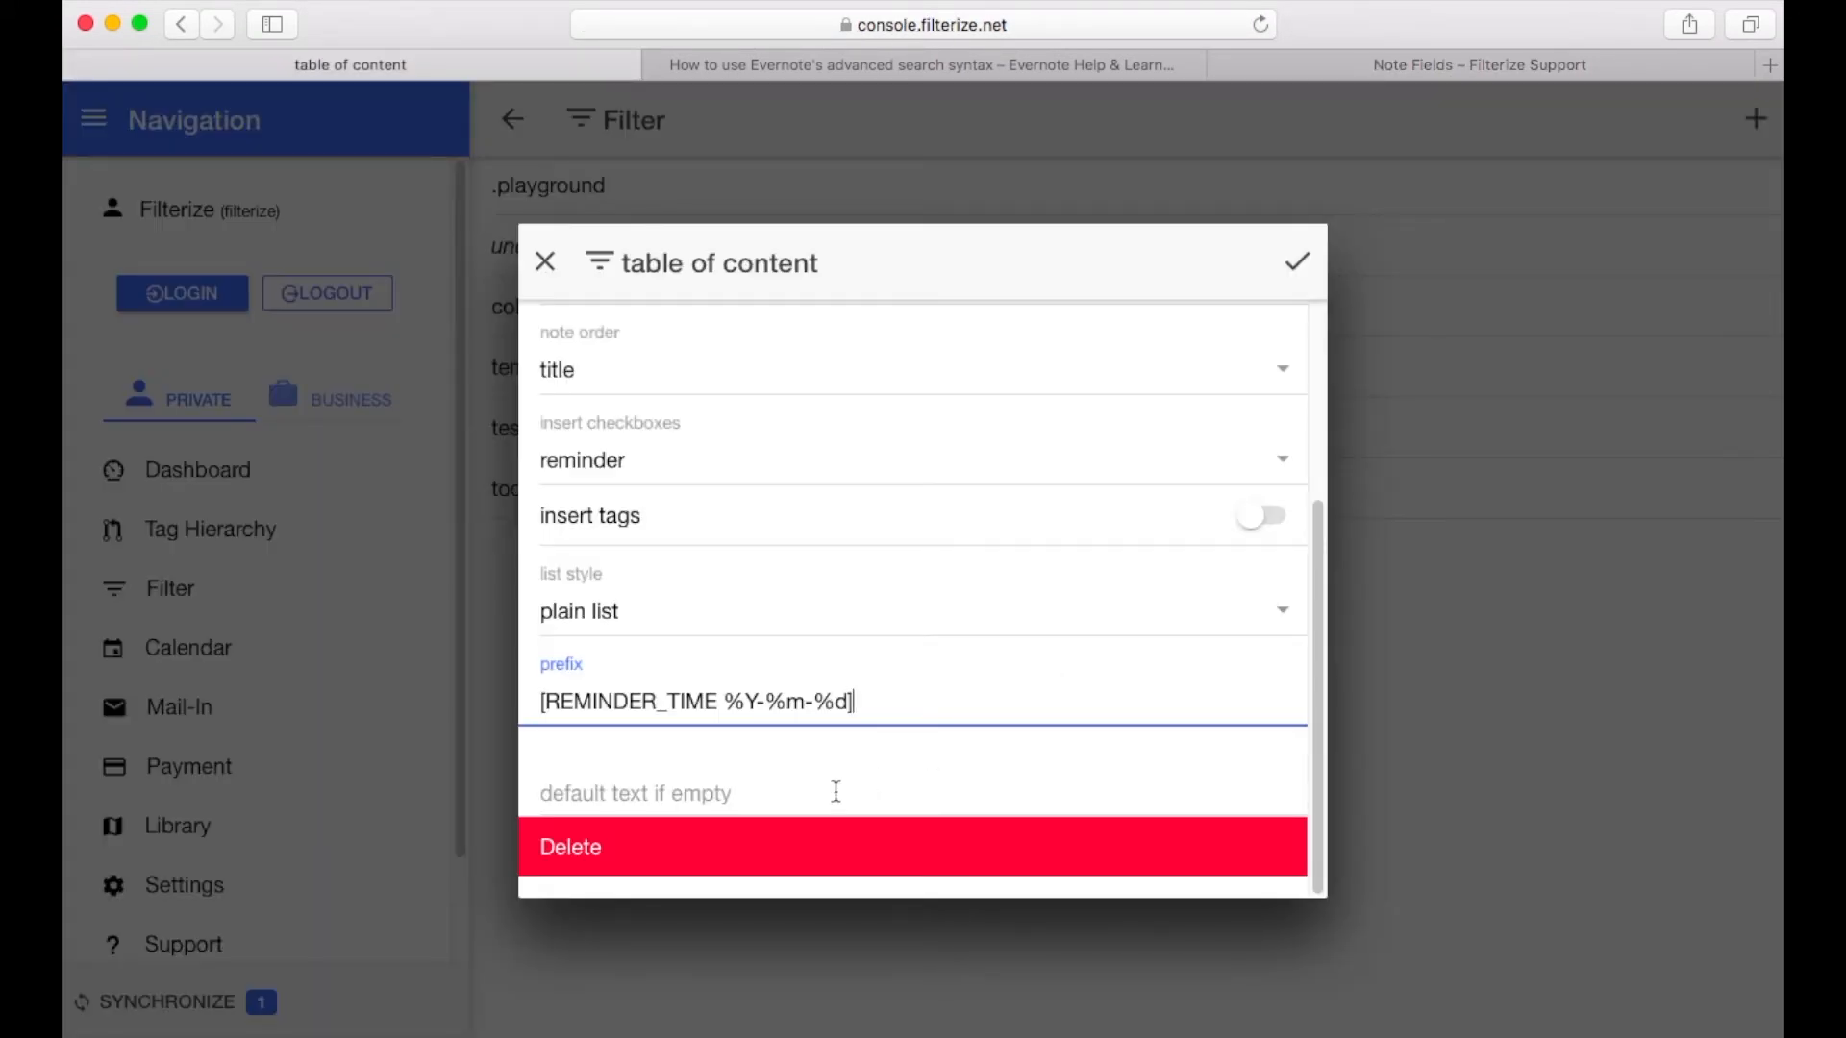
Enter 'Nothing to do :)' as the table-of-content default text for empty results
left_click(706, 792)
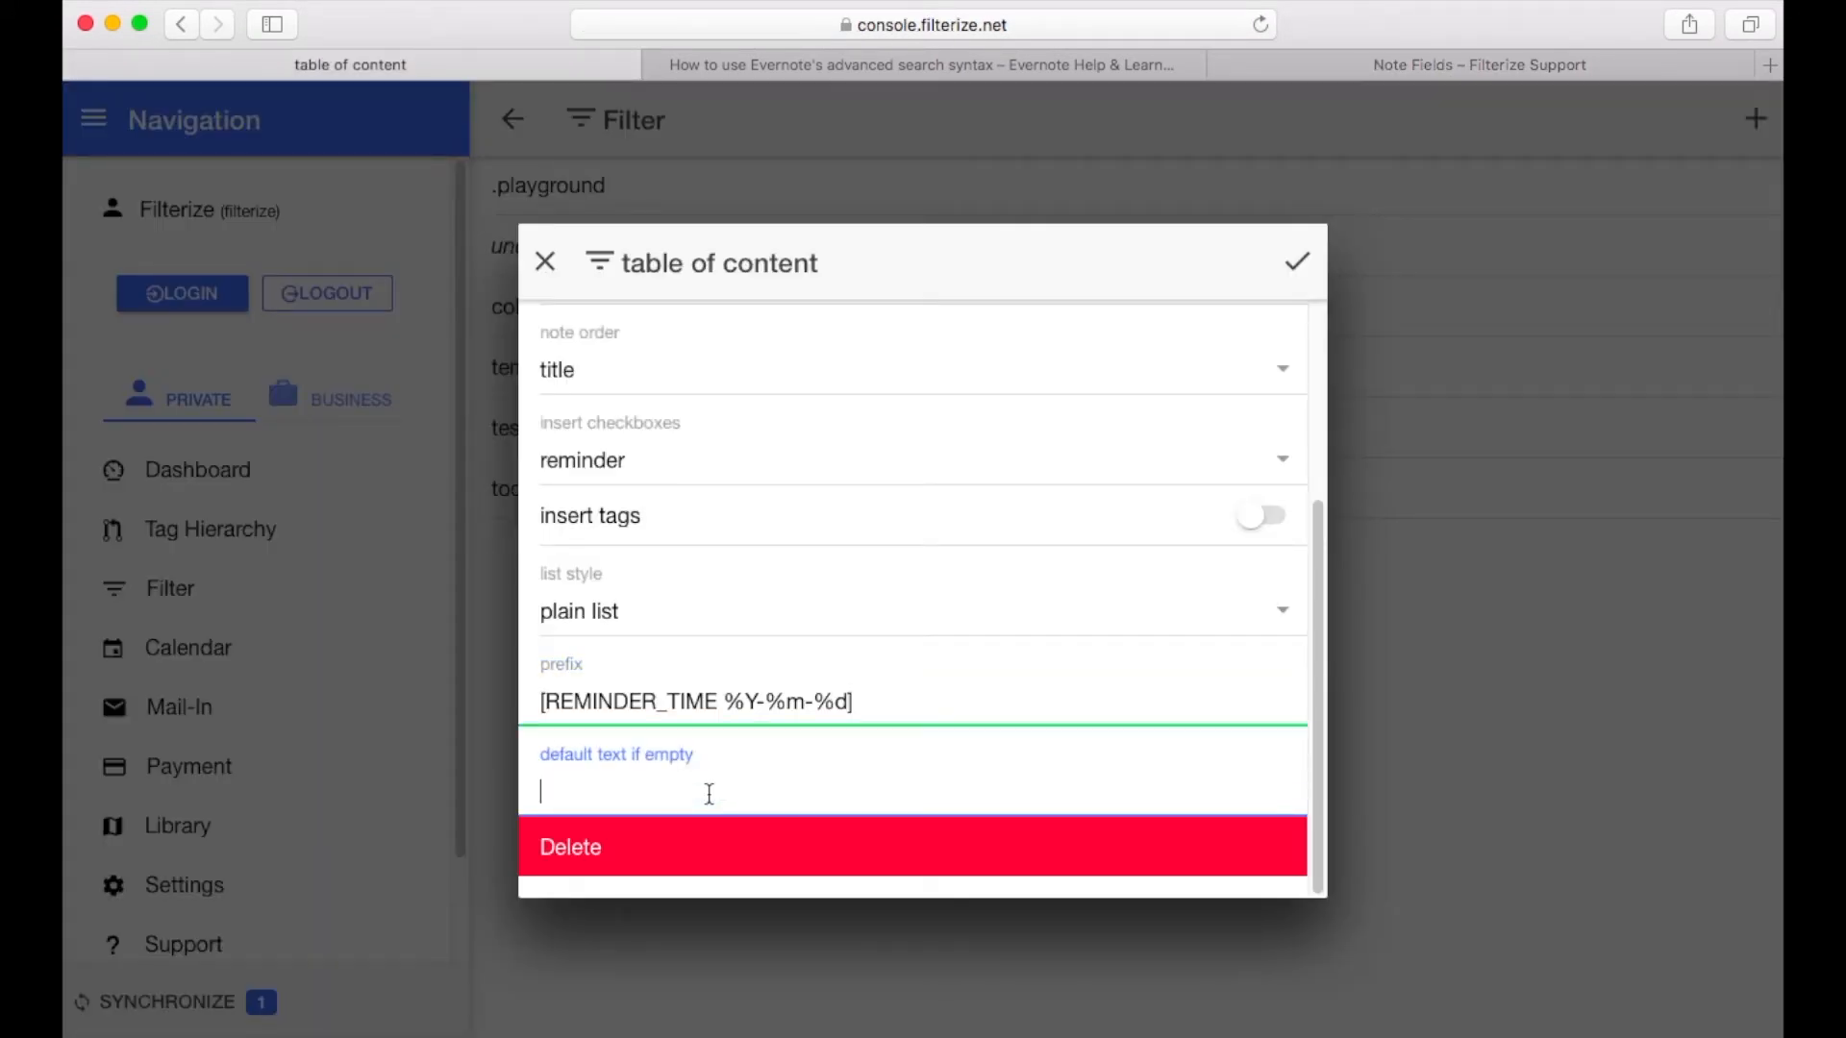
type("Noth")
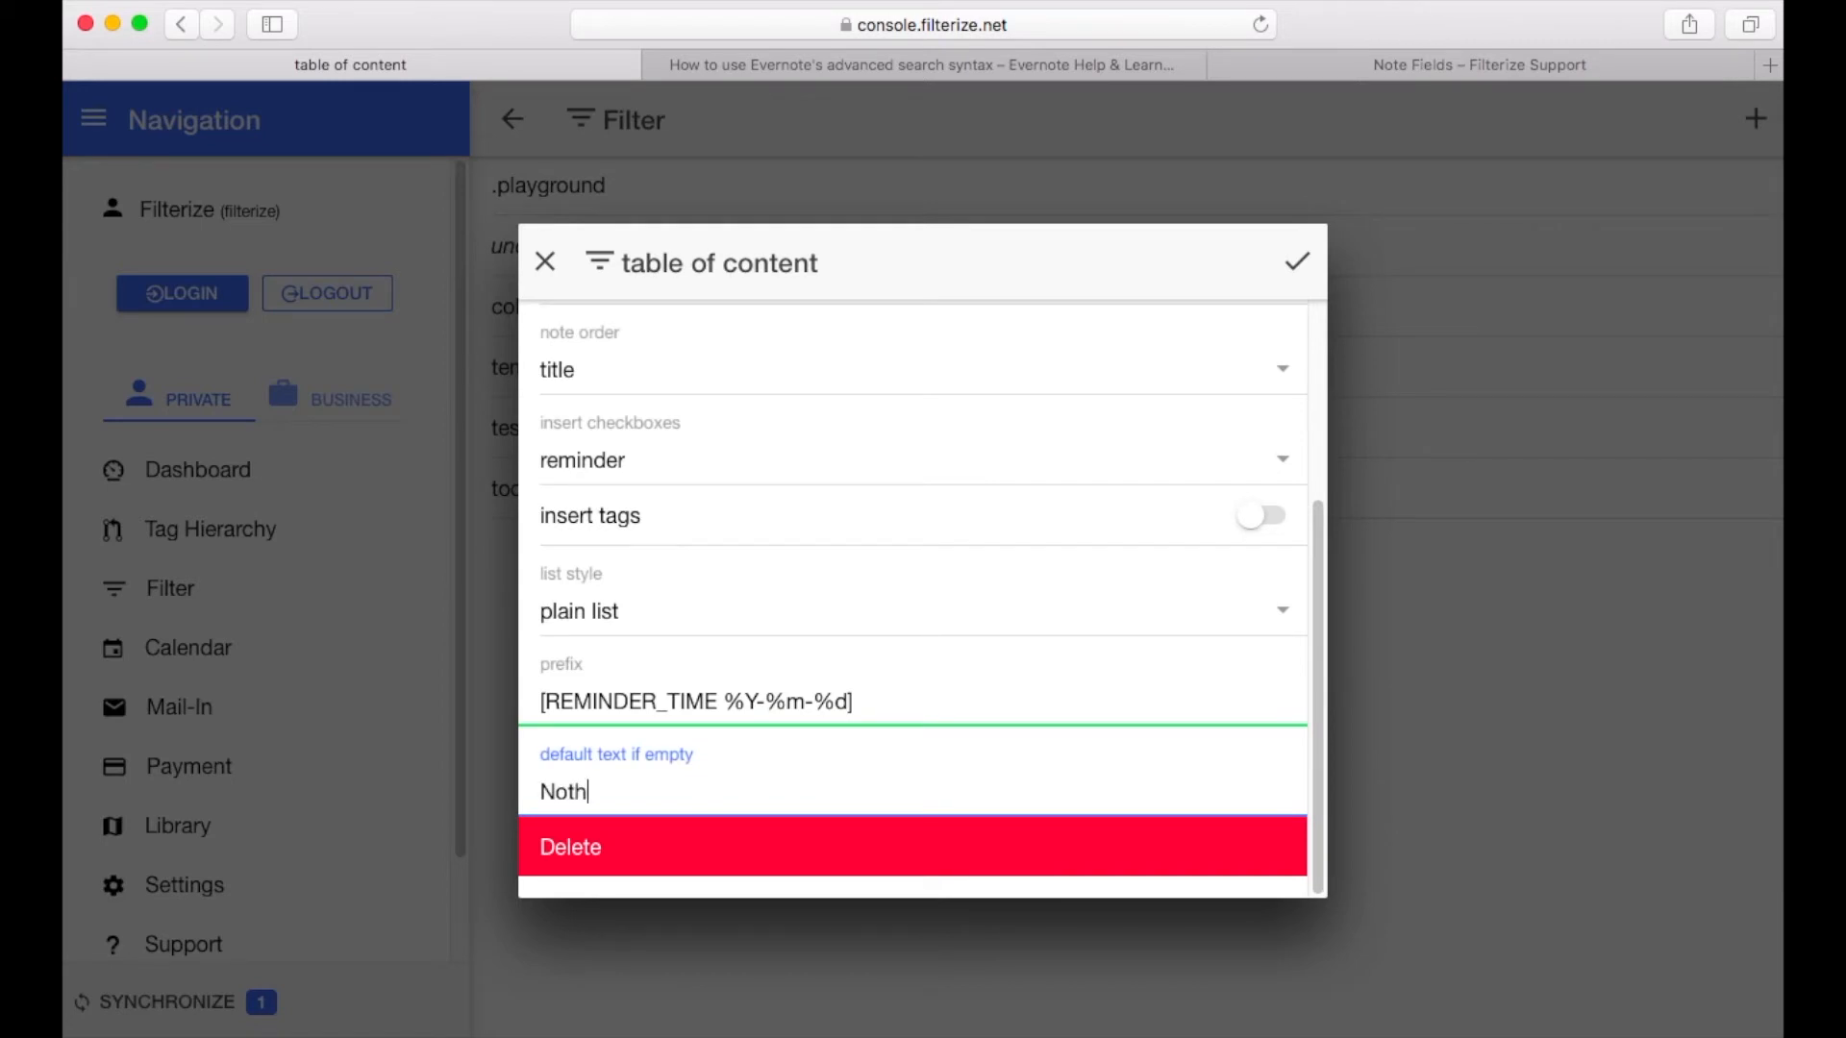
type("ing to do :")
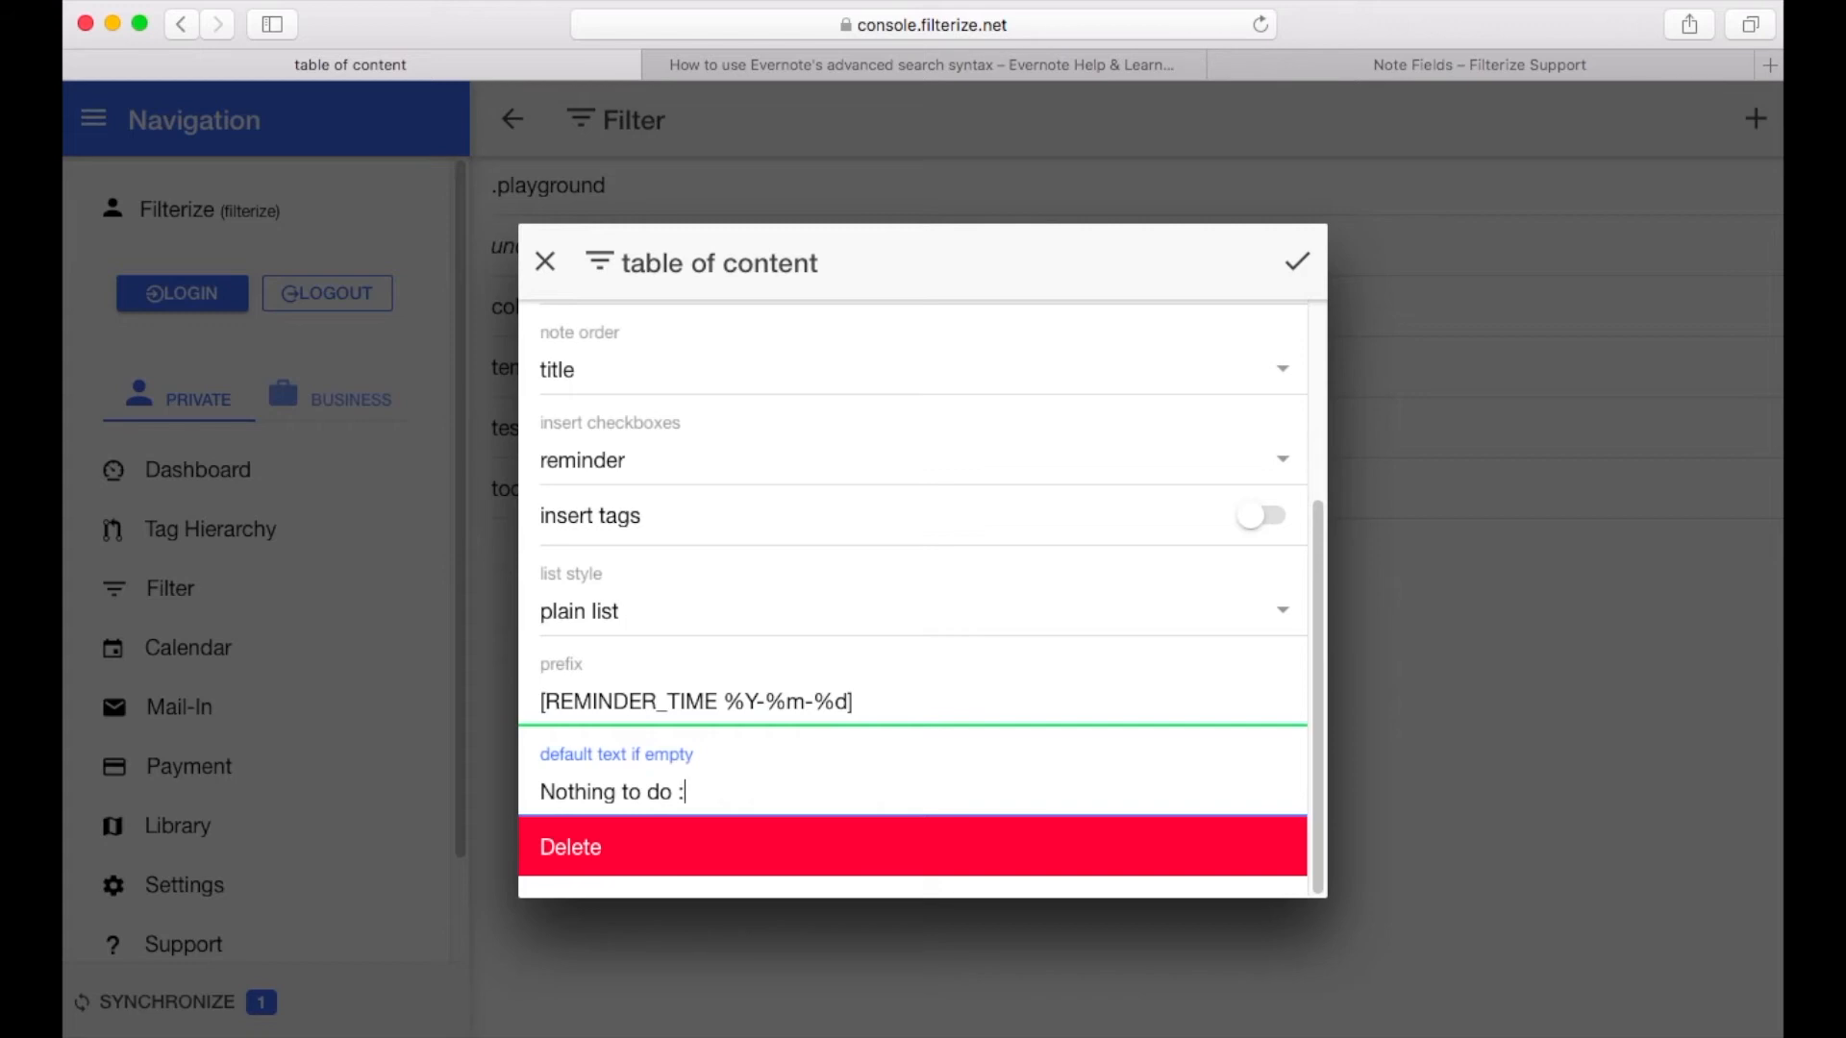
type(")")
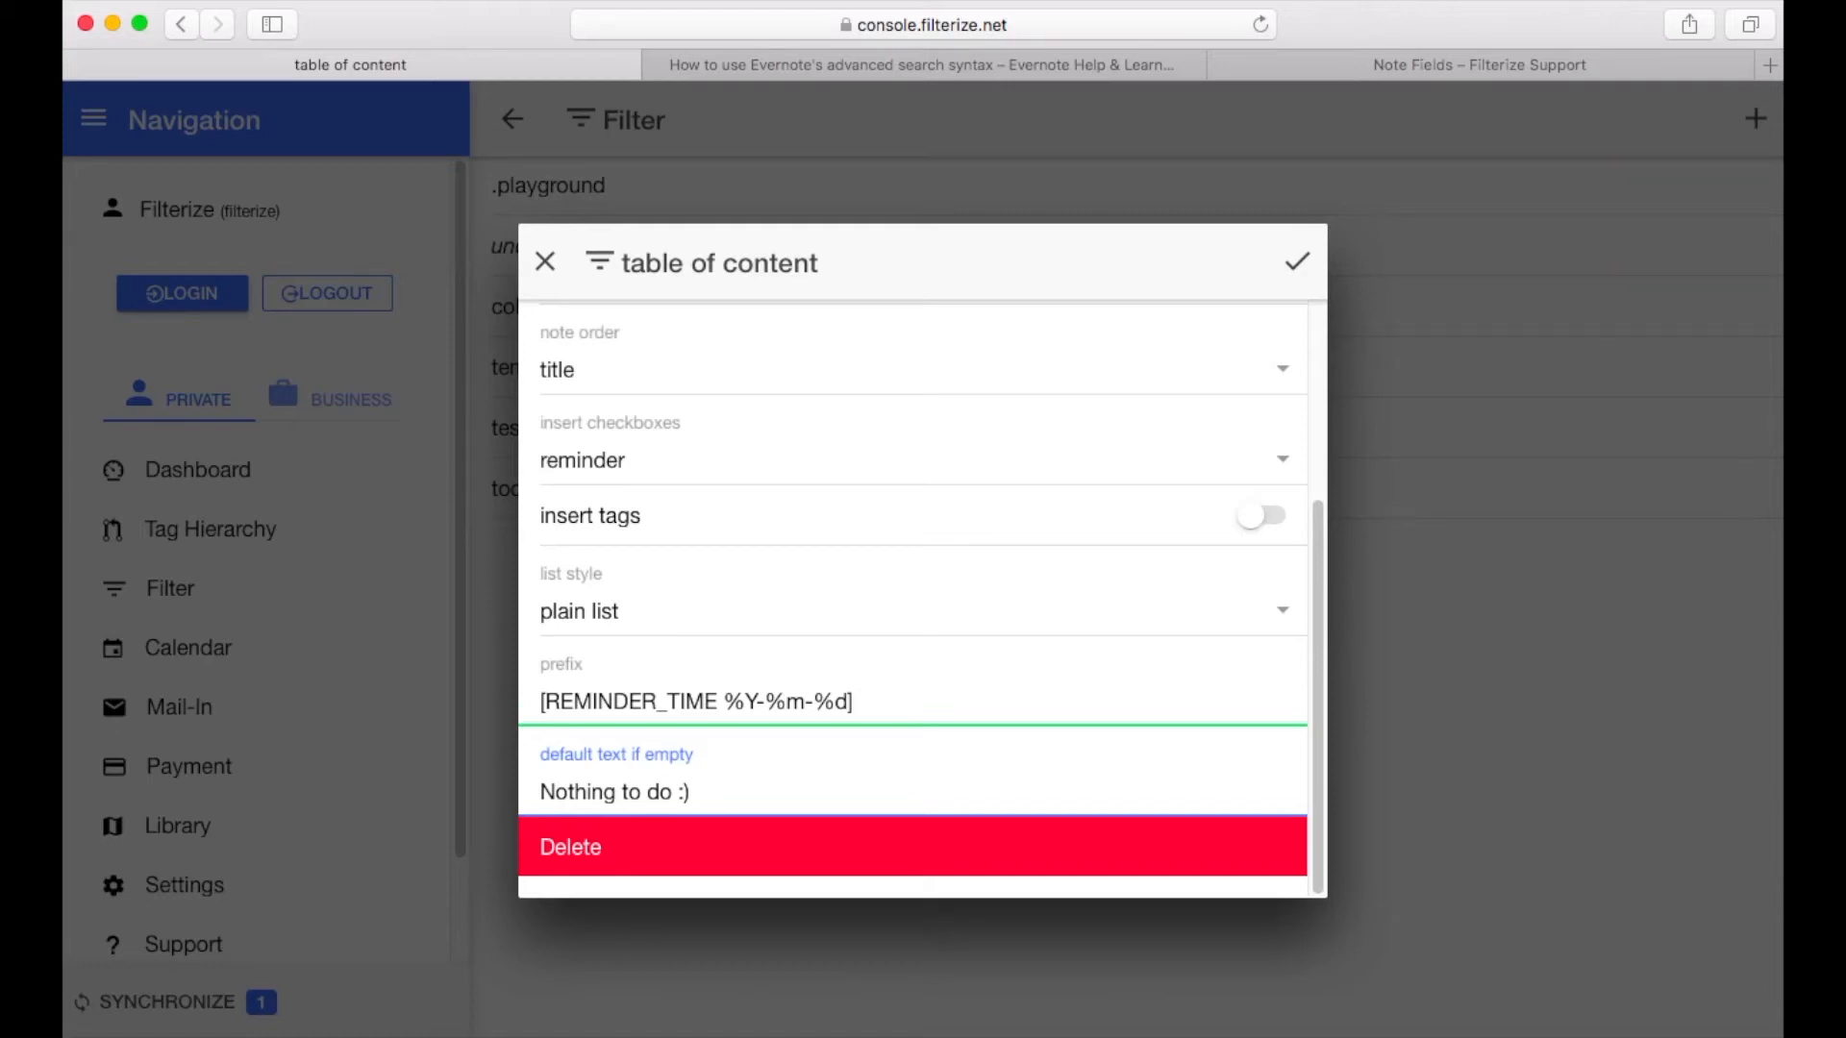
left_click(647, 791)
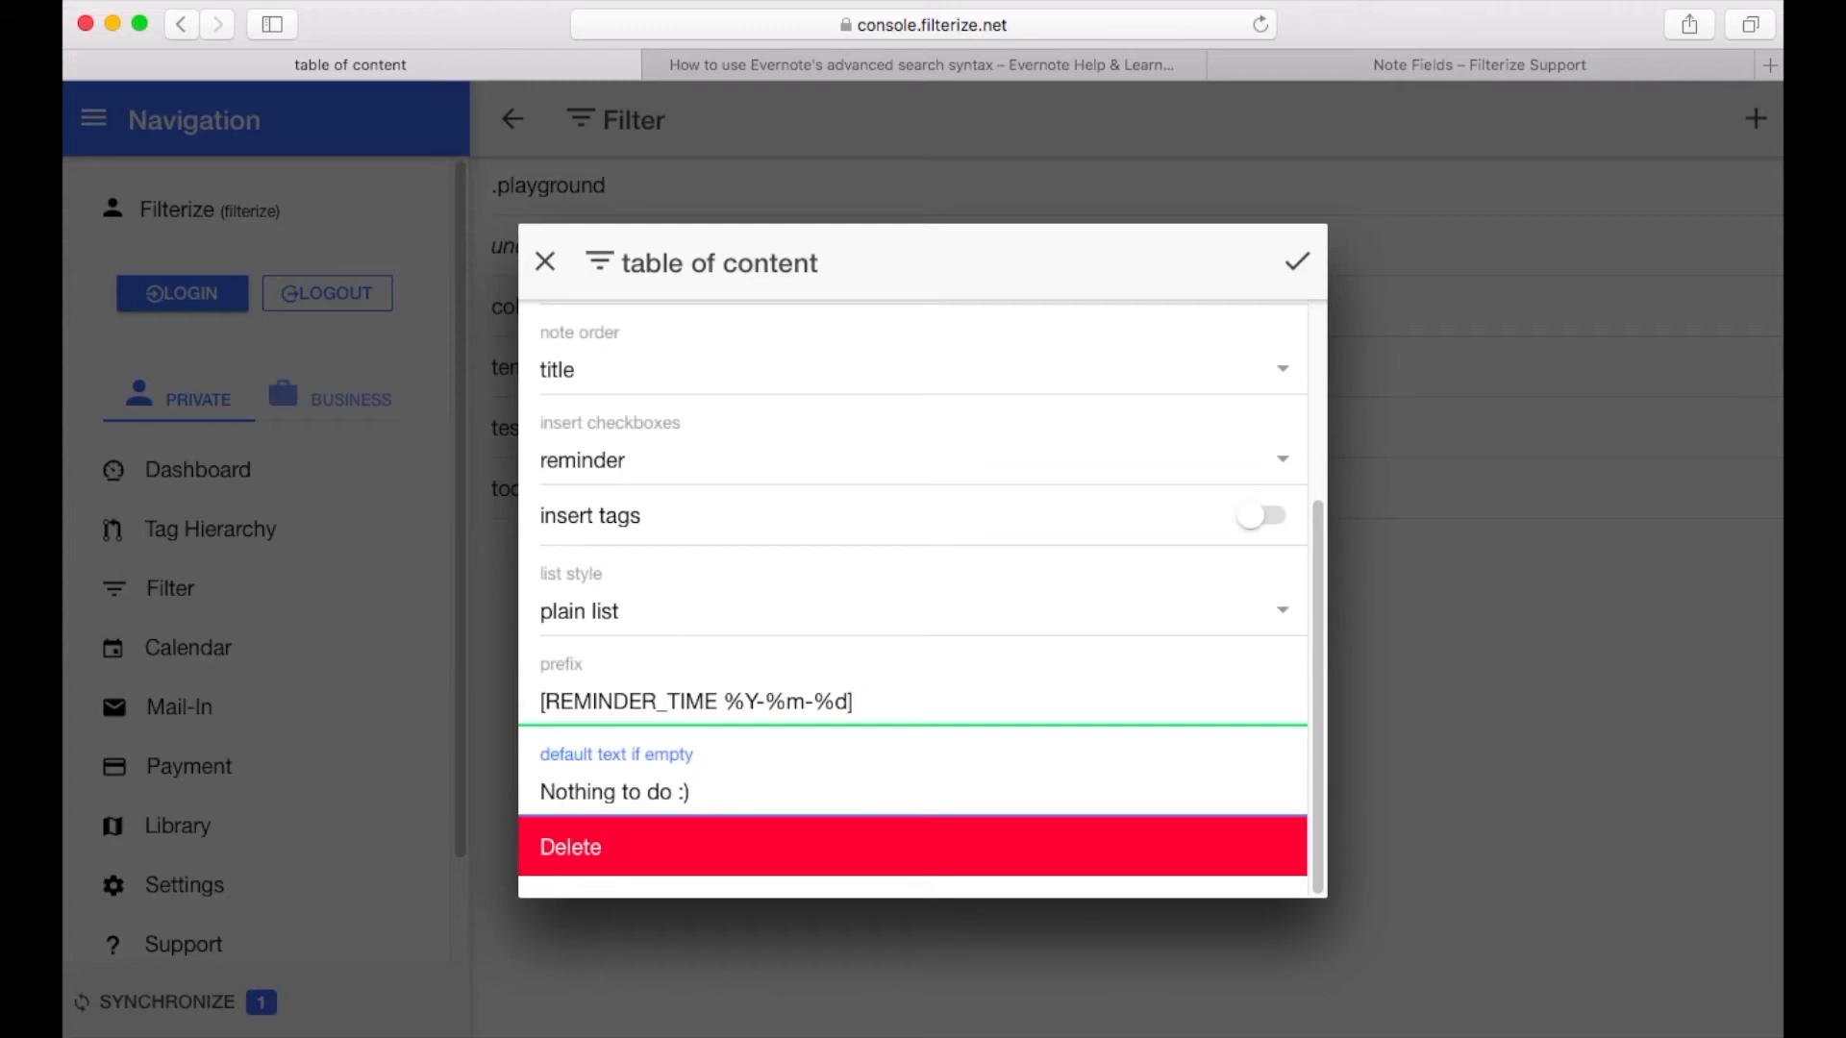
Confirm the table of content action settings and save the video_toc filter
left_click(693, 791)
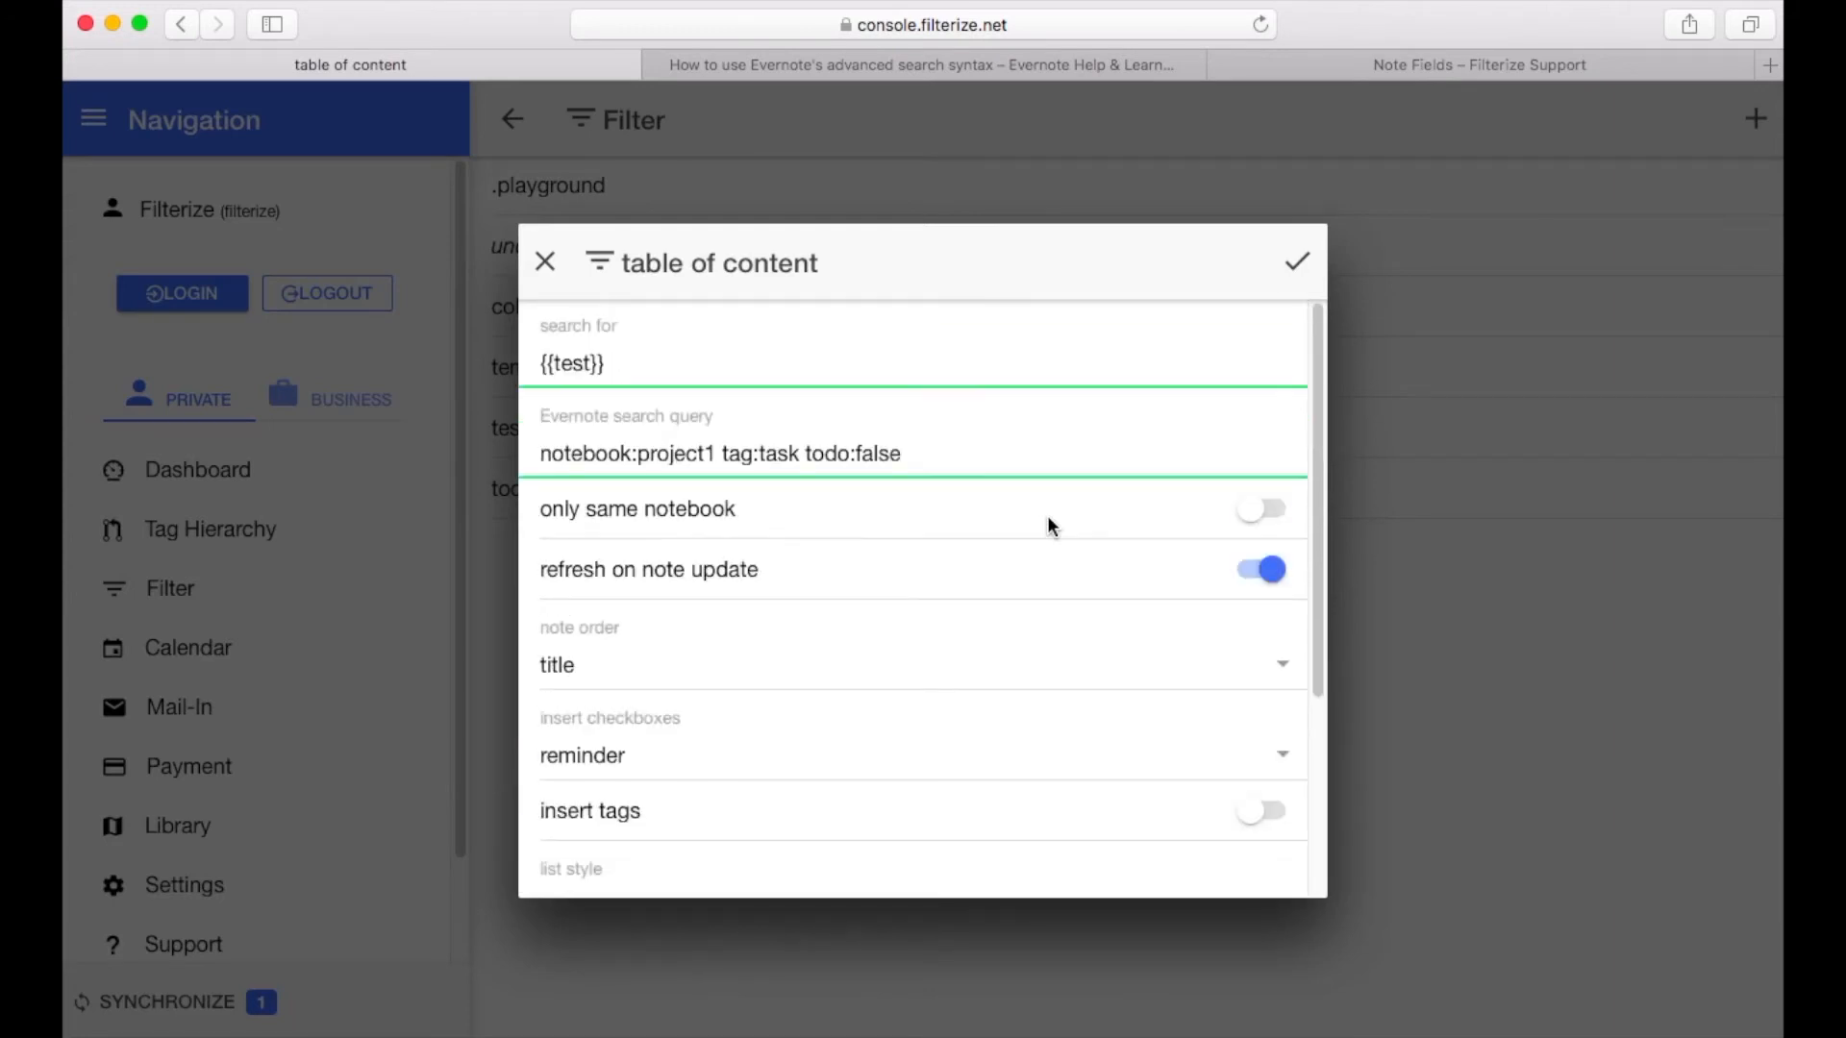
scroll("down", 3)
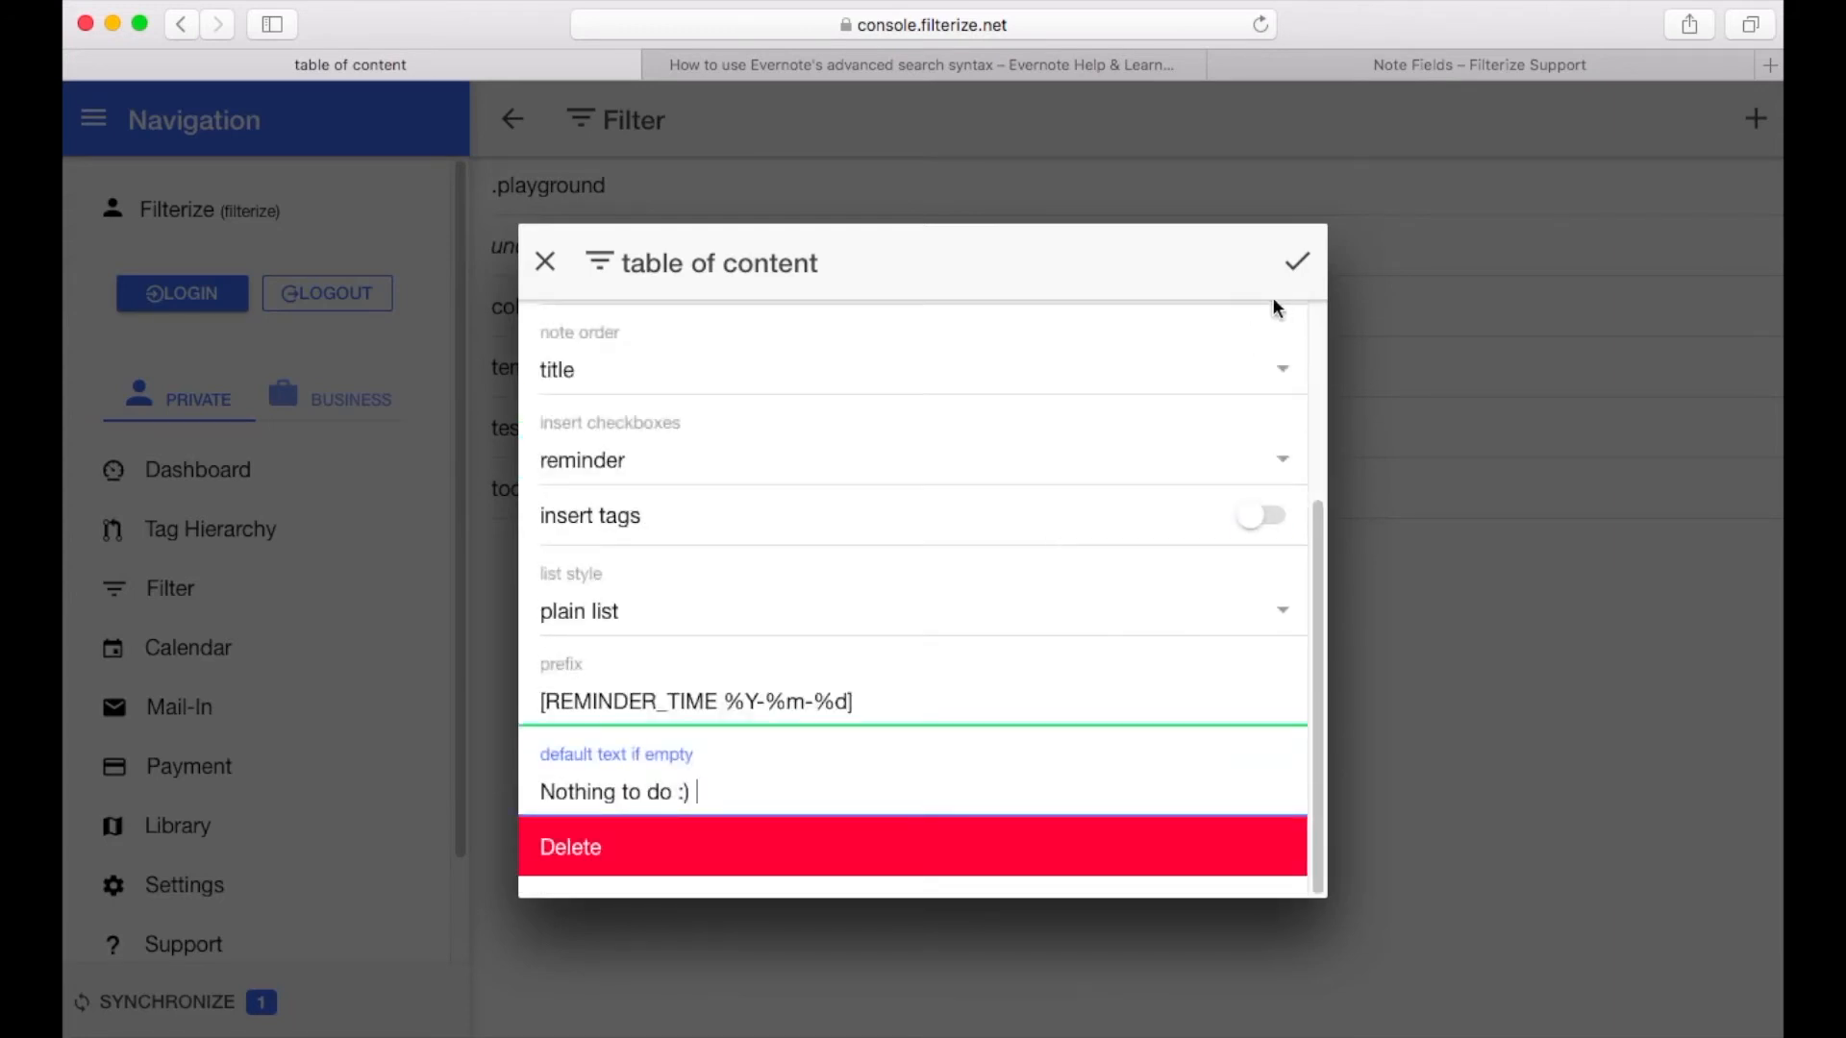
left_click(1296, 262)
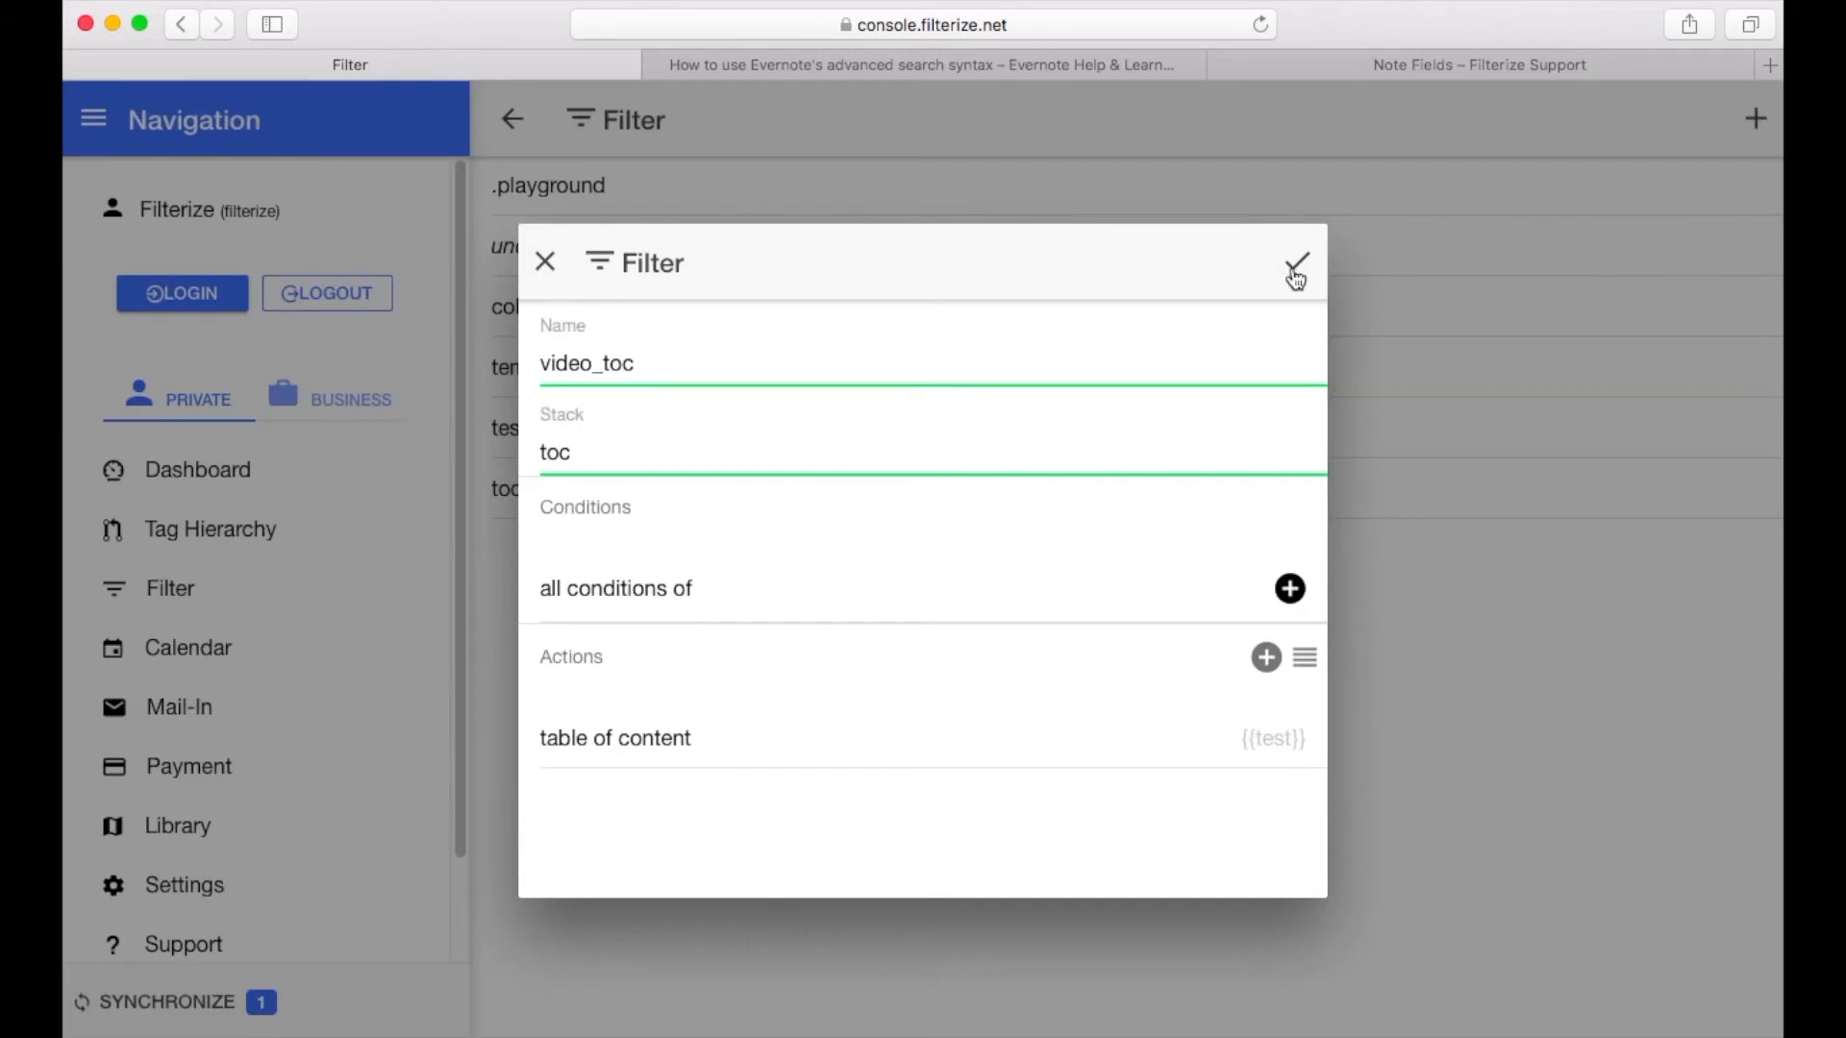
left_click(1295, 262)
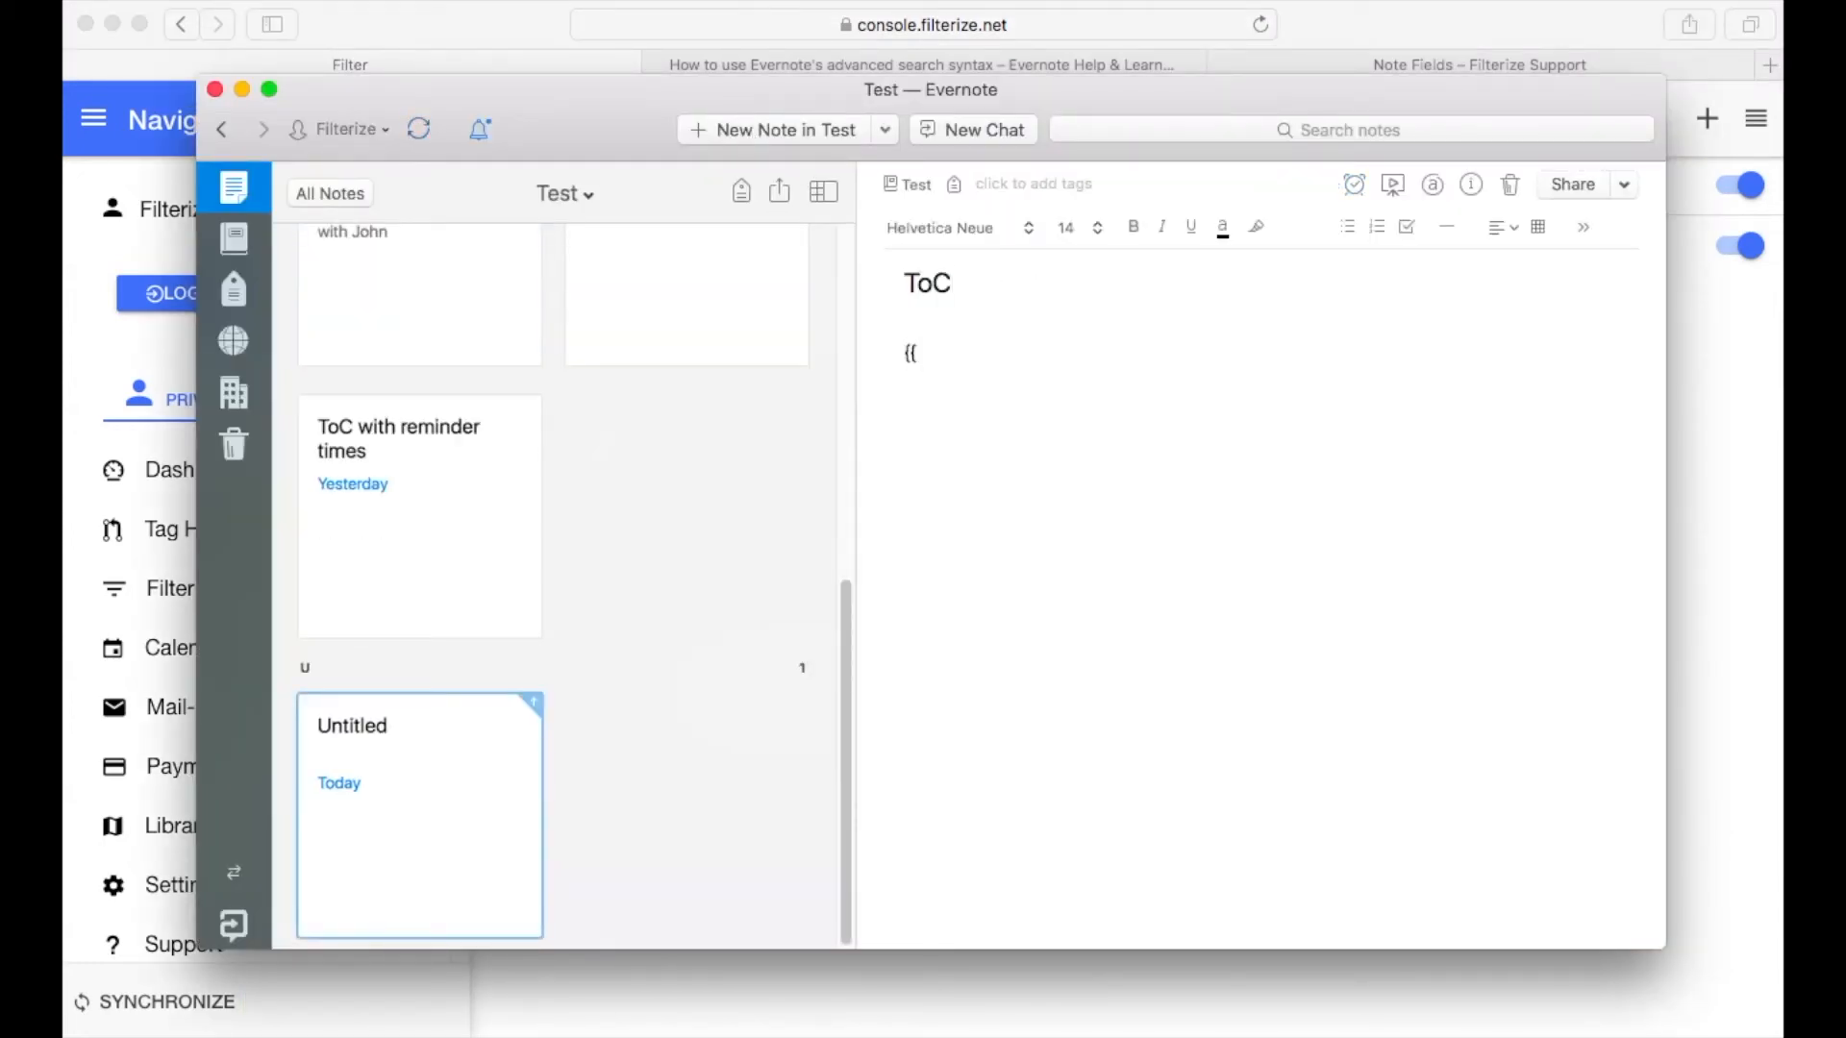
Complete the {{test}} marker in the ToC note body and sync Filterize to fill it
type("test}}")
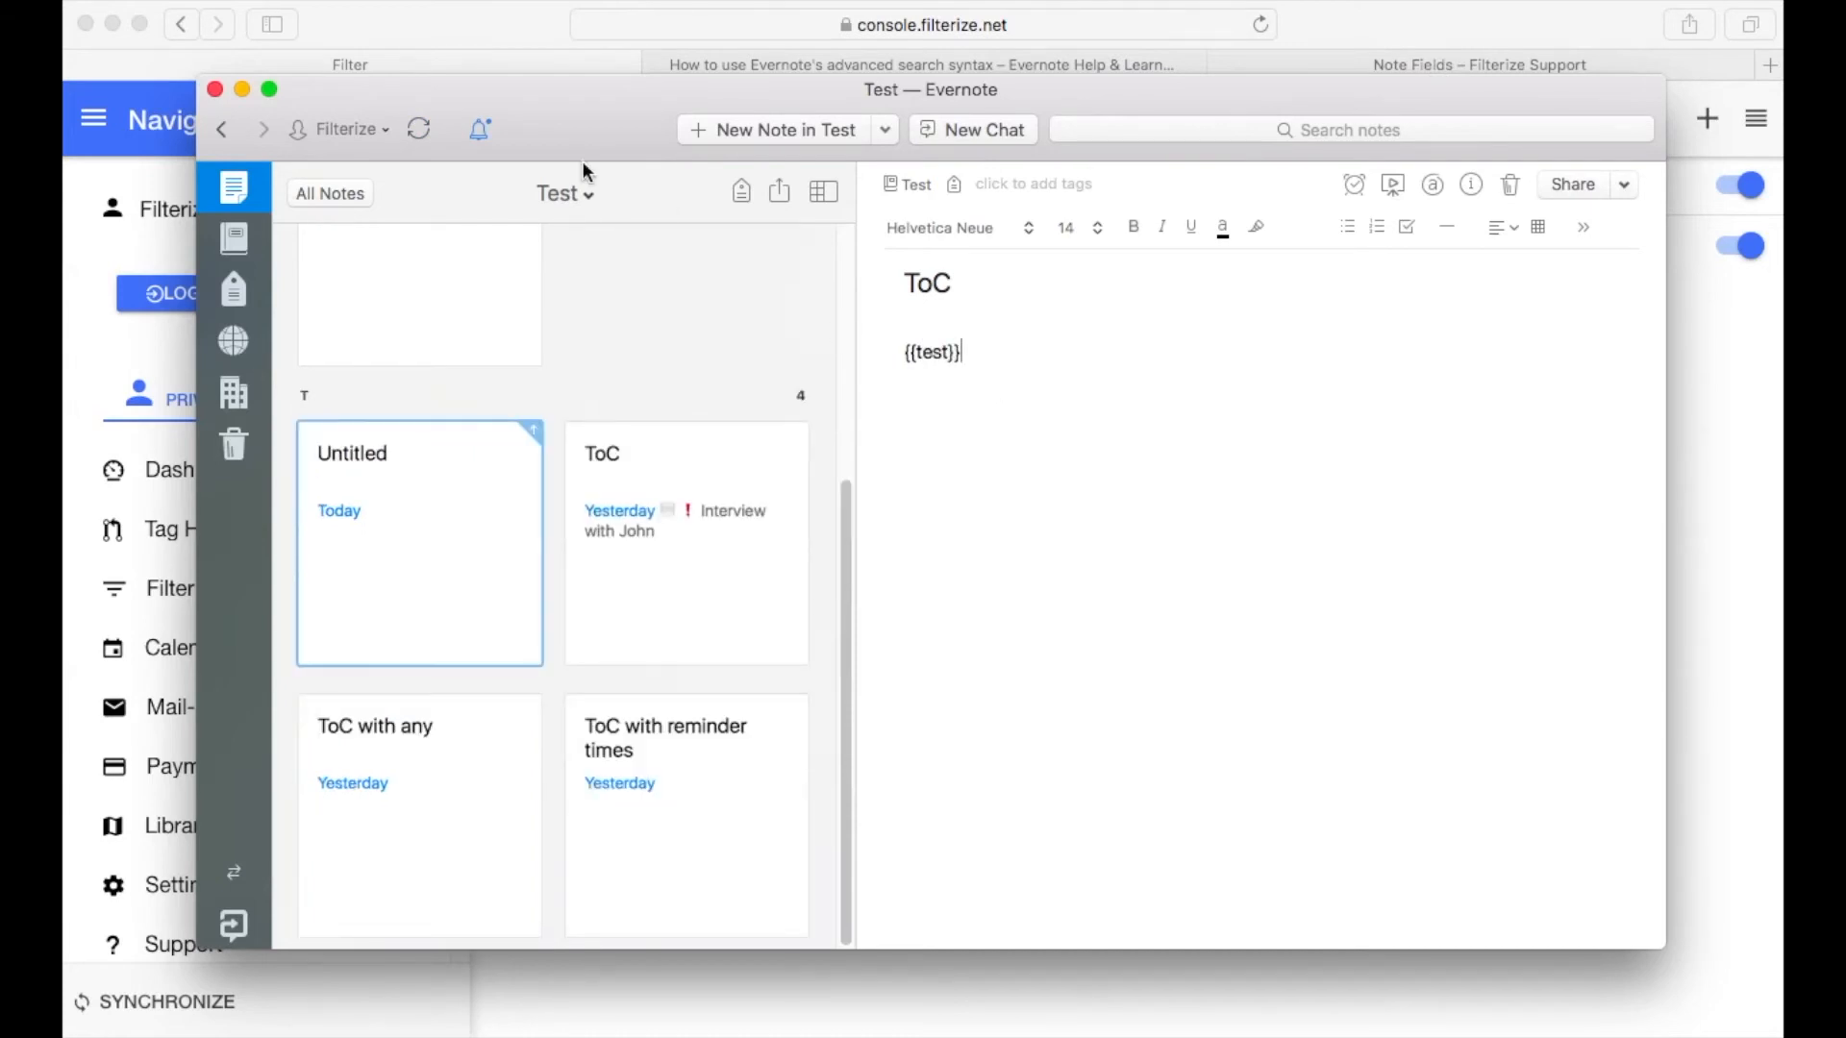
left_click(419, 129)
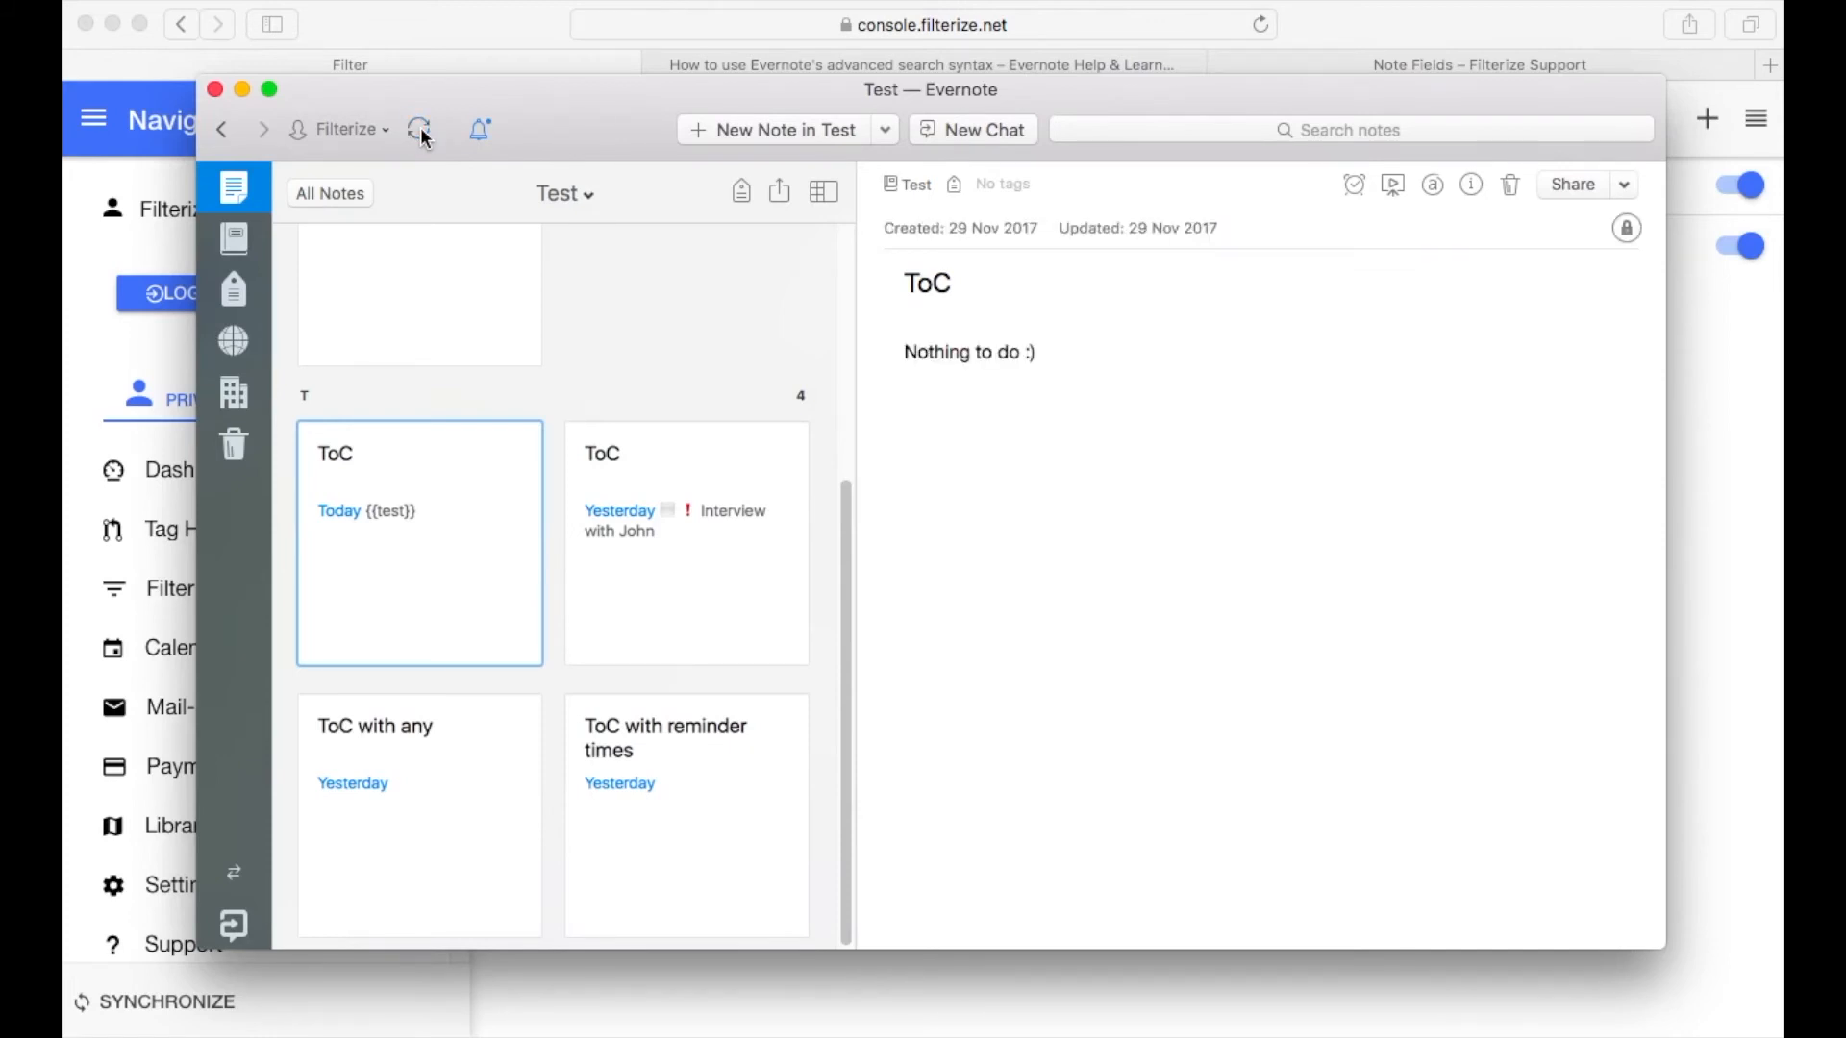
left_click(1021, 383)
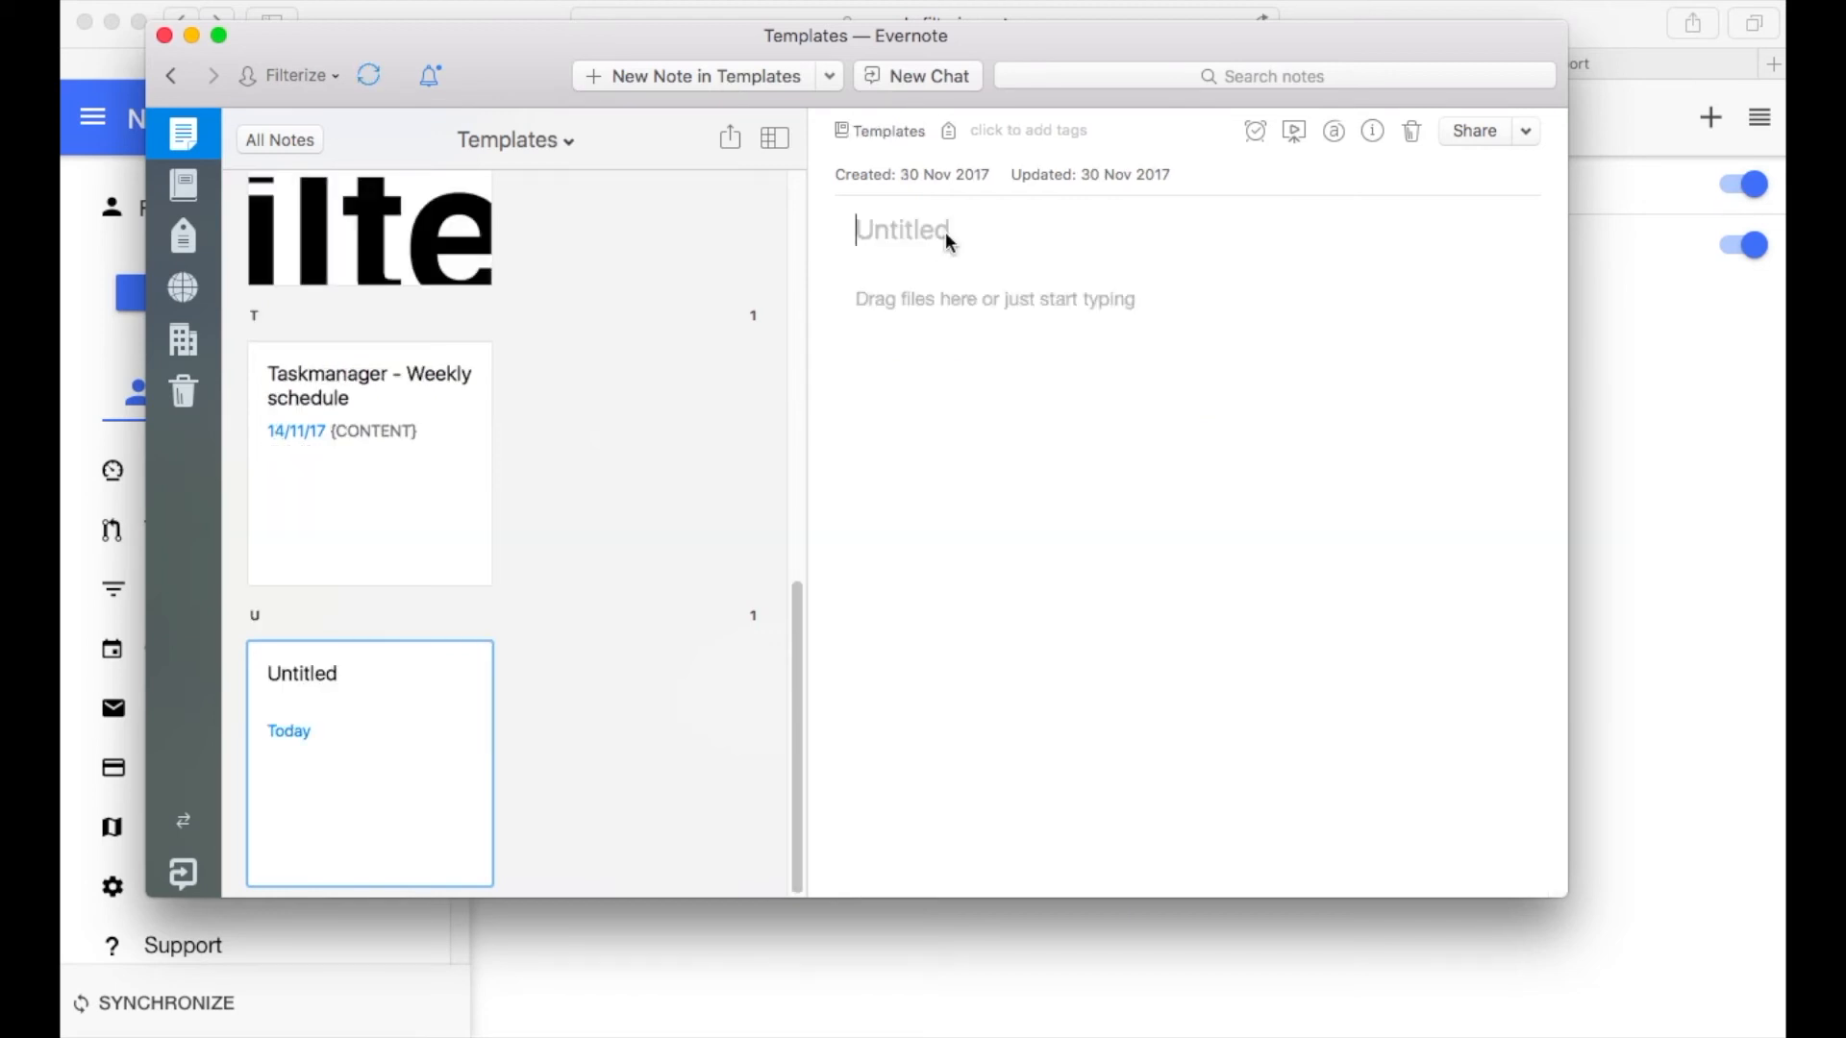
Title a new Templates note 'ToC marker overview' and sync it
type("ToC marker overview")
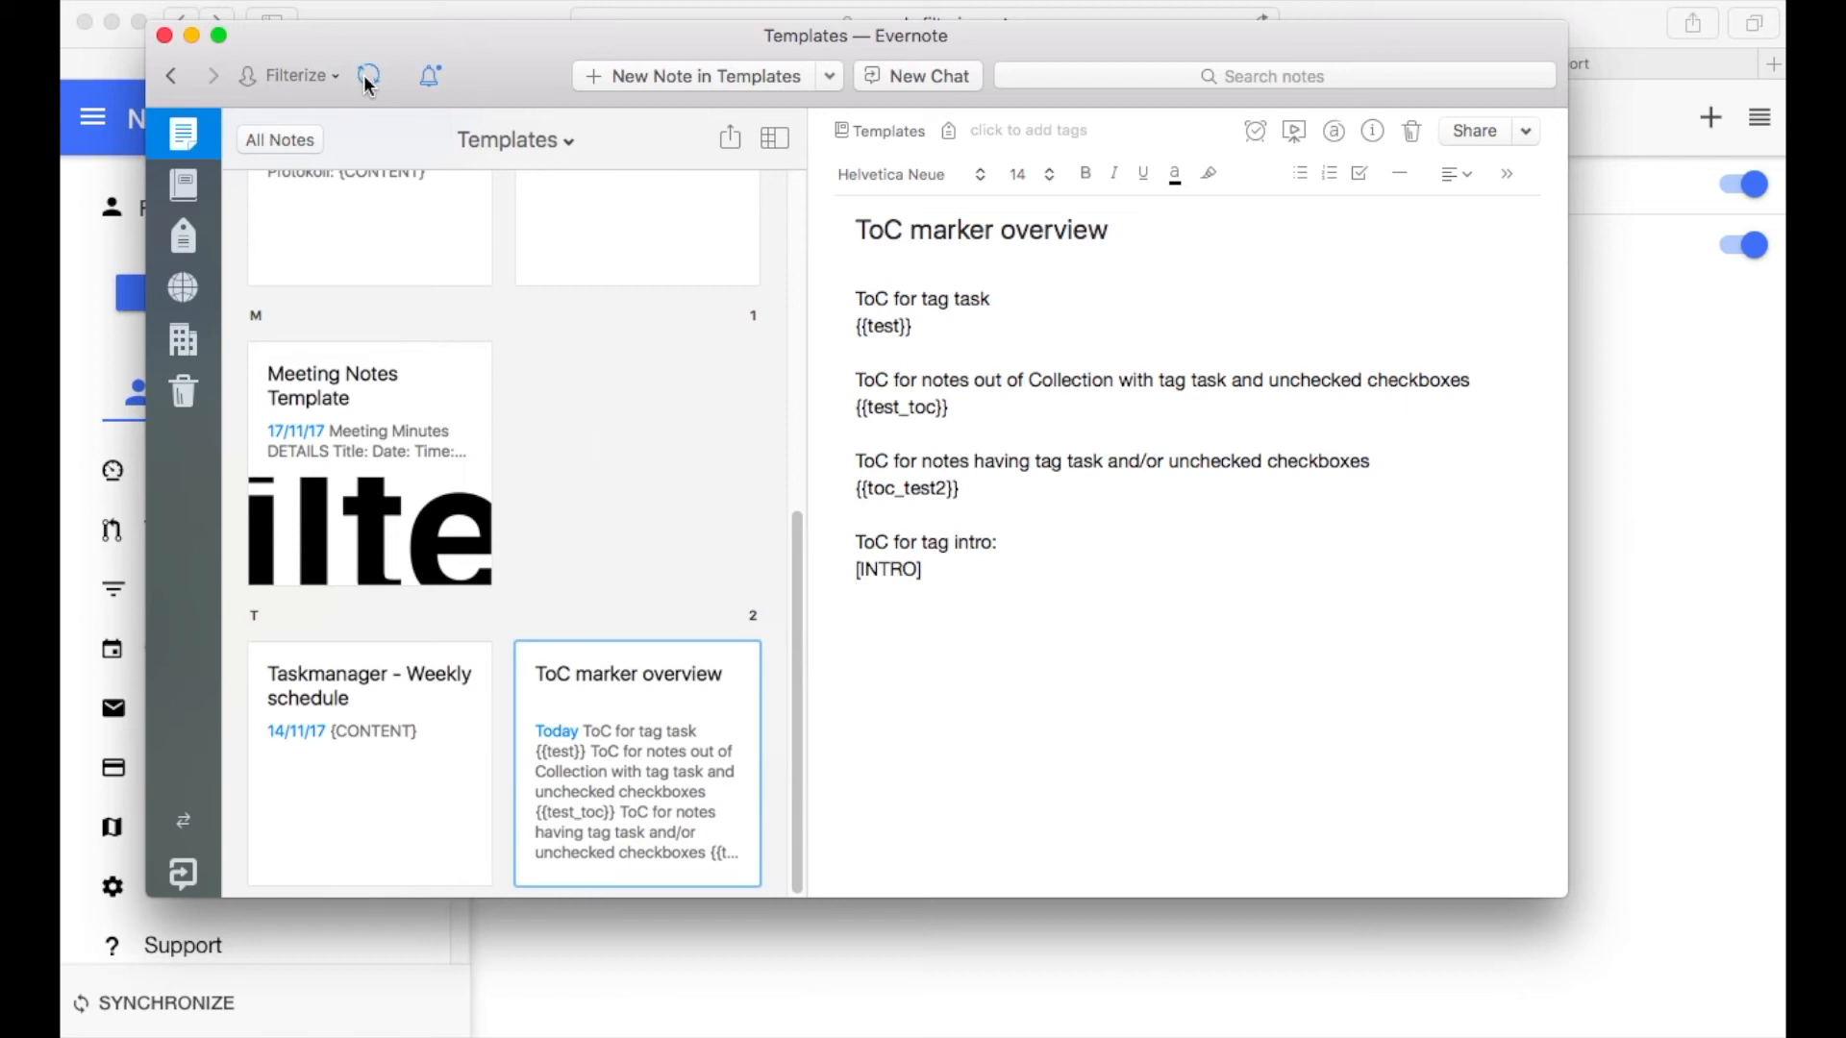
left_click(368, 75)
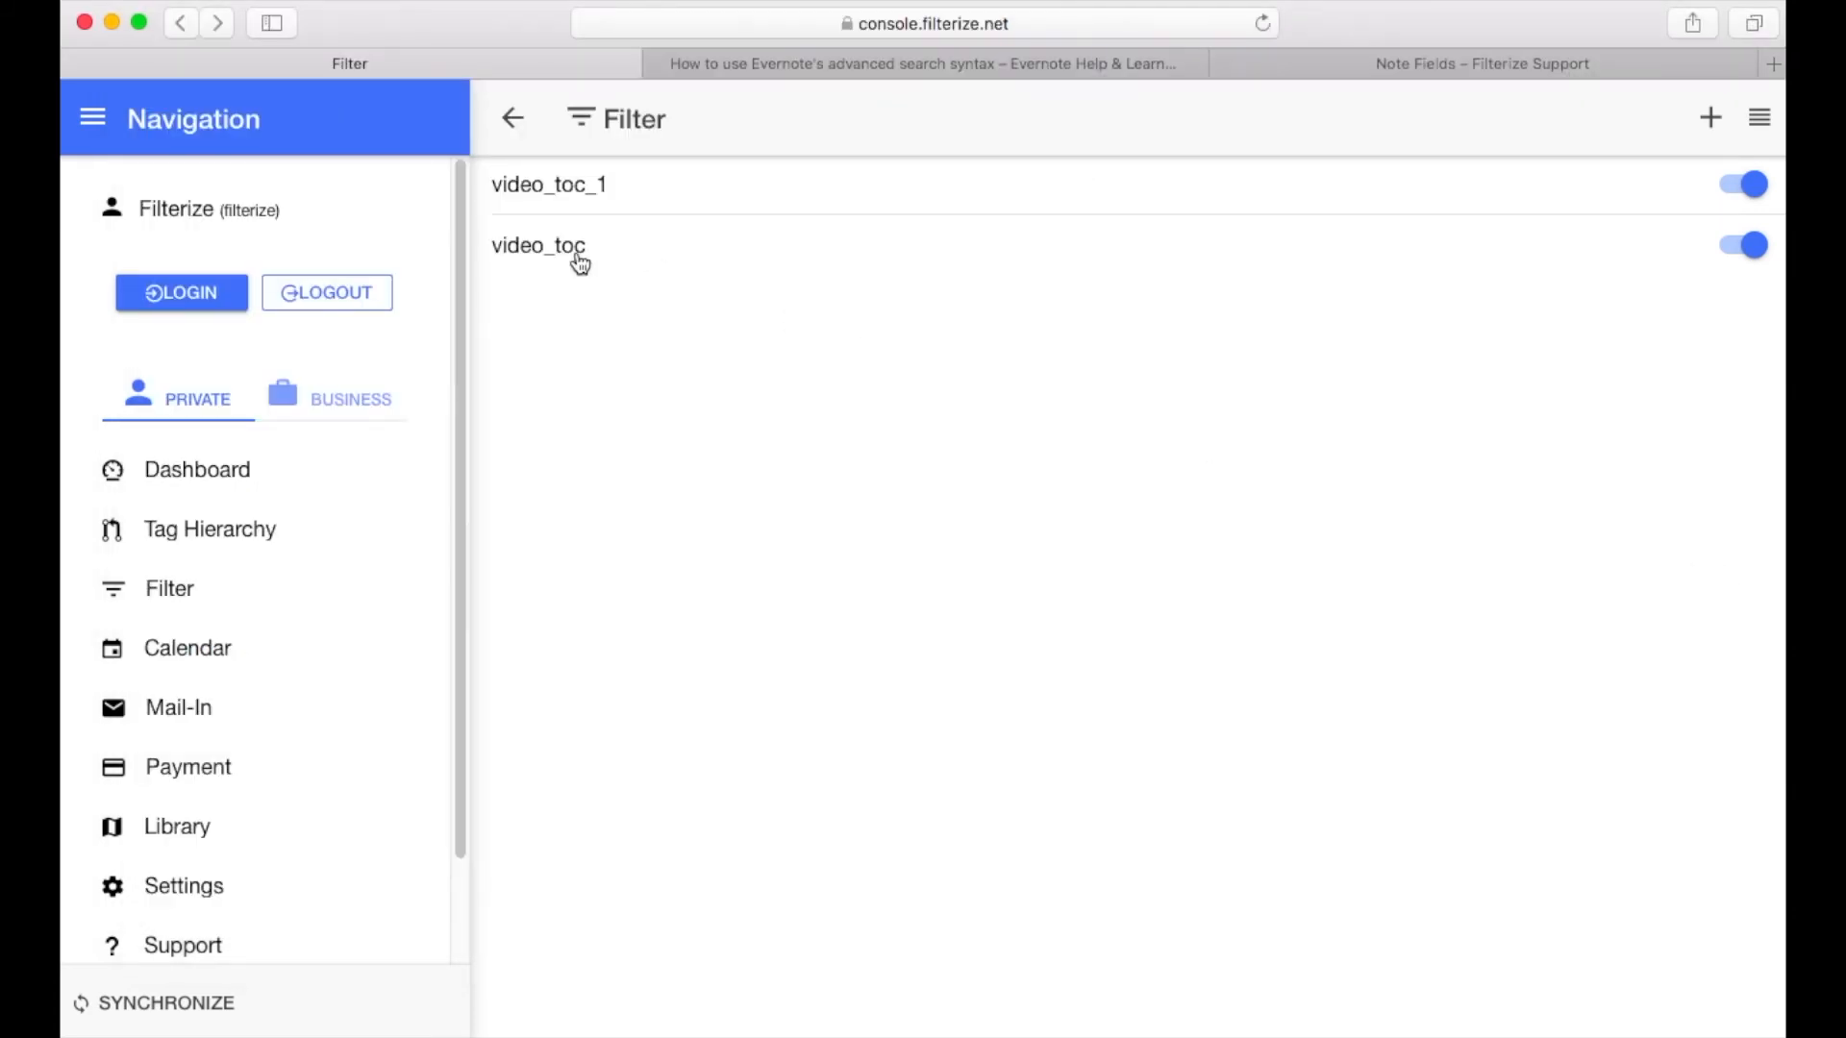
Give the video_toc filter a negated 'in notebook Templates' condition
left_click(538, 245)
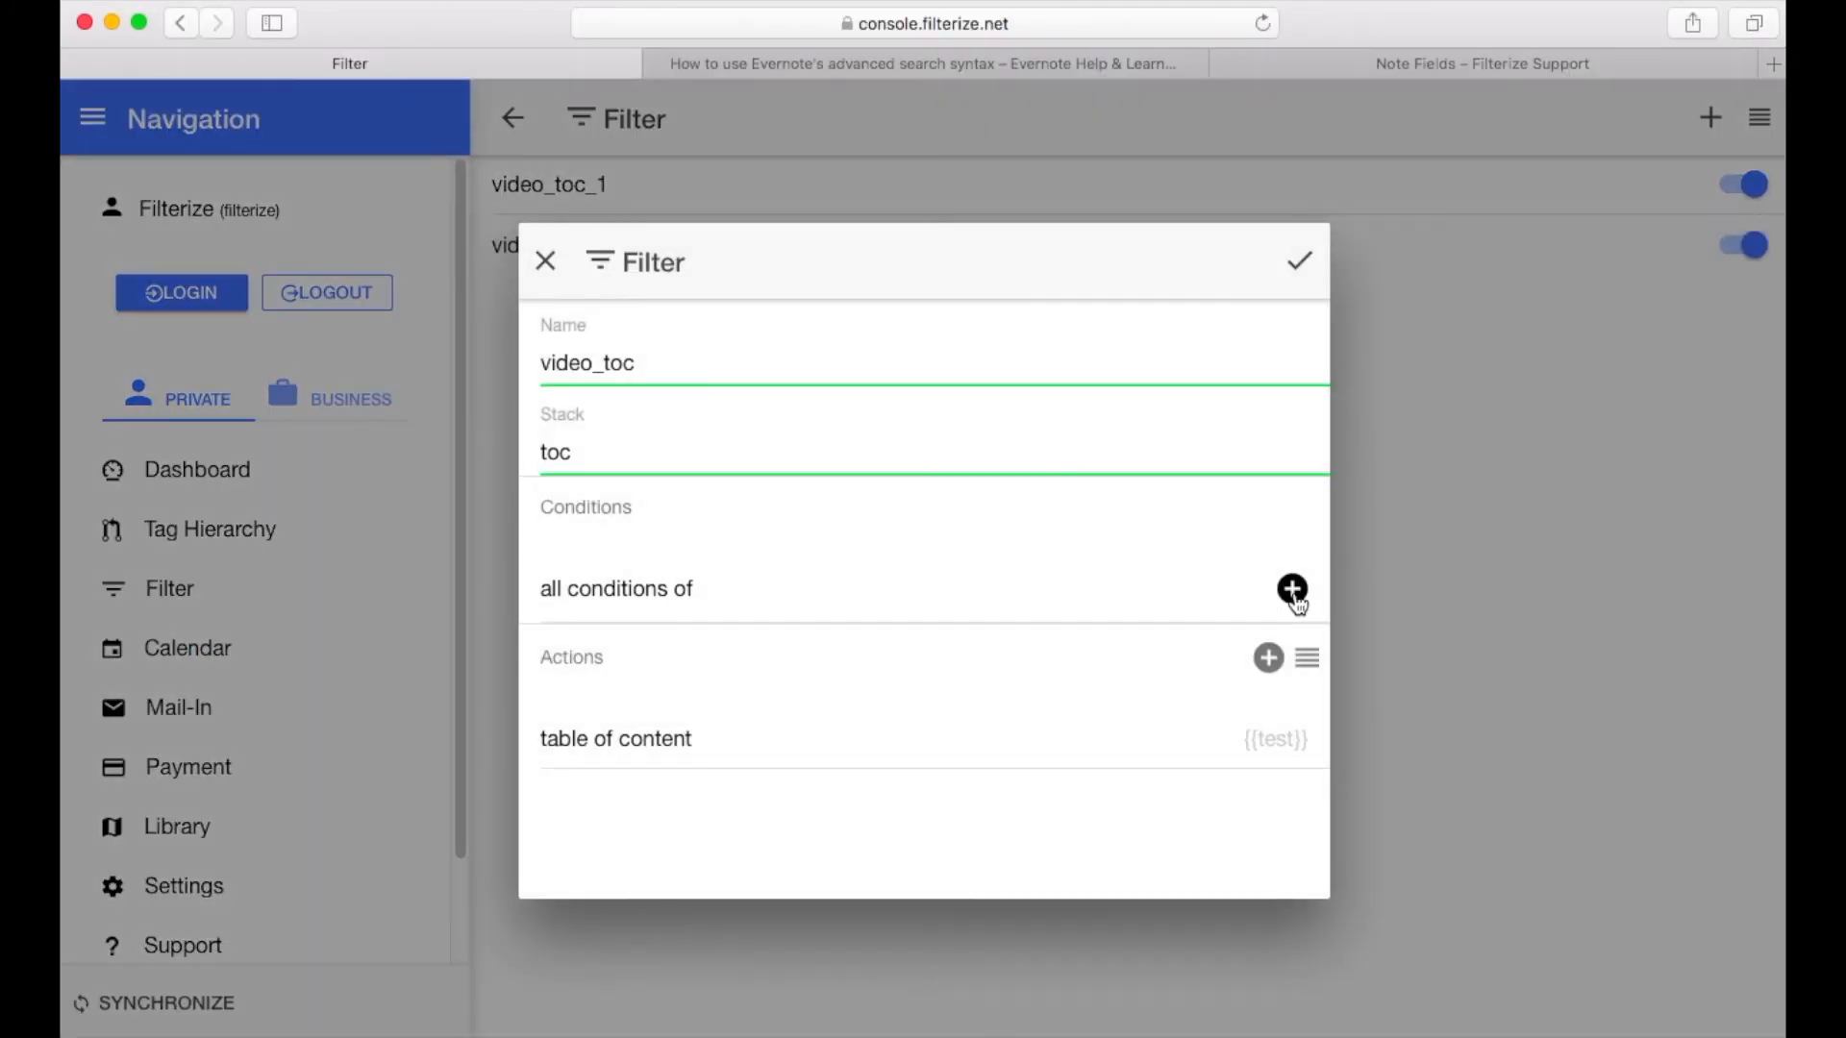
left_click(1291, 588)
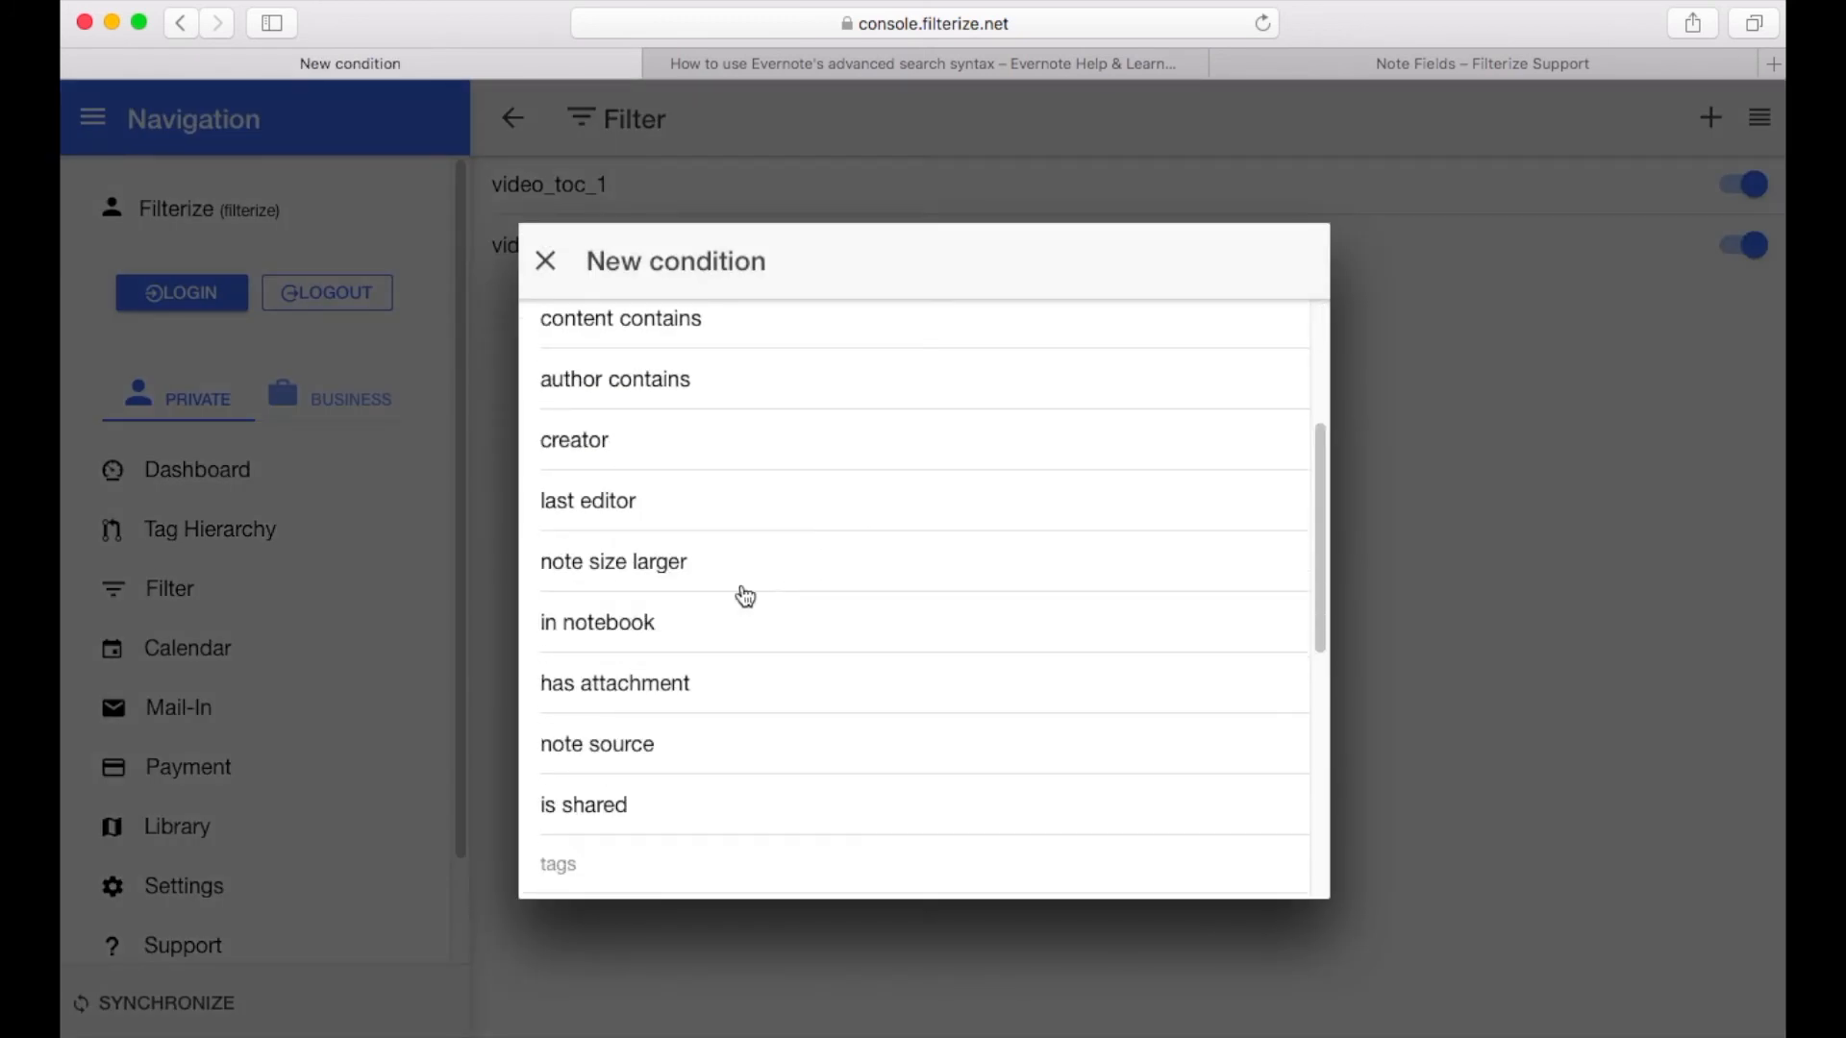
left_click(597, 622)
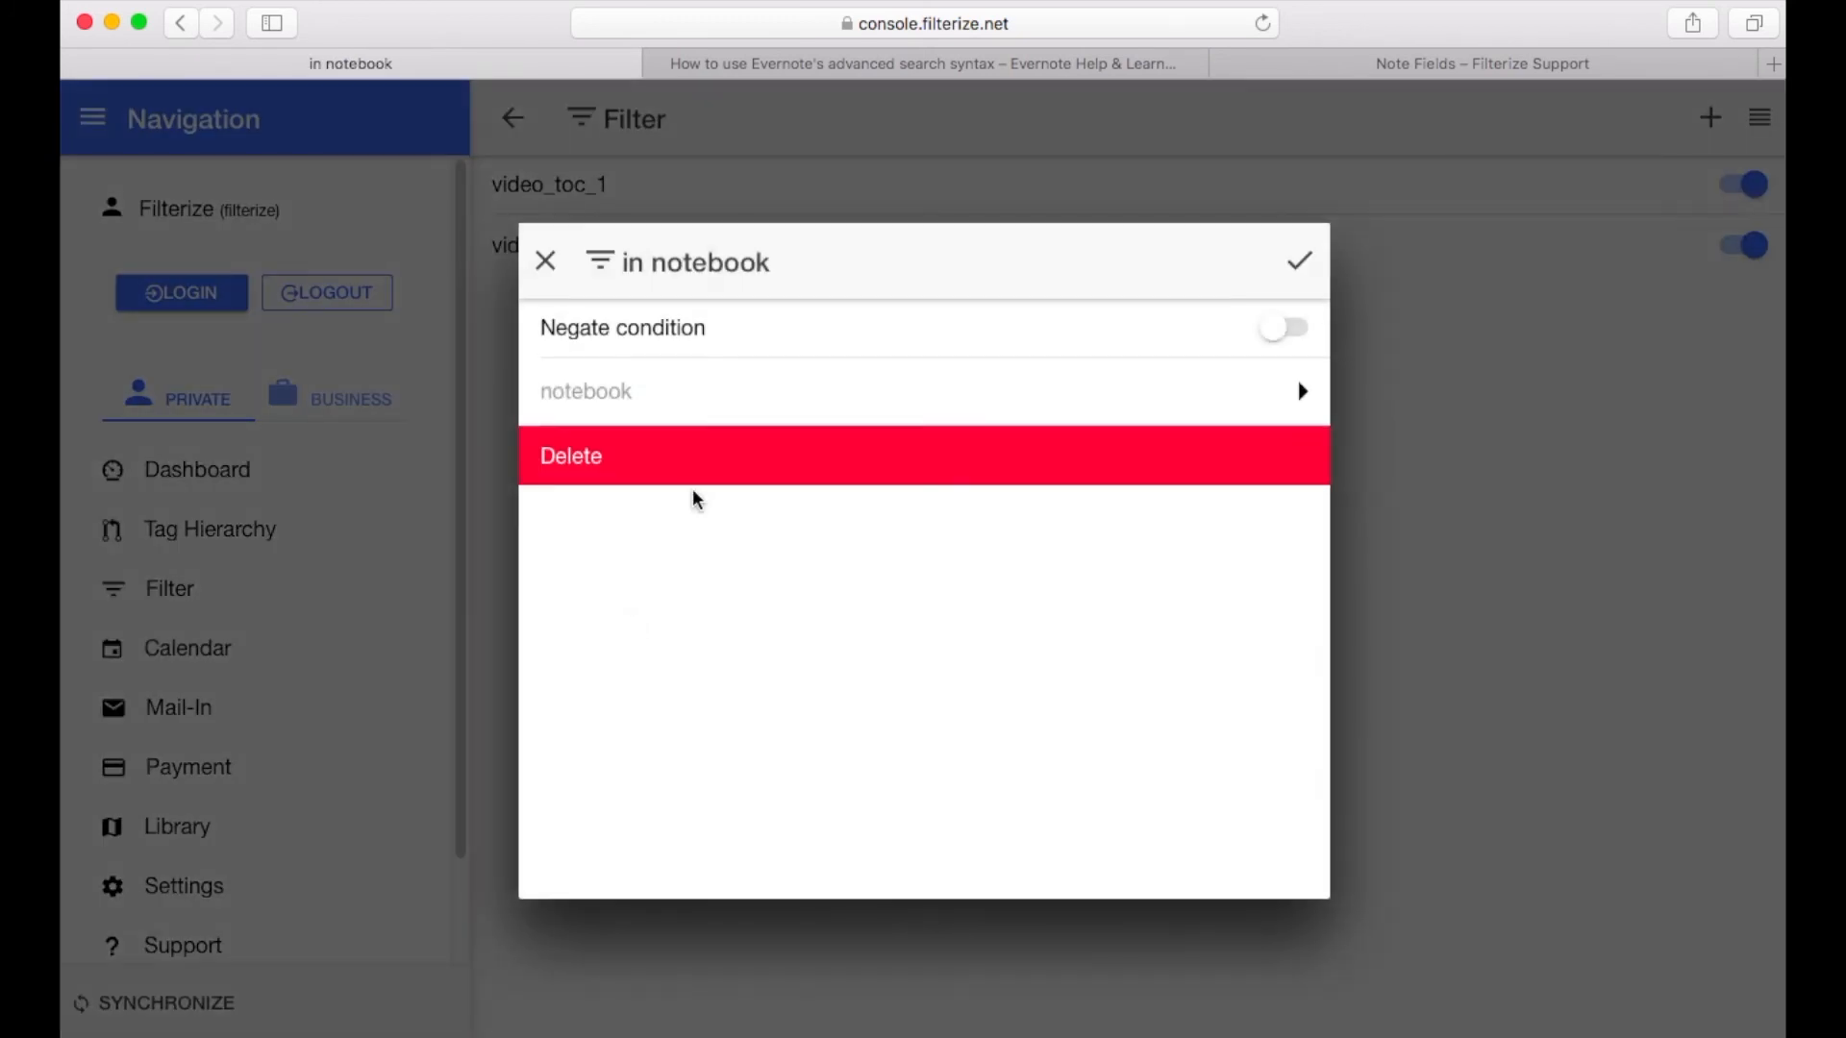
left_click(922, 392)
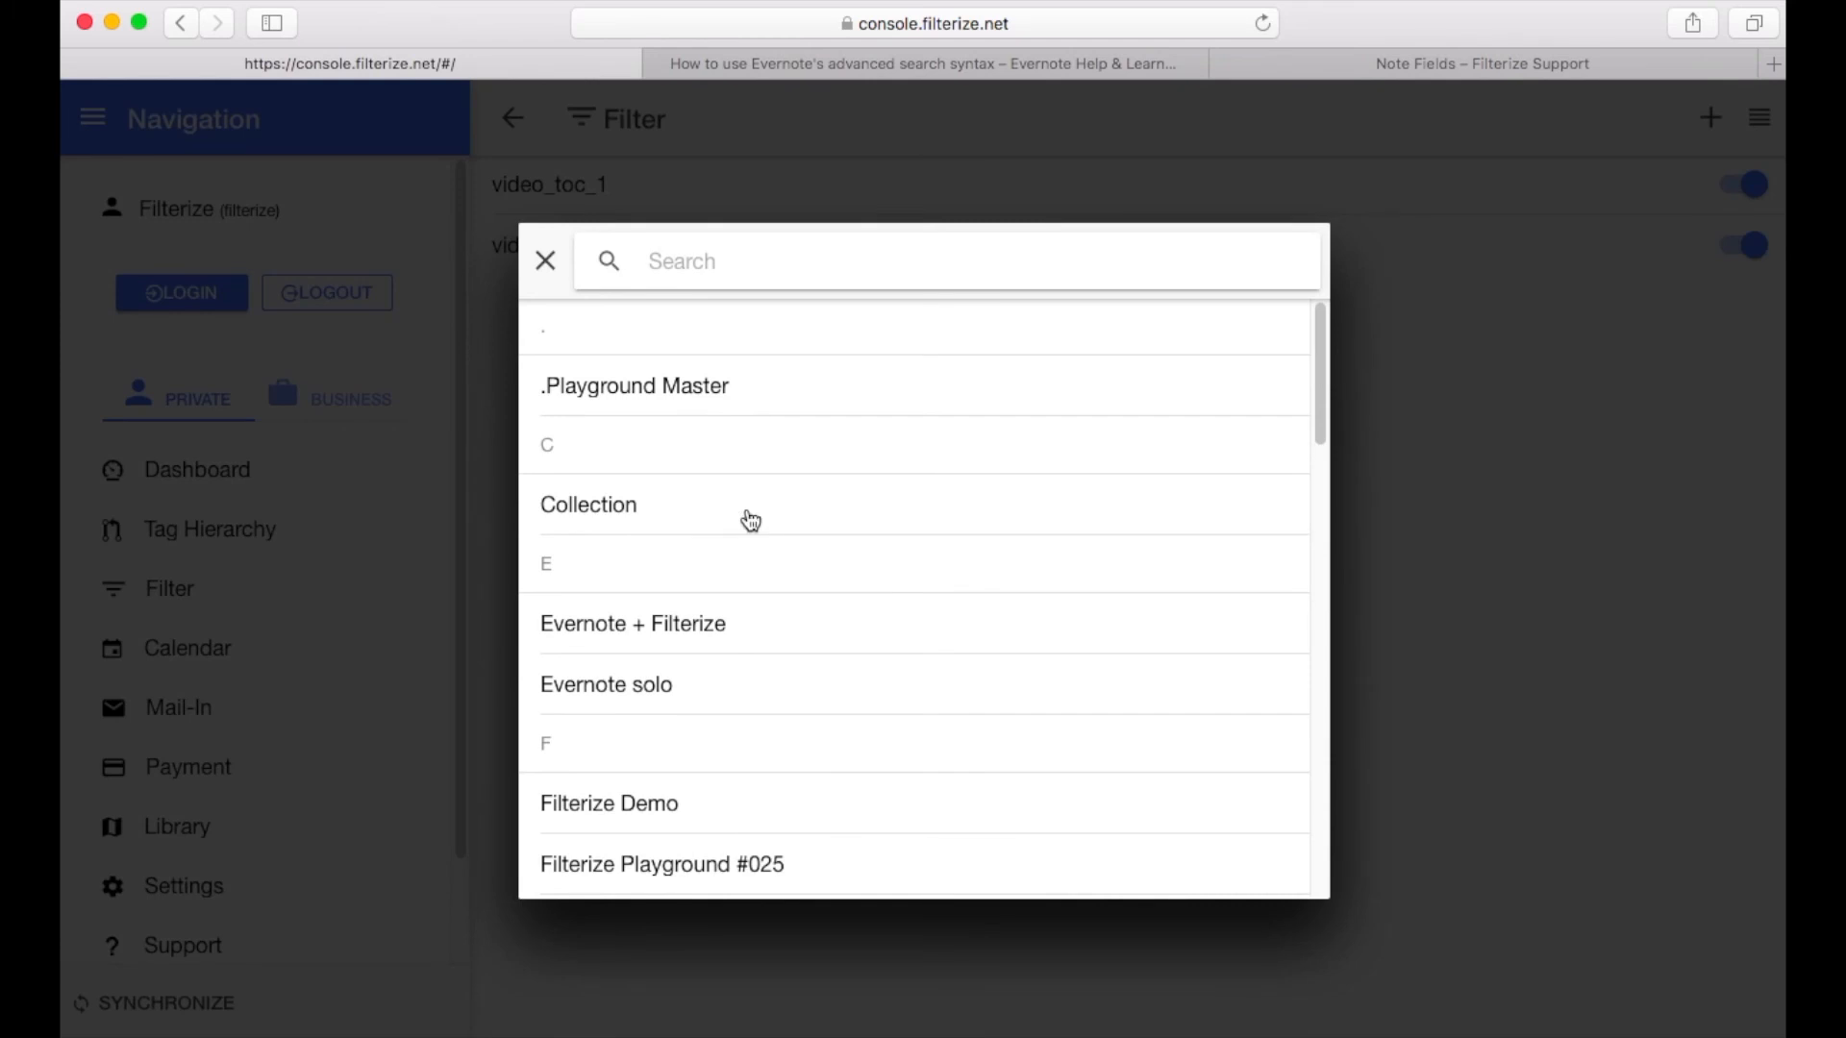
type("tem")
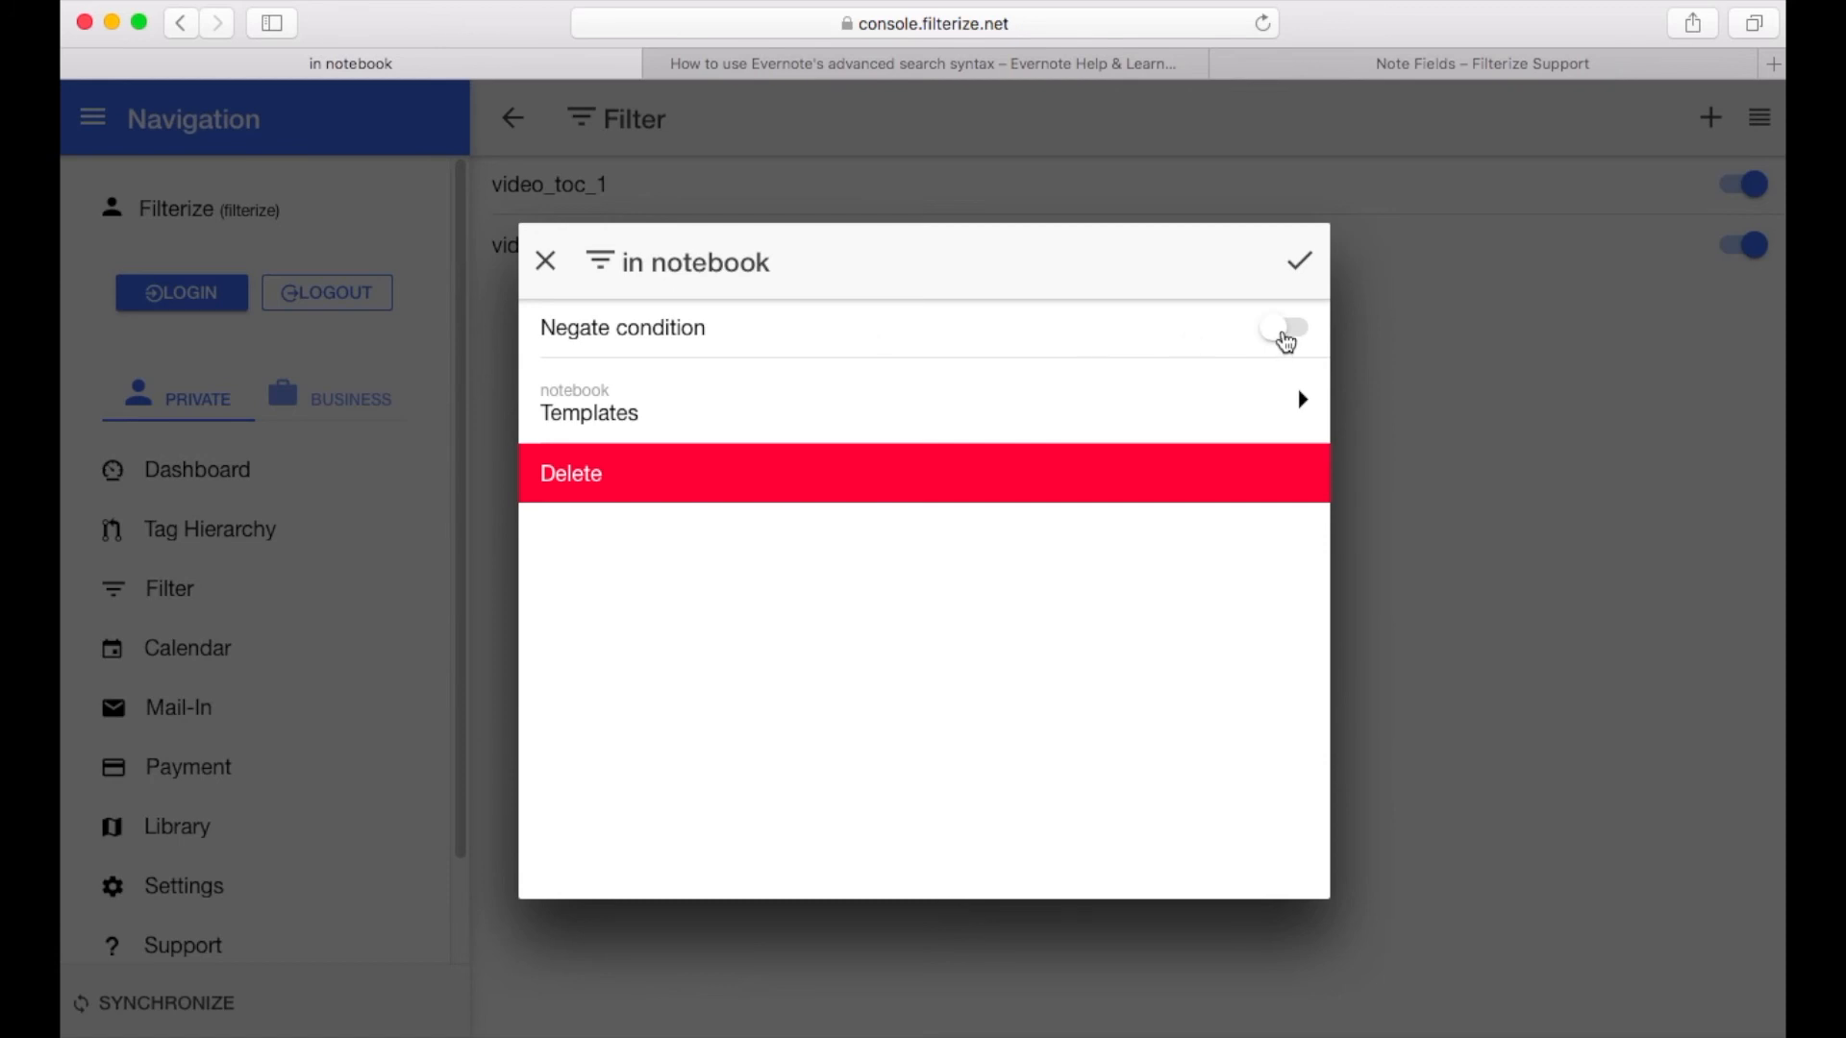
left_click(1281, 327)
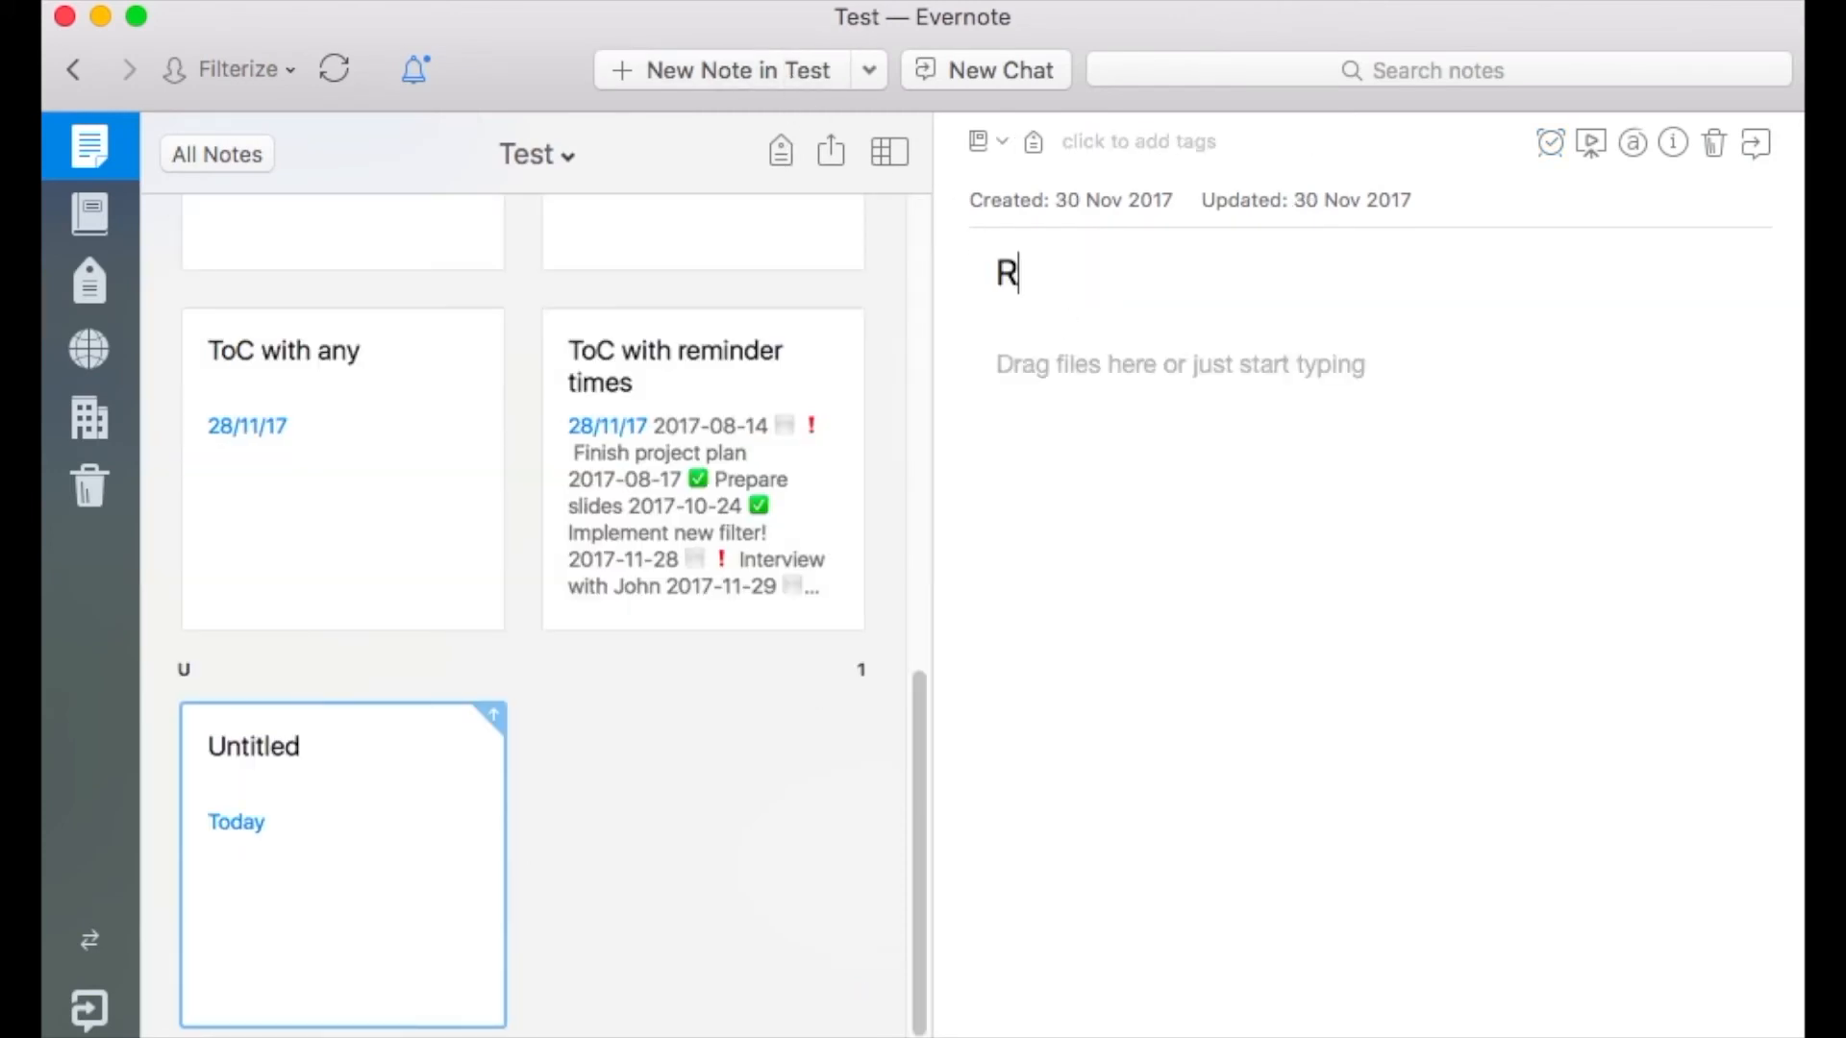
Create a 'Reuse markers in different notebooks' note containing {{reuse_markers}} and sync it
type("Reuse markers in different notebooks")
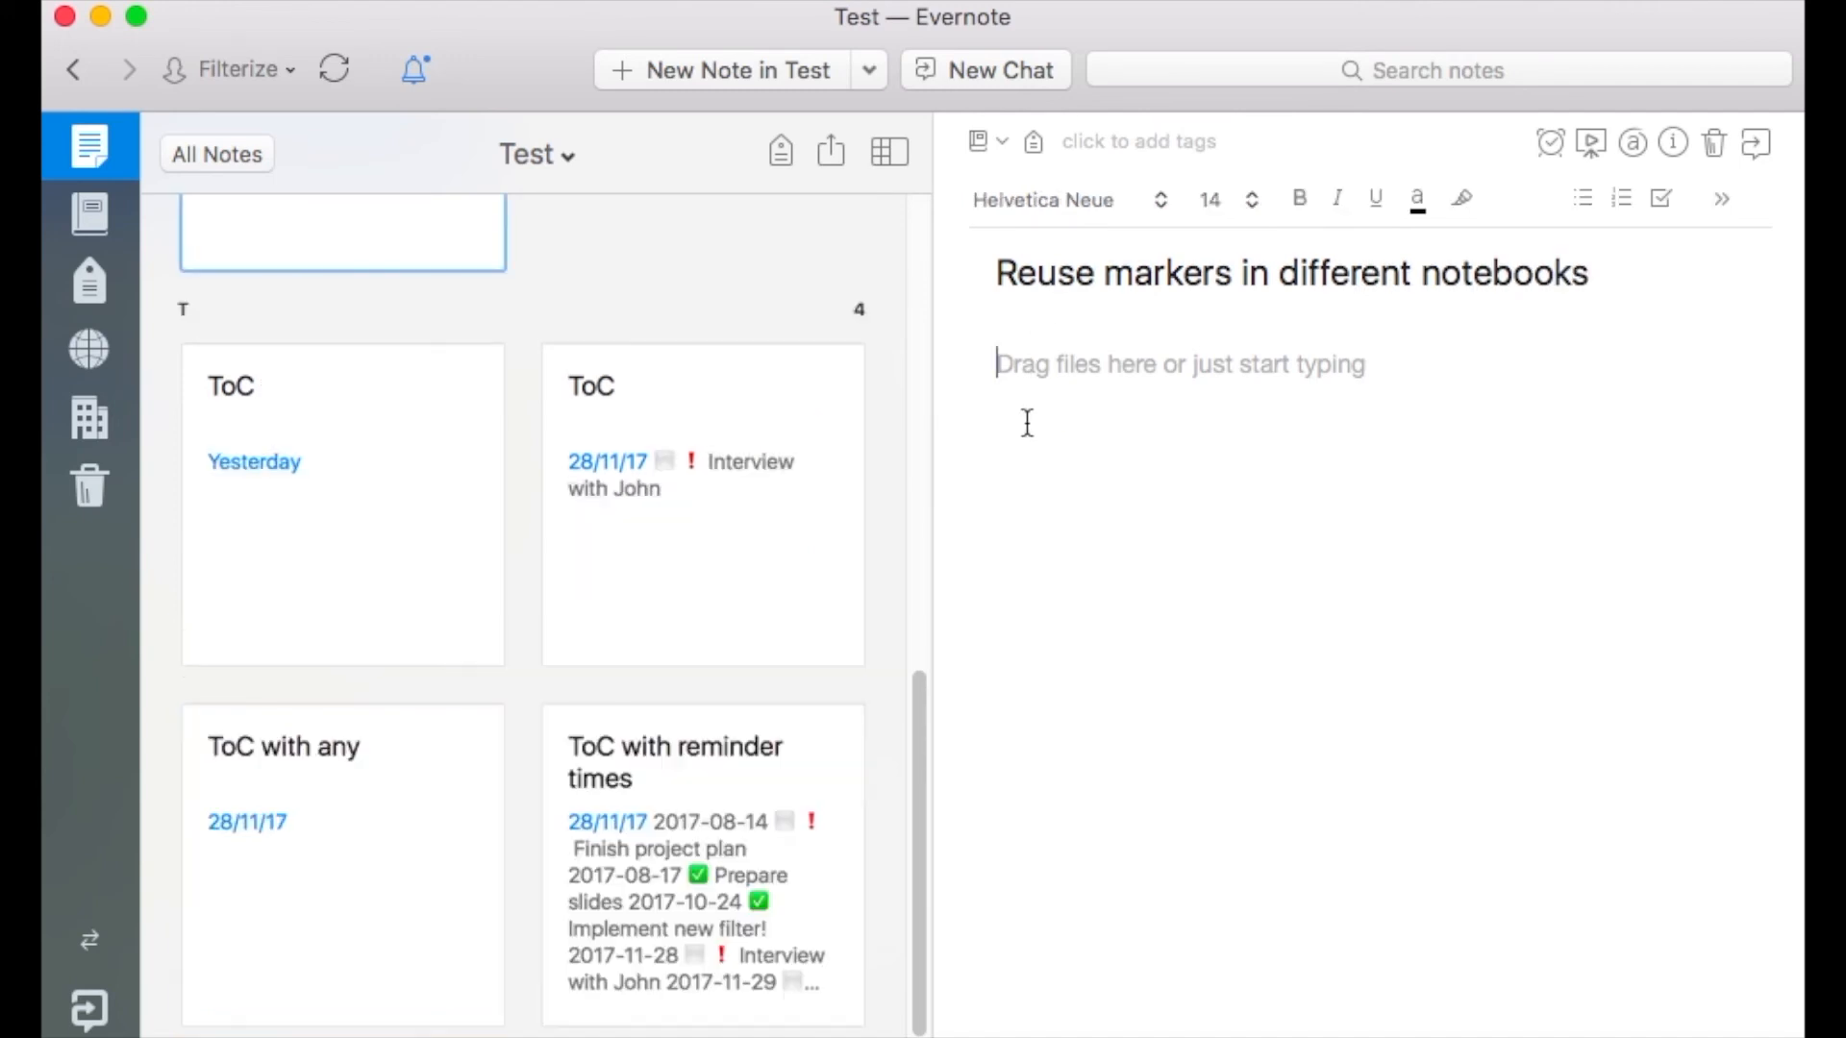
type("{{reus")
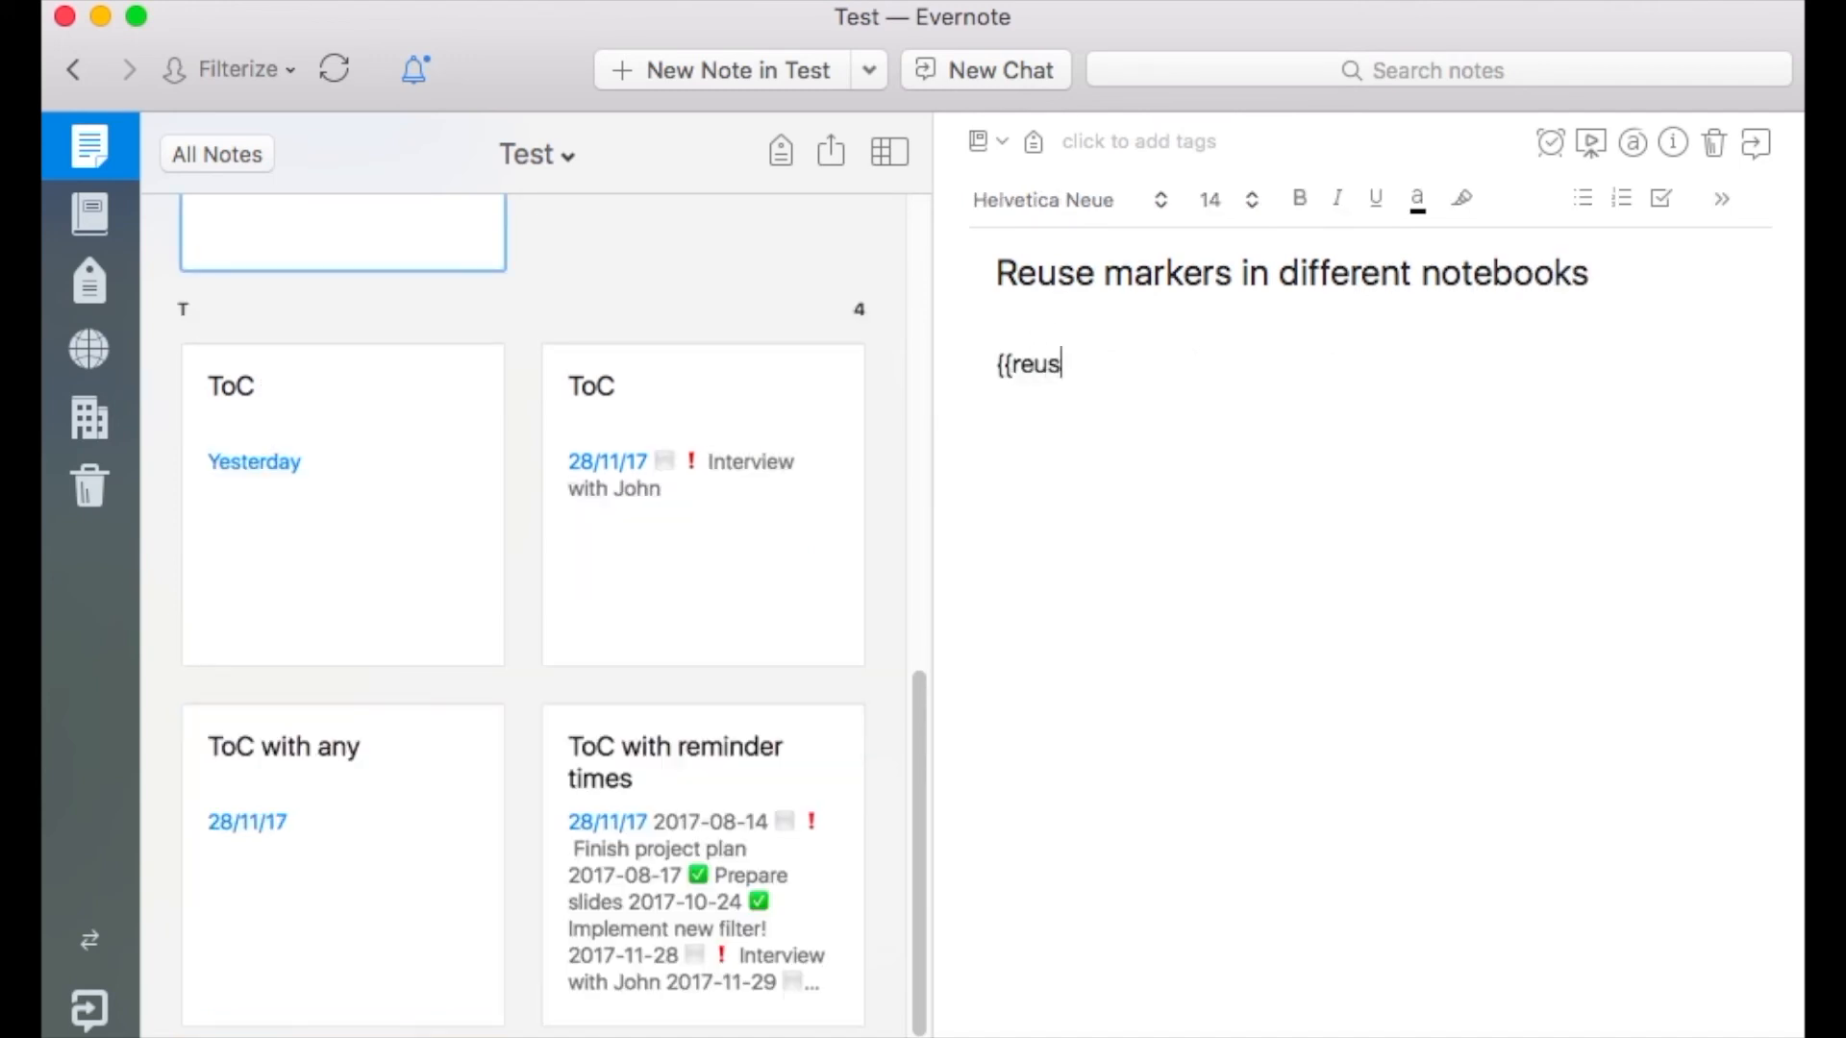
type("e_markers")
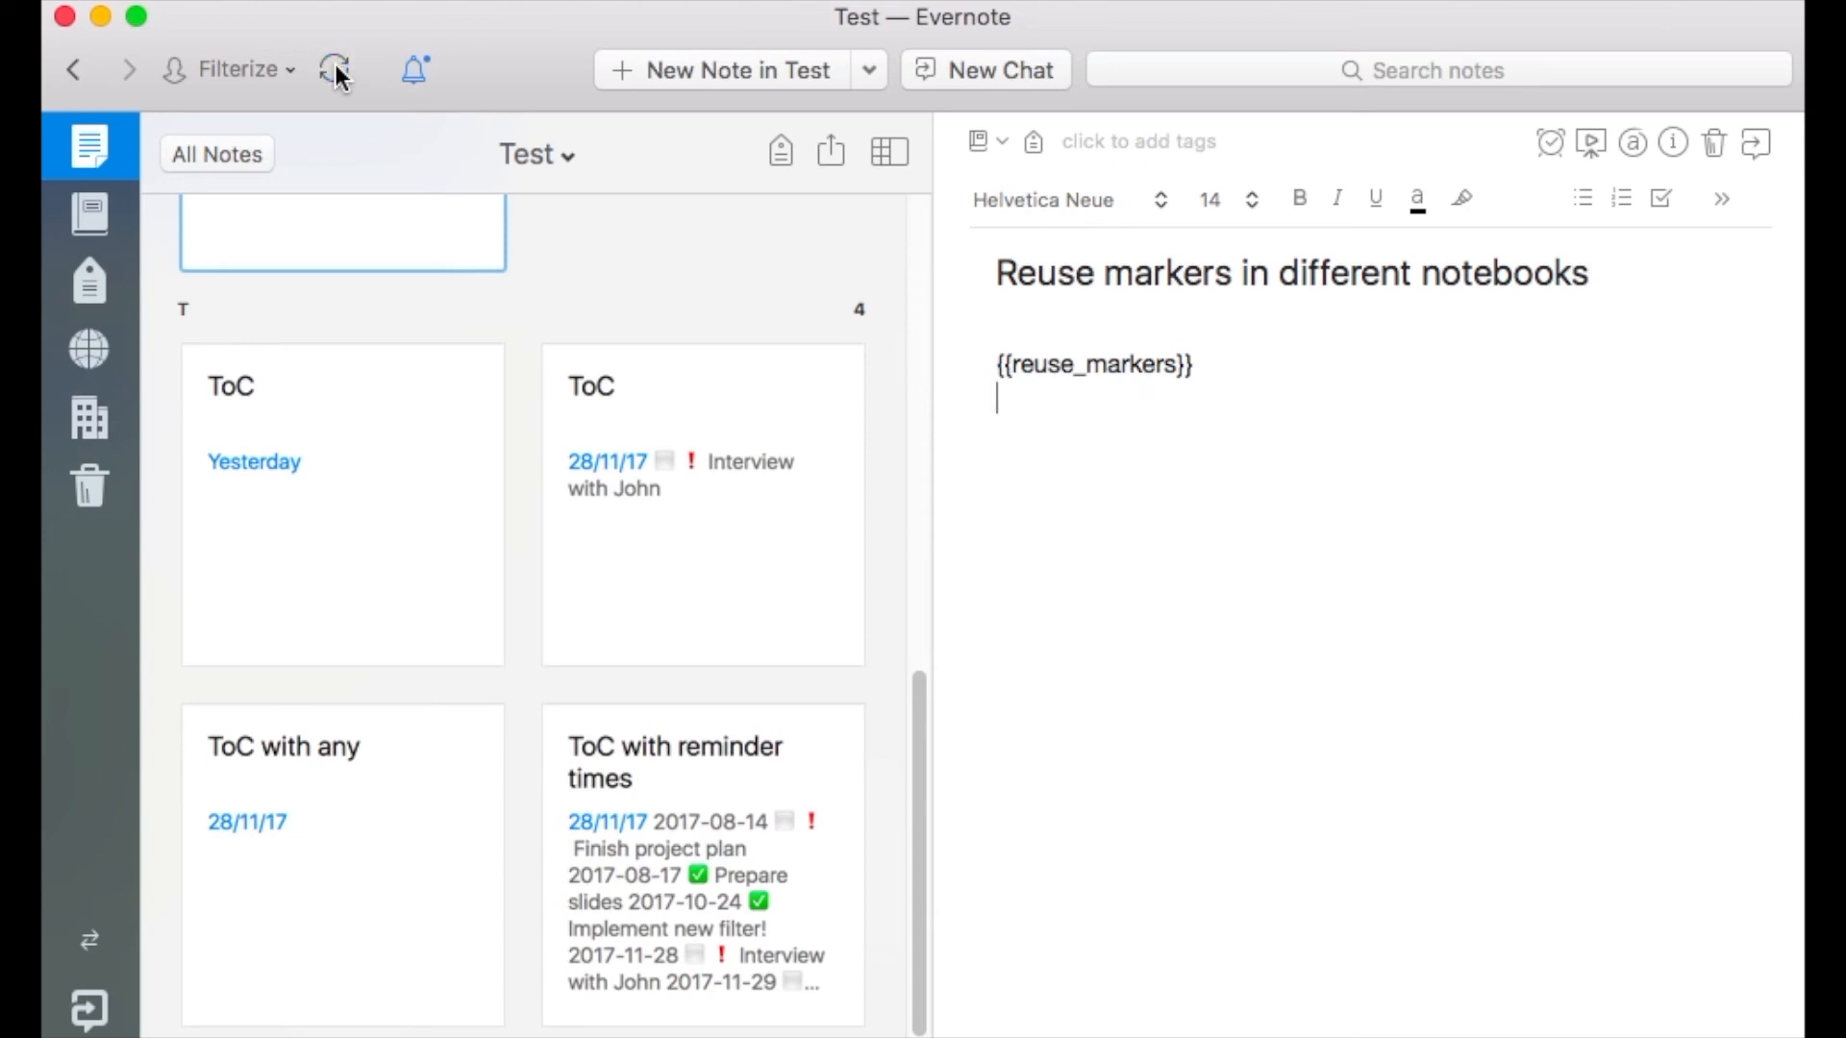
left_click(335, 69)
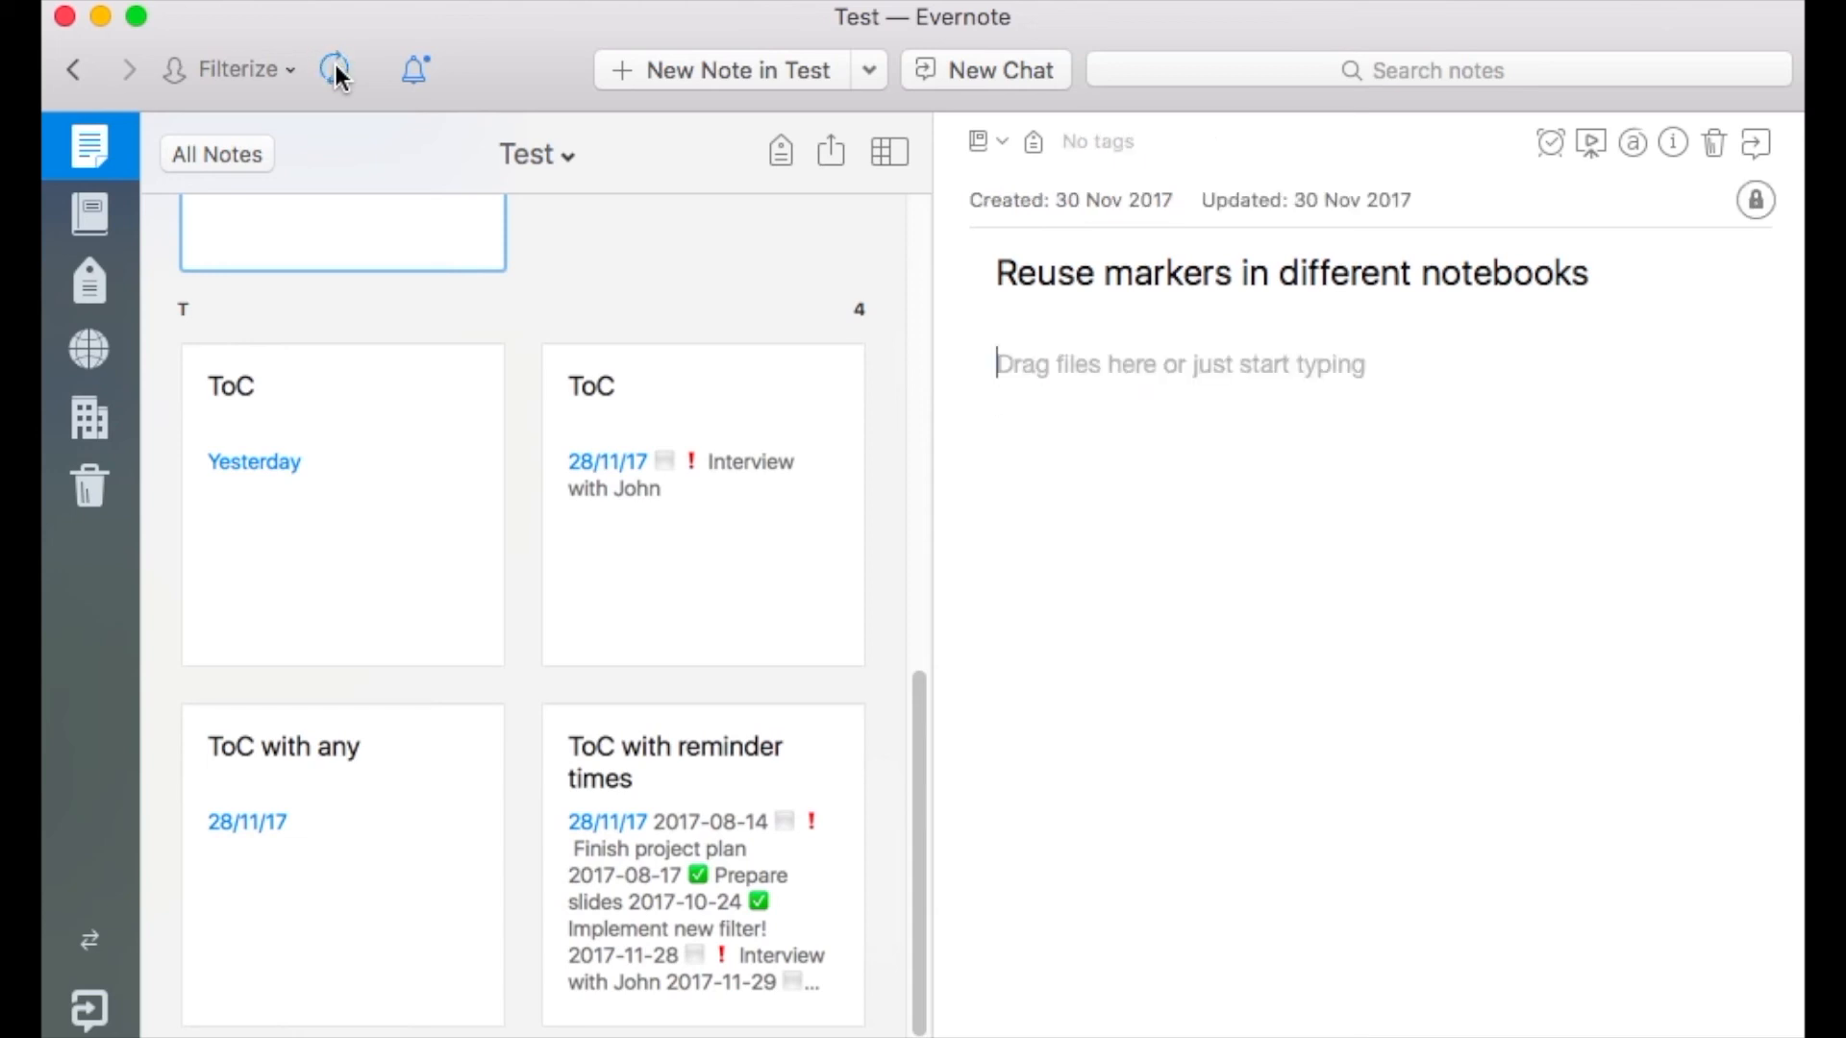
type("I am ToC 1!")
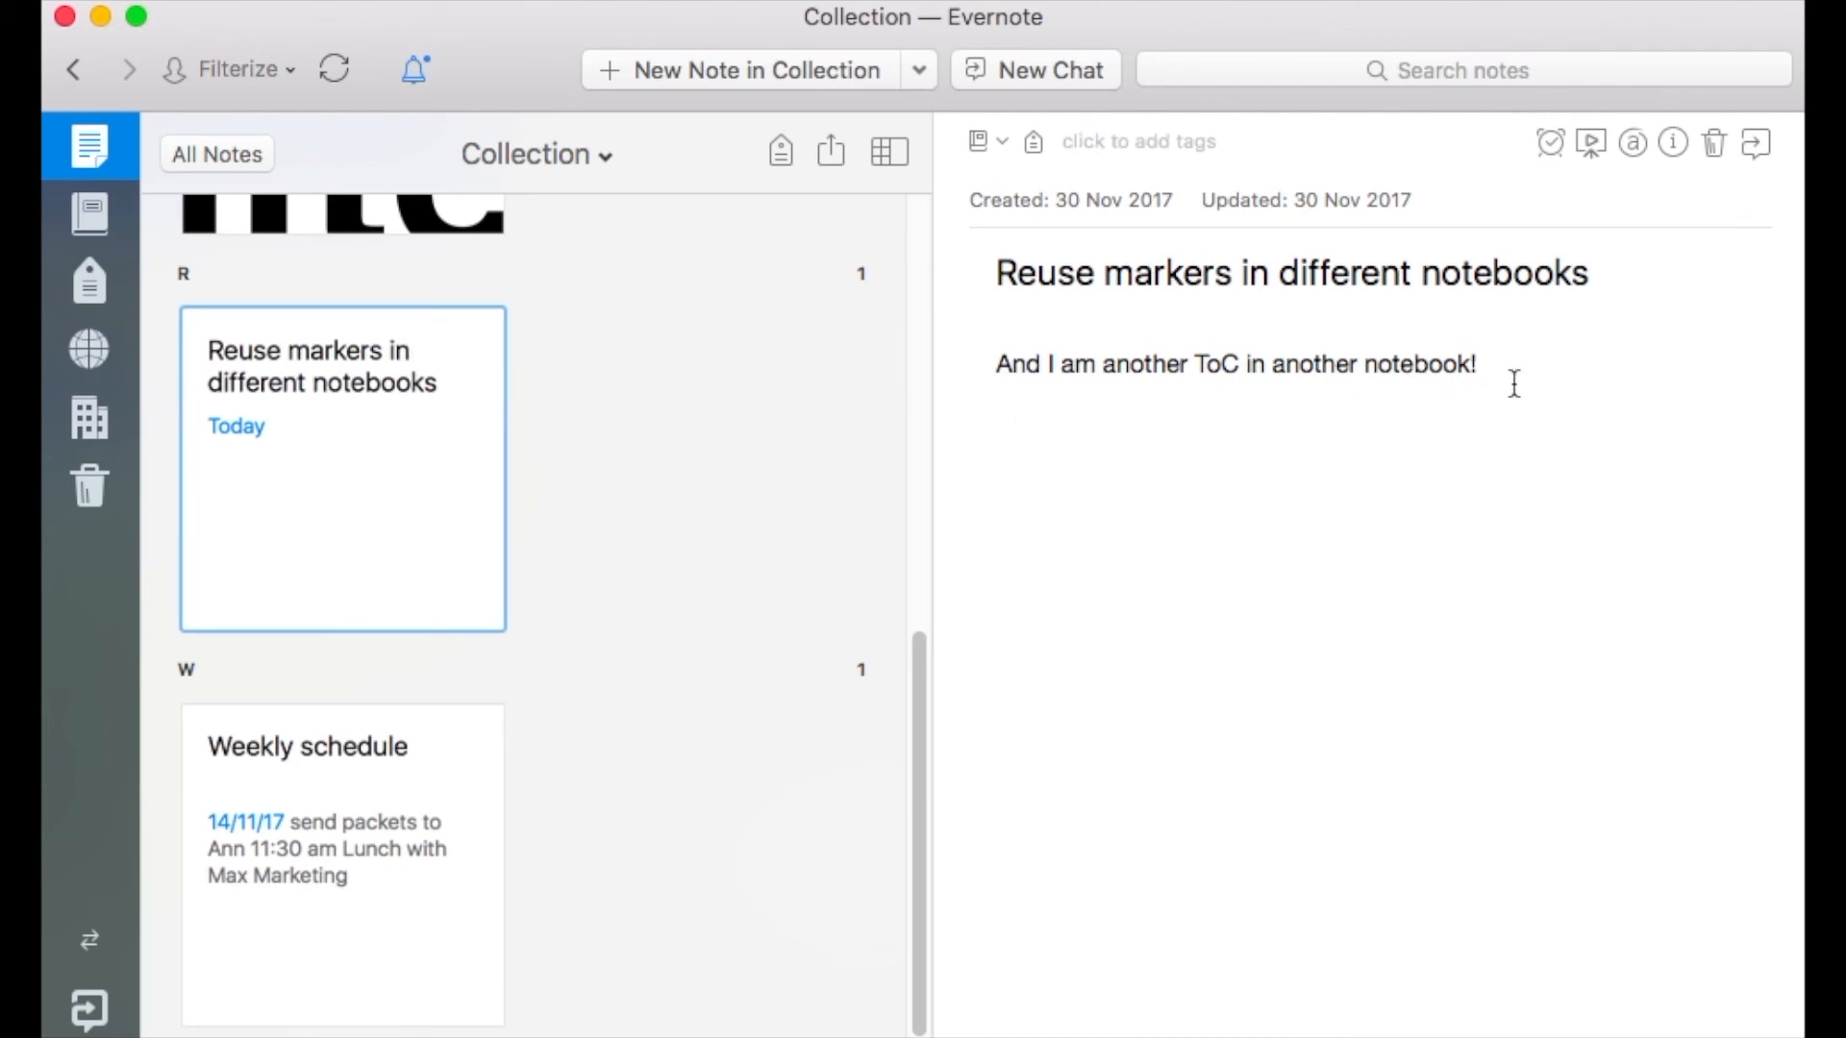
mouse_move(802, 413)
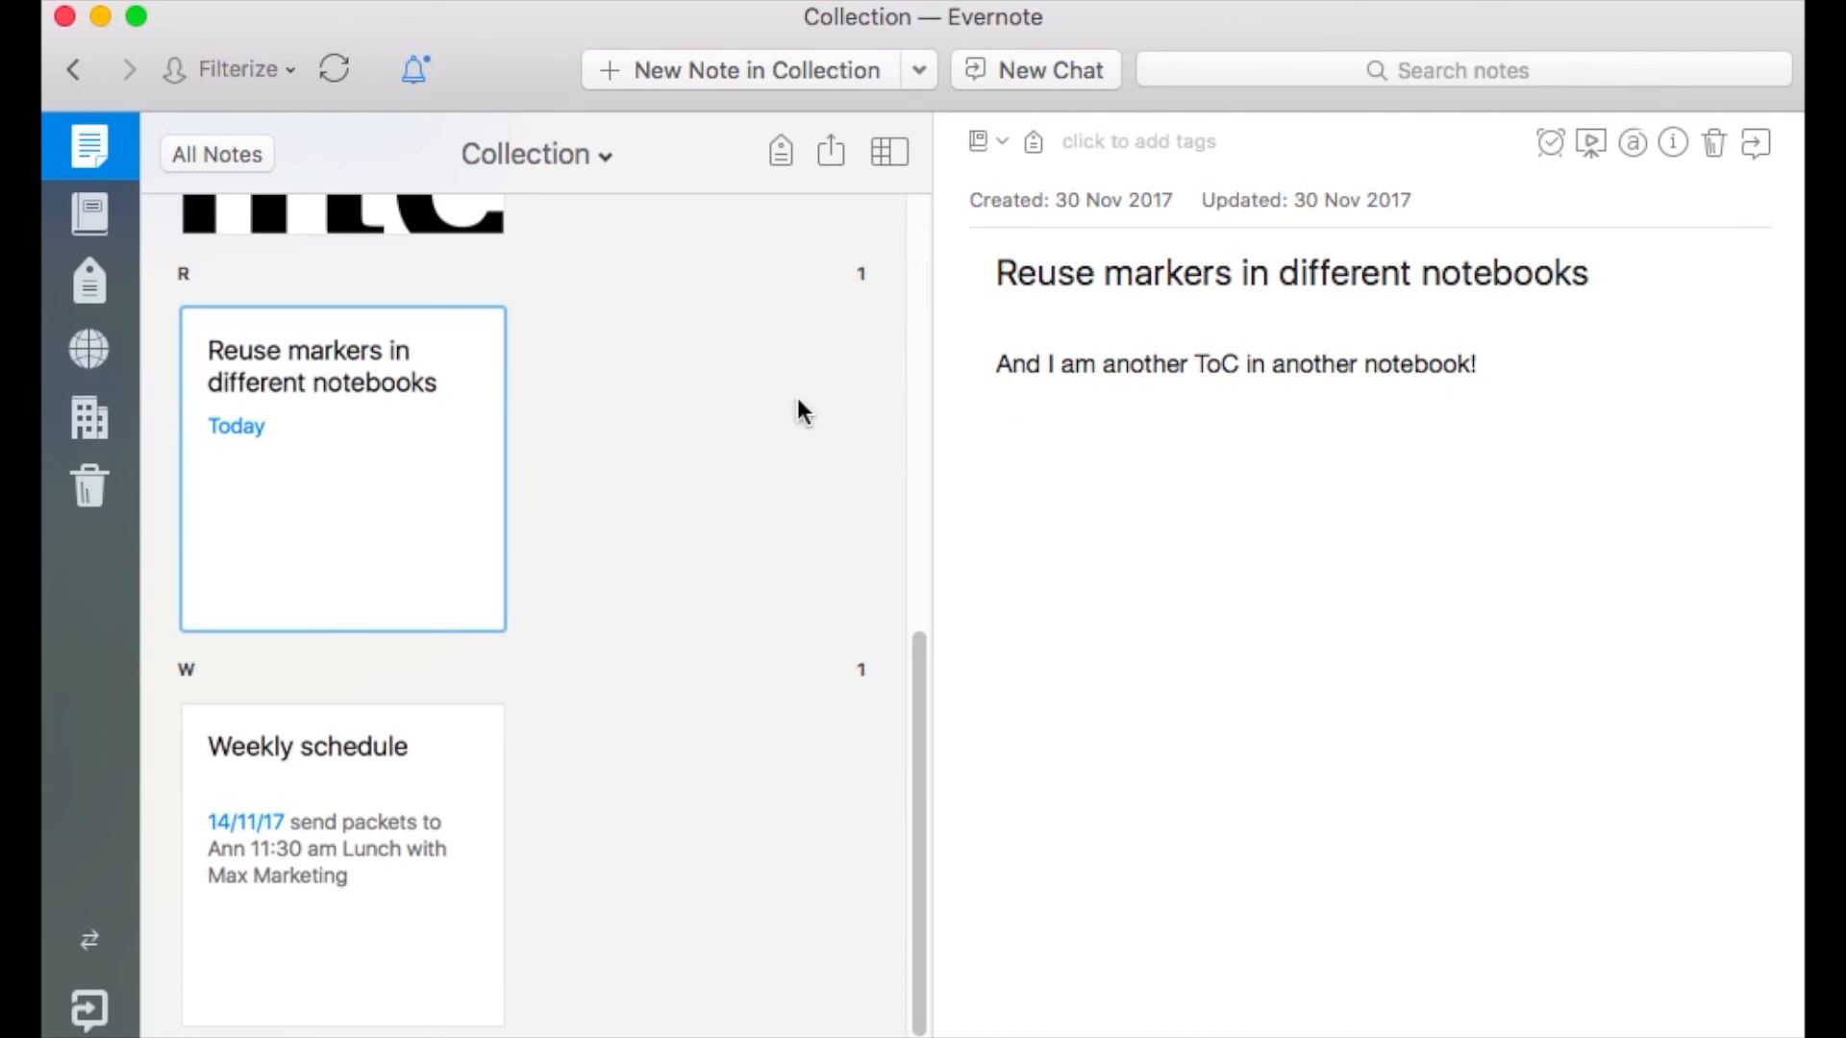